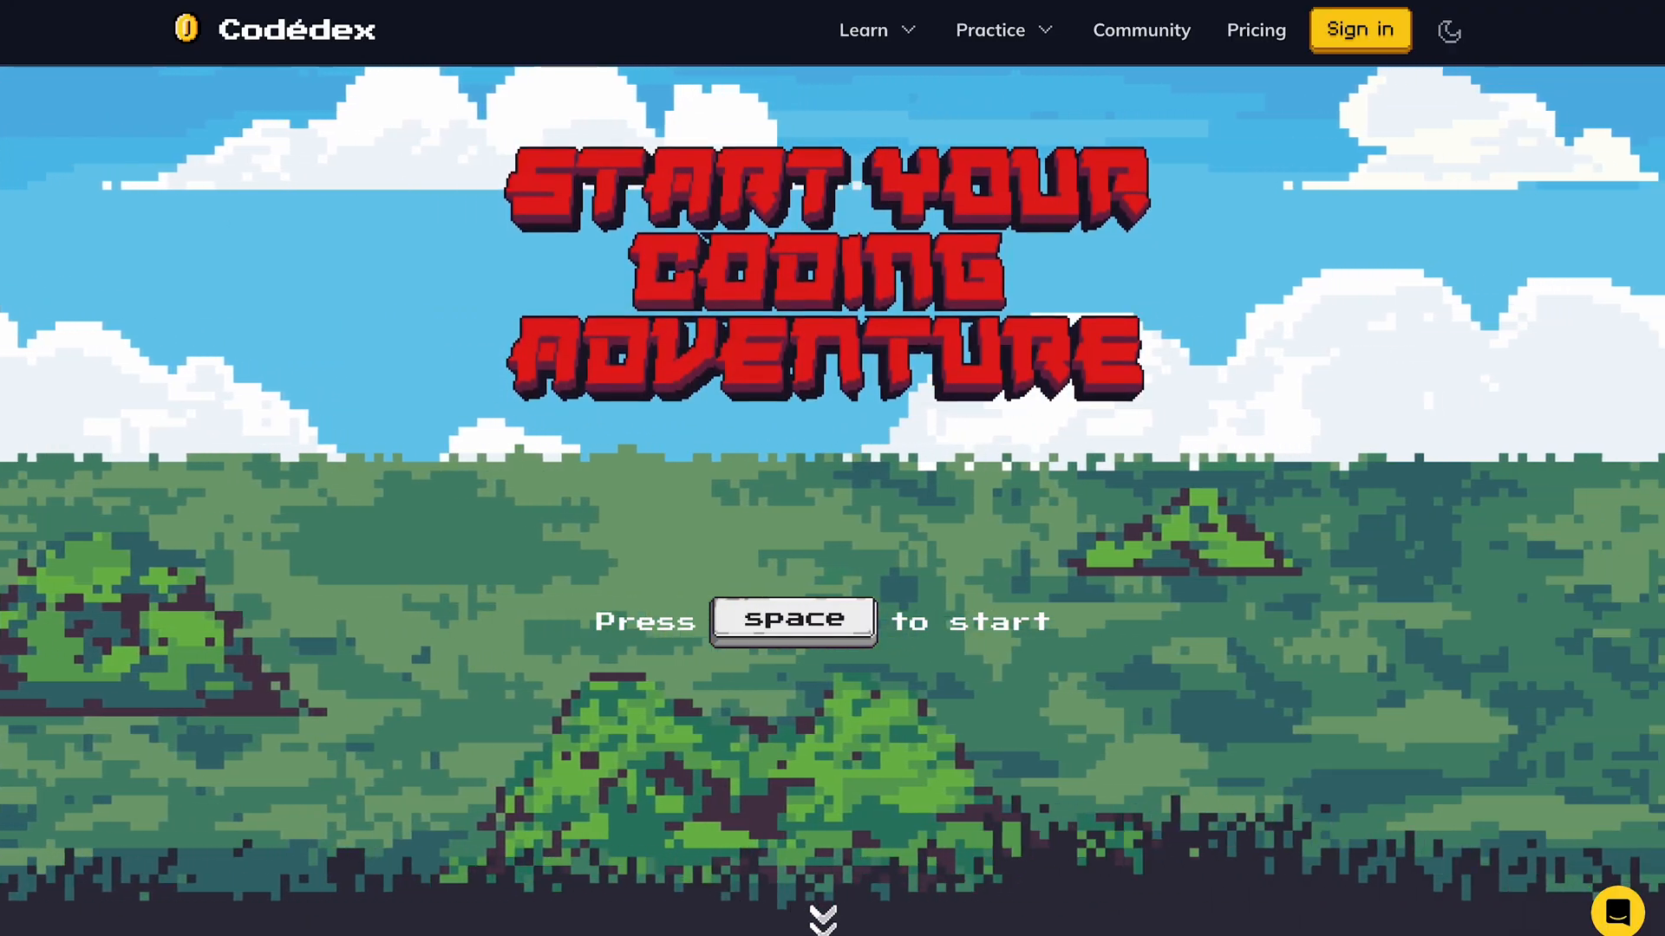
Step: Join the 10 Days of Javascript tutorial and scroll through its daily challenge list
key(space)
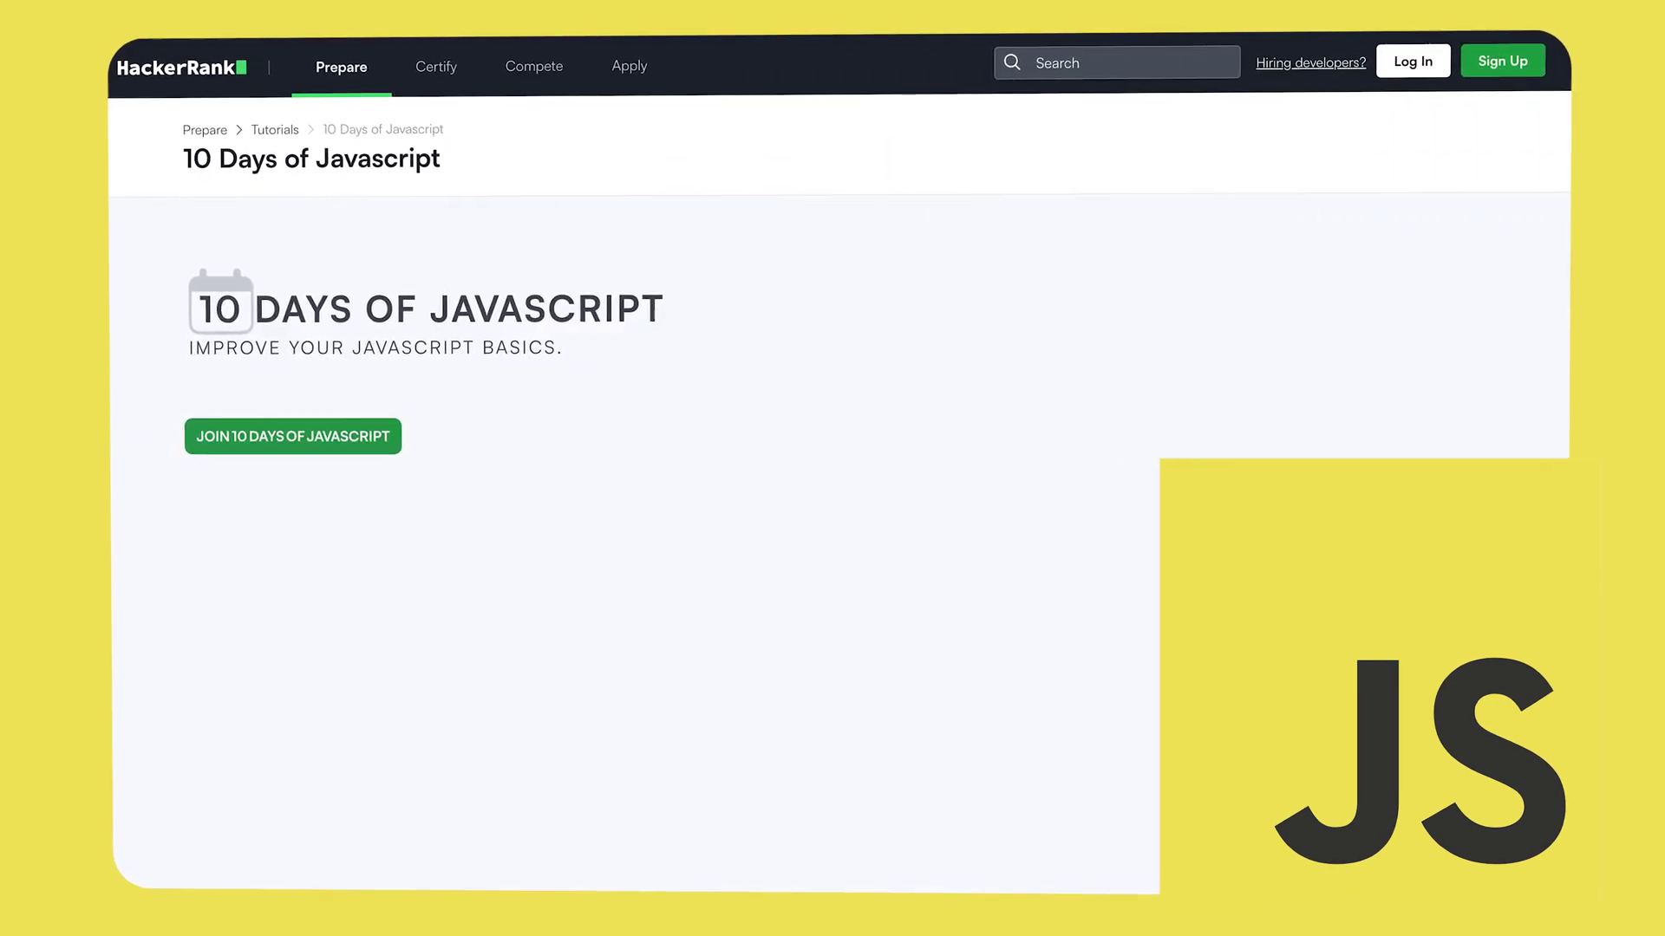
click(292, 436)
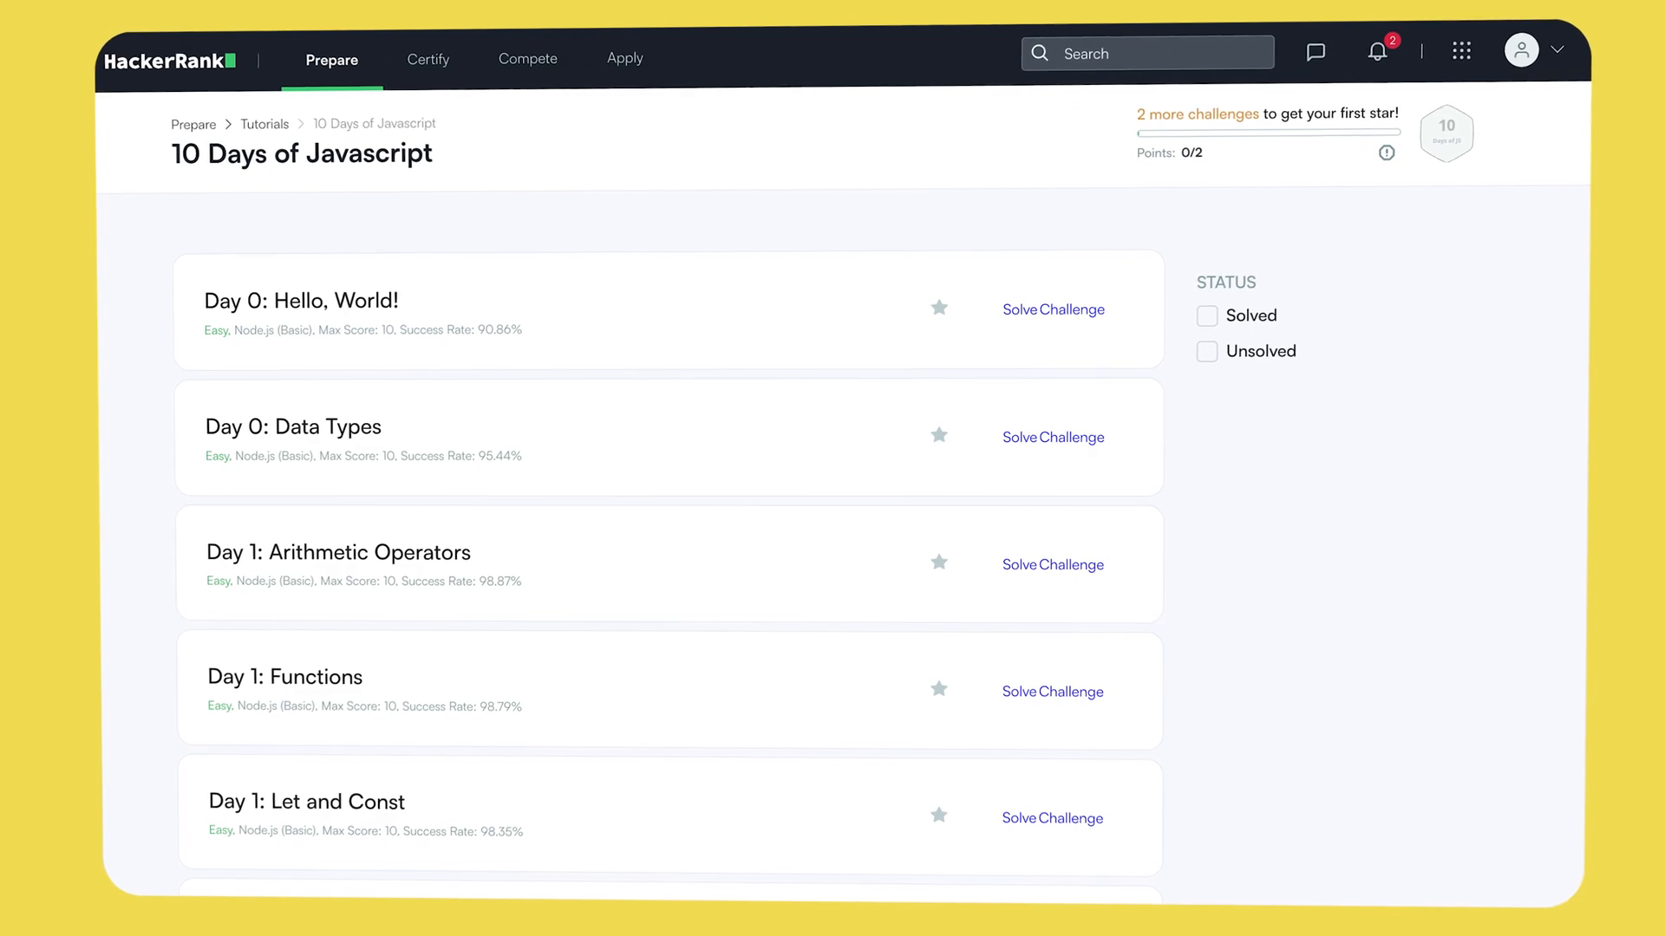
click(1053, 310)
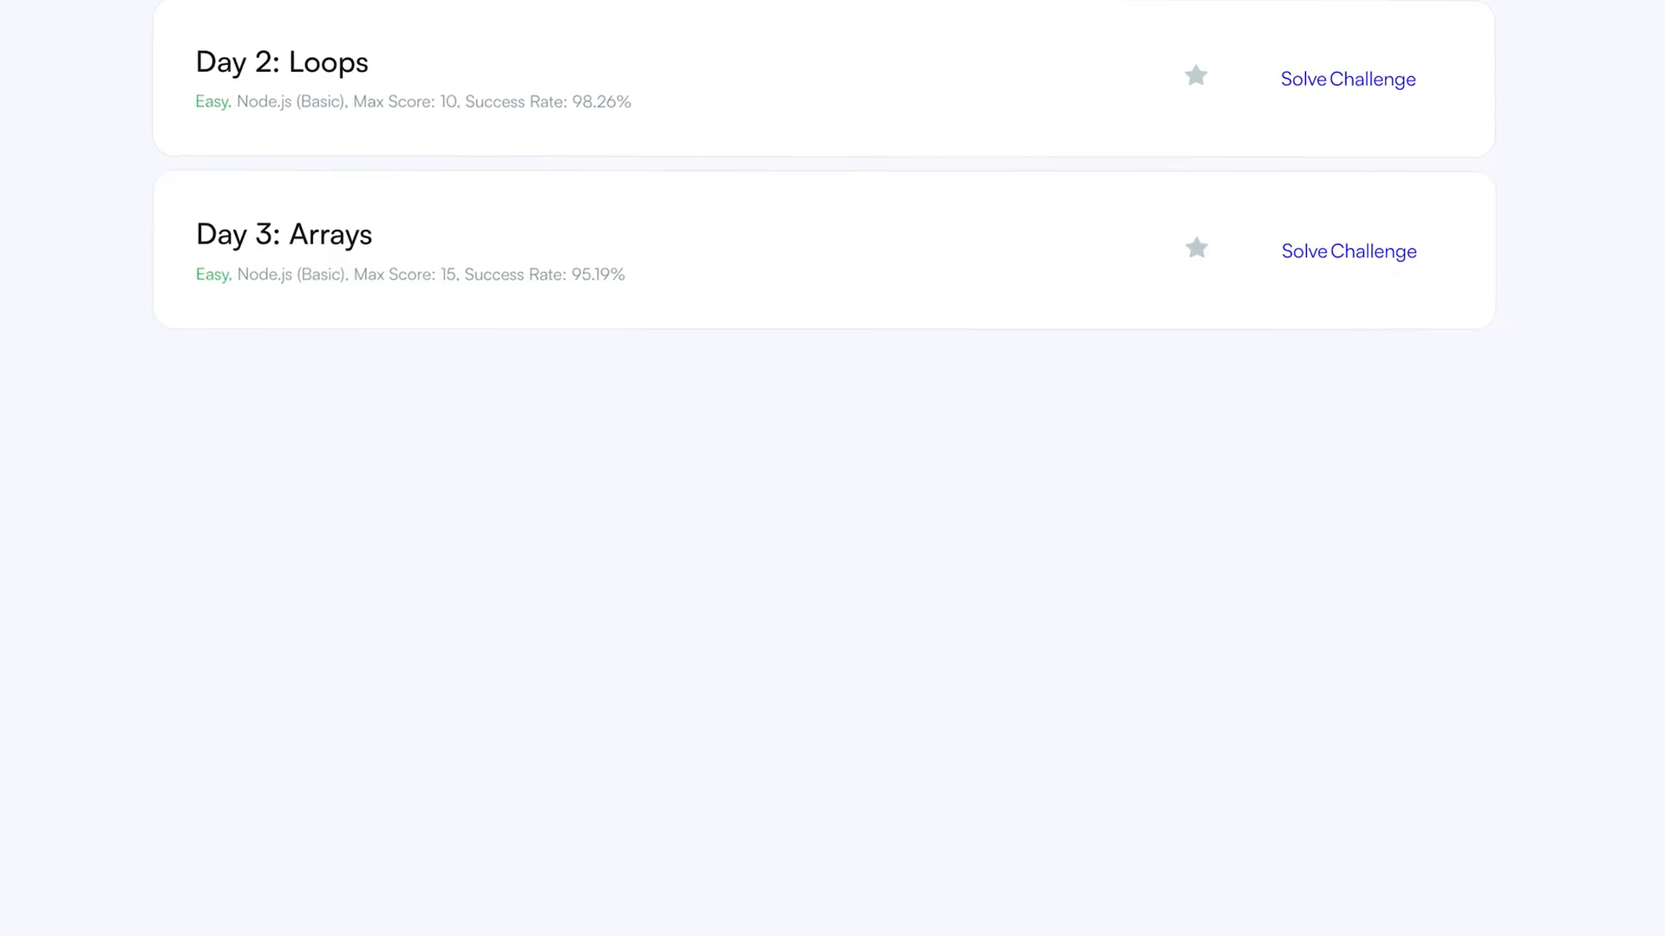
scroll(down, 3)
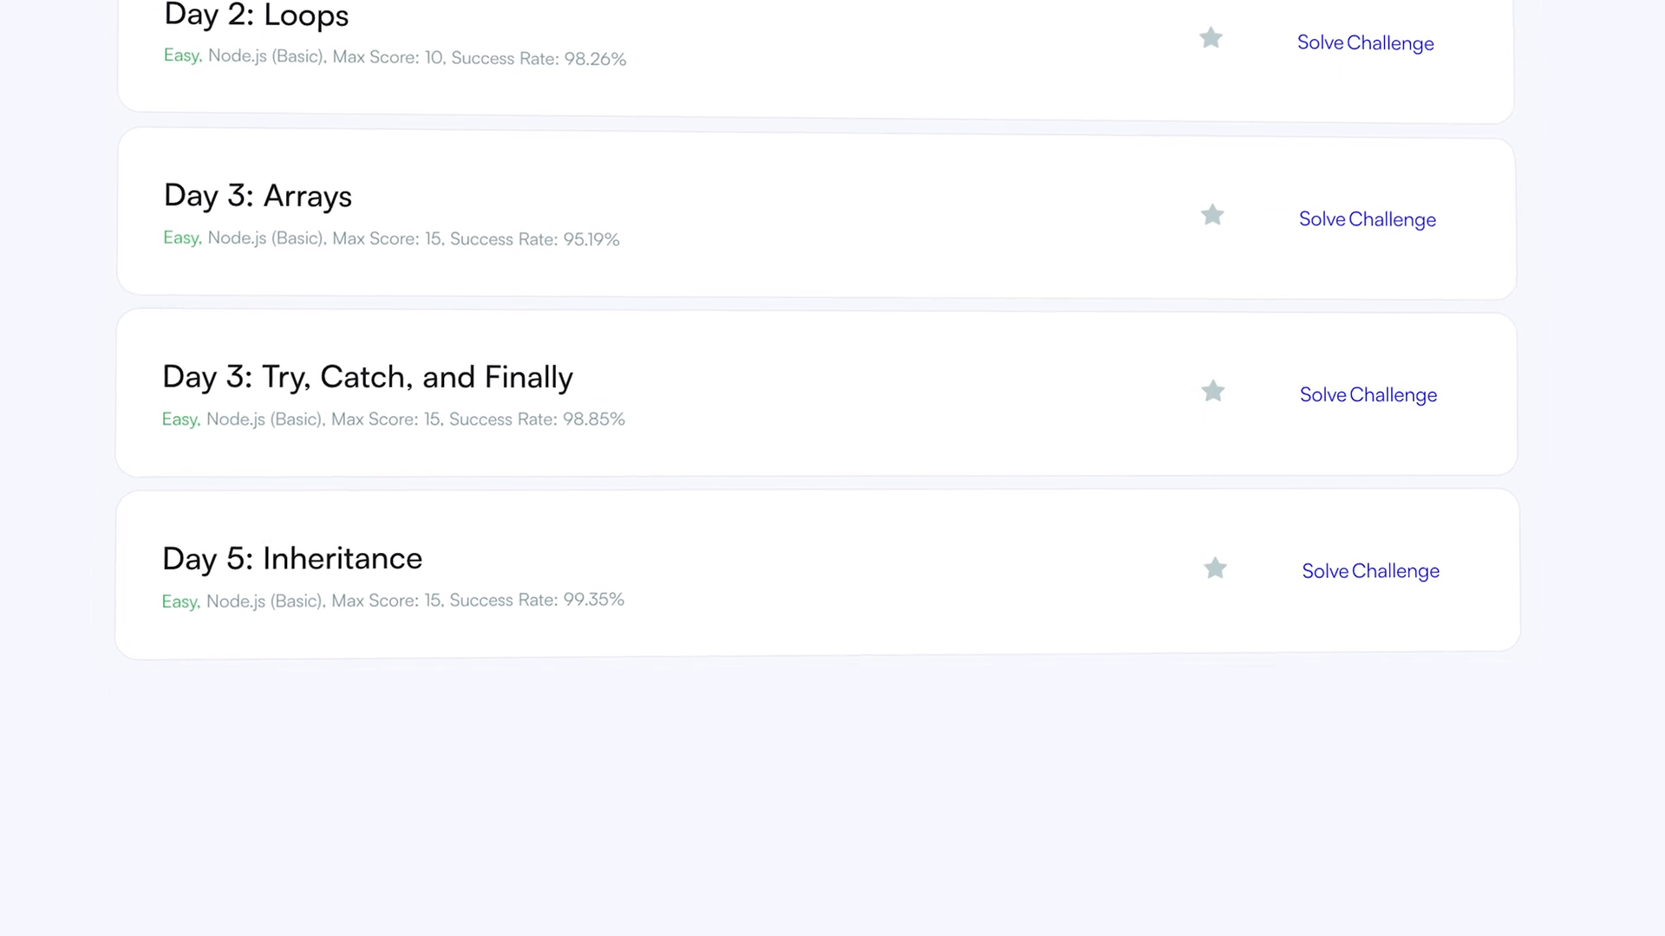
scroll(down, 3)
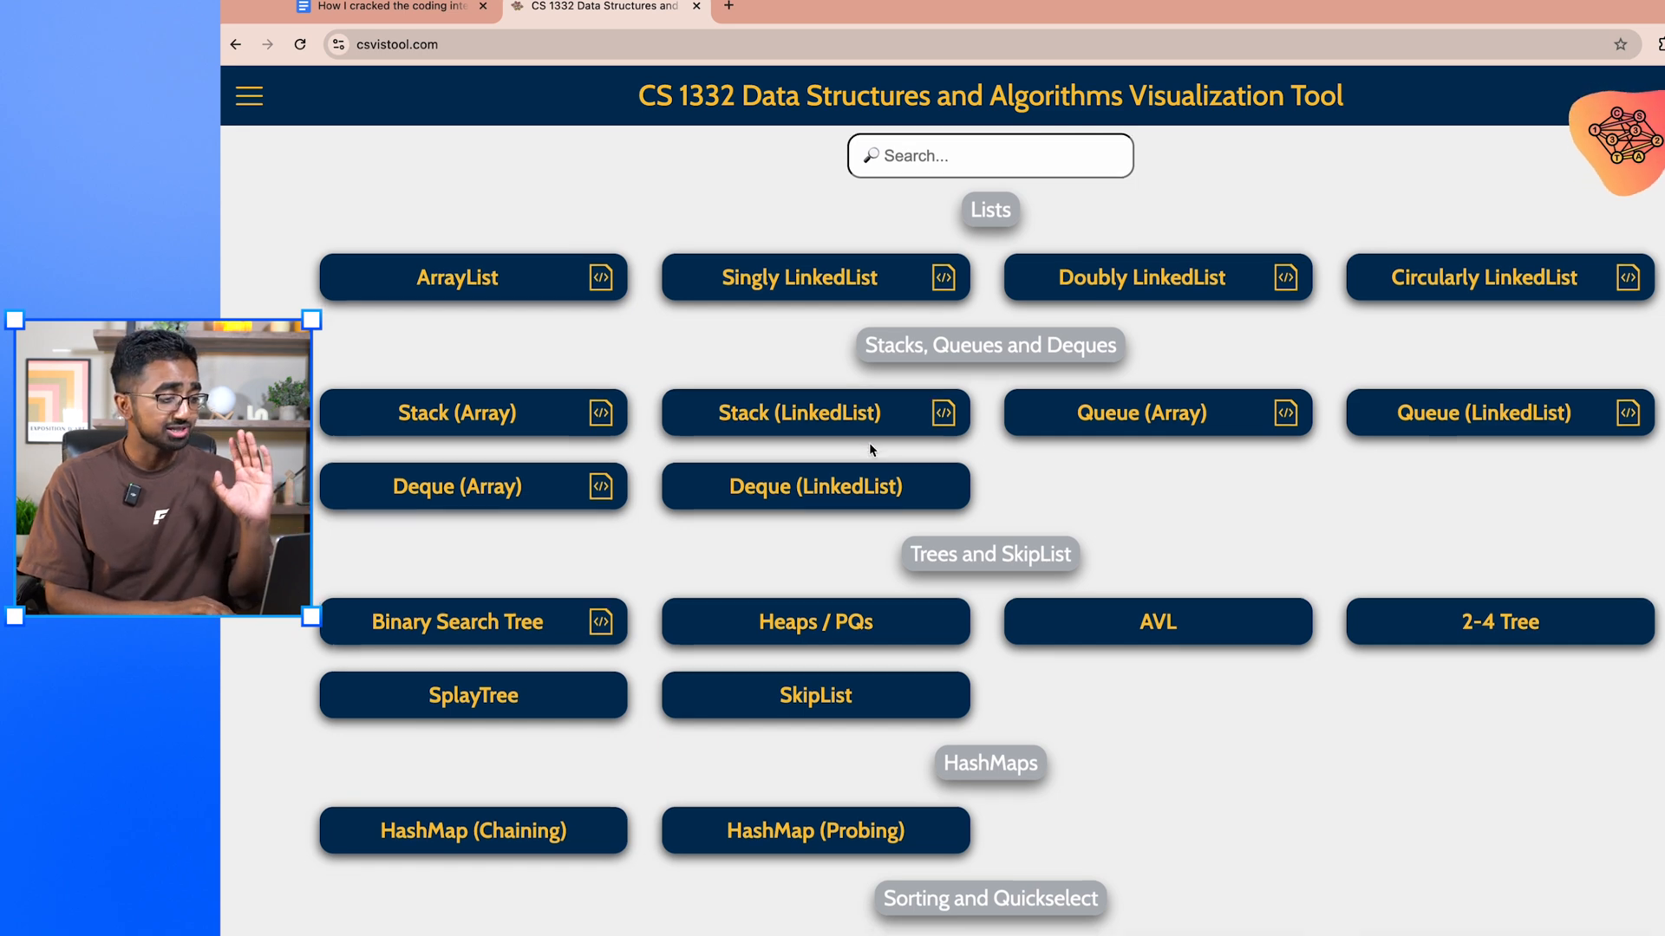
Step: Open the ArrayList card from the CS 1332 data structures overview page
scroll(down, 3)
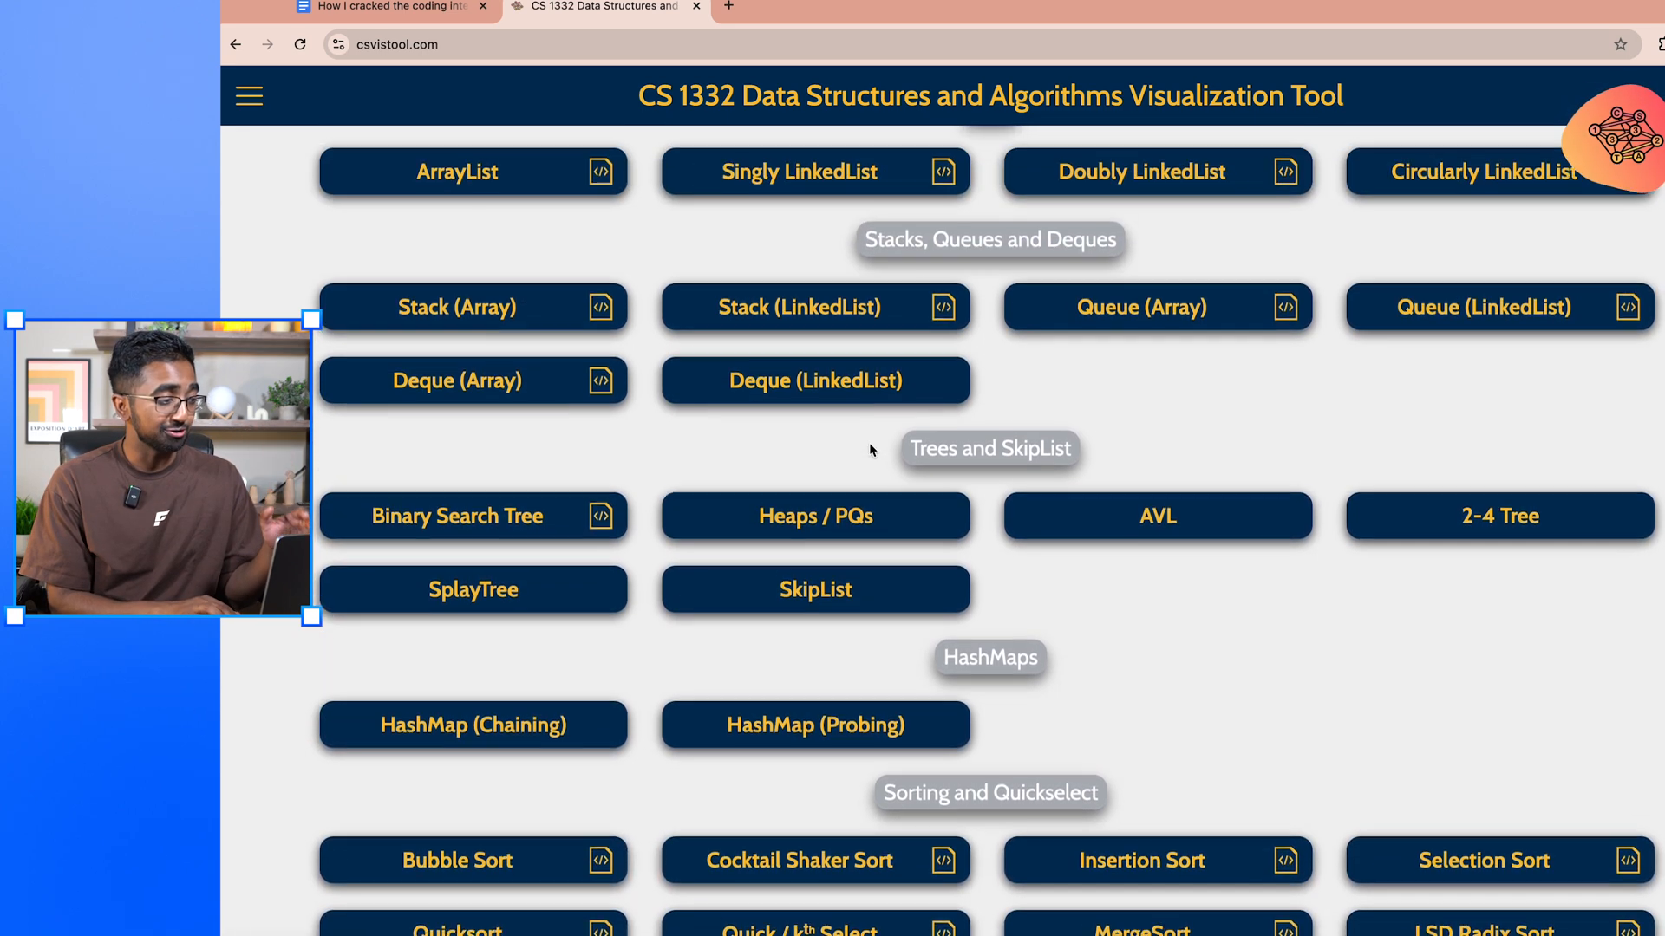
click(457, 170)
text(2)
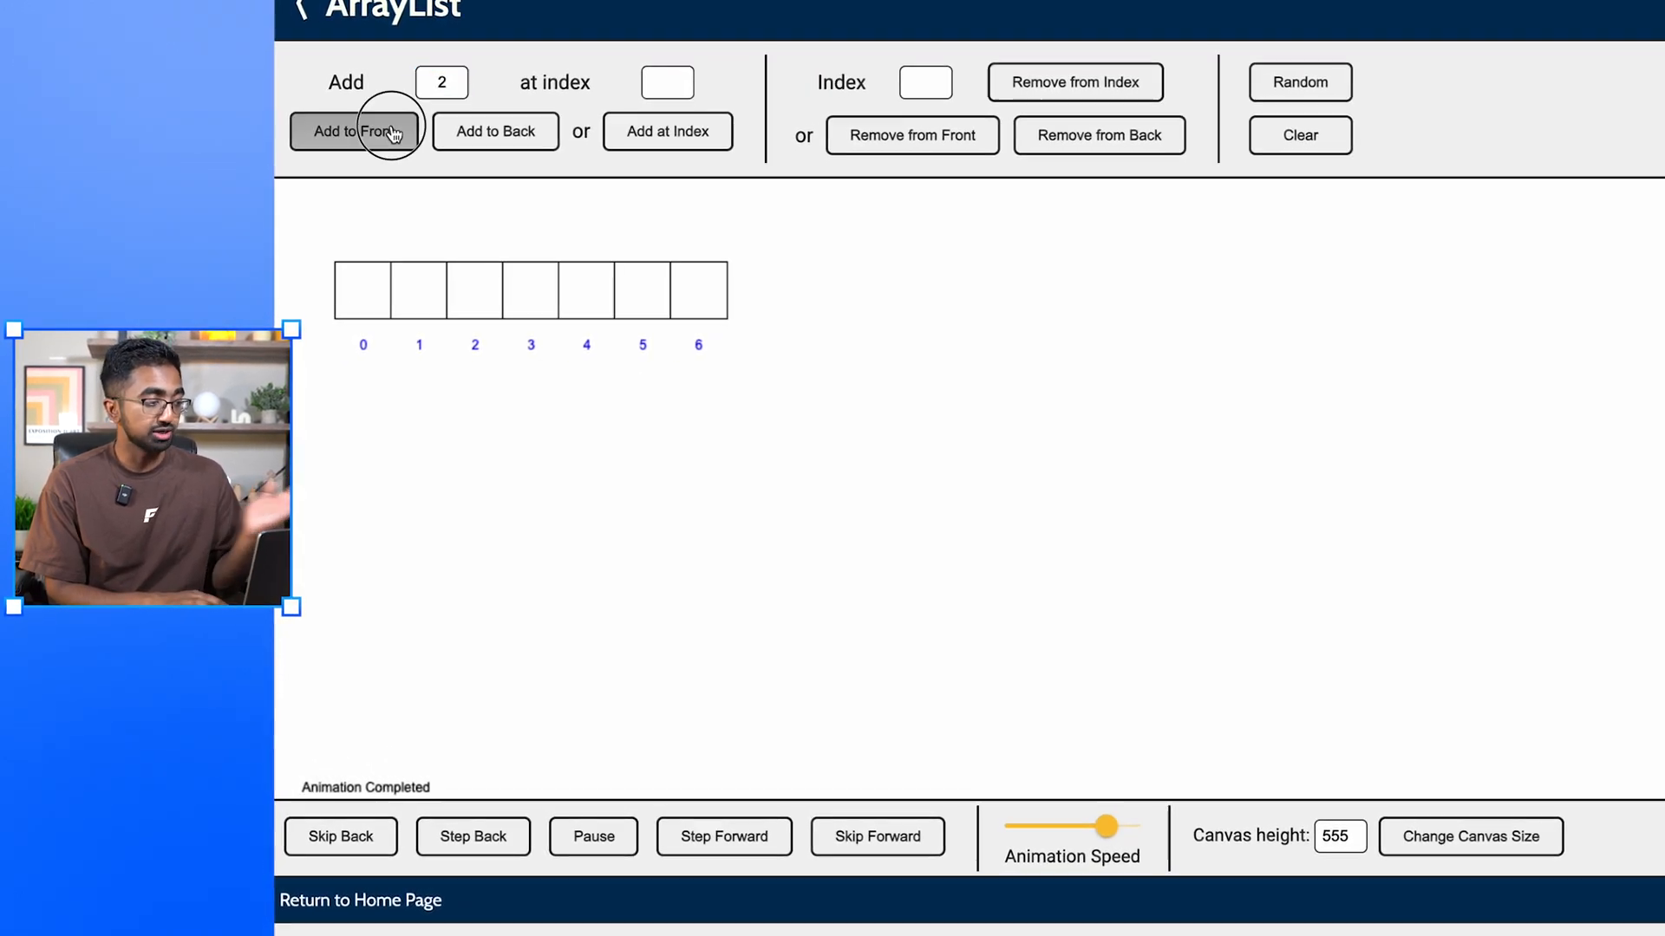
Step: Add 2 to the front of the ArrayList and 3 to the back
click(356, 131)
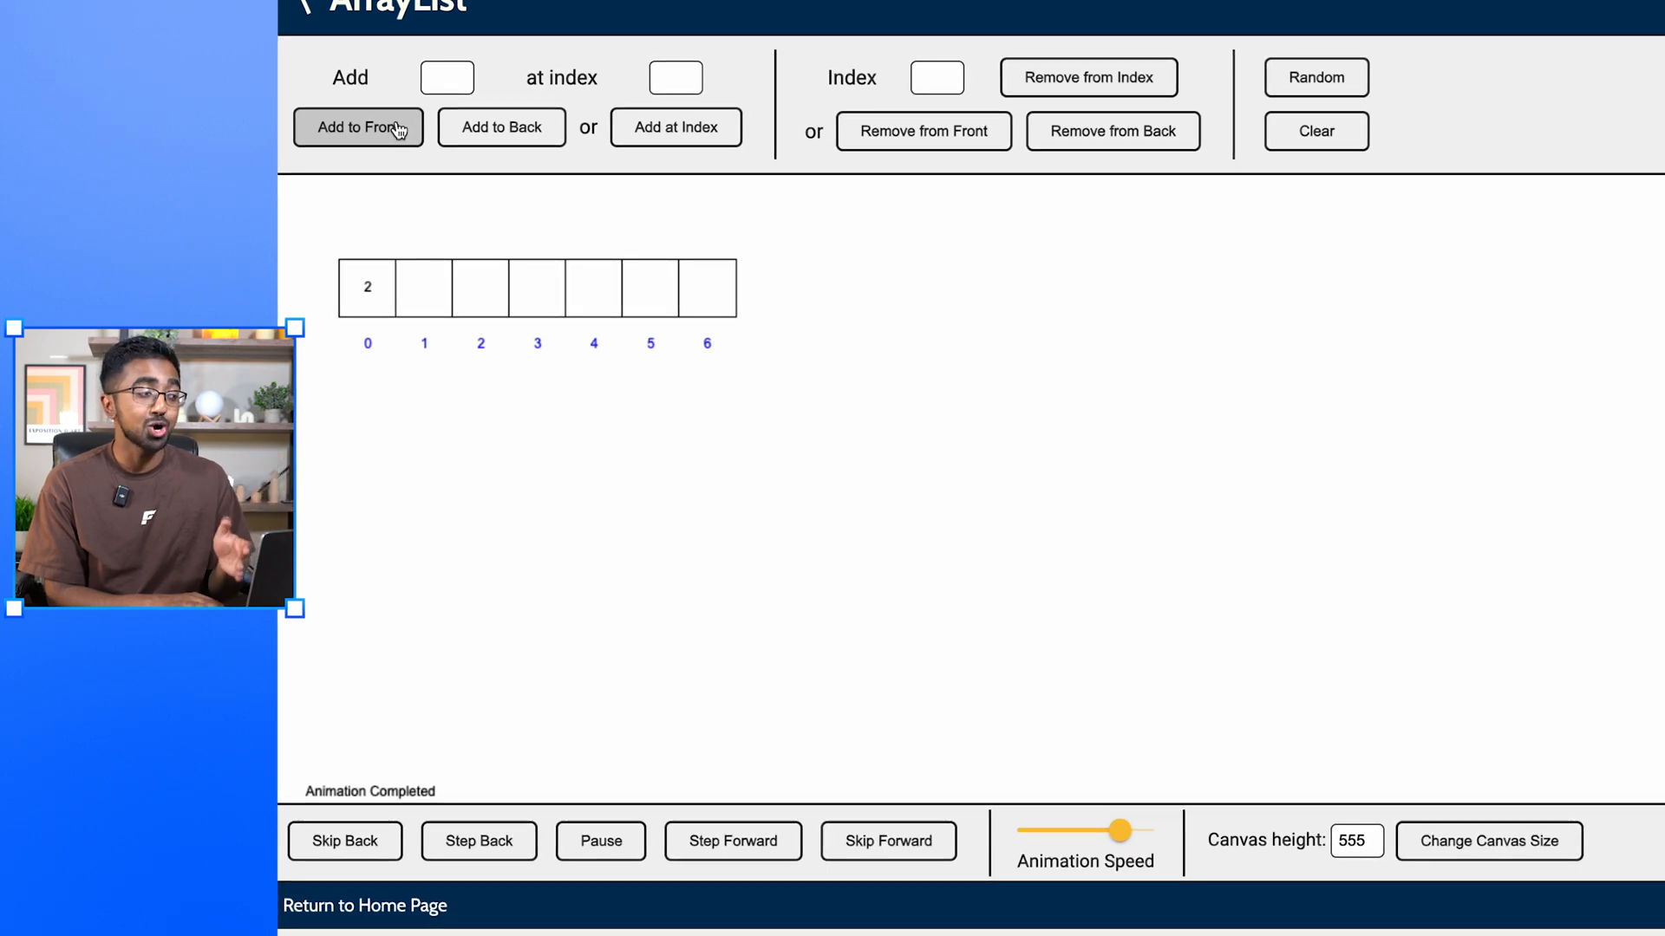
text(3)
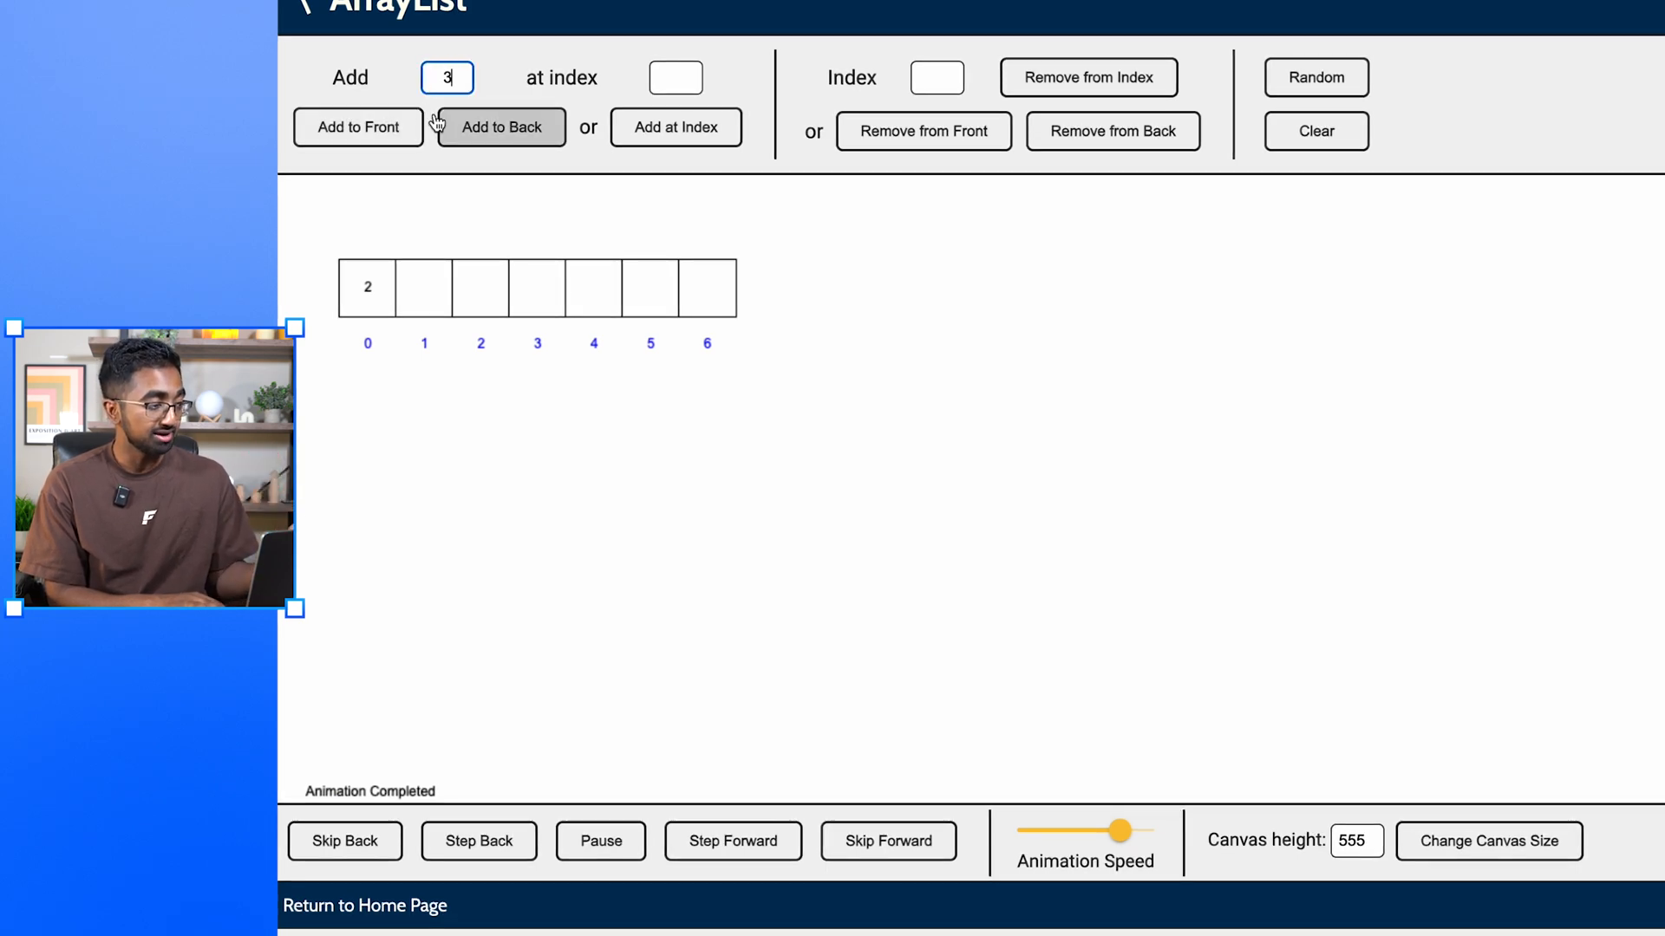
click(501, 127)
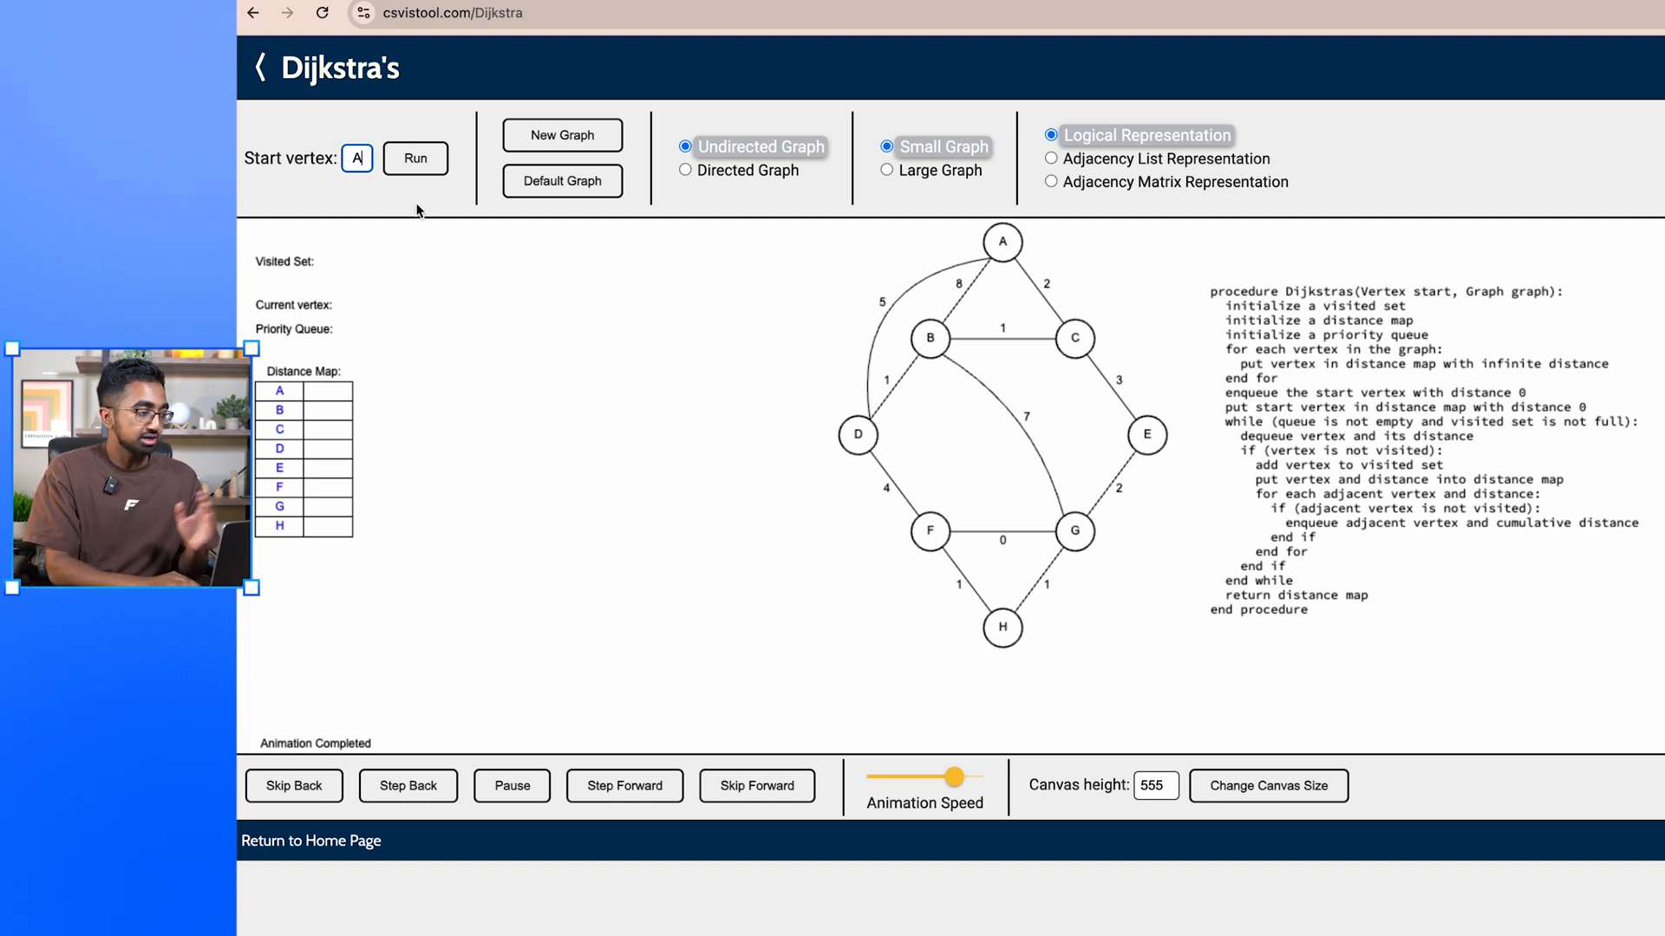
Step: Run Dijkstra's algorithm from vertex A while adjusting the animation speed slider
click(415, 159)
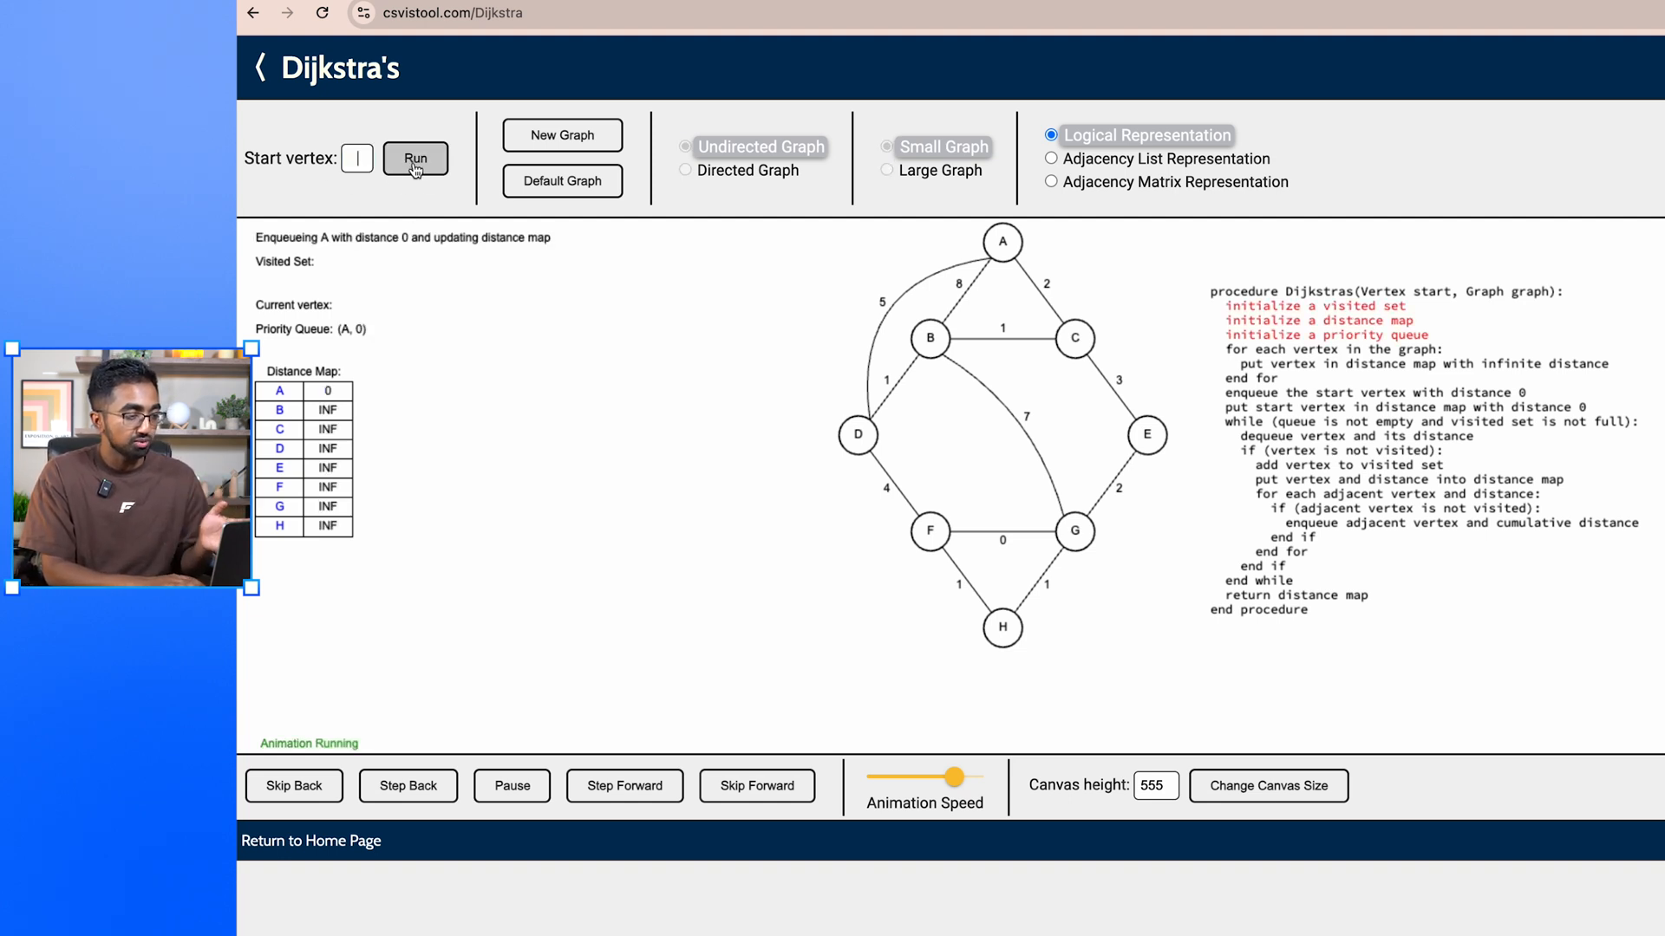
click(624, 786)
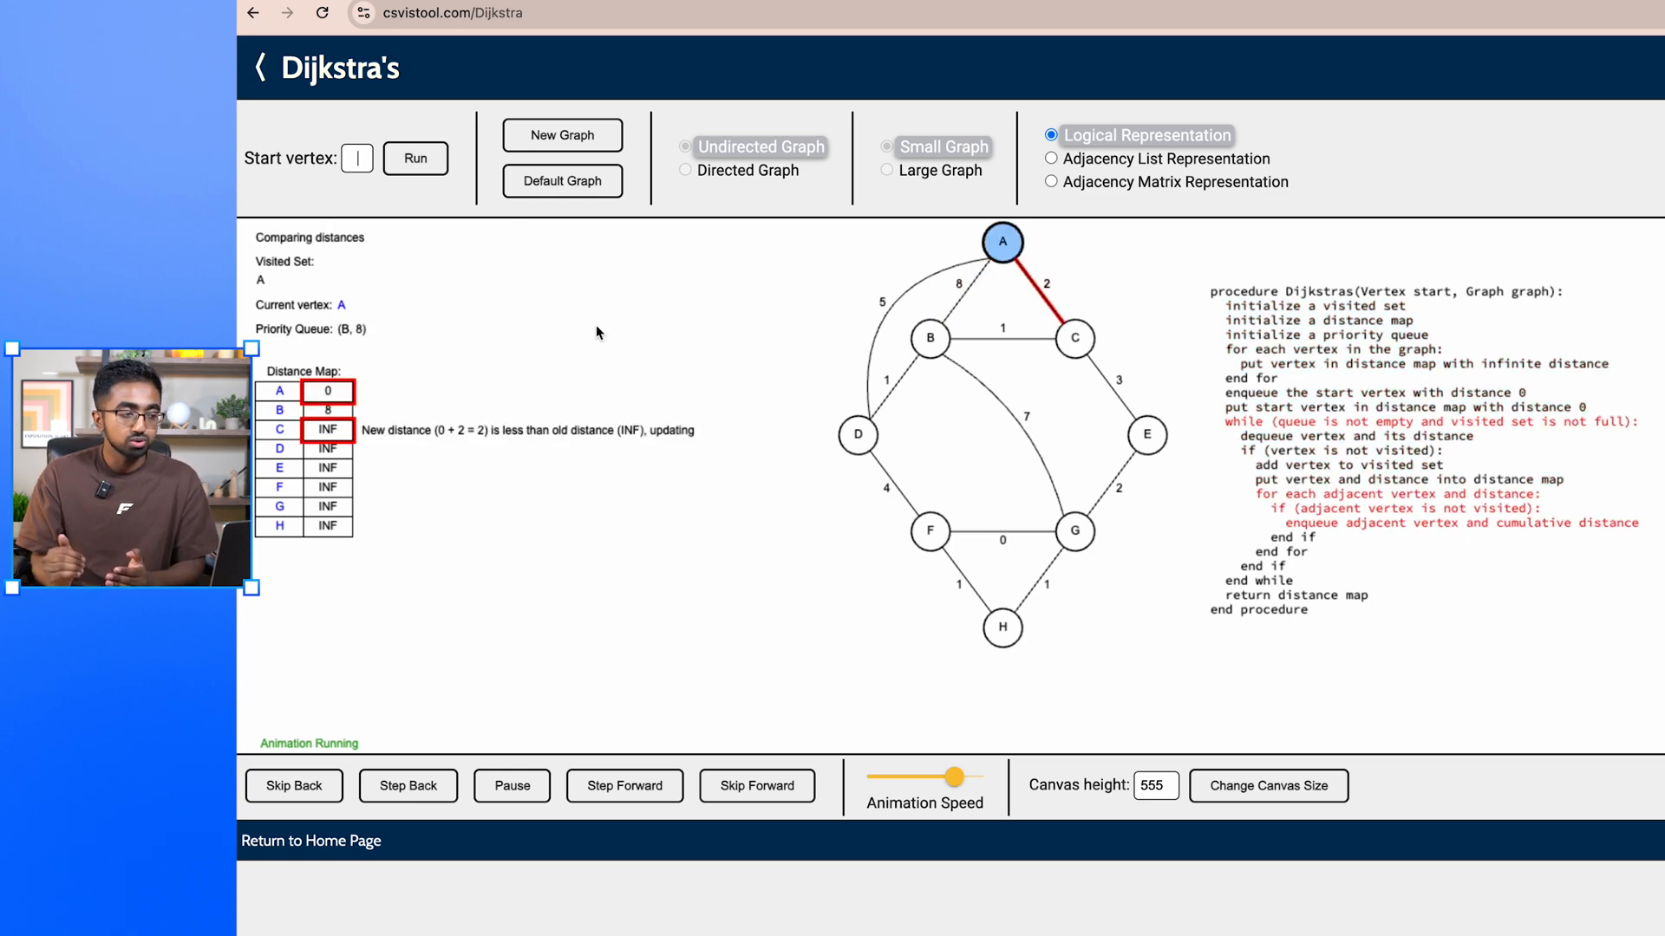
click(625, 786)
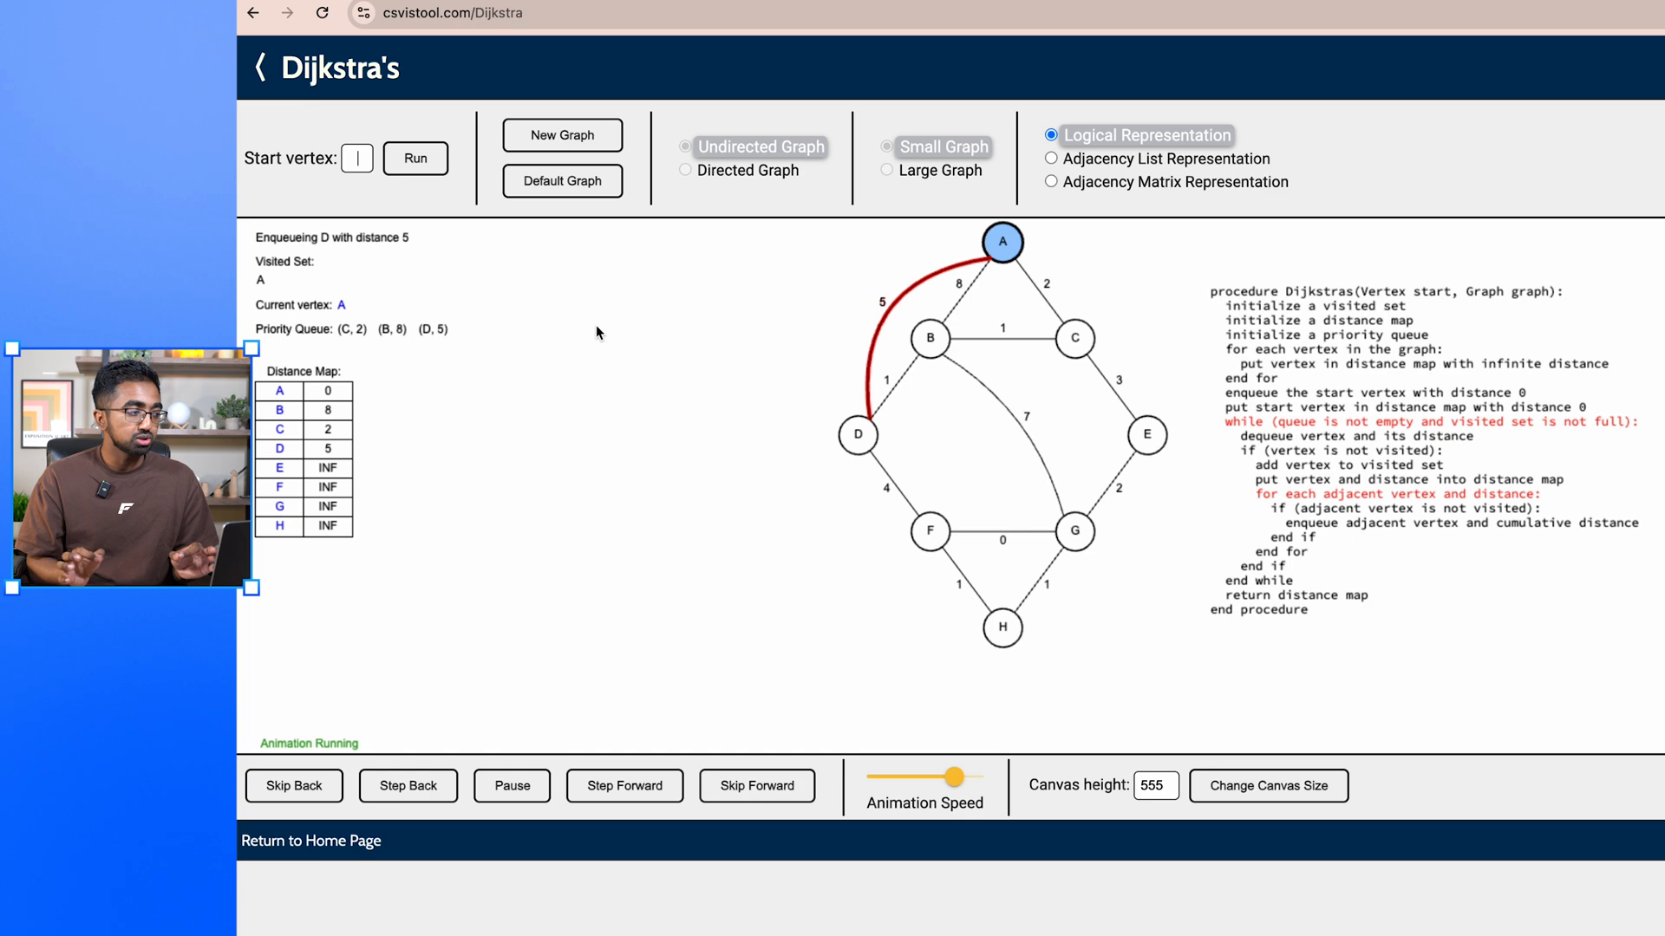
click(625, 786)
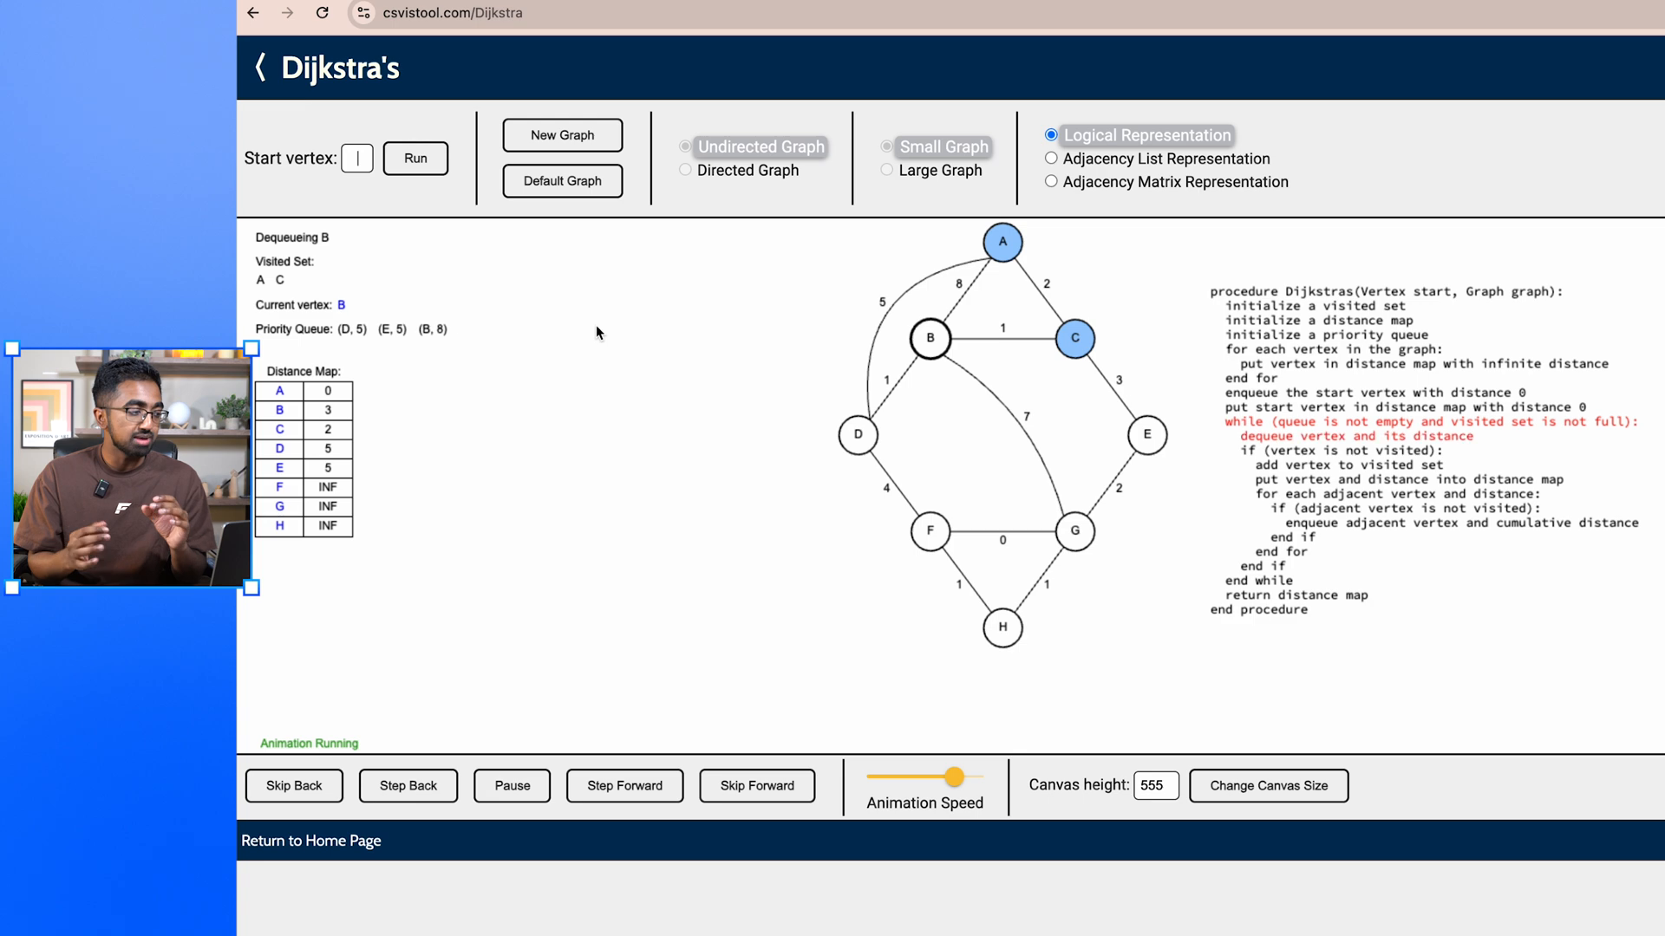
click(624, 786)
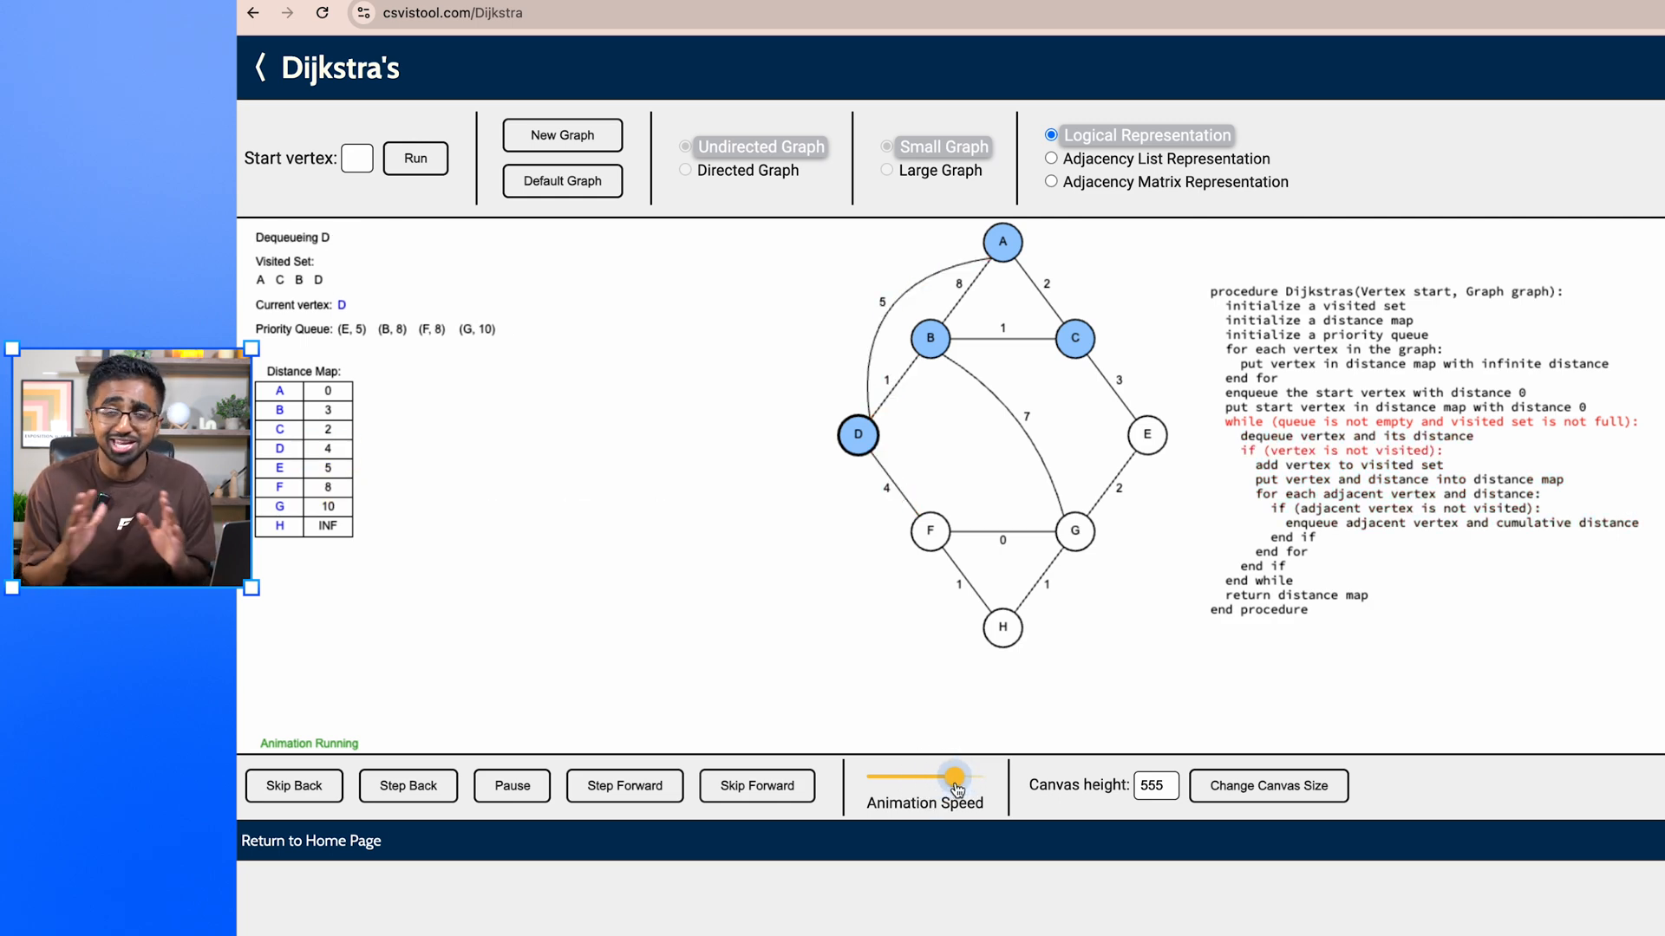
click(624, 786)
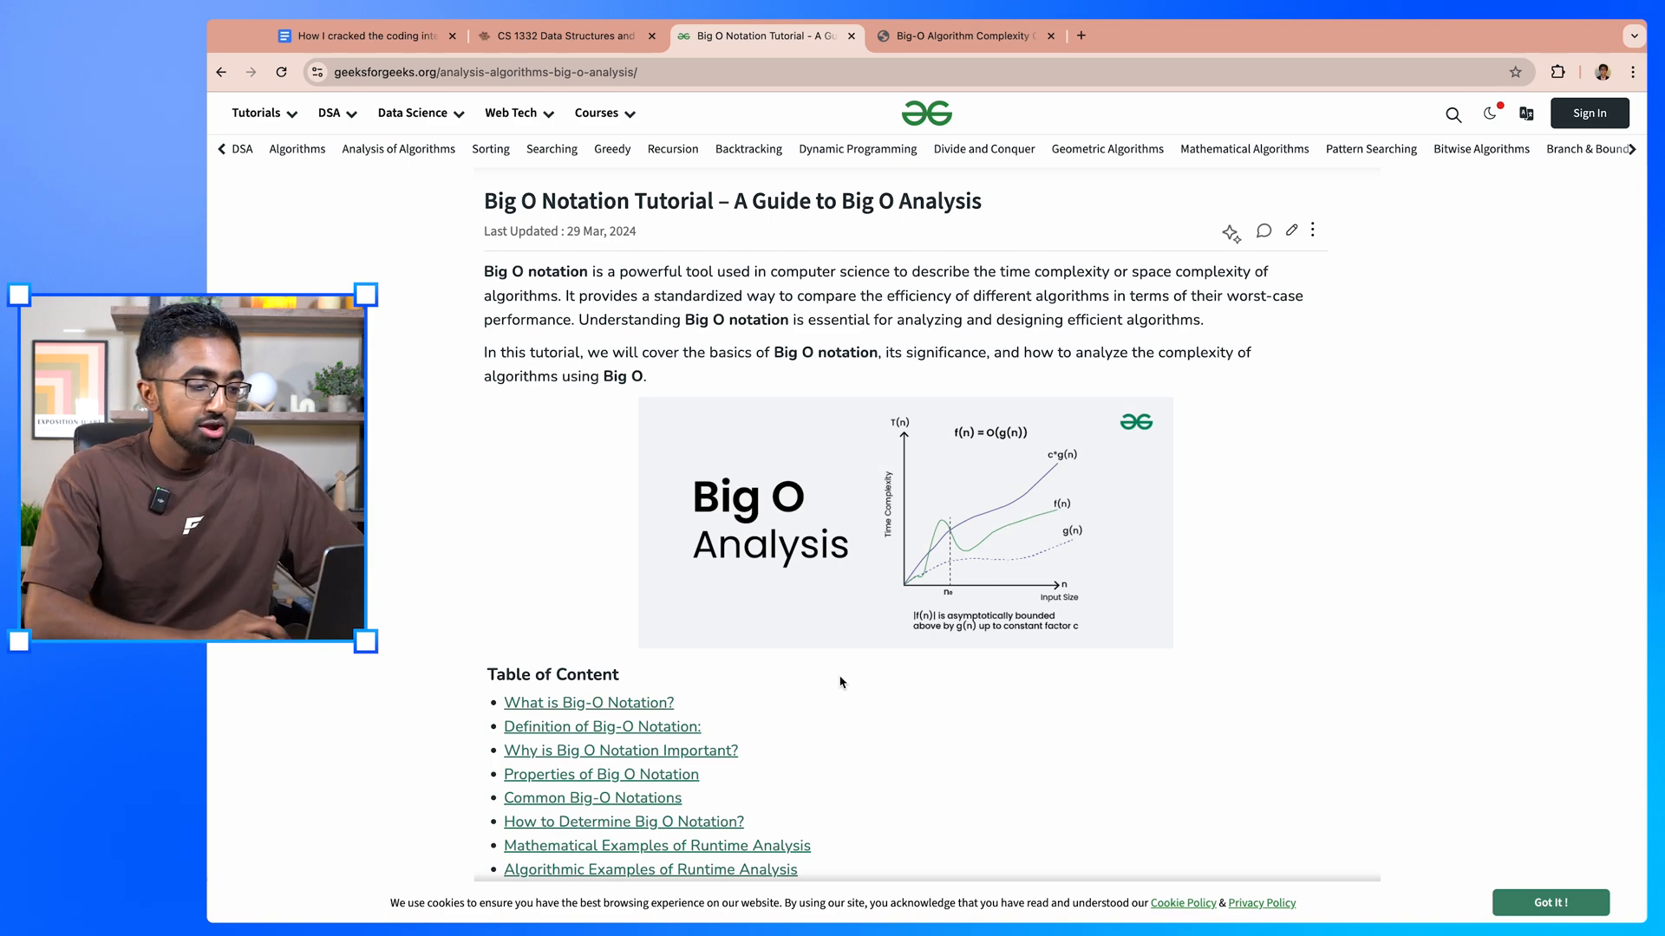
scroll(down, 3)
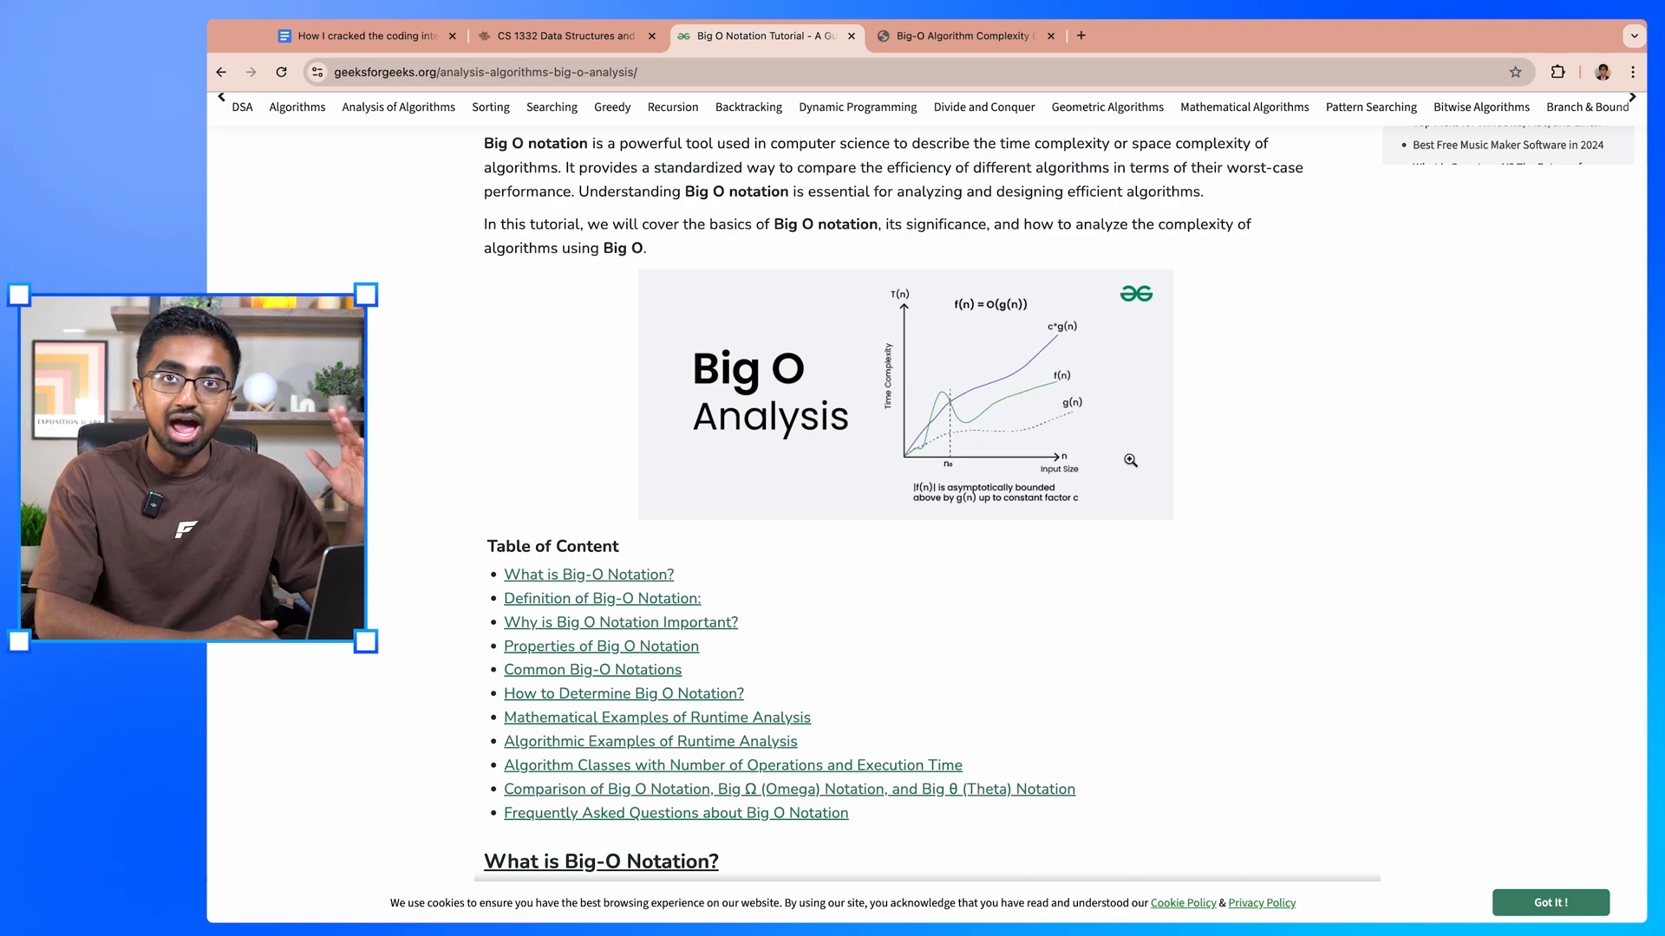
scroll(down, 3)
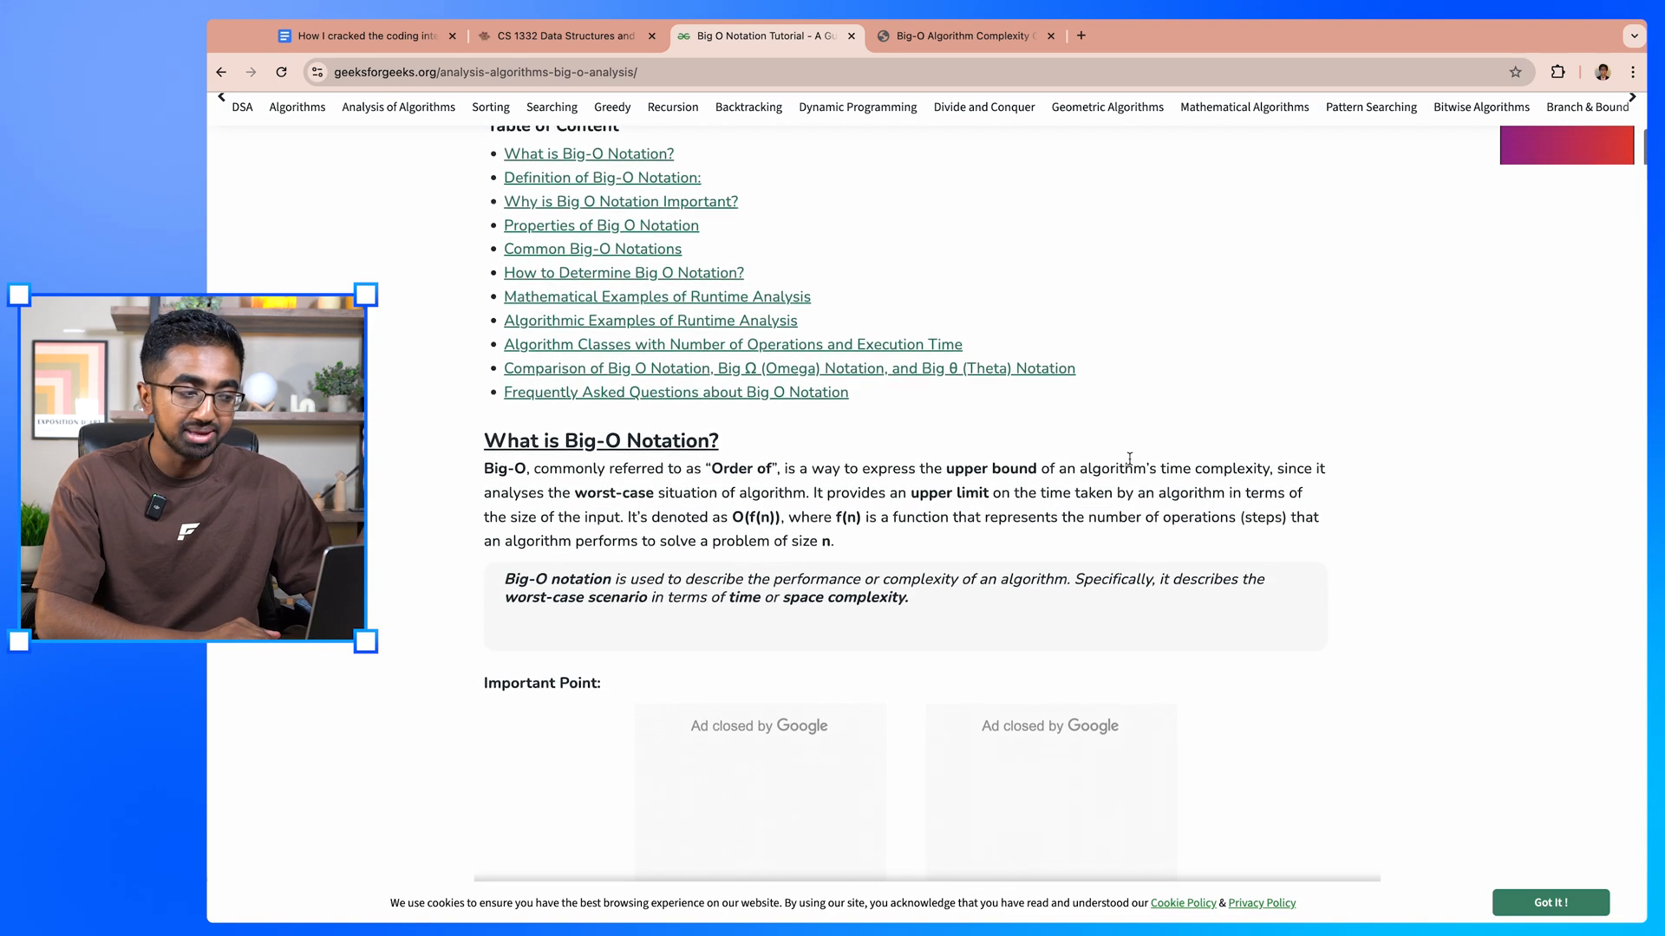
scroll(down, 3)
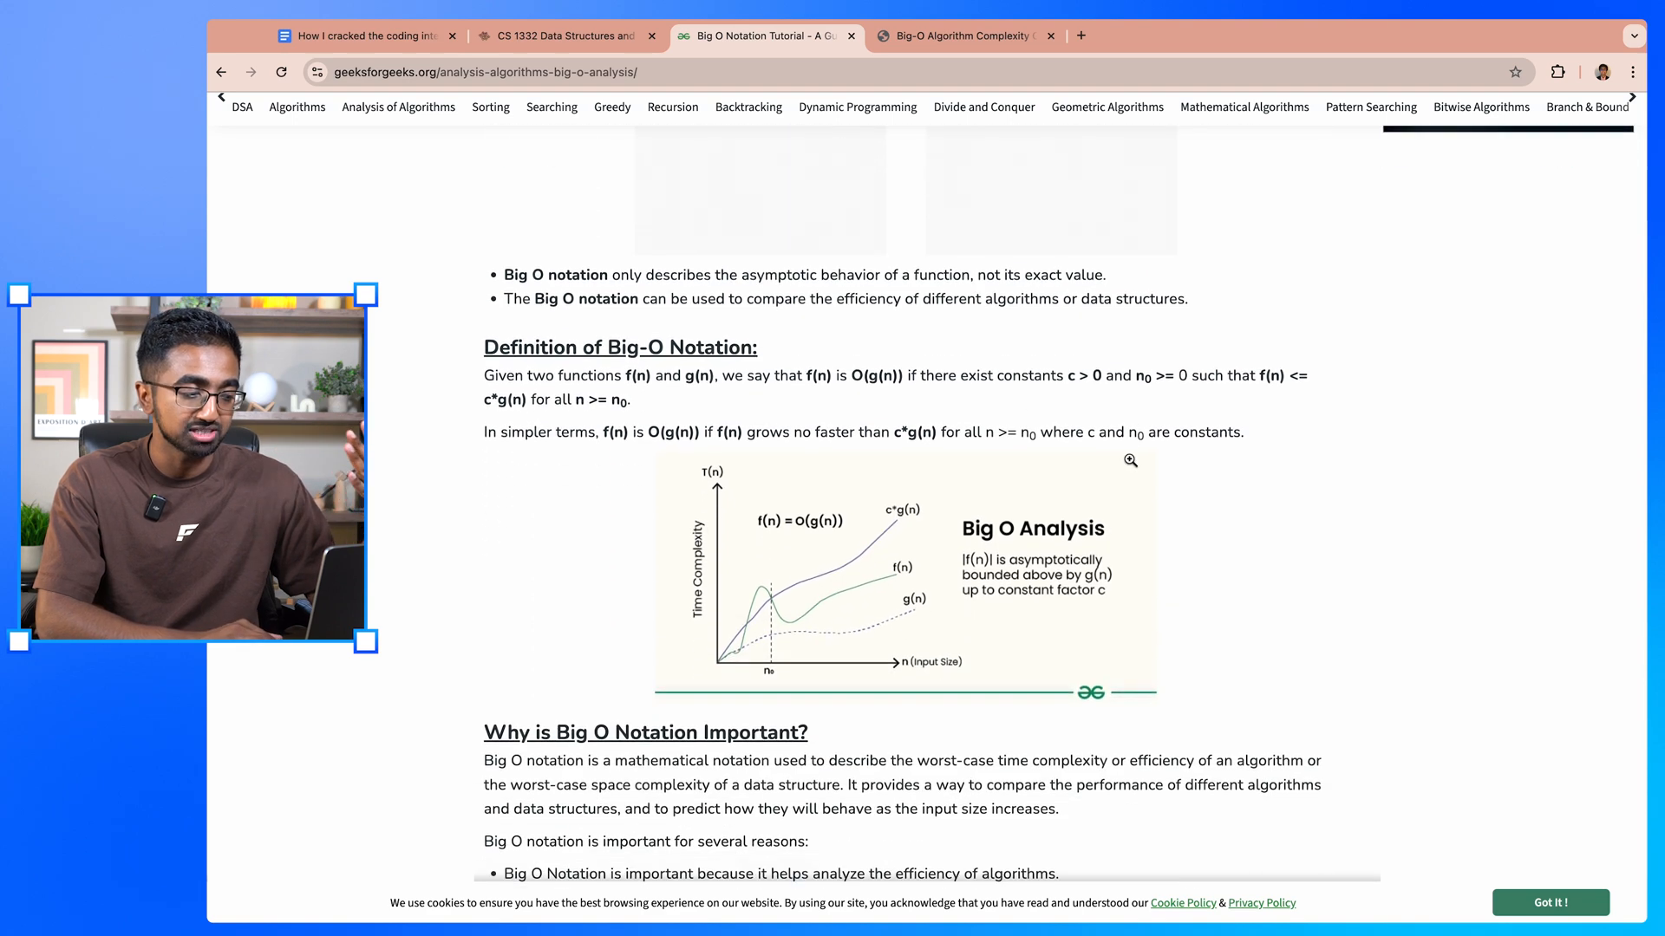
scroll(down, 3)
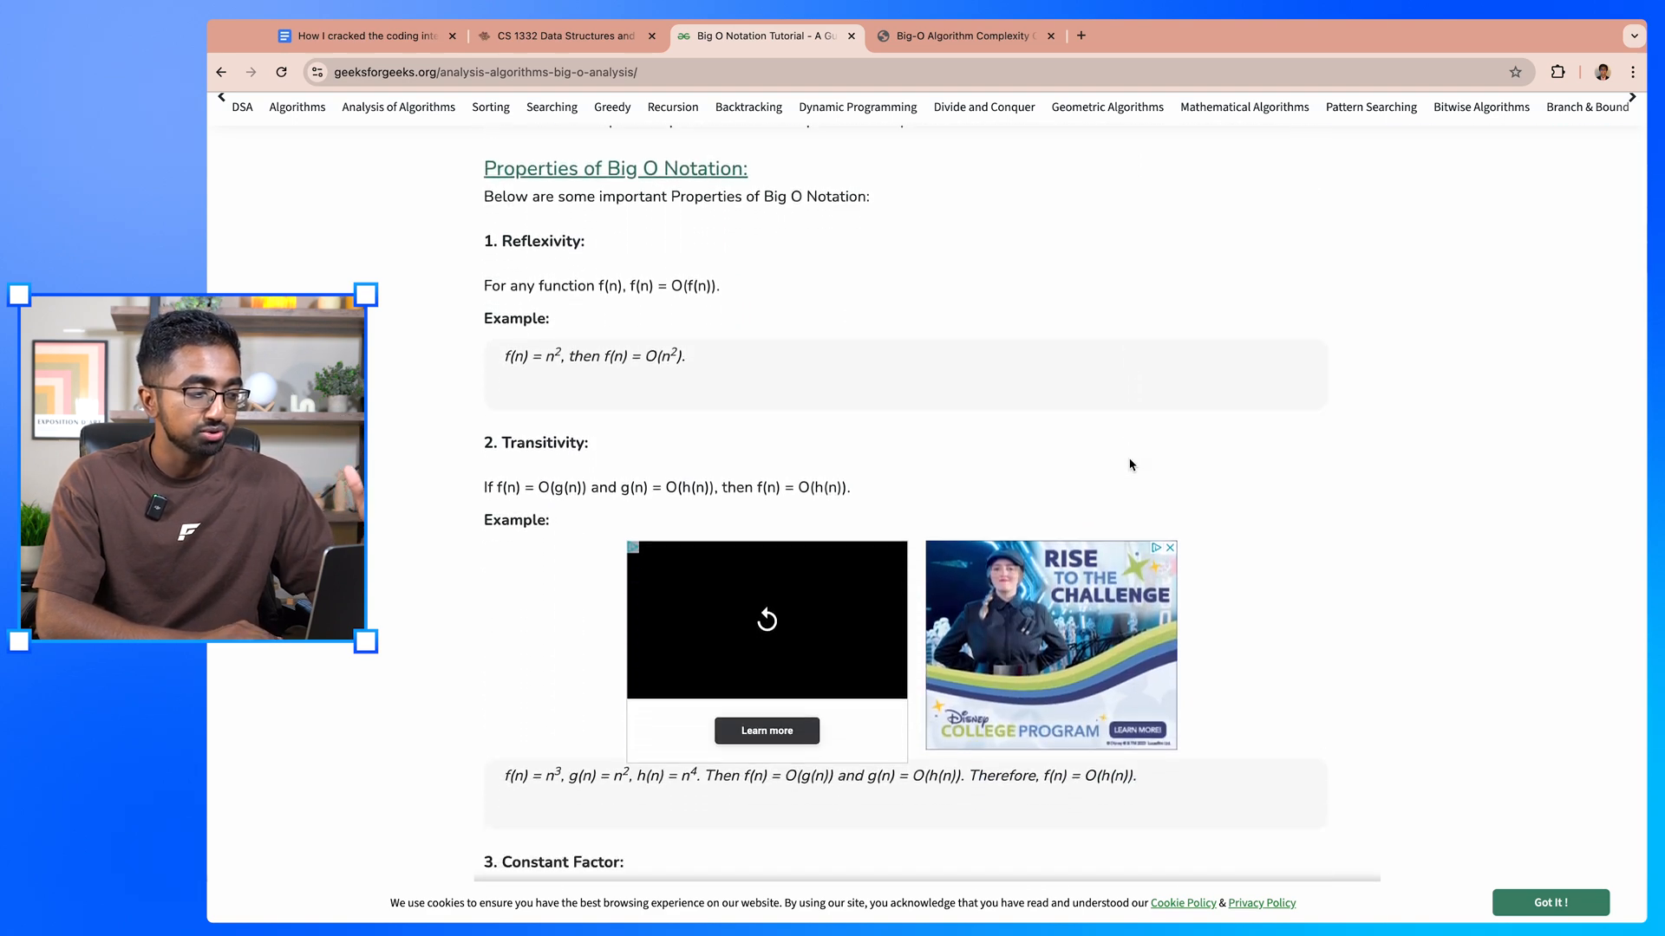
scroll(down, 3)
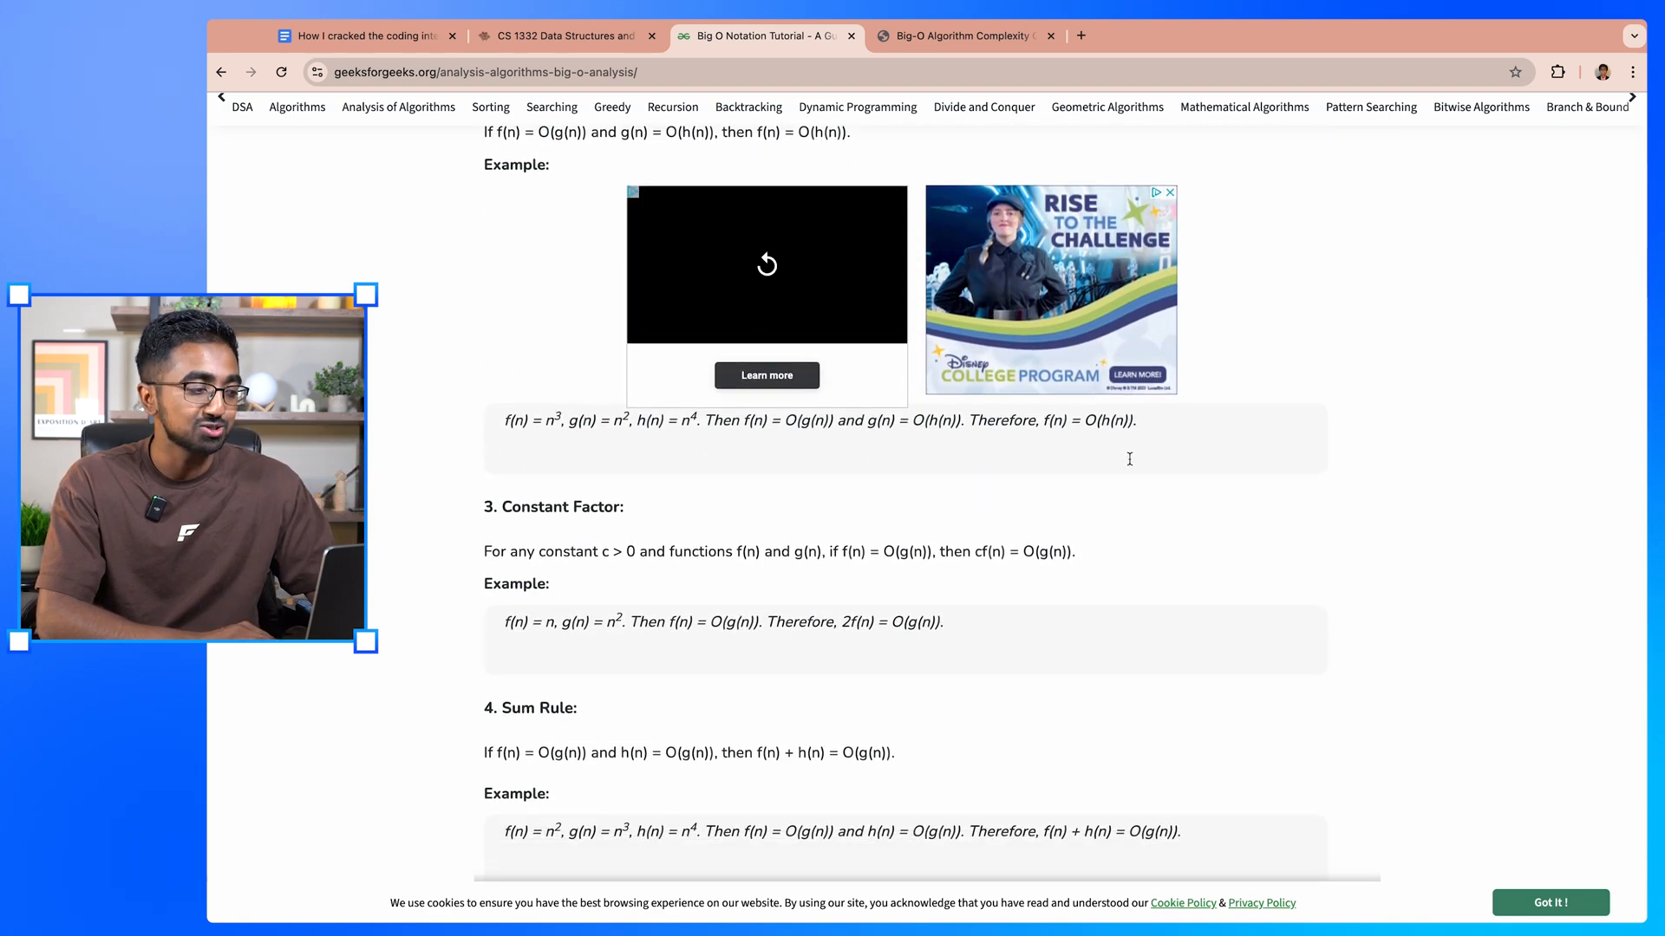
scroll(down, 3)
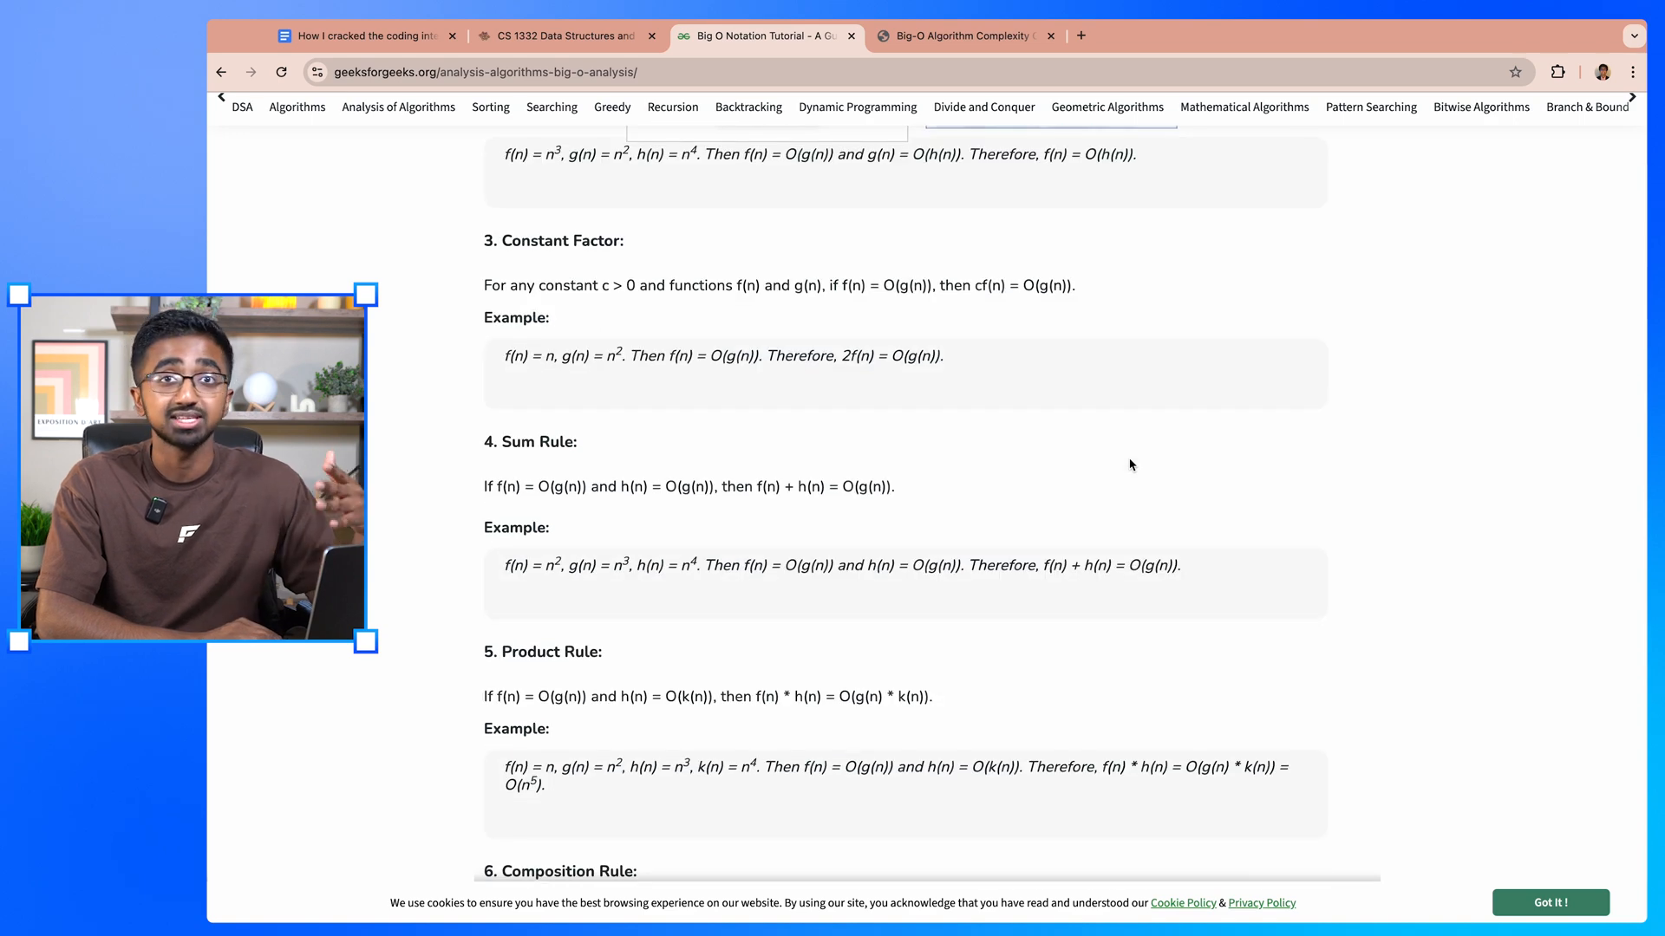
scroll(down, 3)
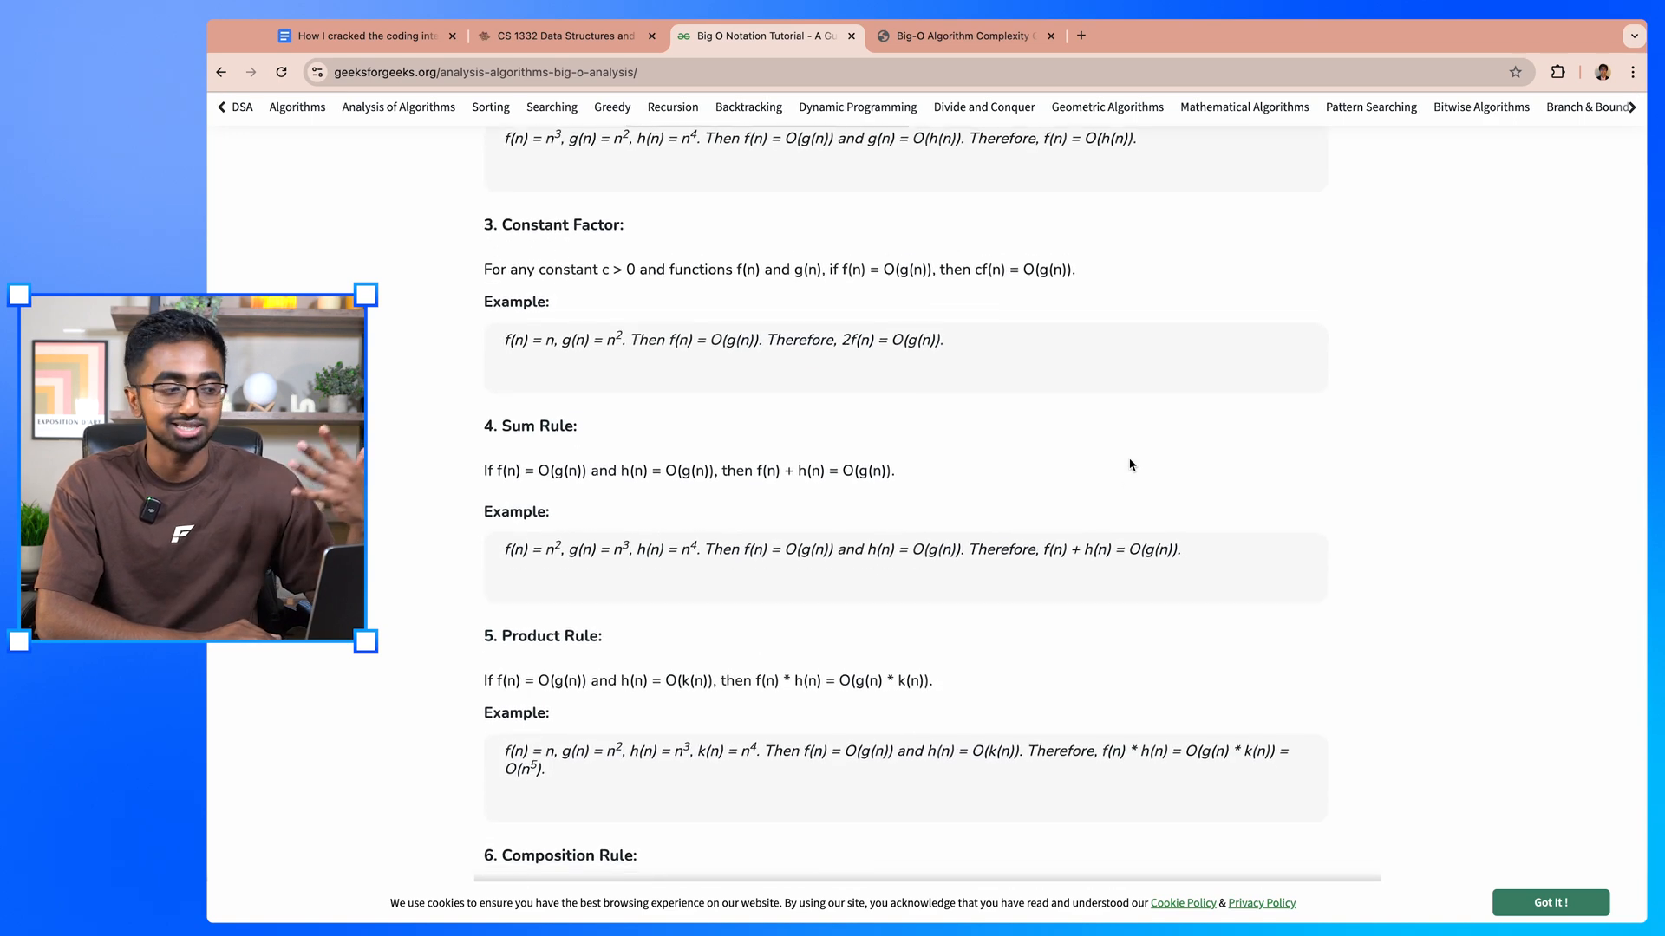
scroll(down, 3)
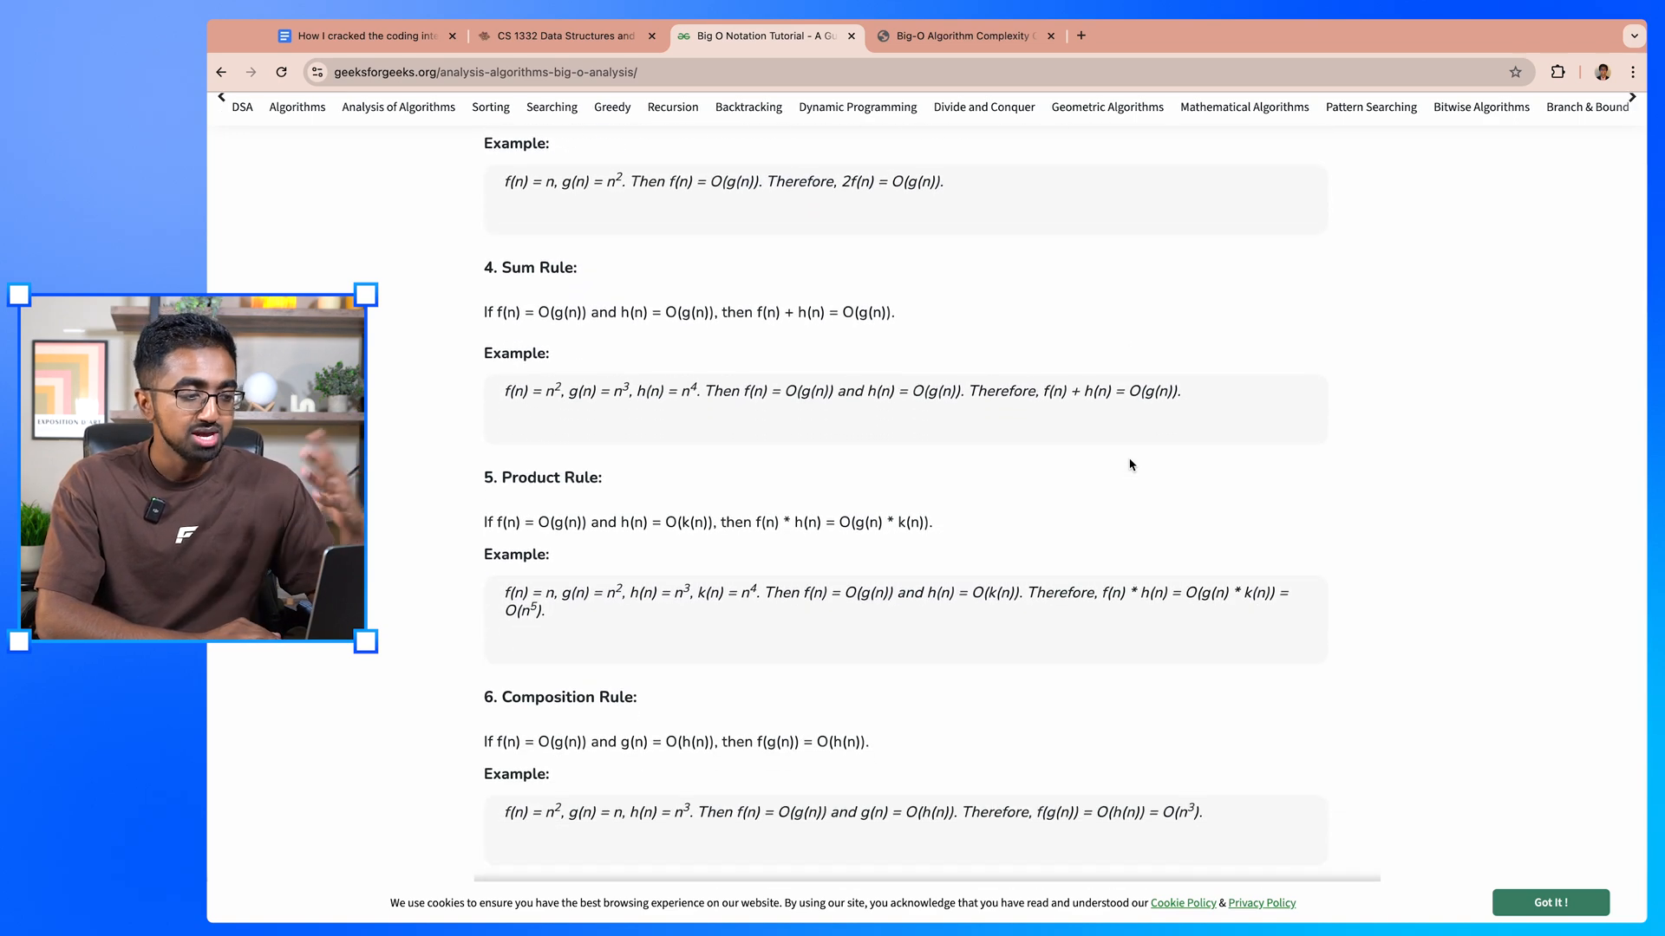
scroll(down, 3)
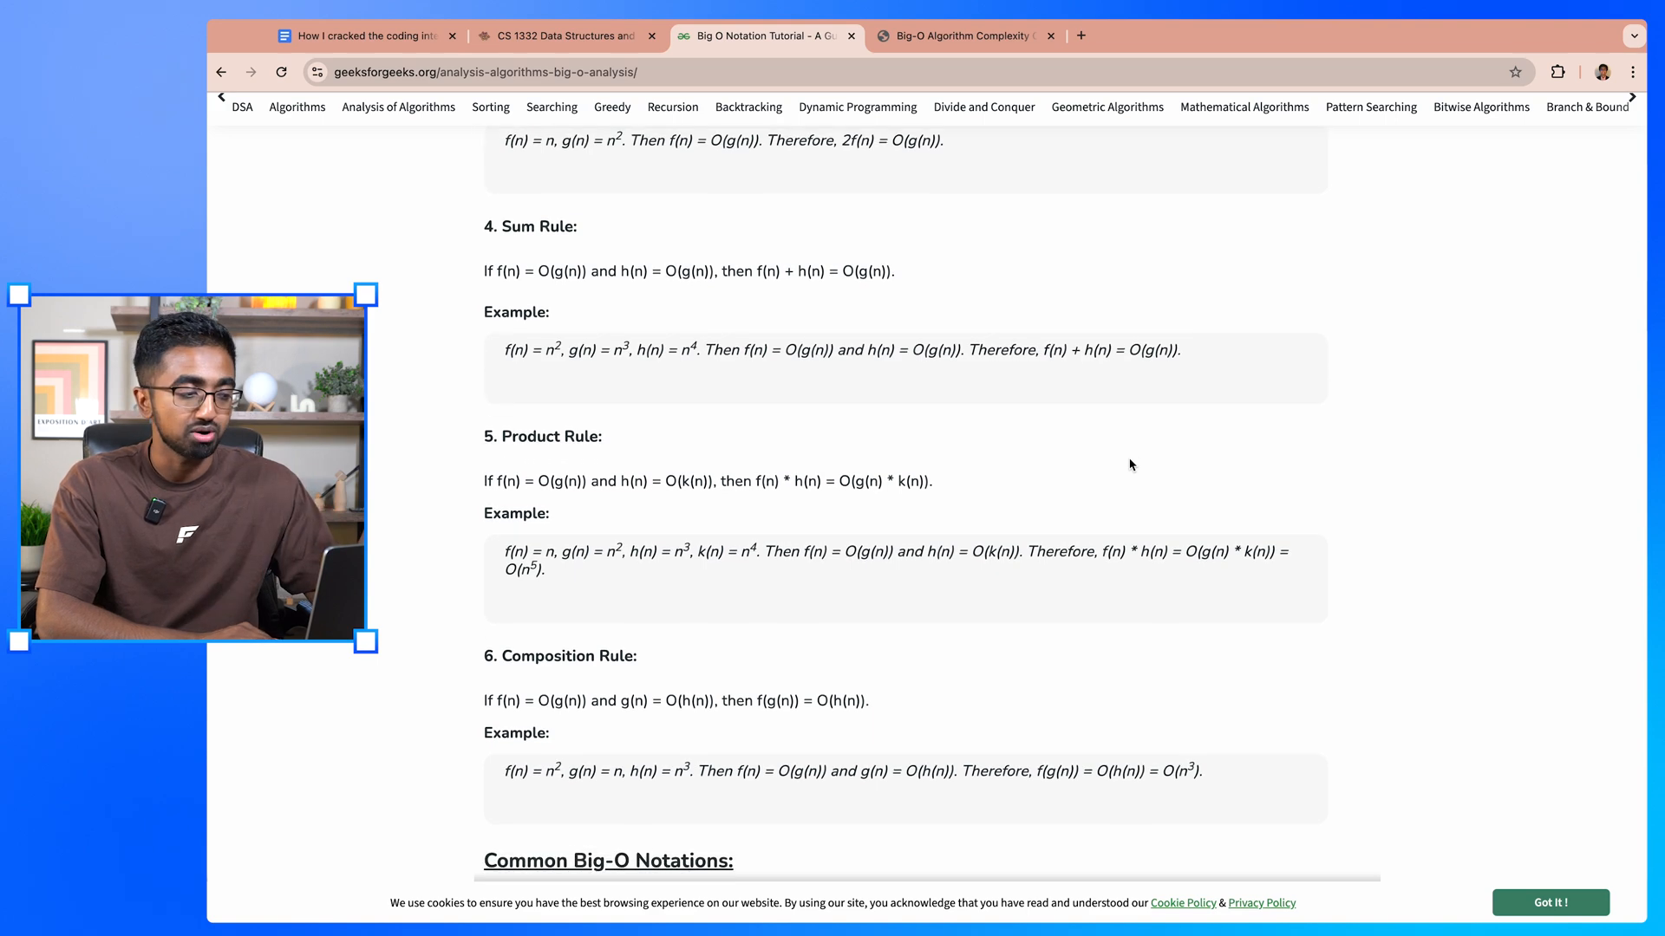
scroll(down, 3)
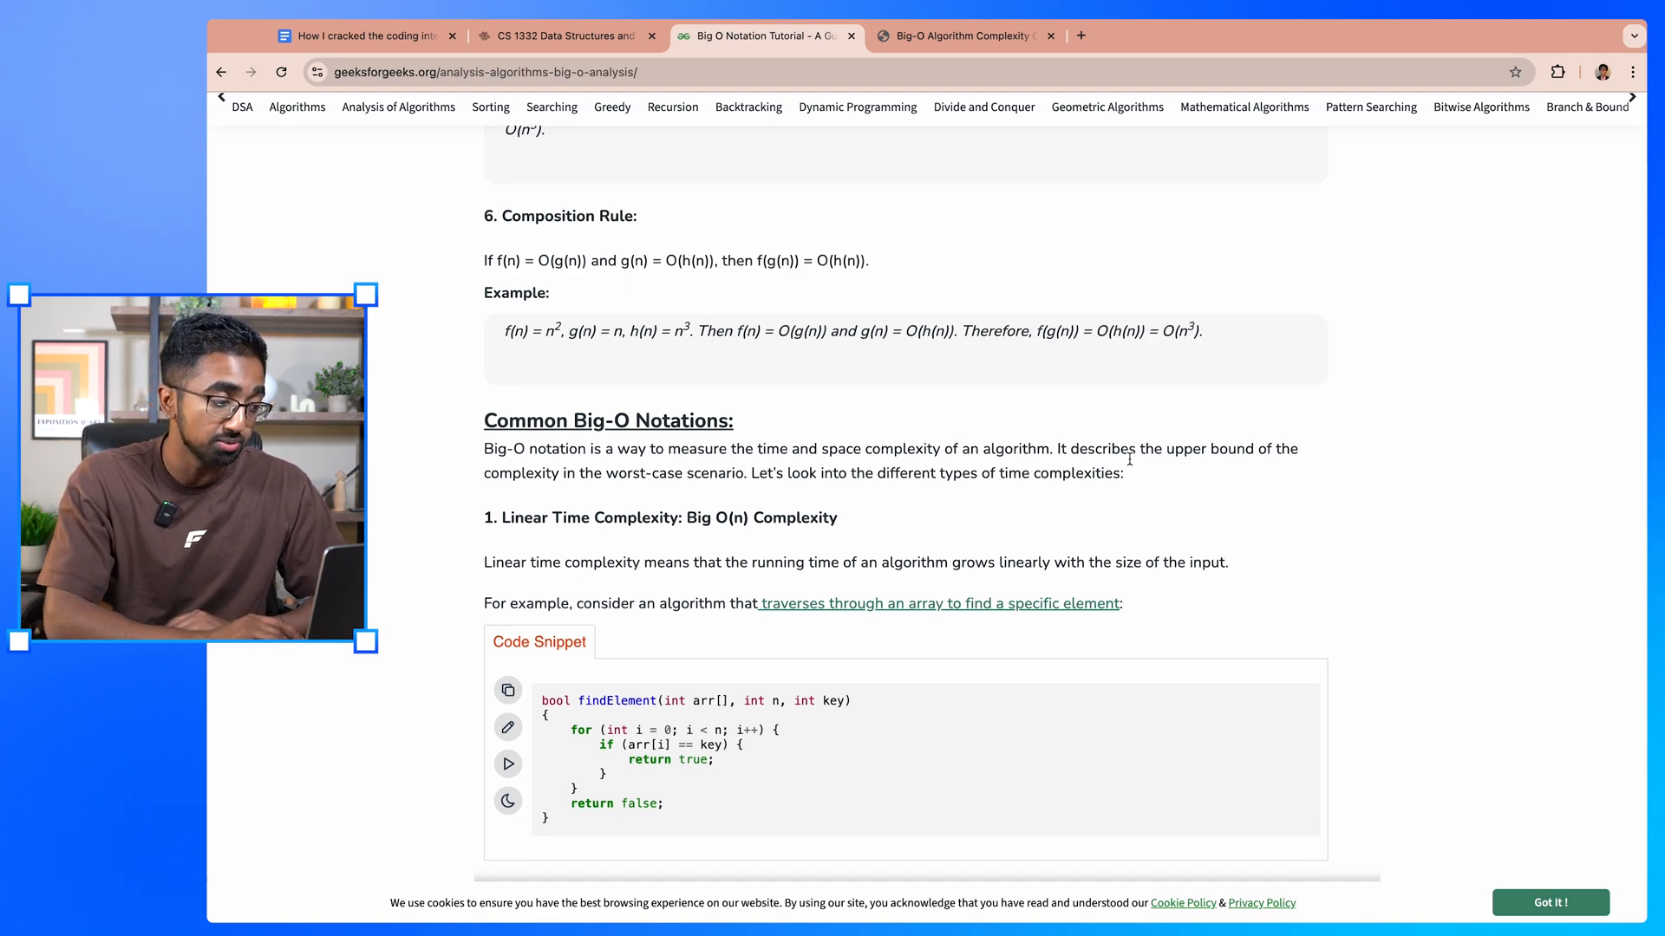
Step: Read the quadratic and cubic complexity examples, then switch to the Big-O cheat sheet
scroll(down, 3)
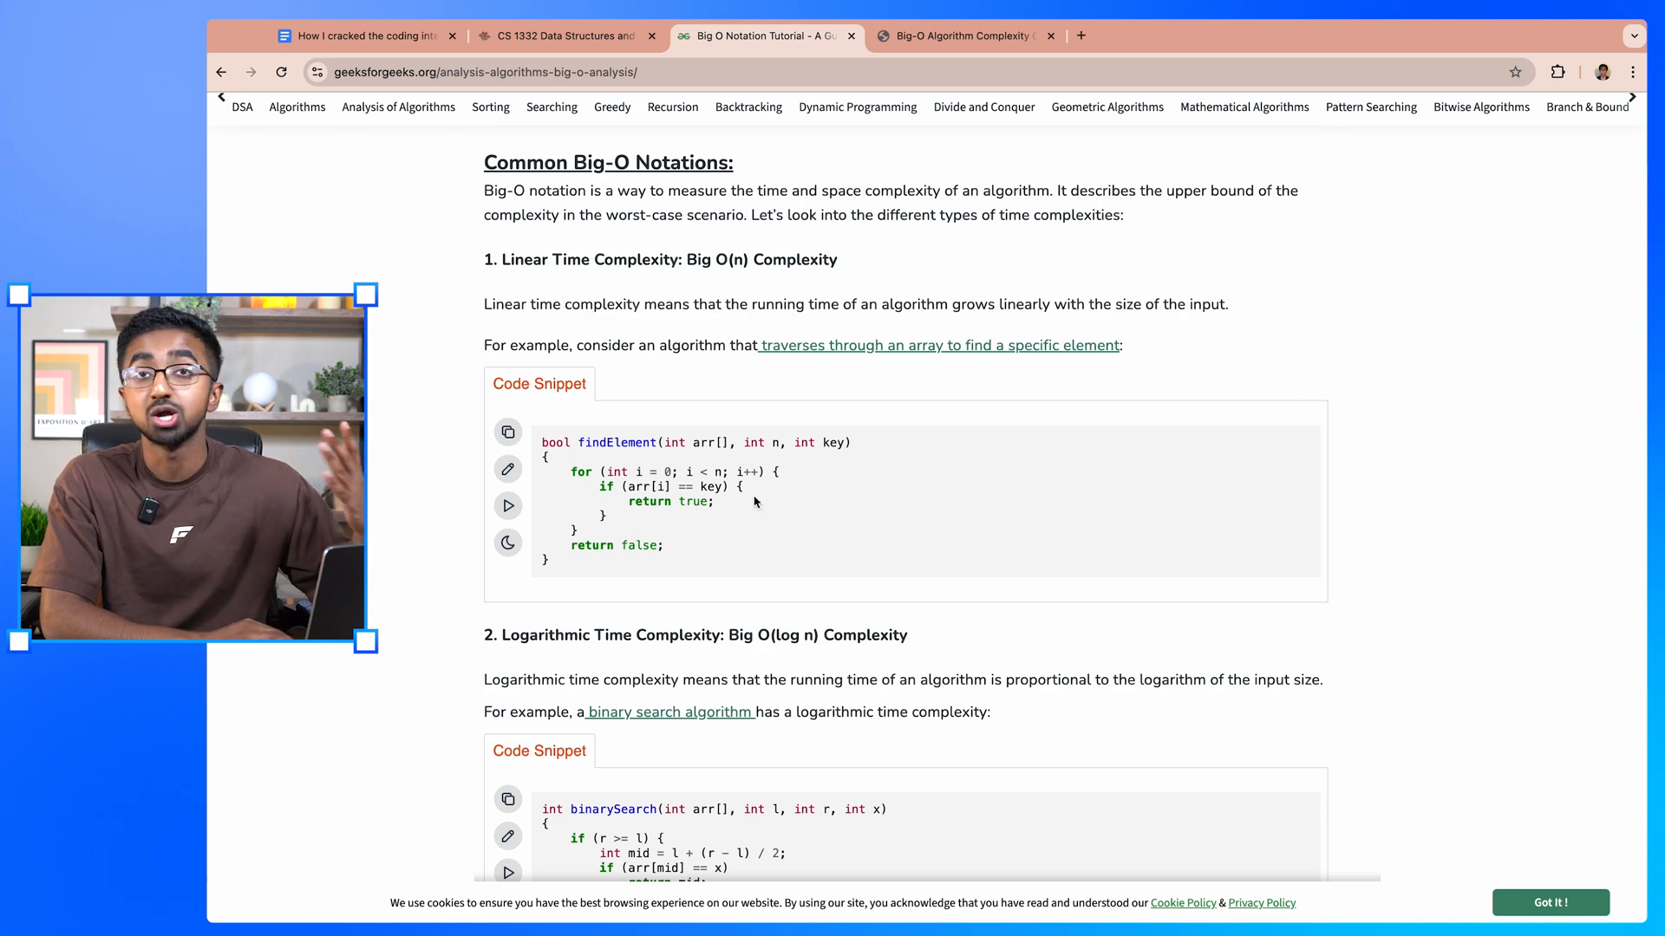
scroll(down, 3)
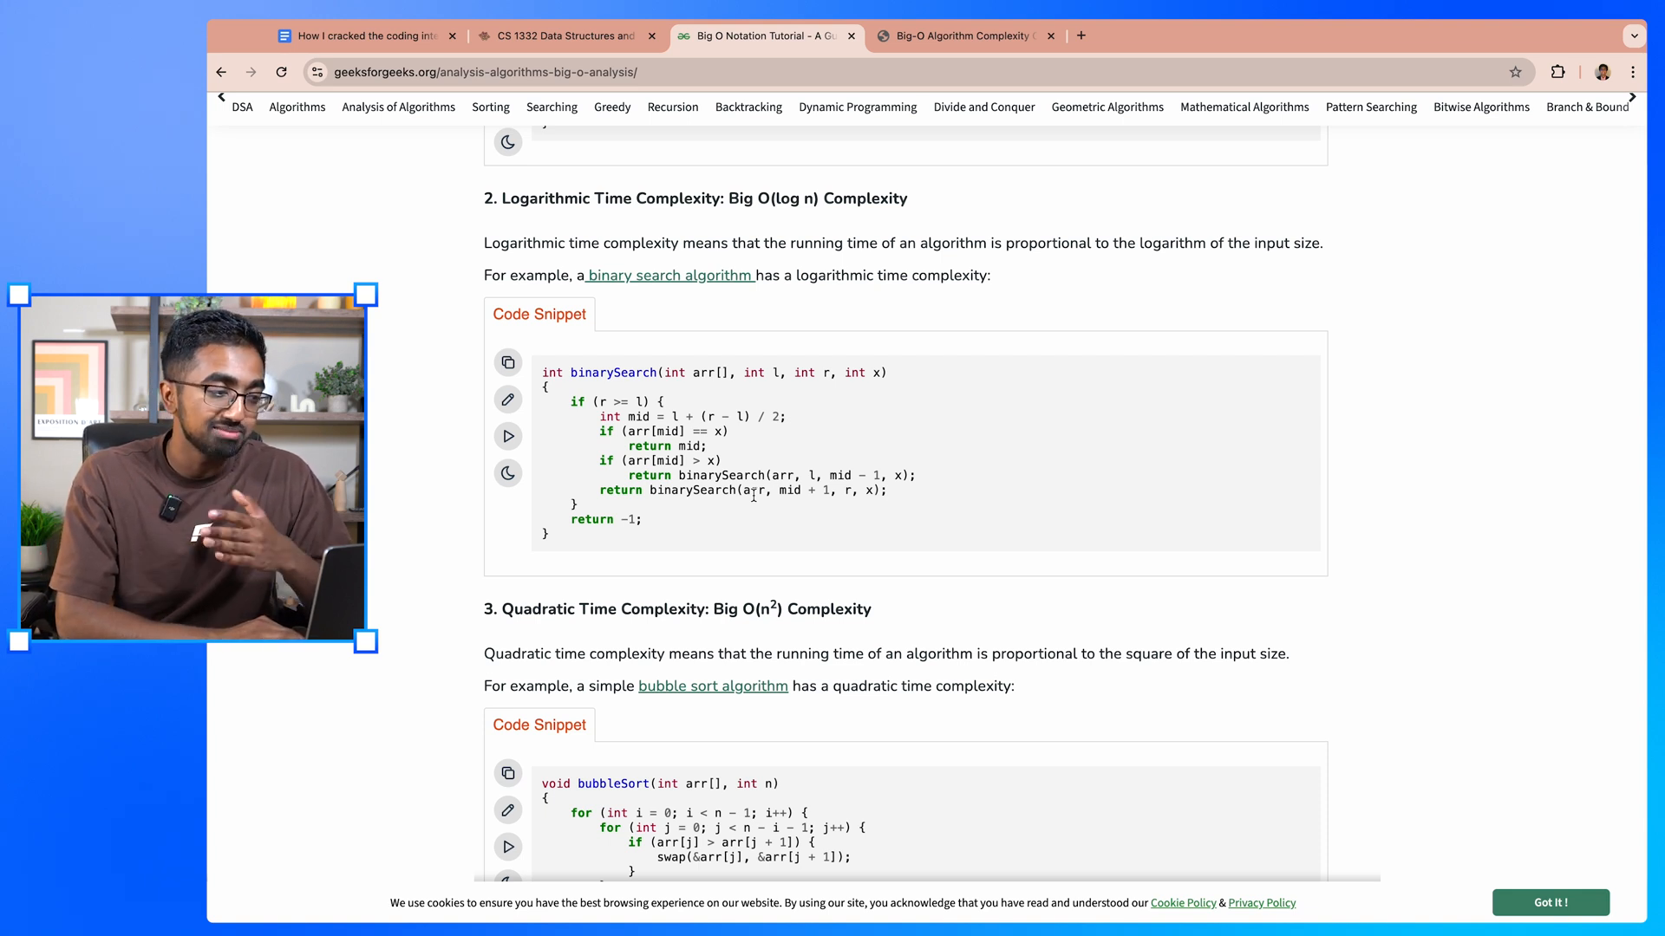
scroll(down, 3)
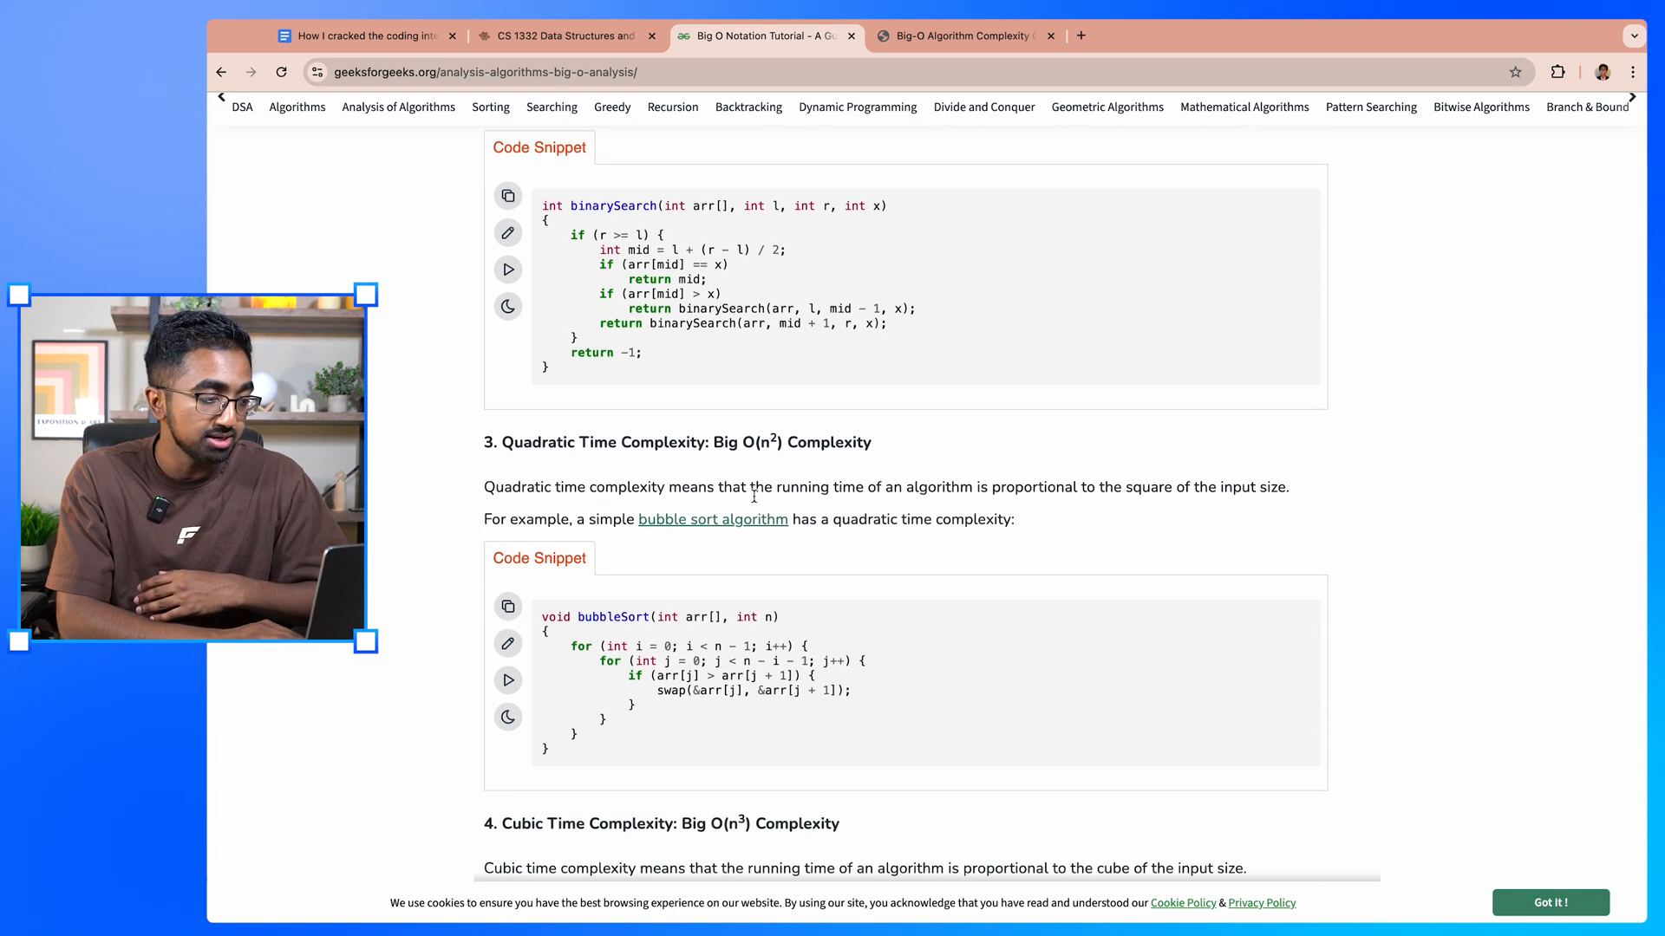
scroll(down, 3)
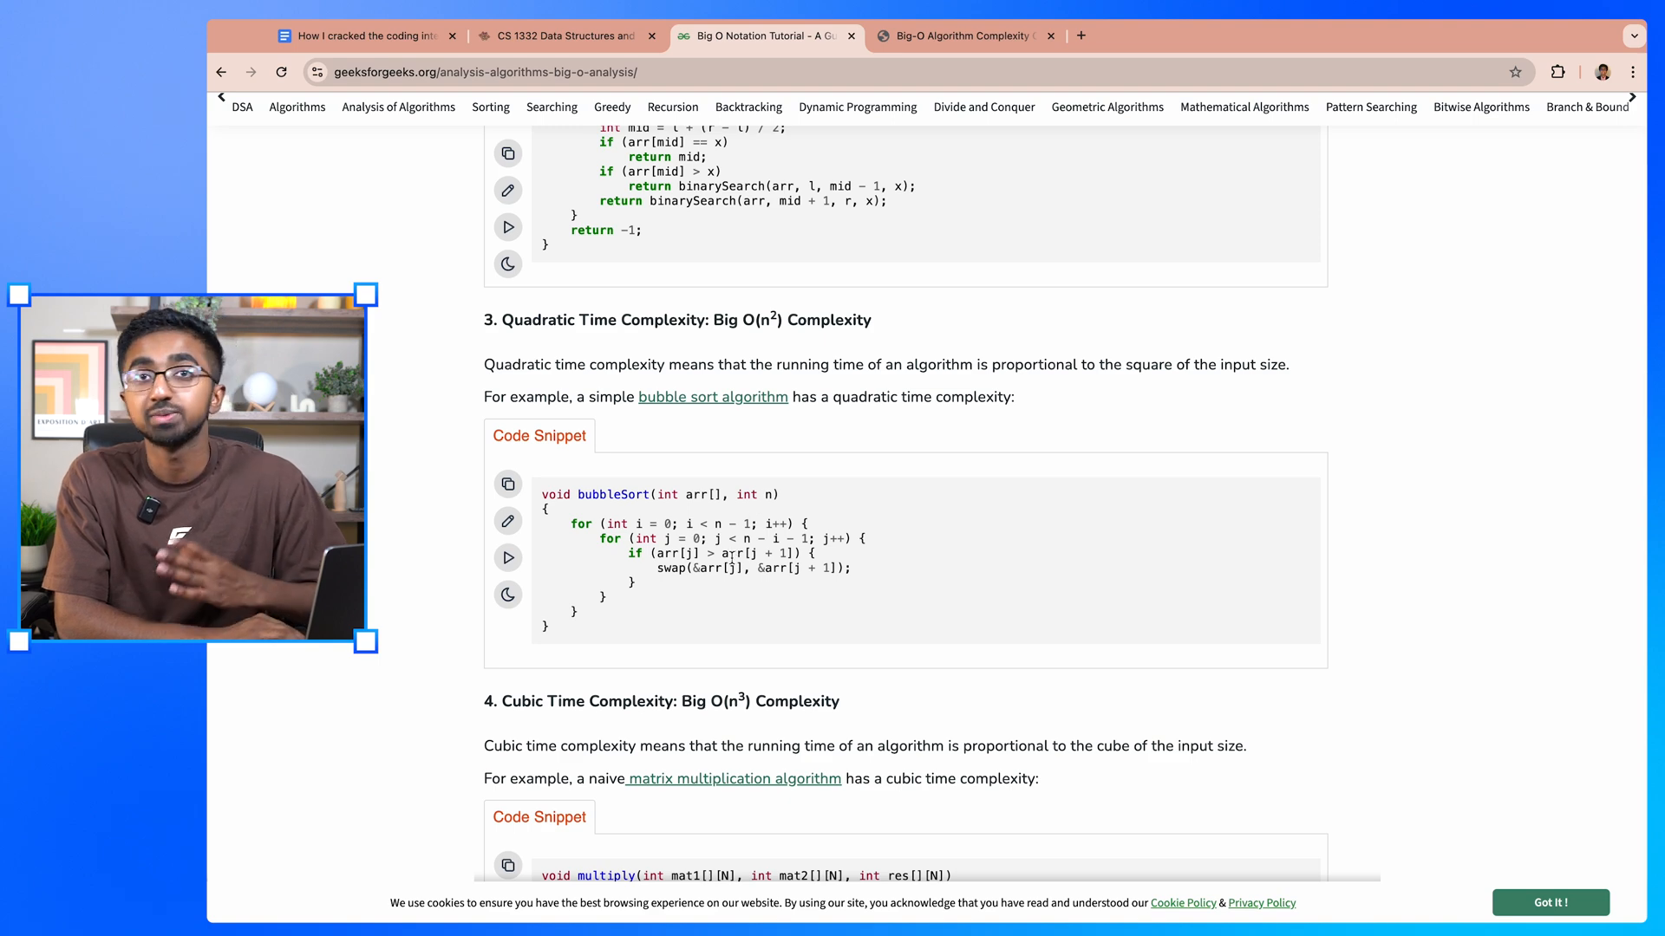
scroll(down, 3)
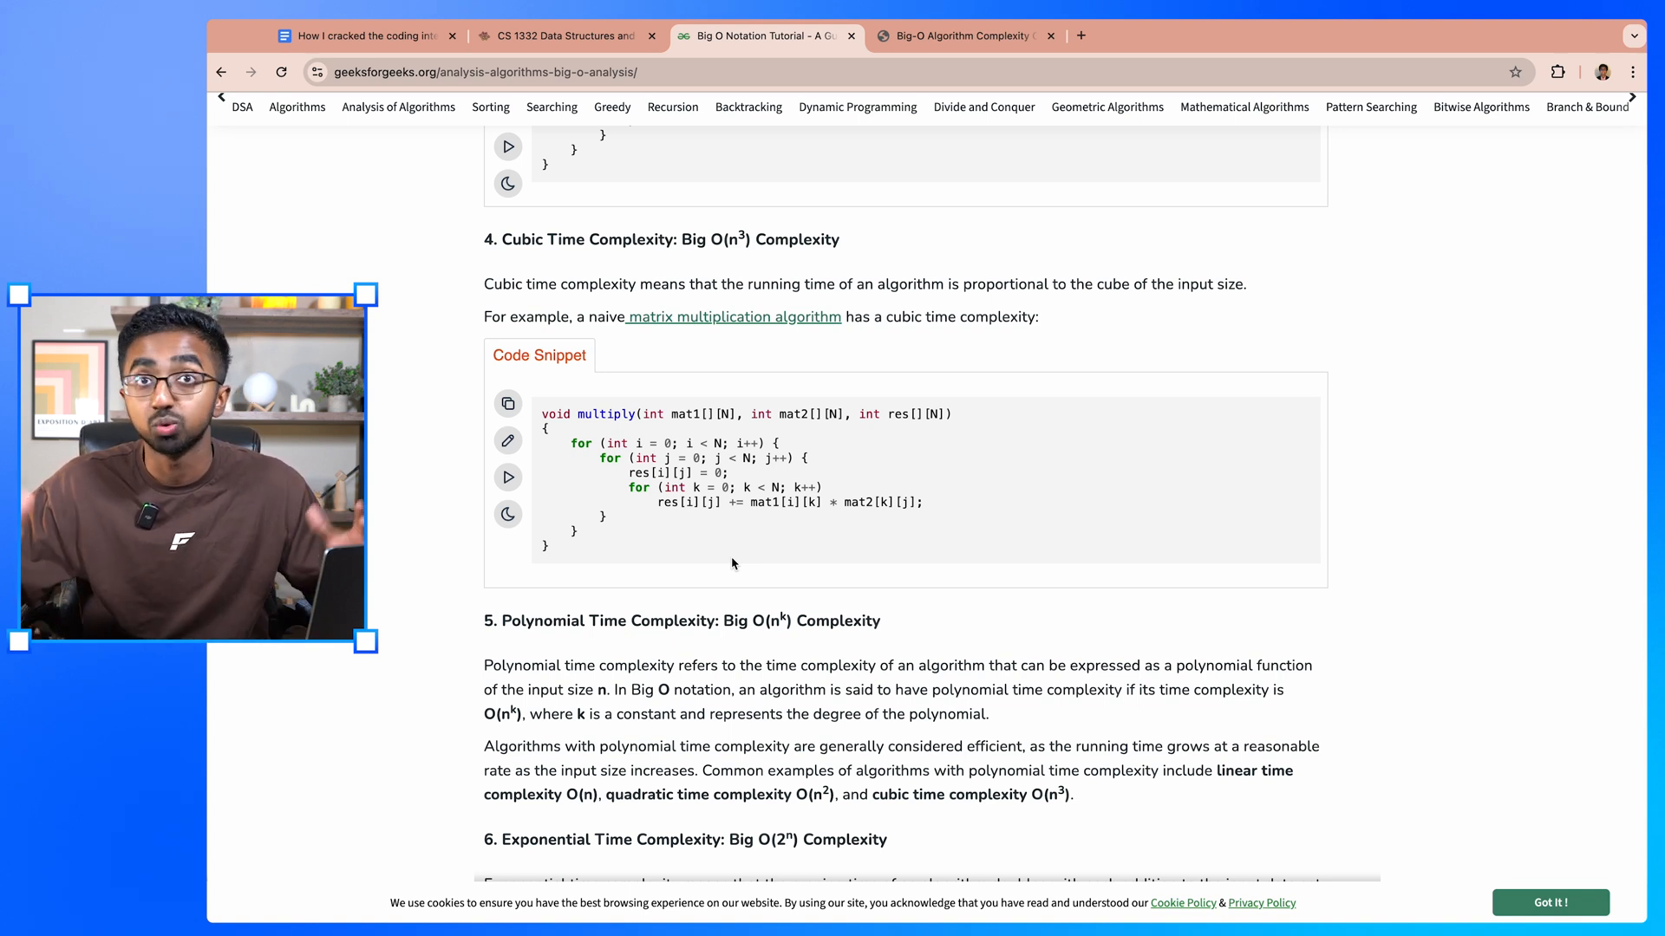
click(960, 36)
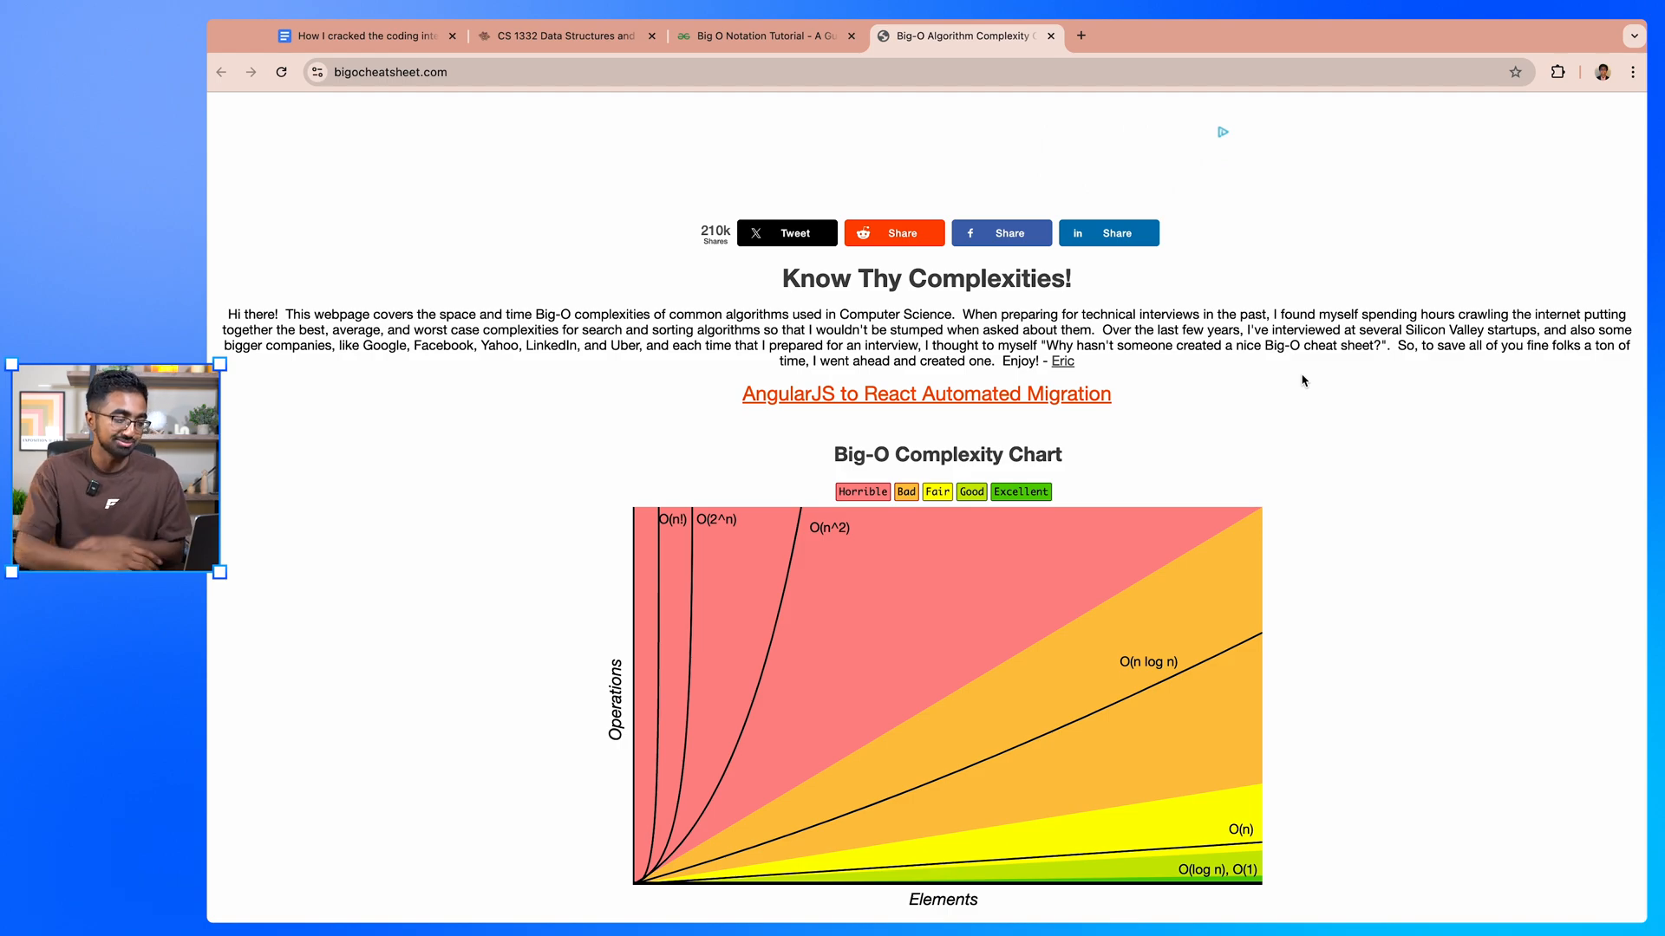
scroll(down, 3)
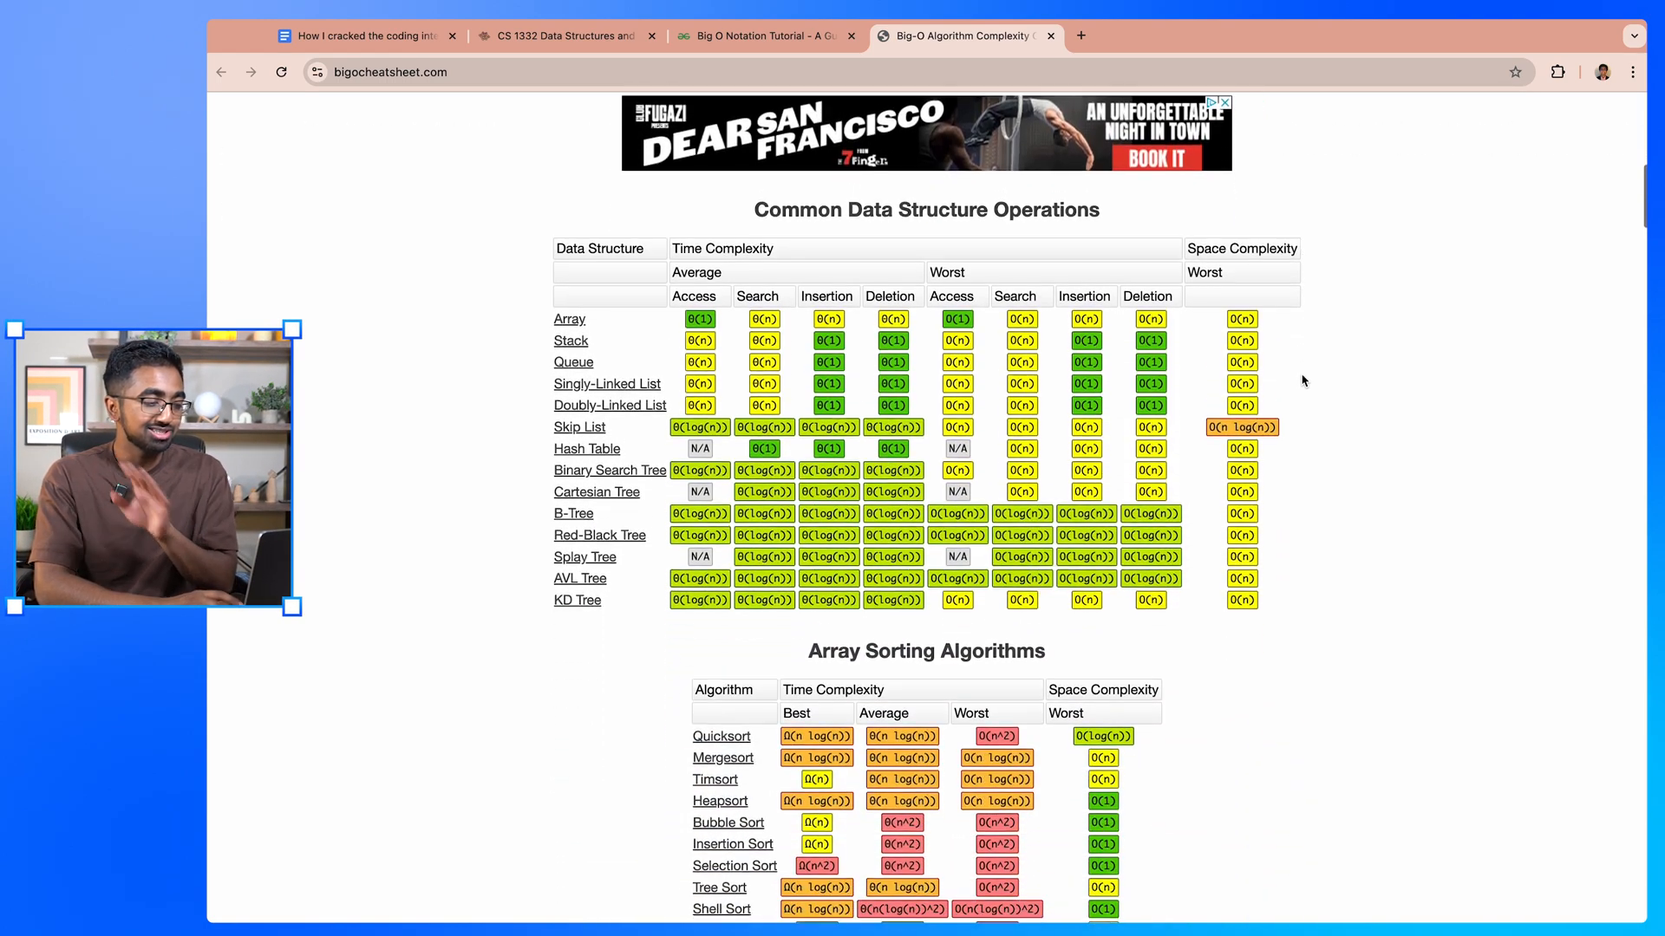
scroll(down, 3)
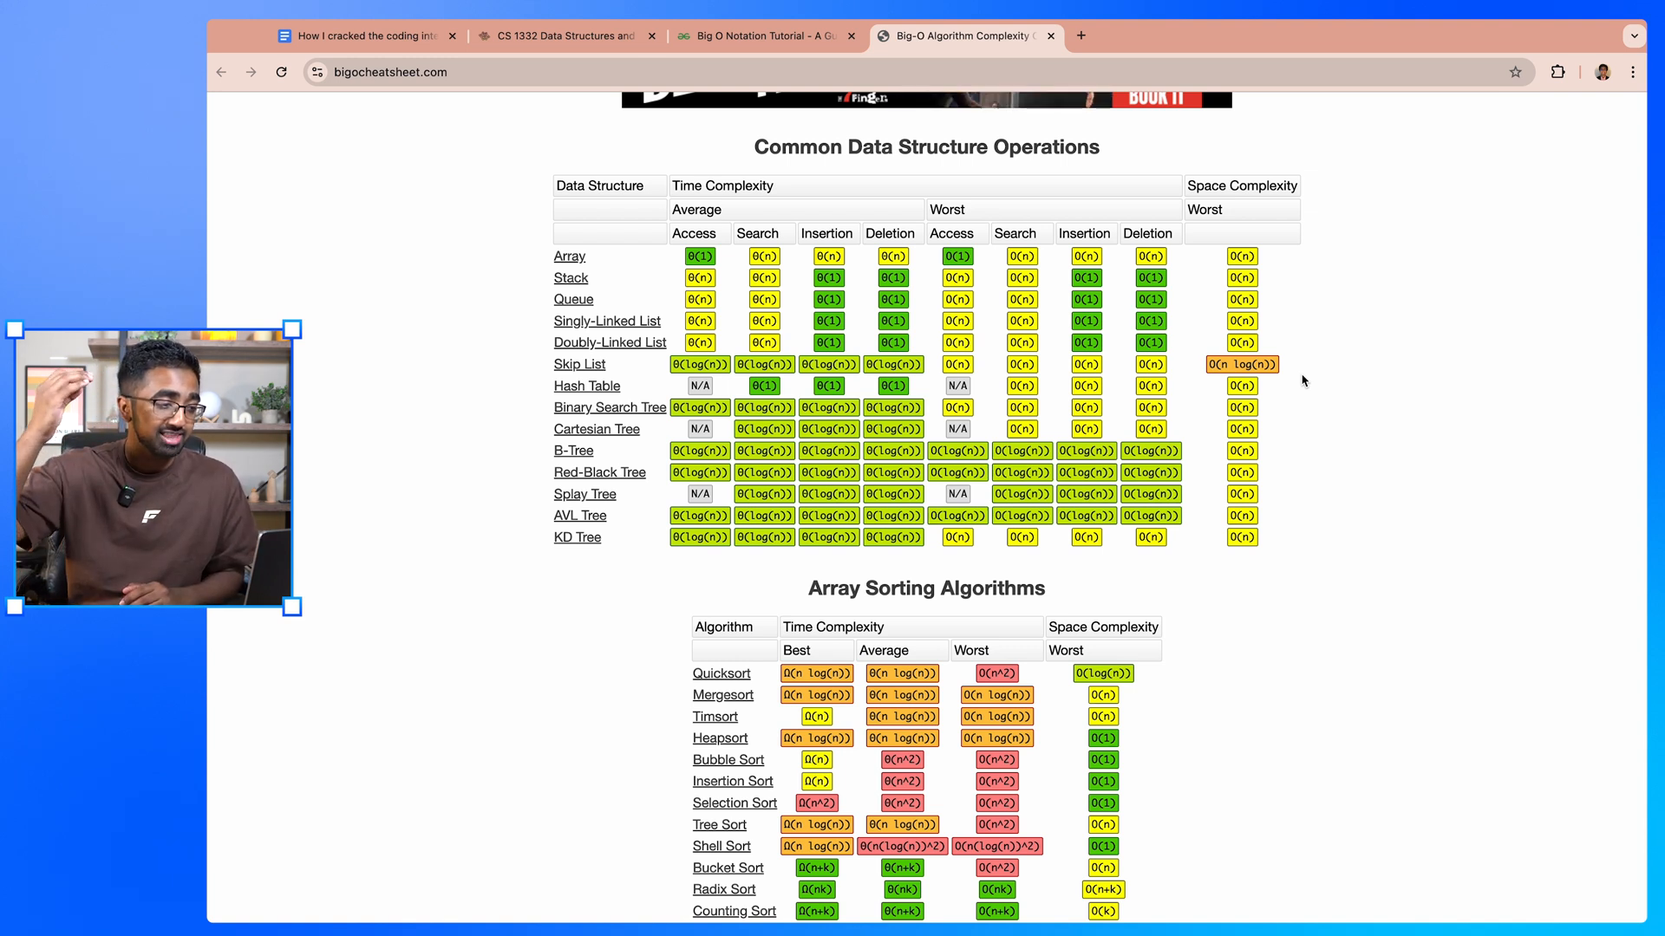
scroll(down, 3)
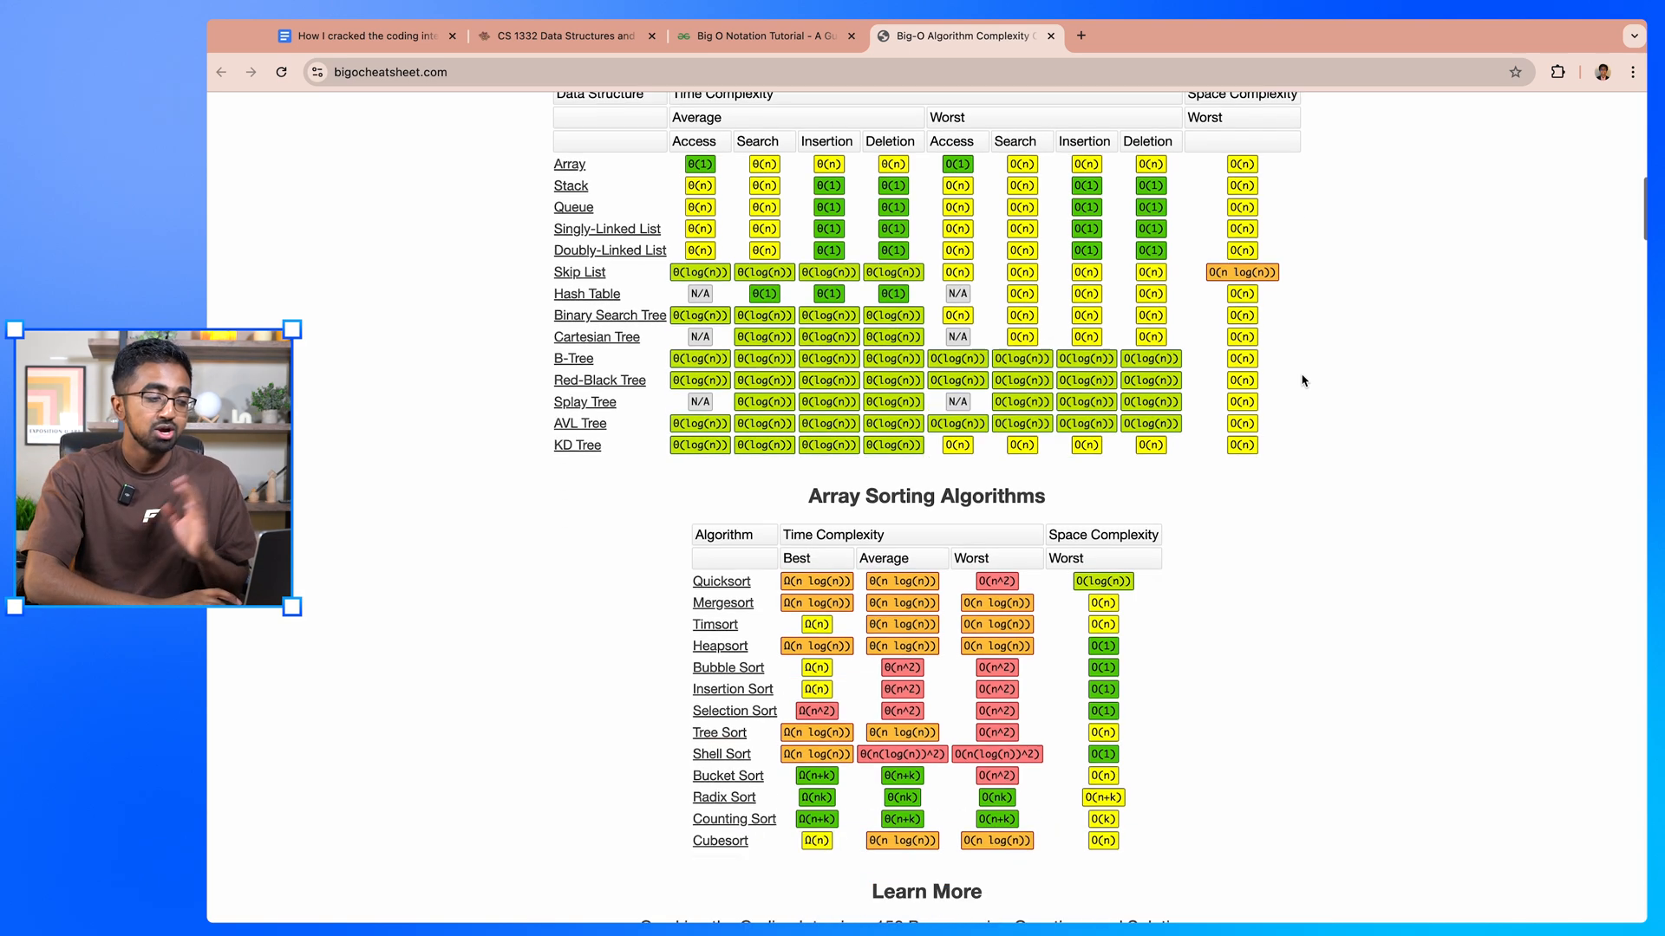
scroll(down, 3)
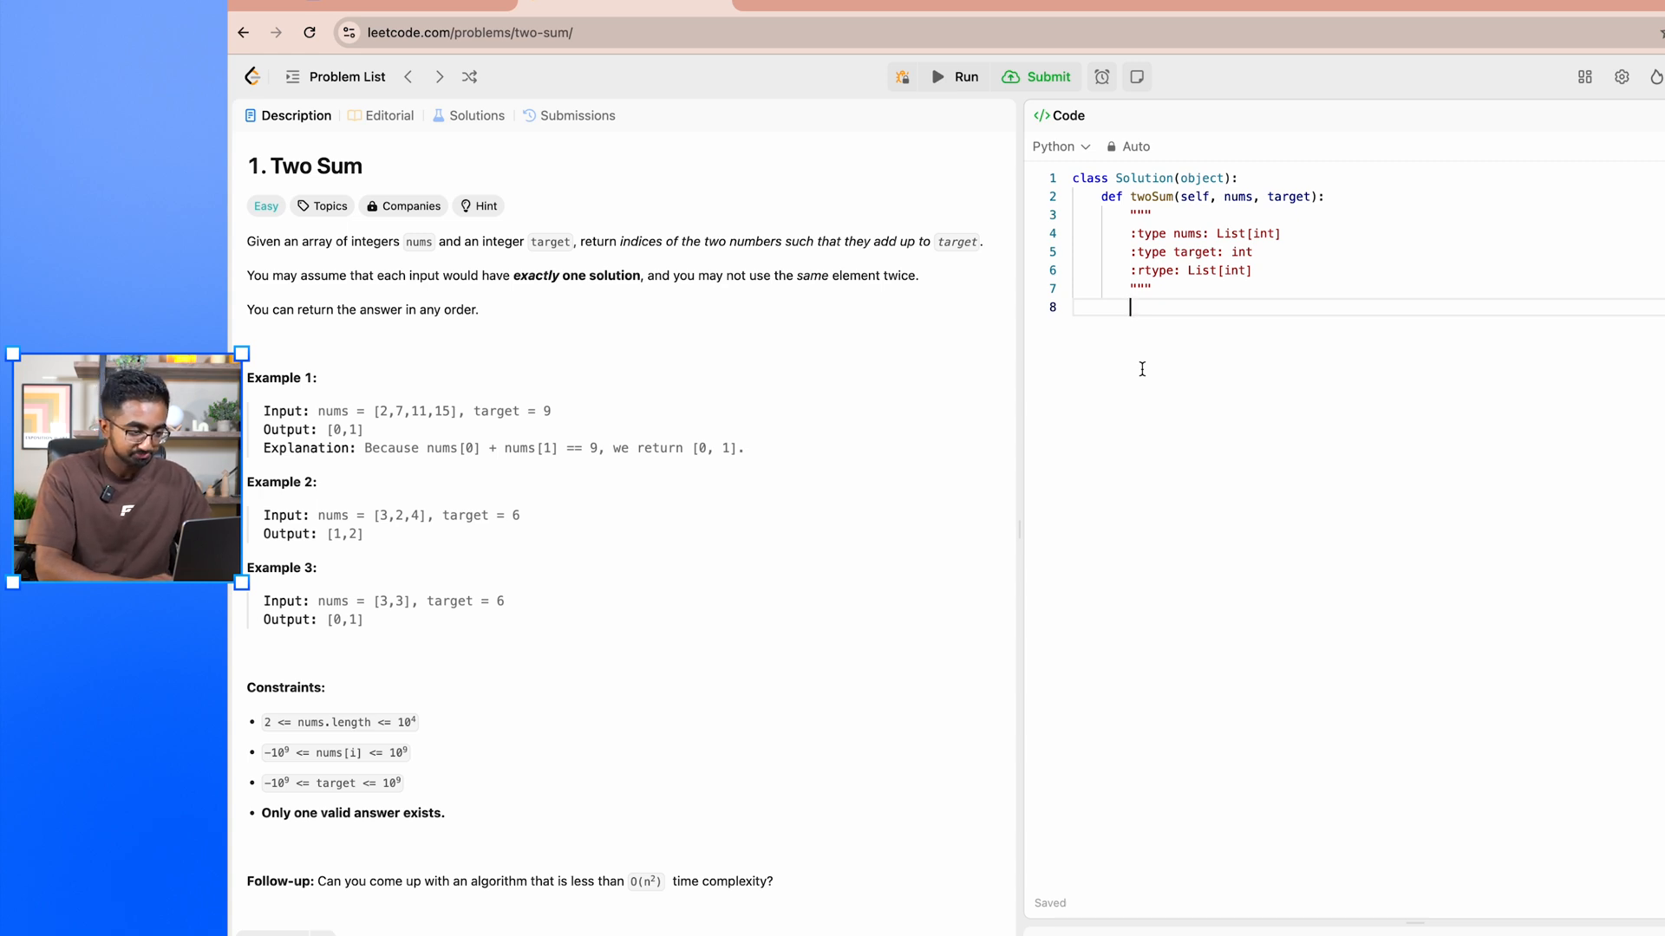
Step: Write nested loops: i over range(len(nums)), j over range(i, len(nums))
text(for i in)
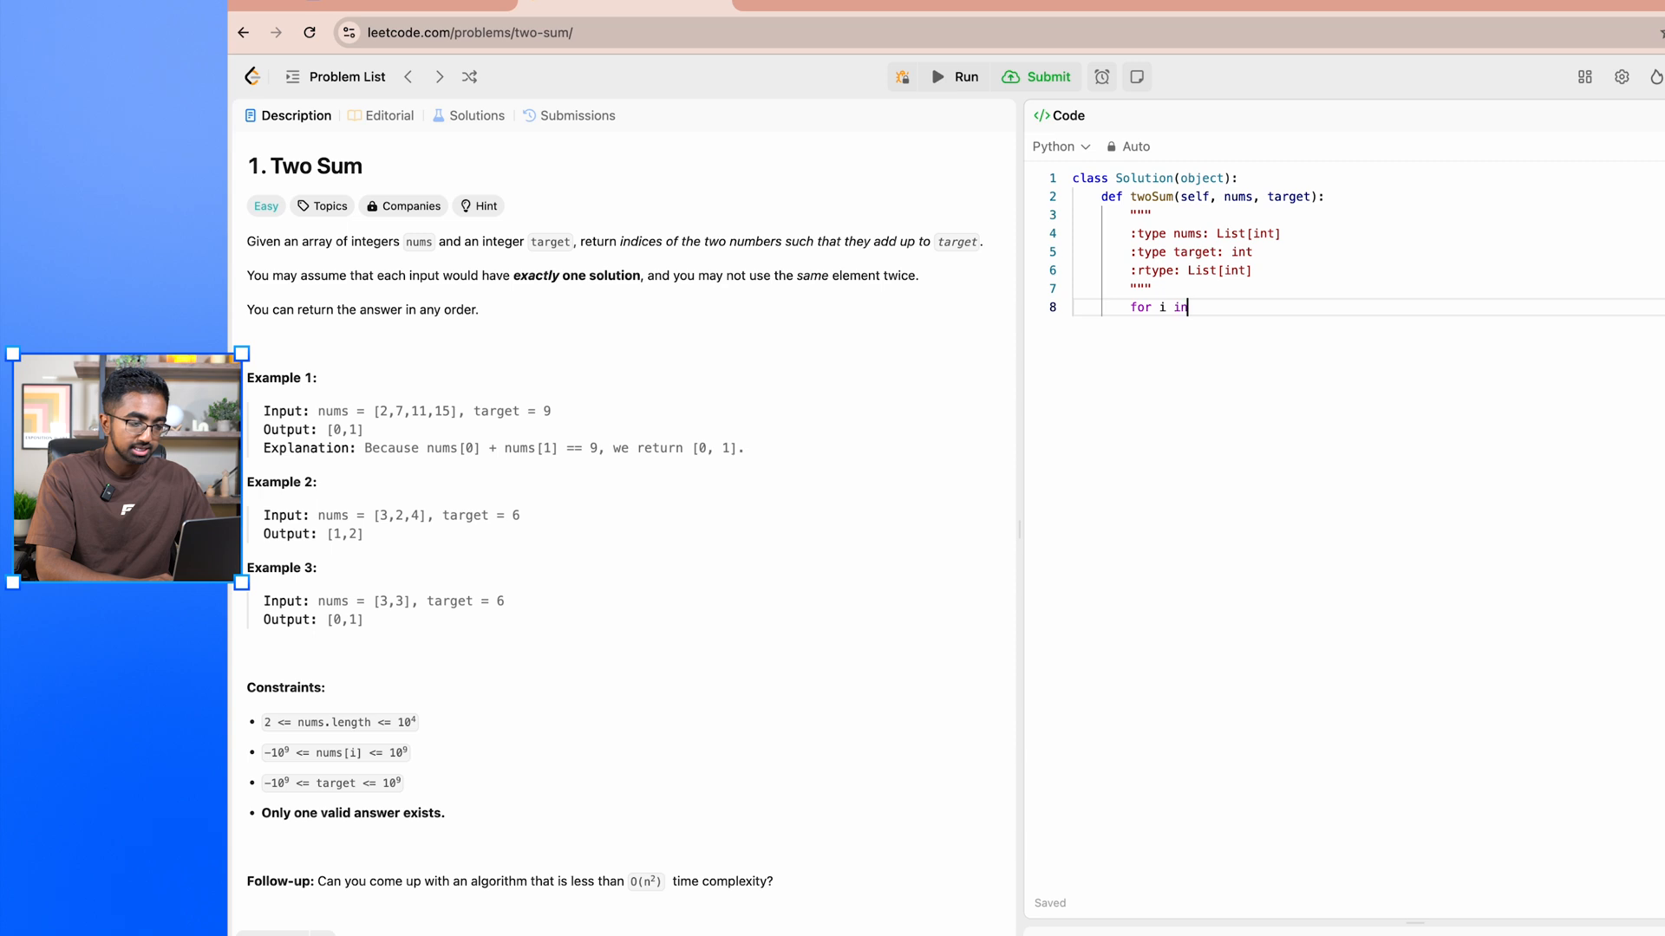
text(range)
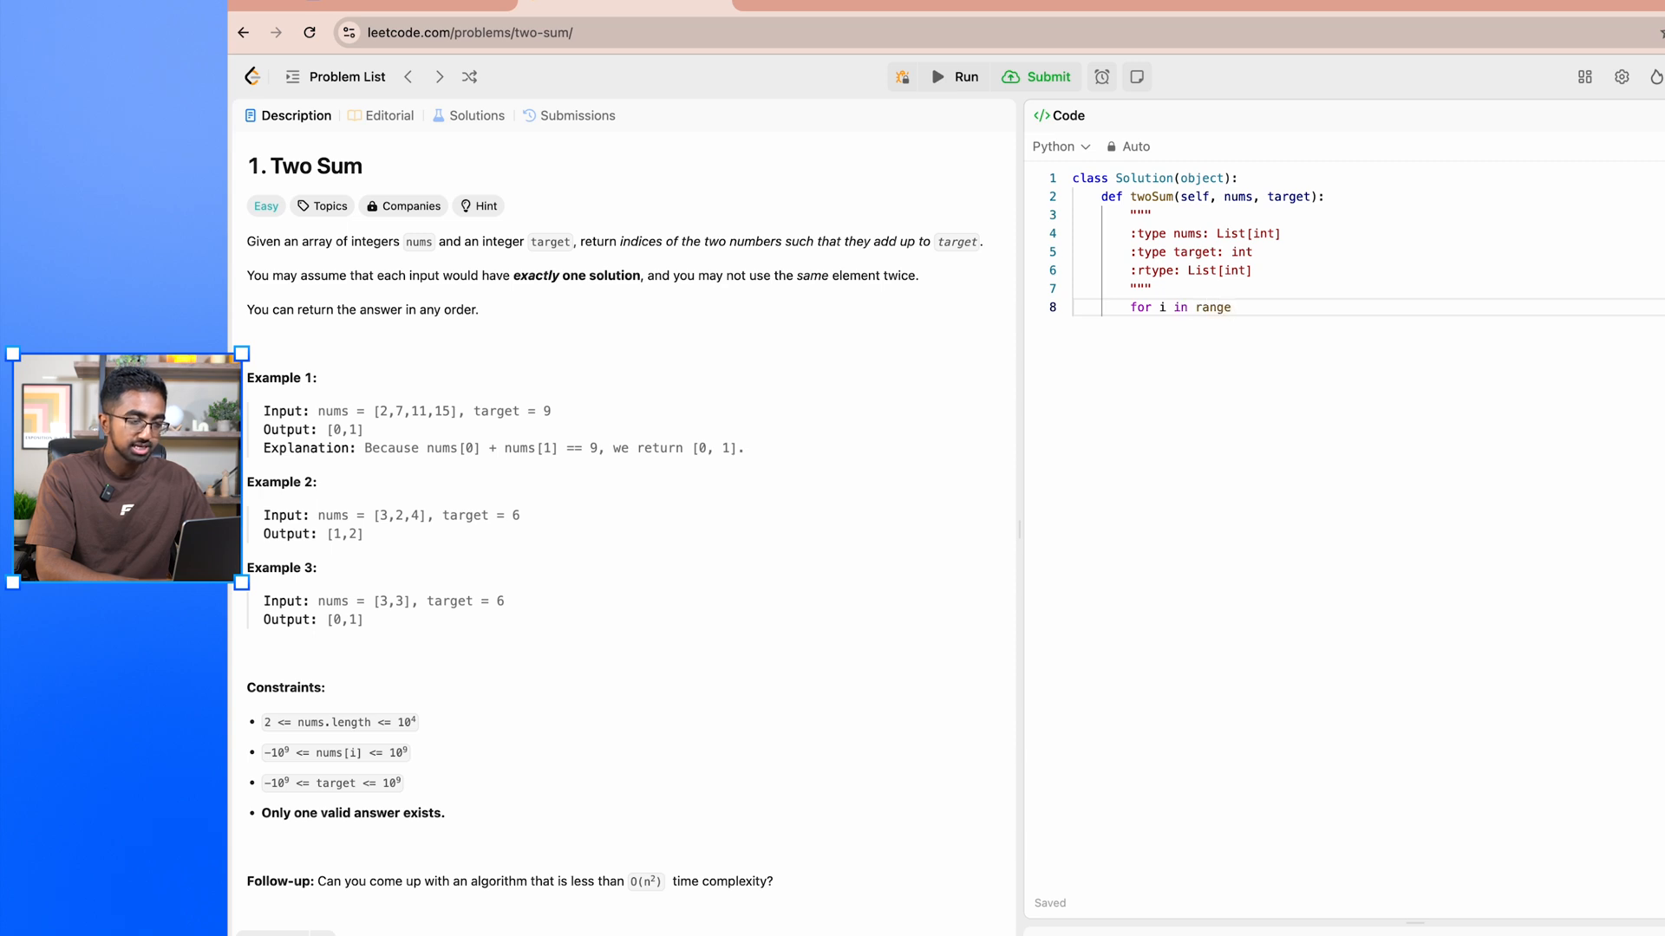
text((len())
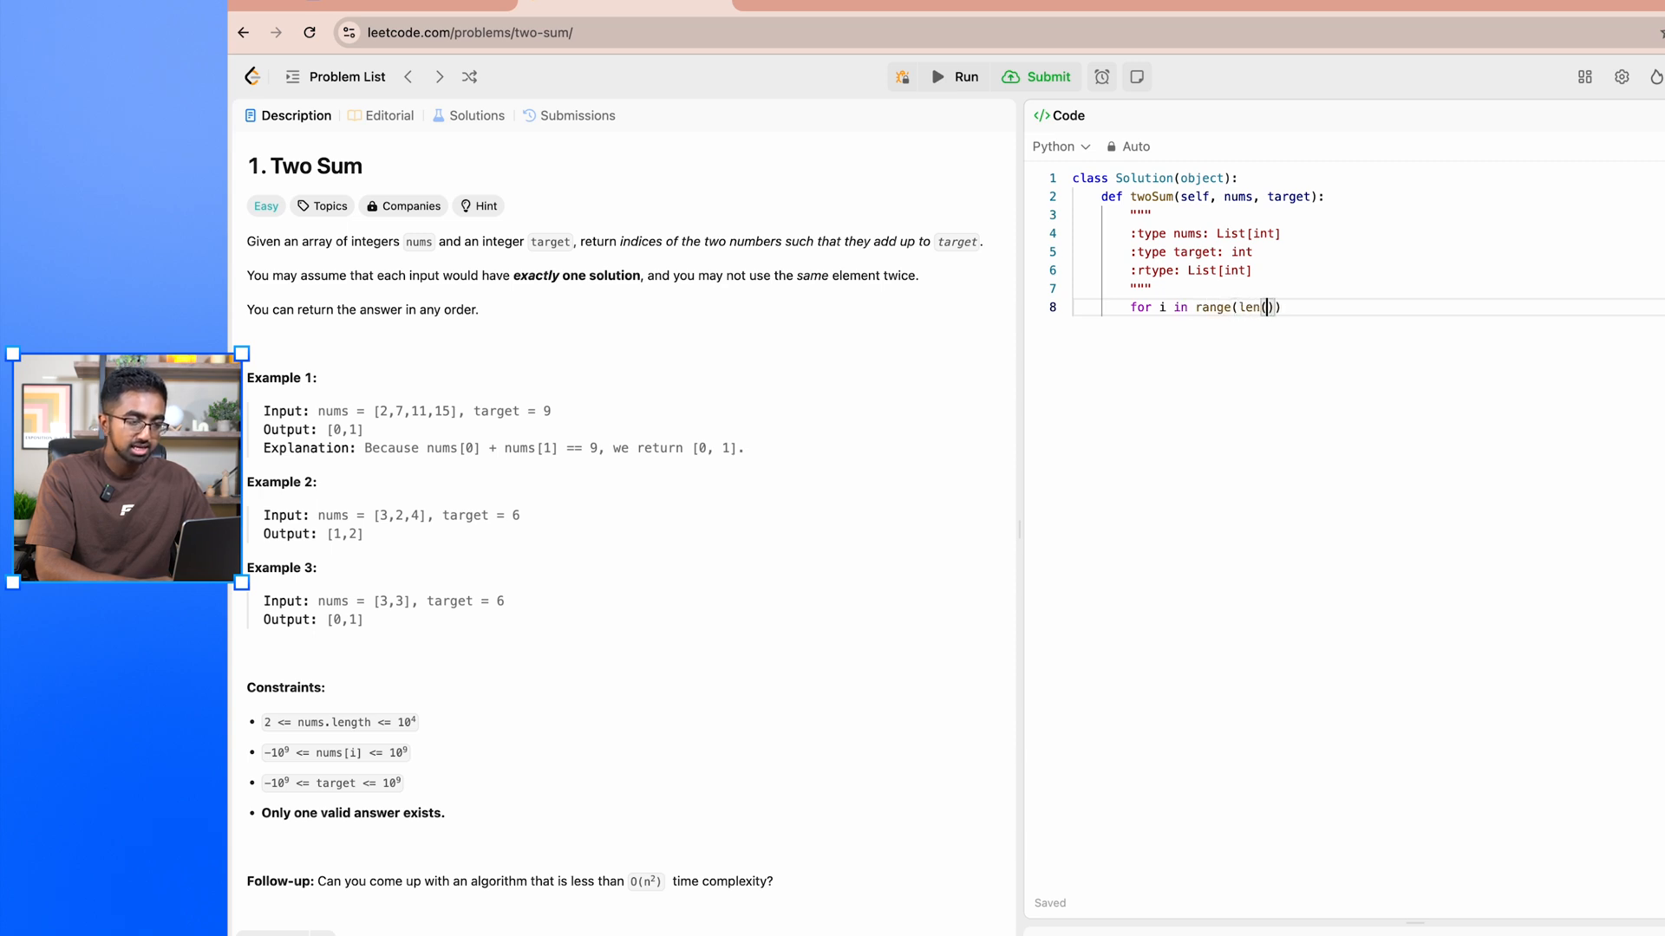
text(nums)
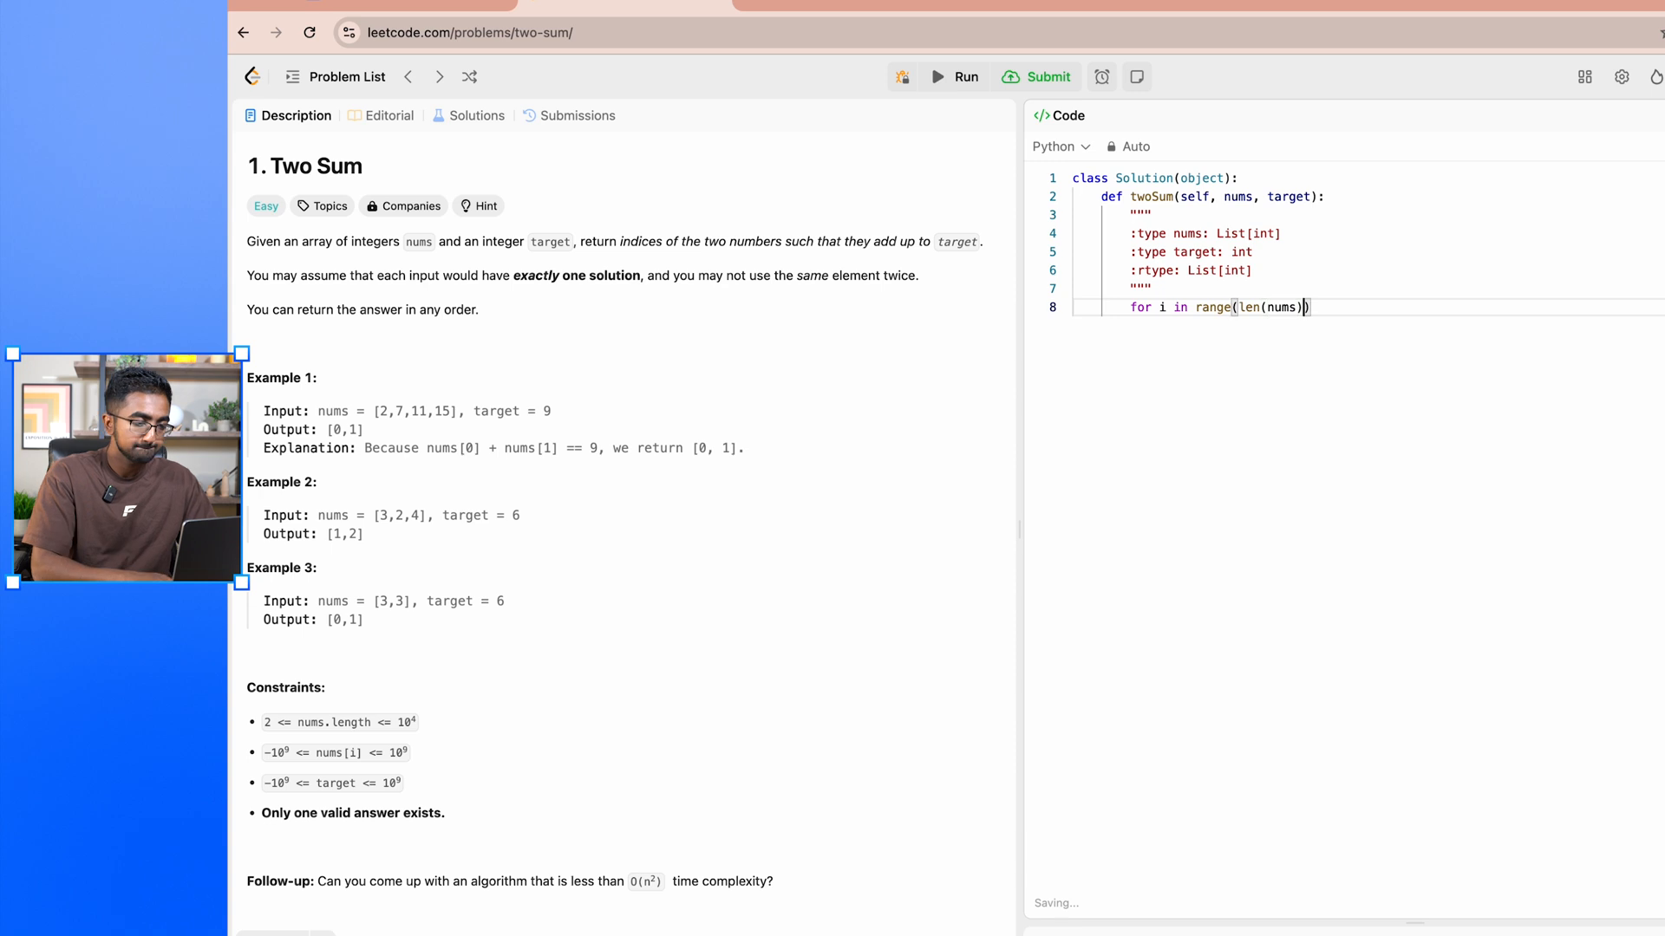
text(:)
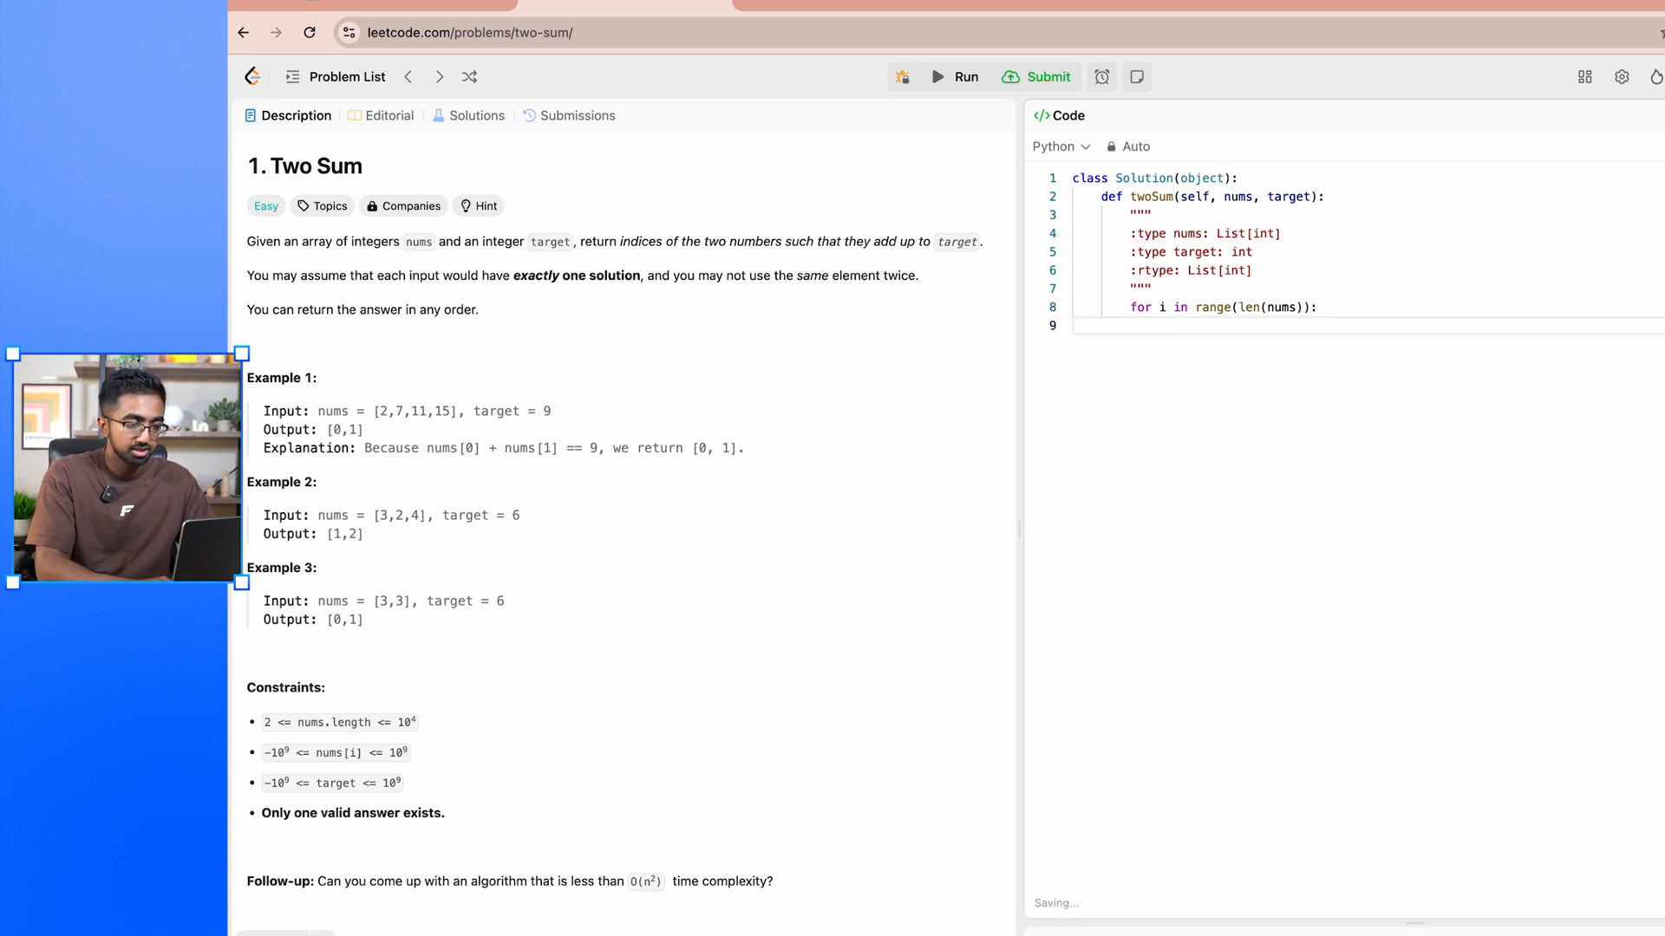
text(for j in range)
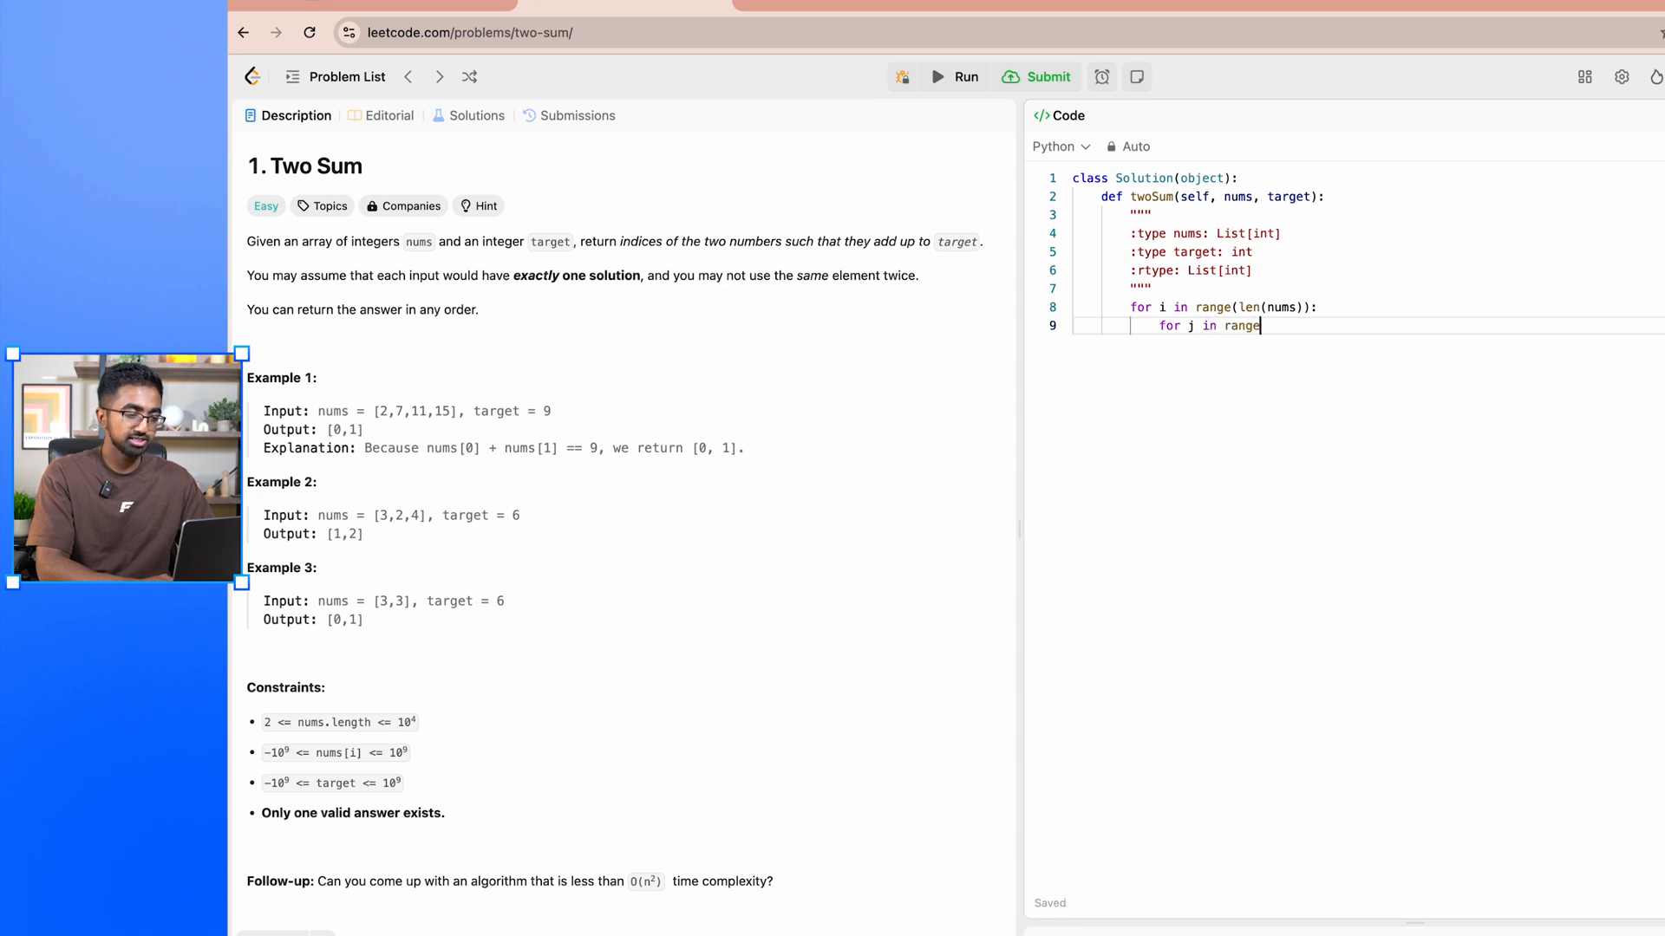
text((i))
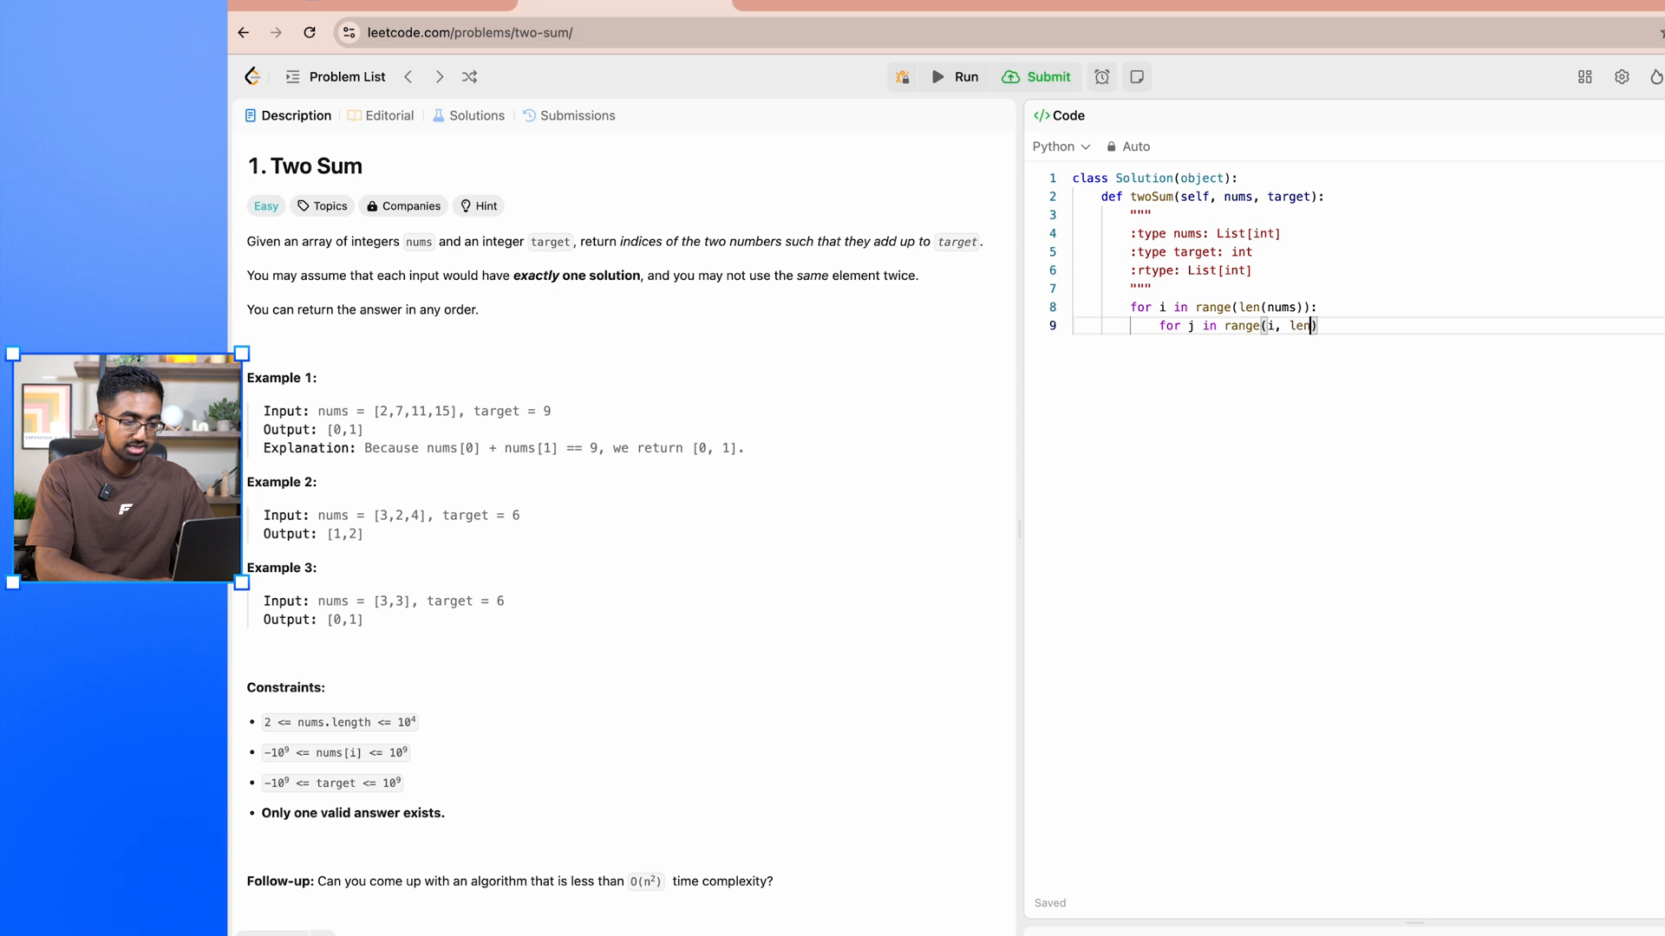
text((nums))
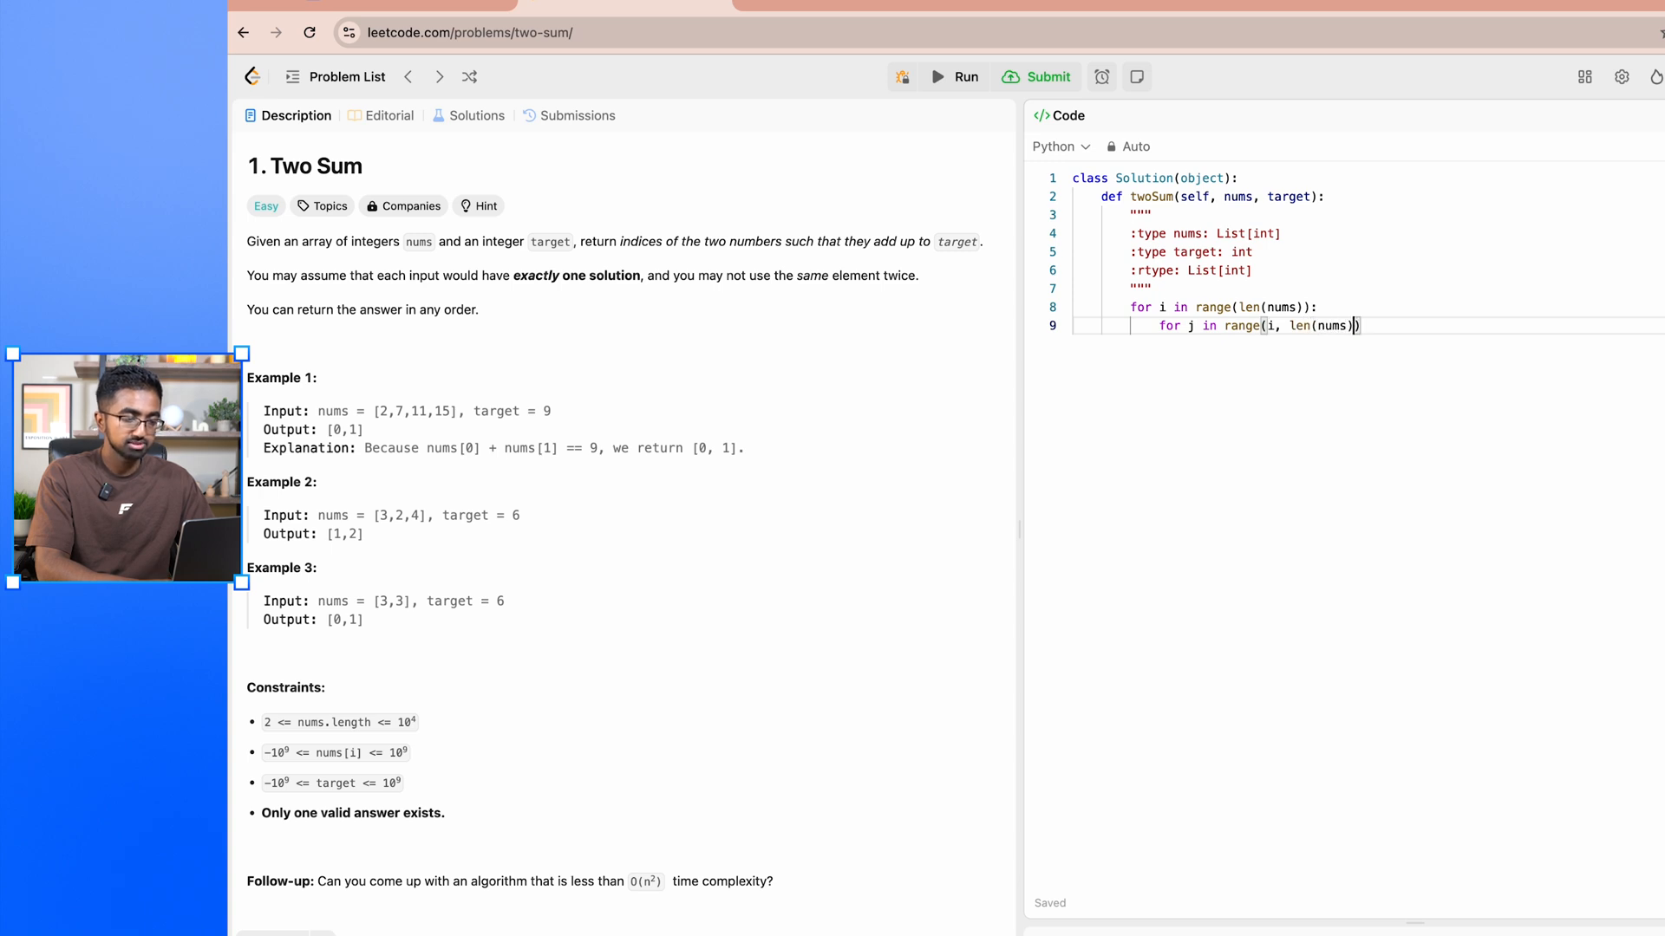
text():)
text(if)
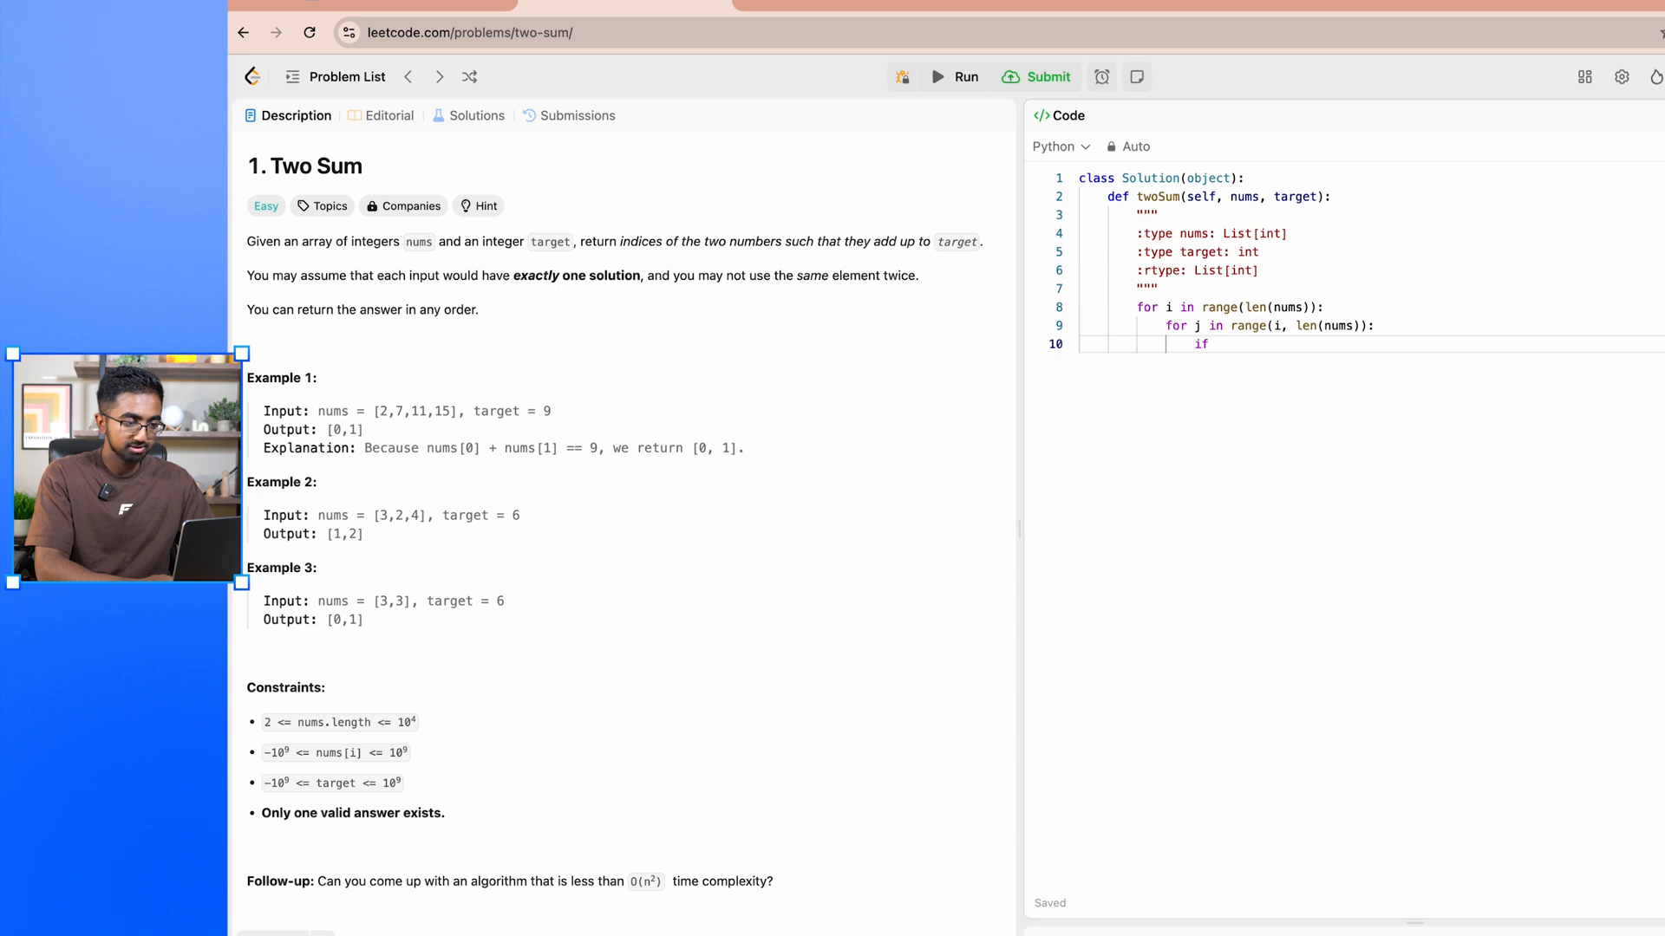
Step: Return [i, j] when nums[i] + nums[j] == target, otherwise return None
text(nums)
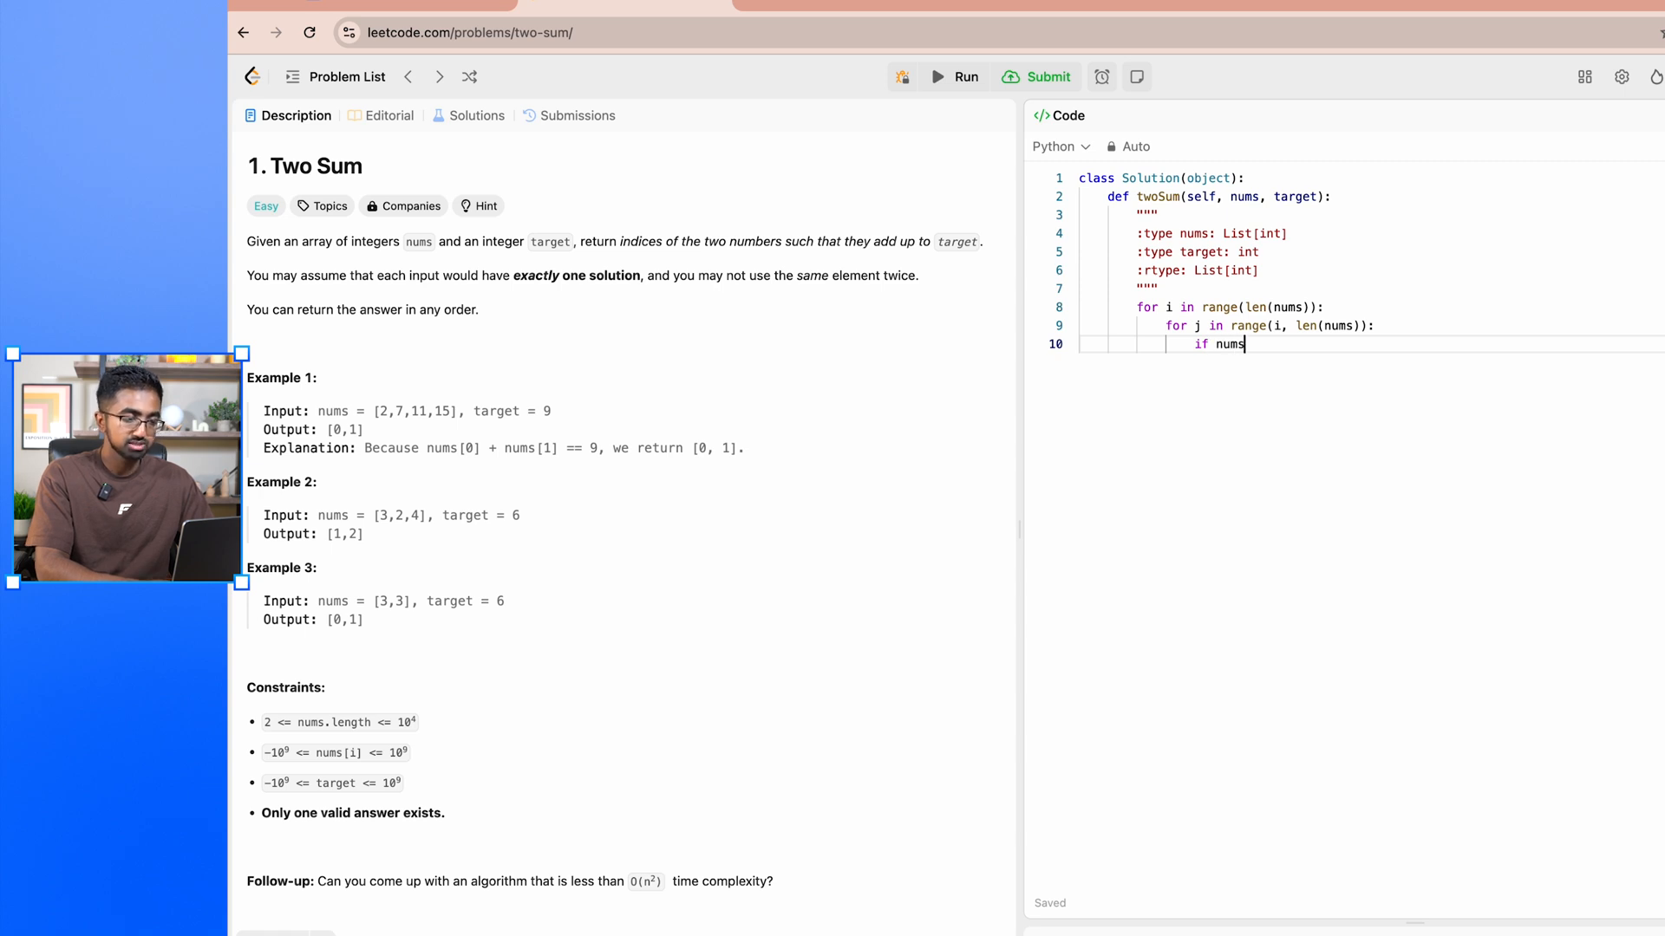
text([i] + nums[)
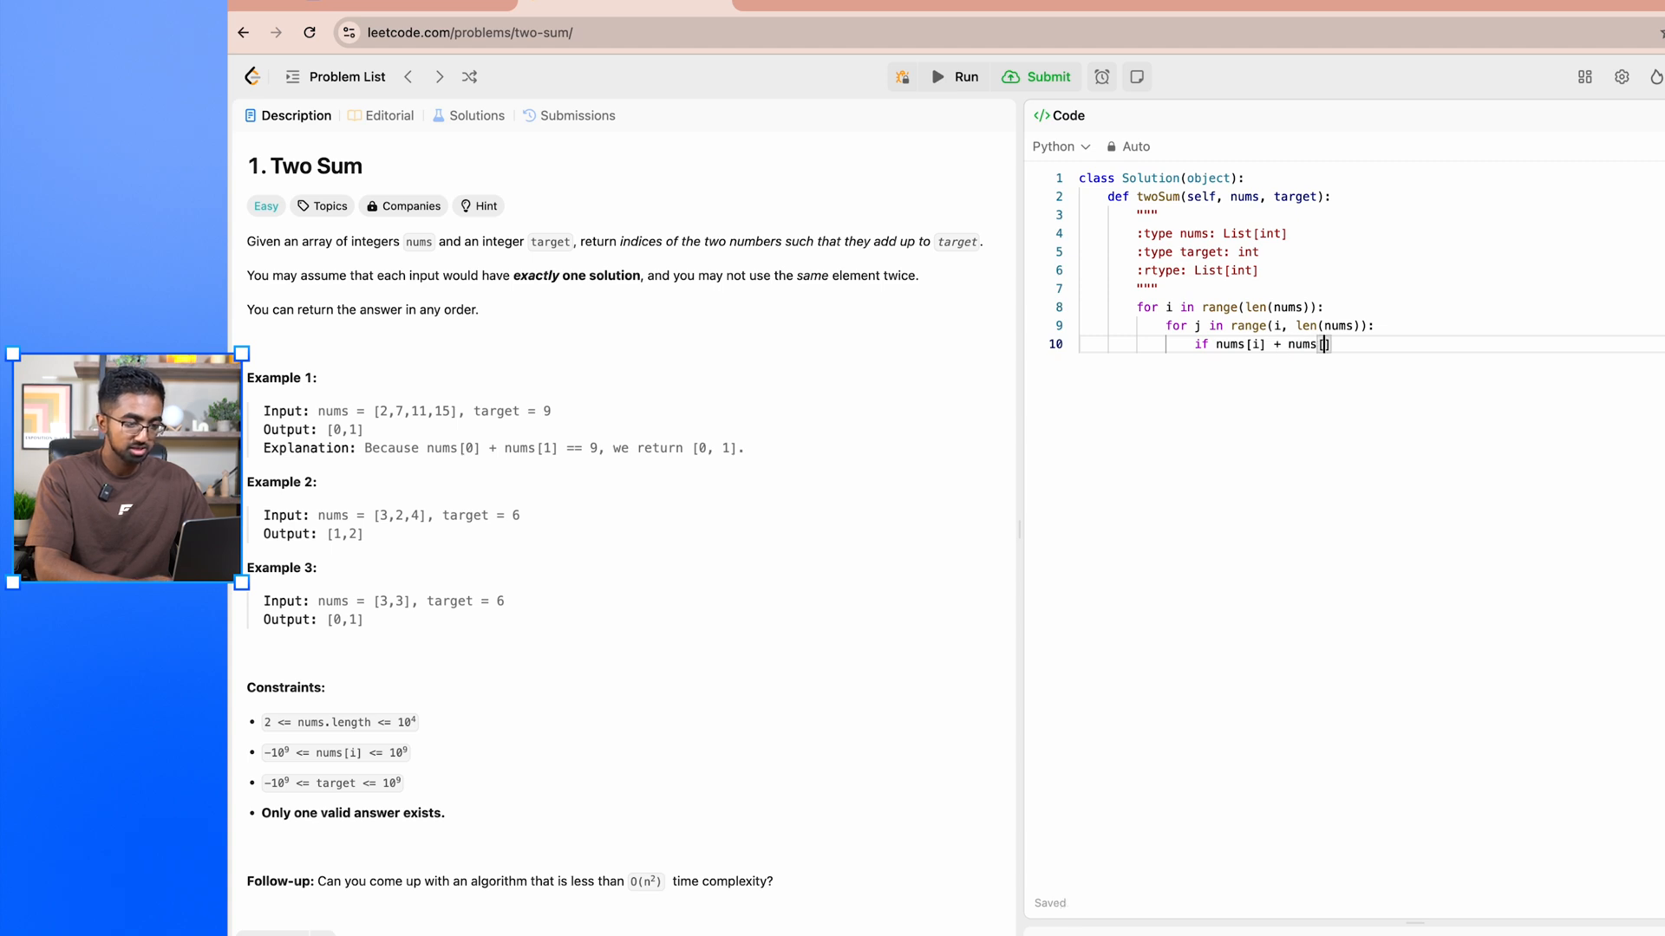
text(j])
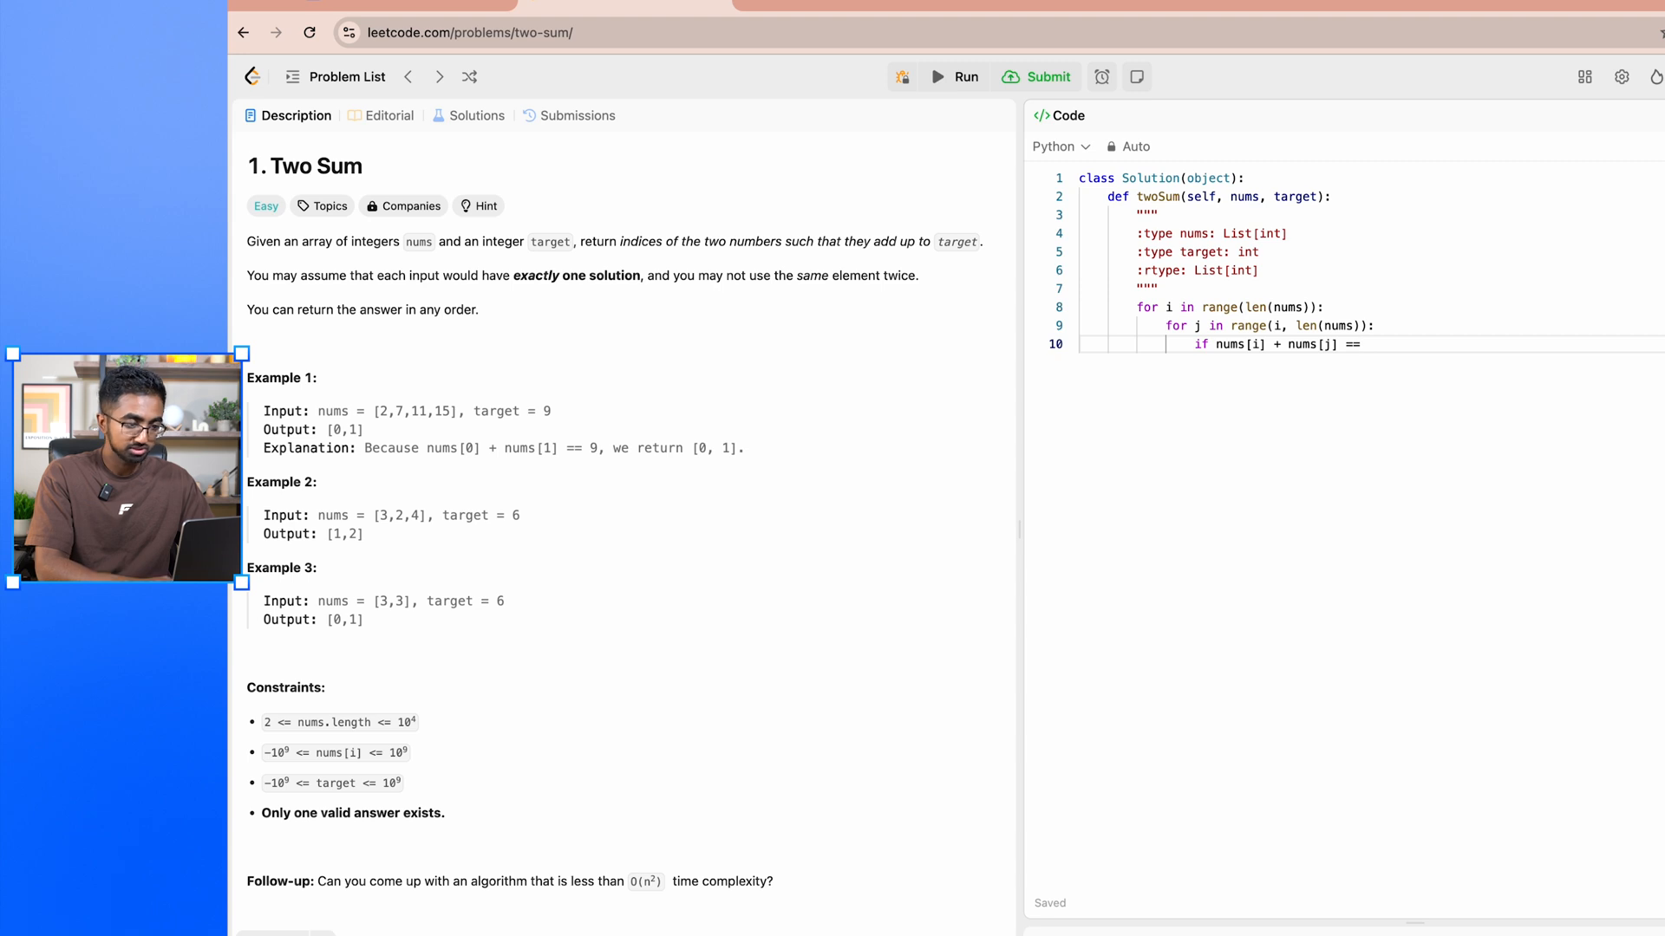
text(target:)
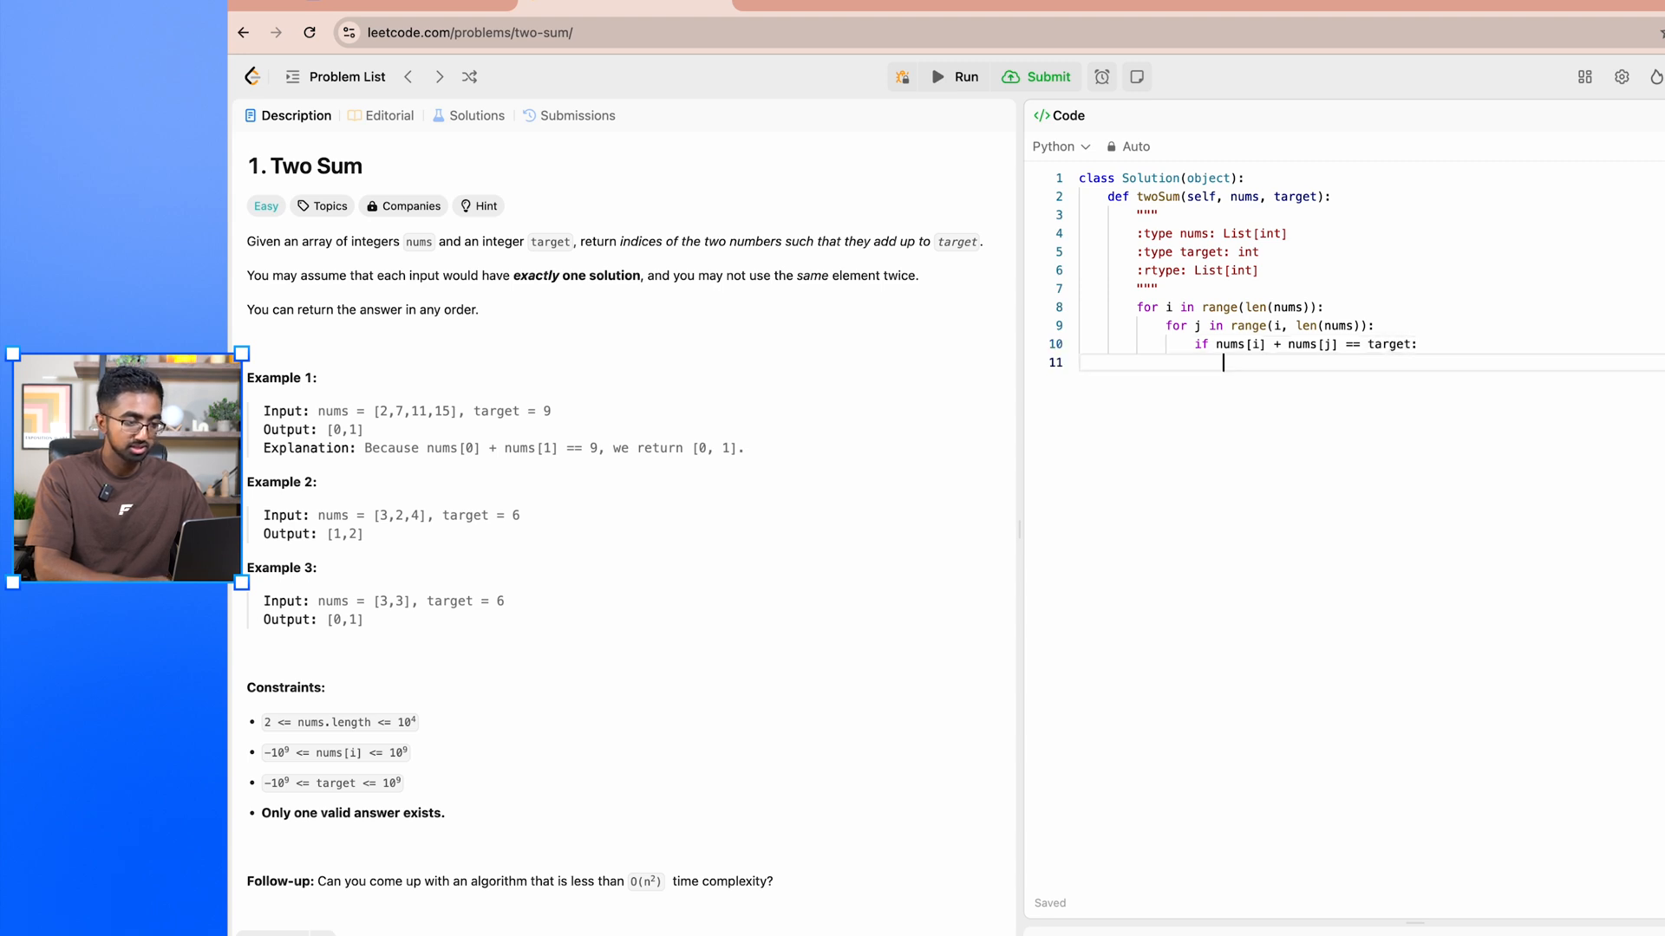
text(return [])
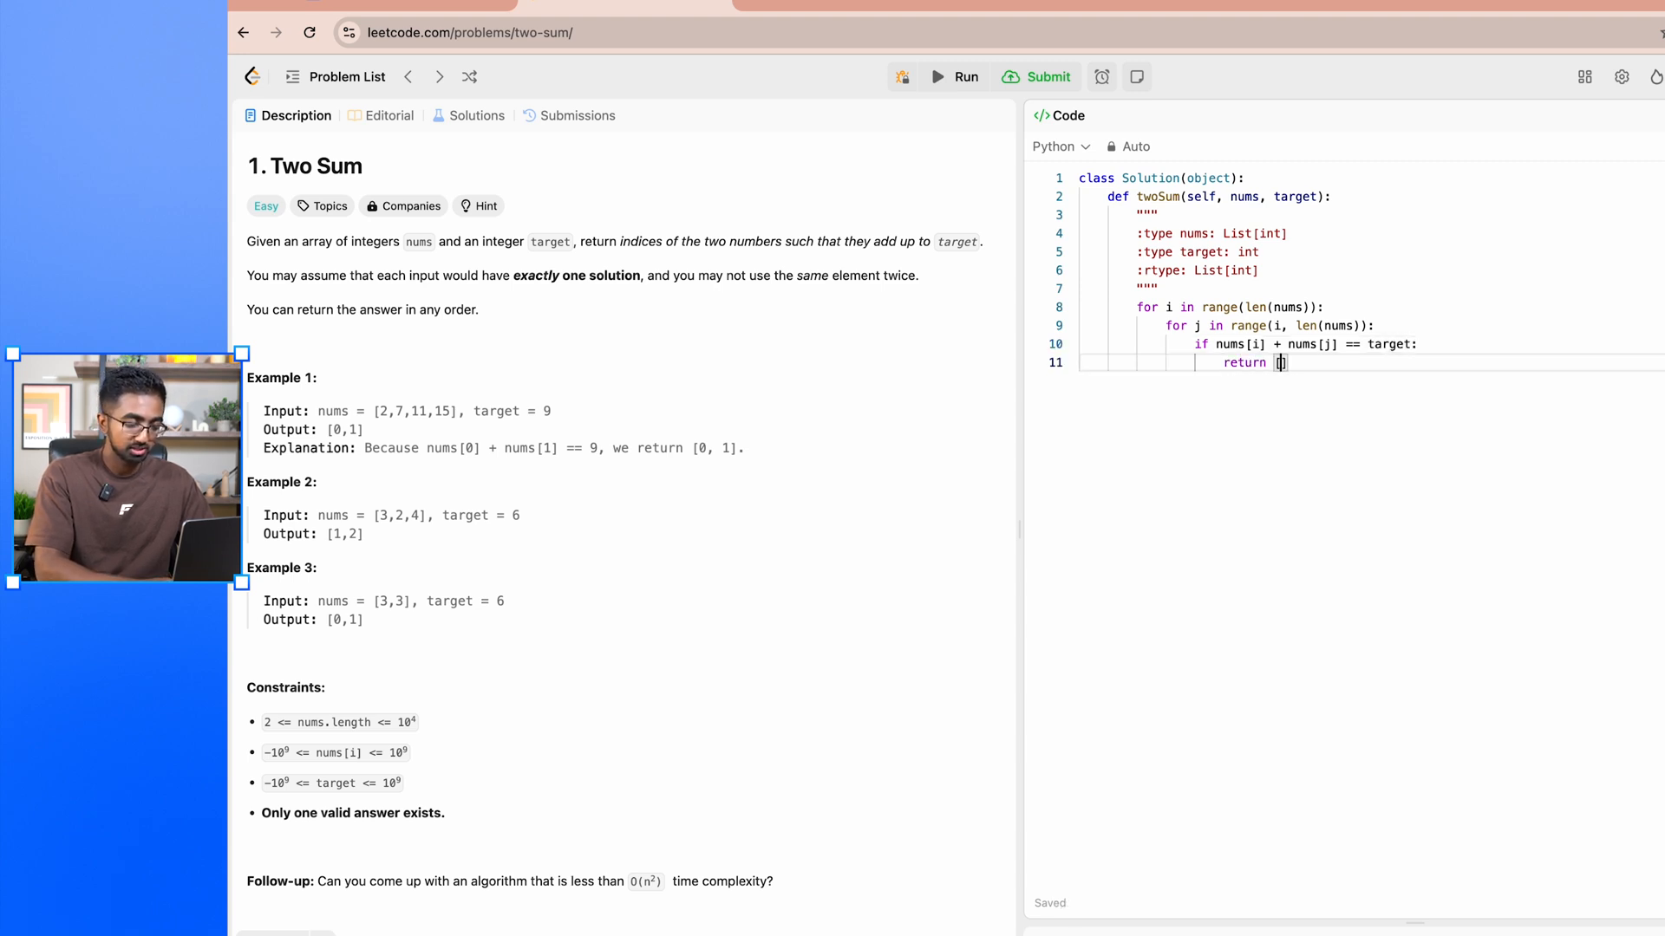
text([i, j])
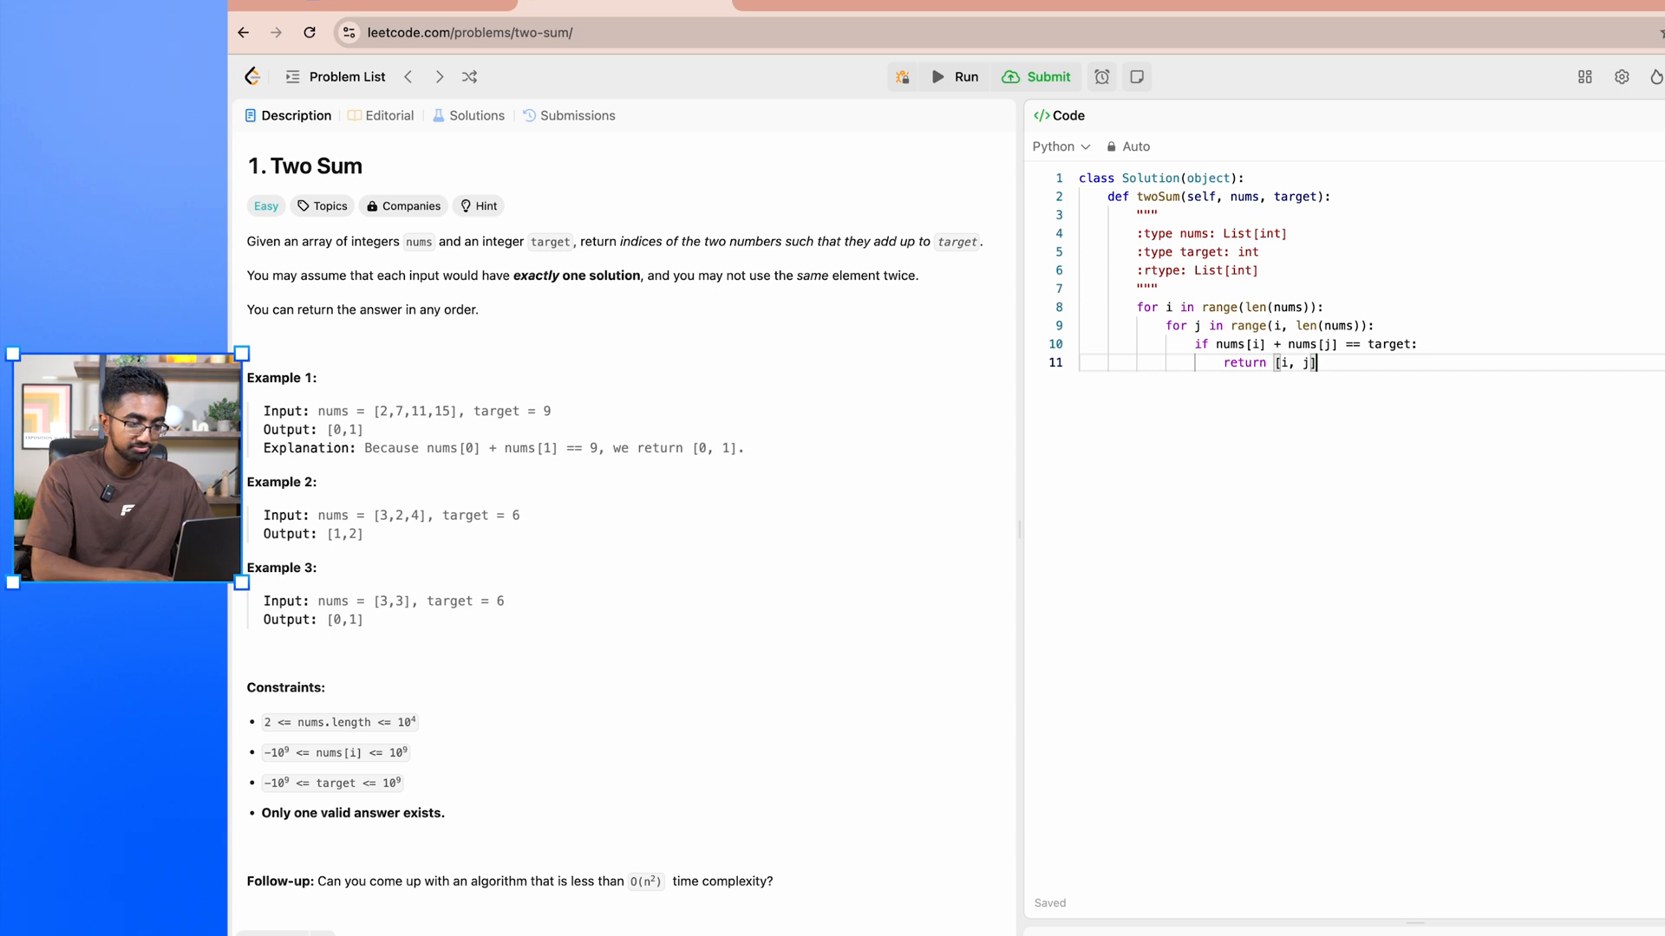
key(Enter)
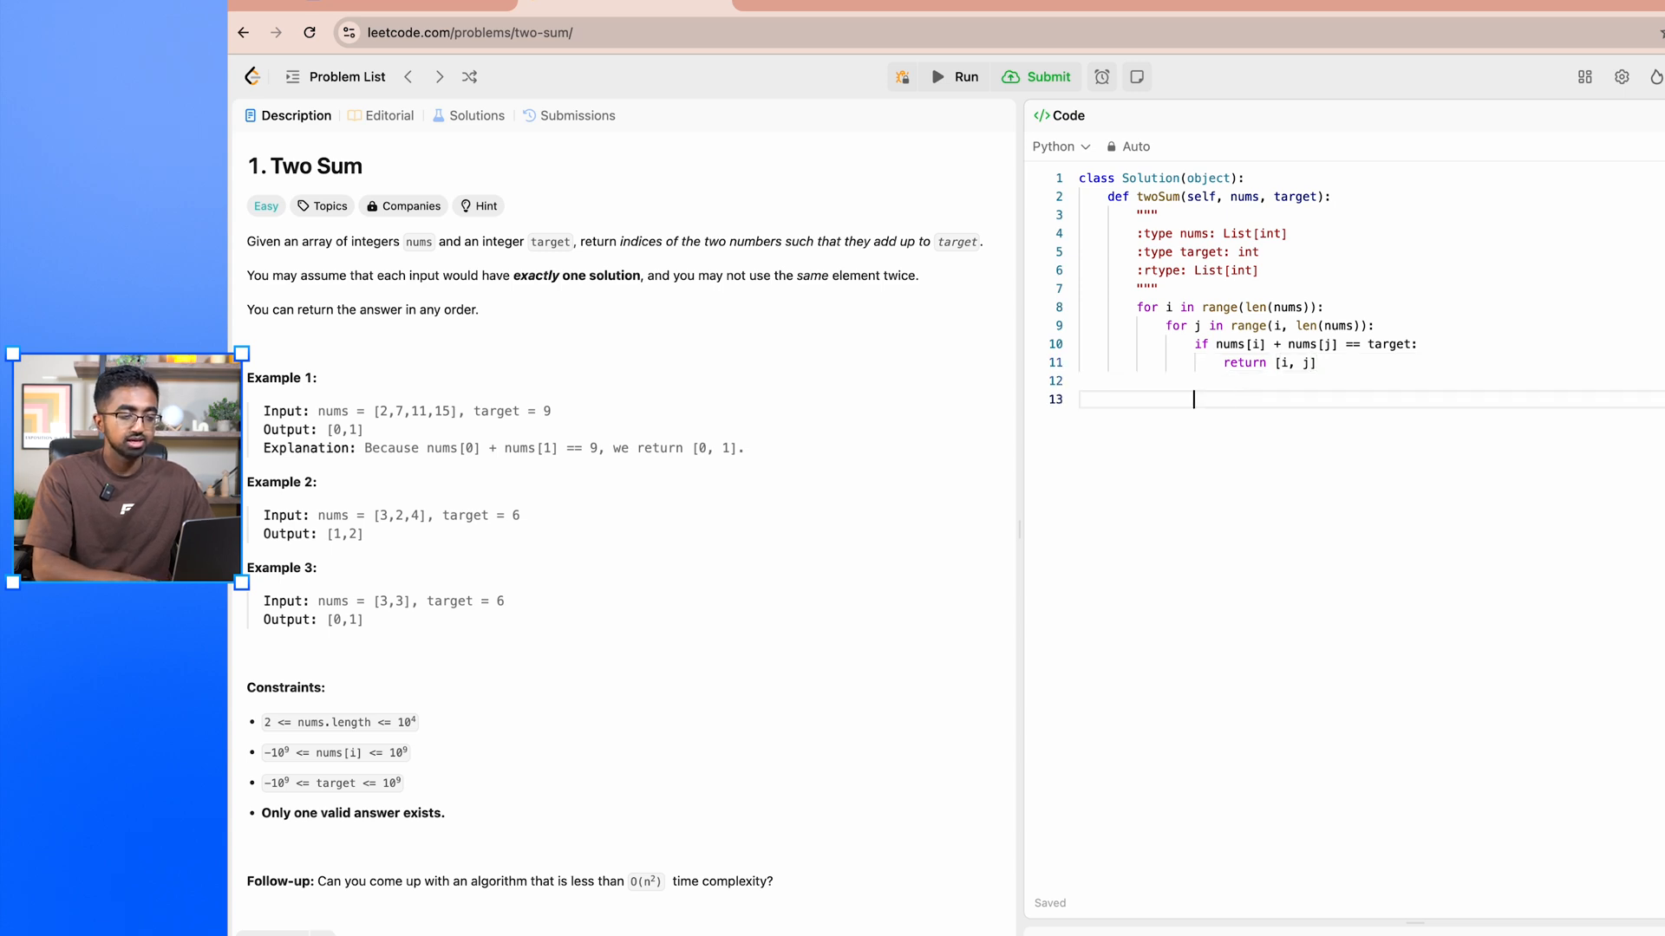
text(retur)
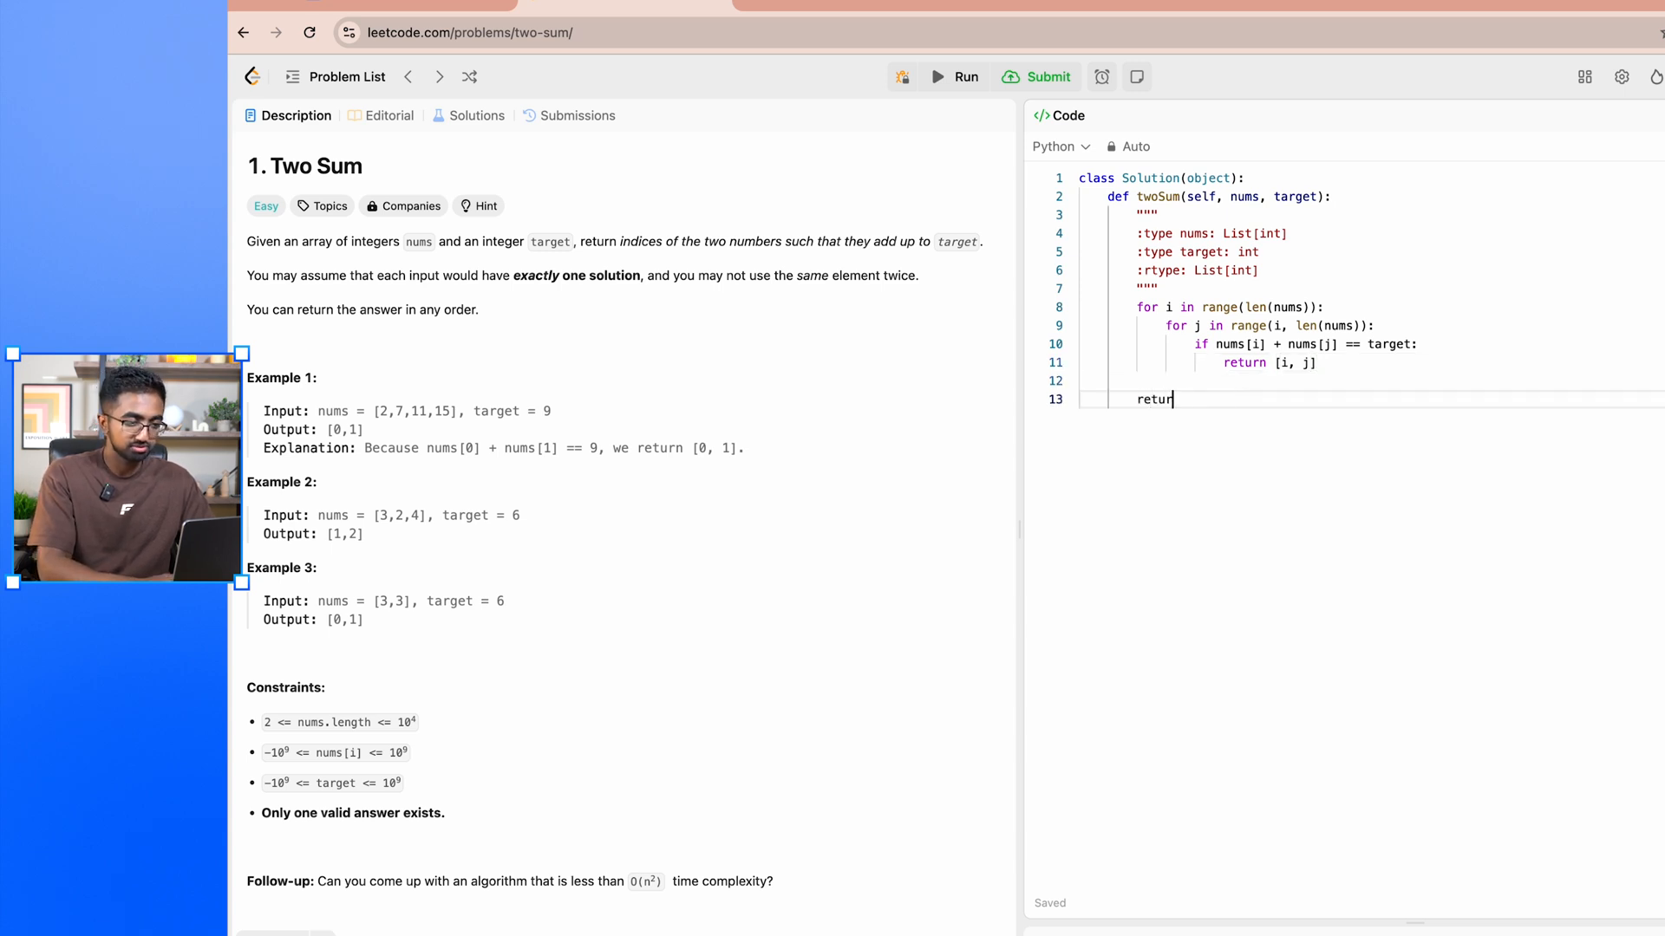
key(space)
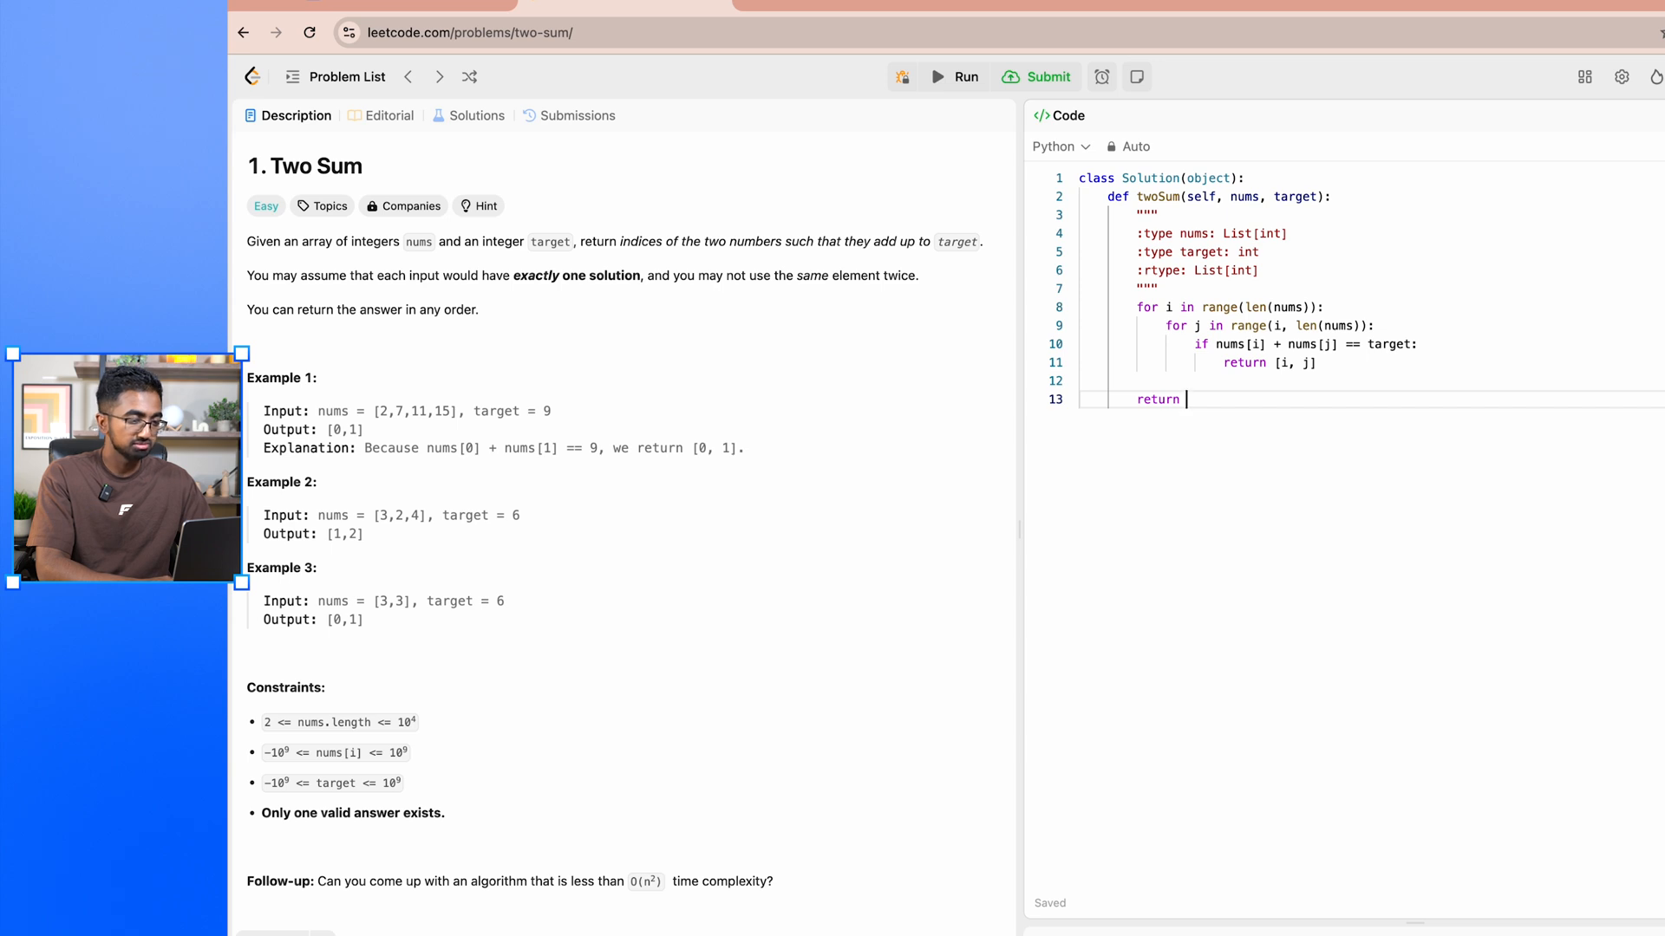
text(None)
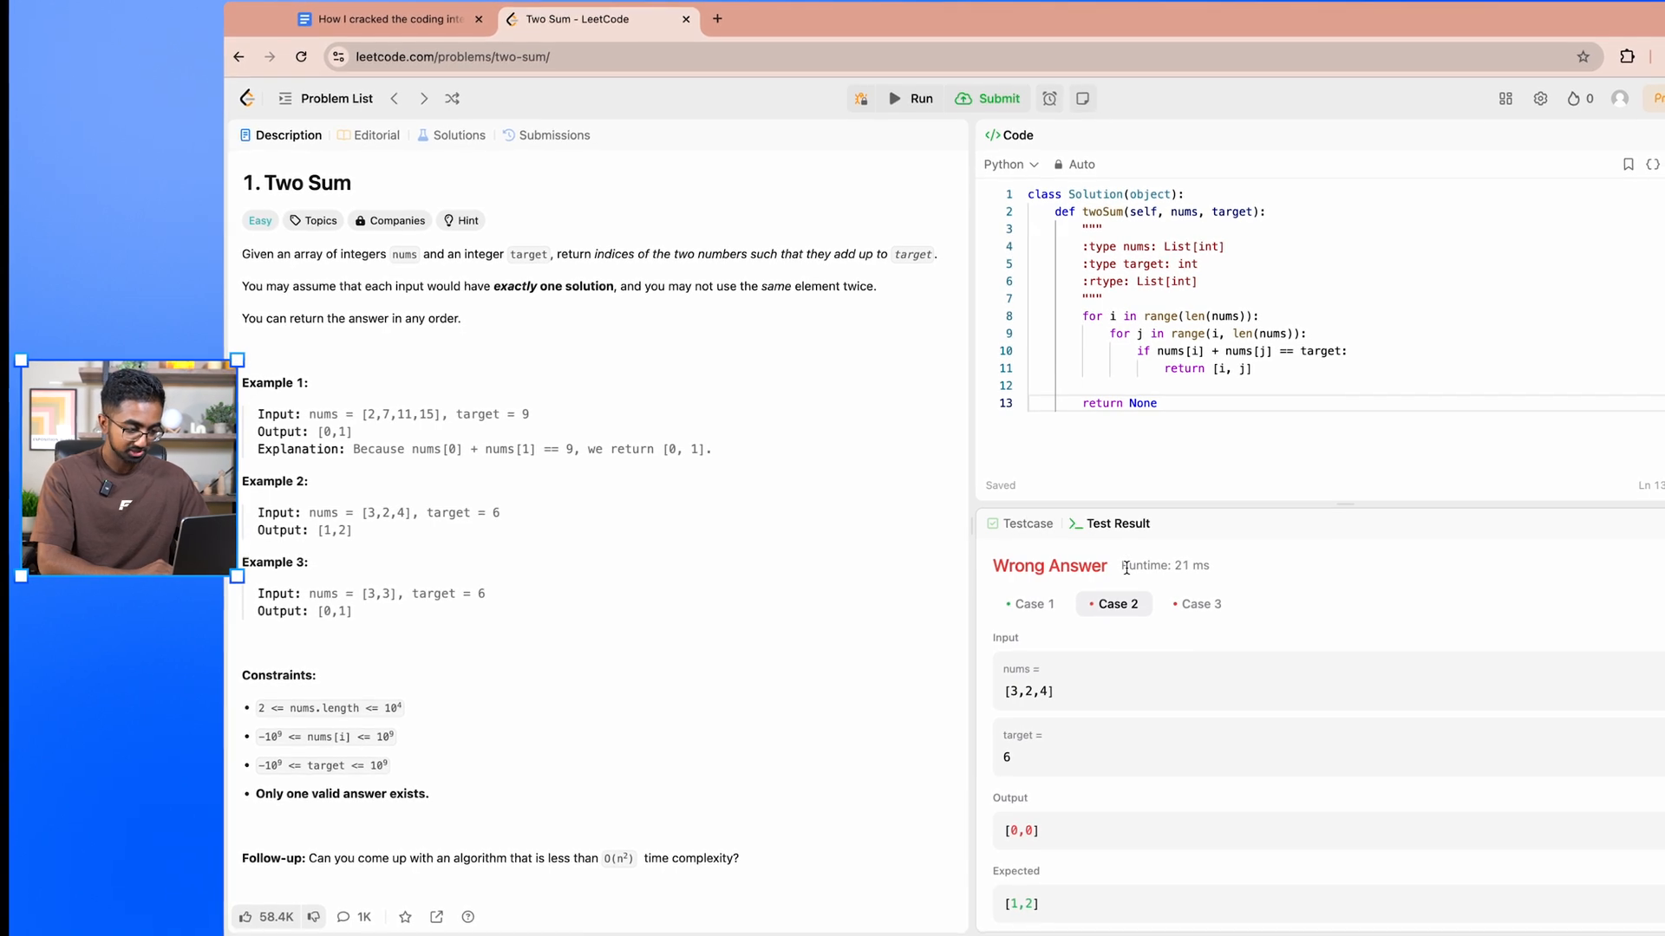
Step: Compare test results: Case 1 matches [0,1], Case 2 returns [0,0] instead of [1,2]
click(1029, 603)
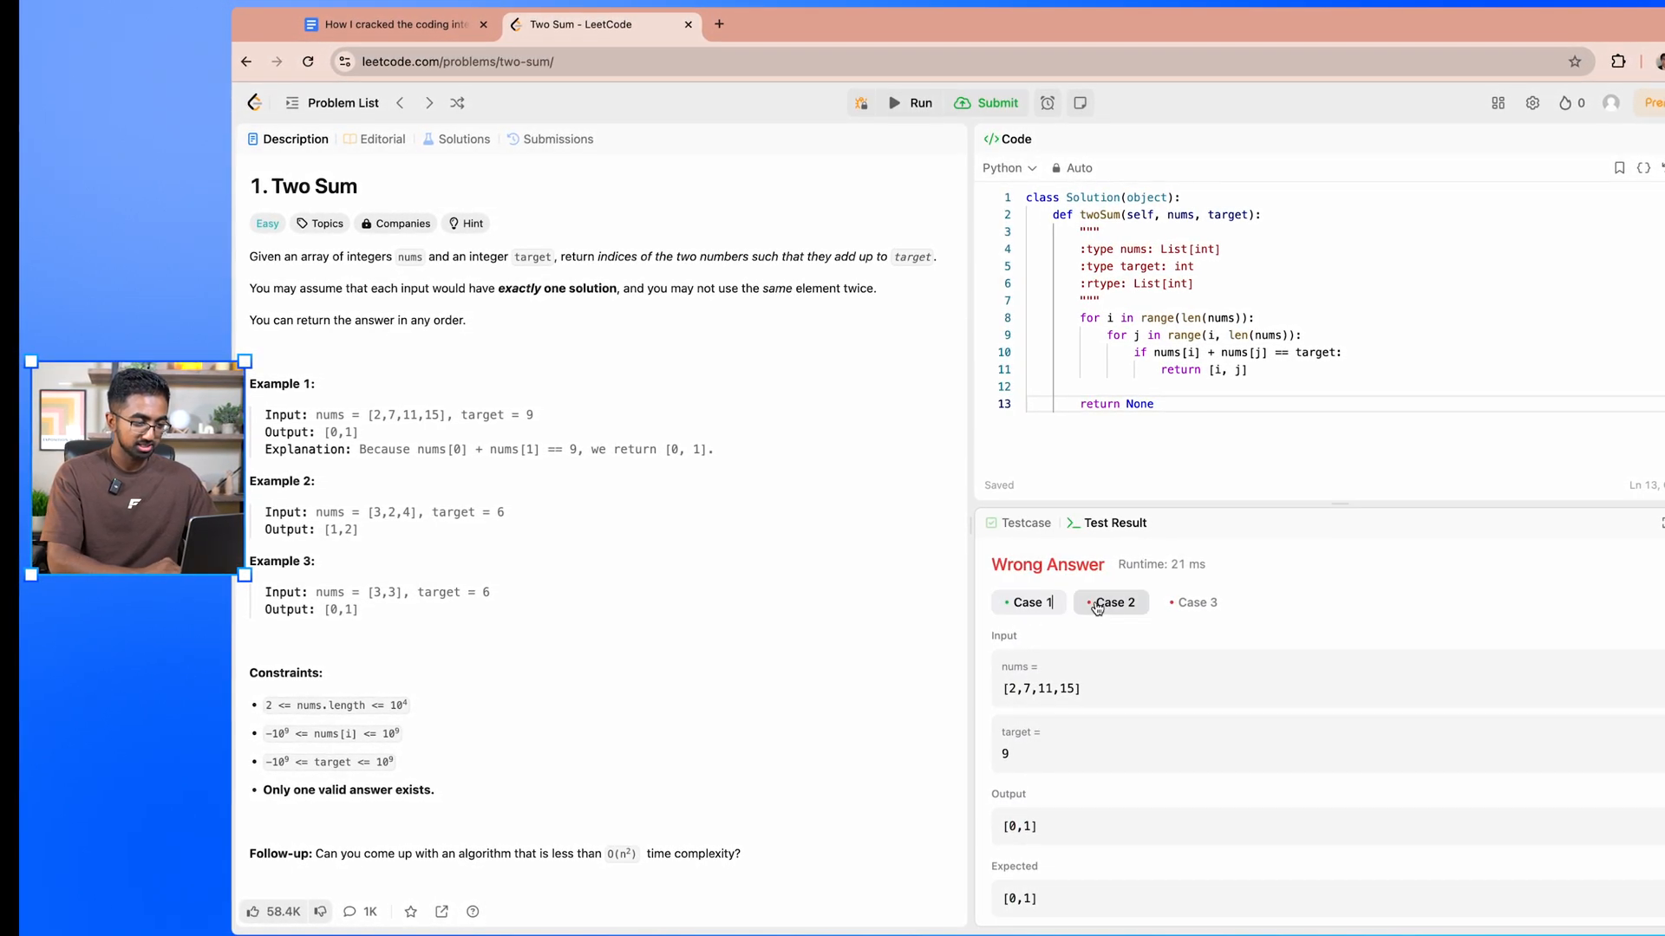
click(1114, 603)
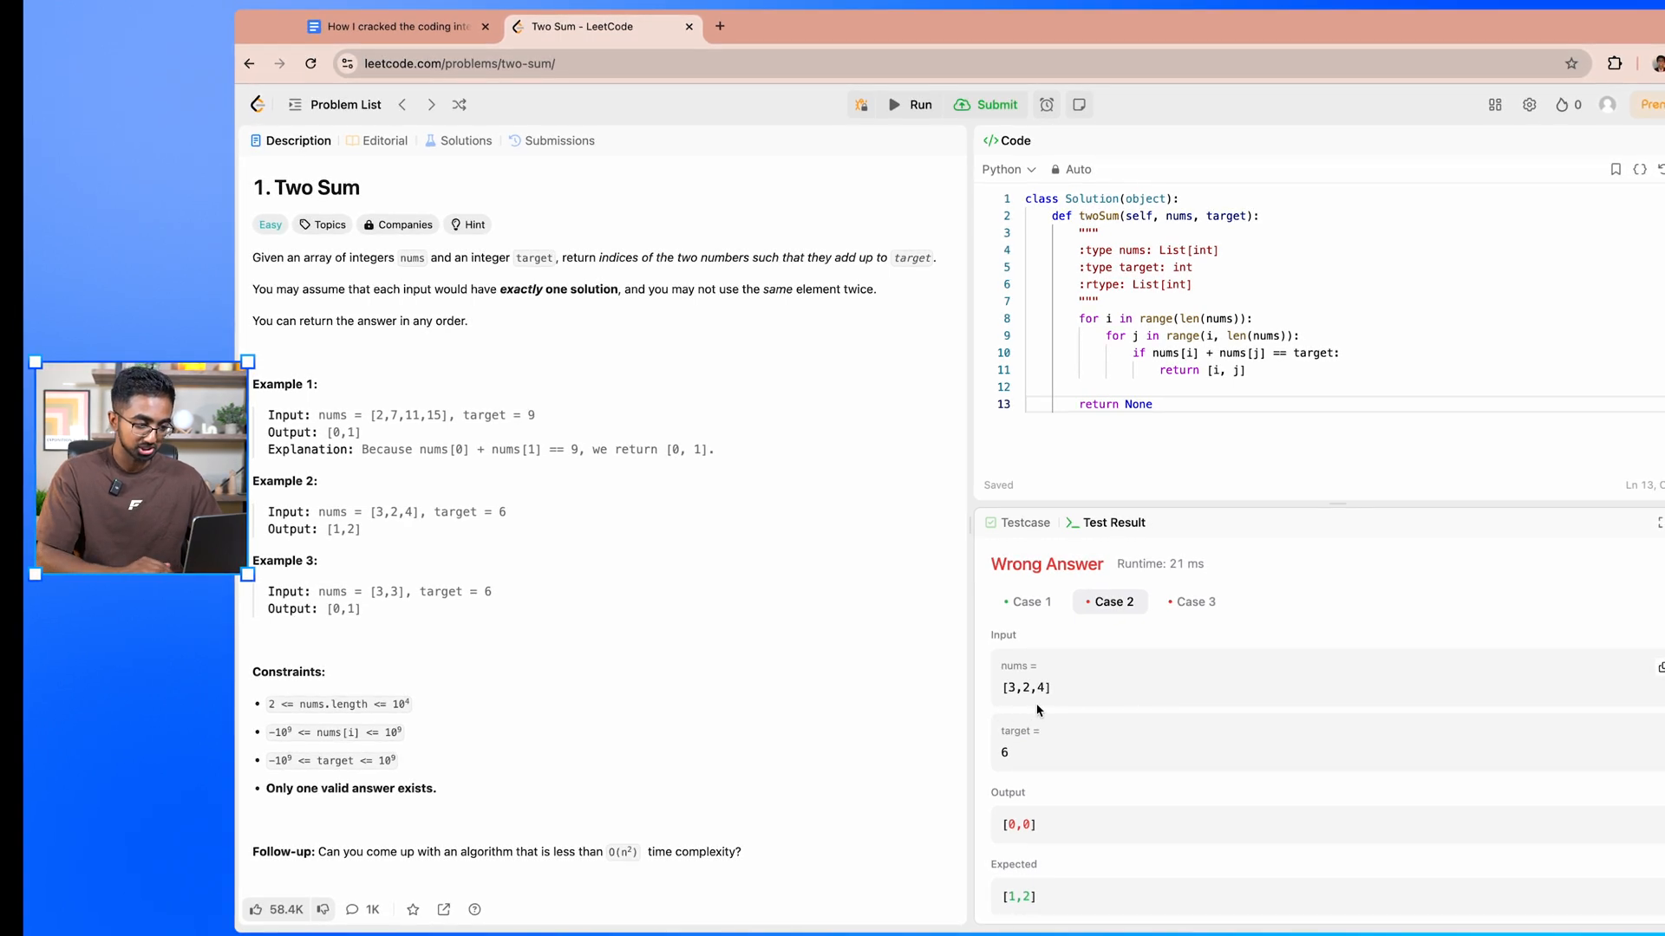
mouse_move(1080, 584)
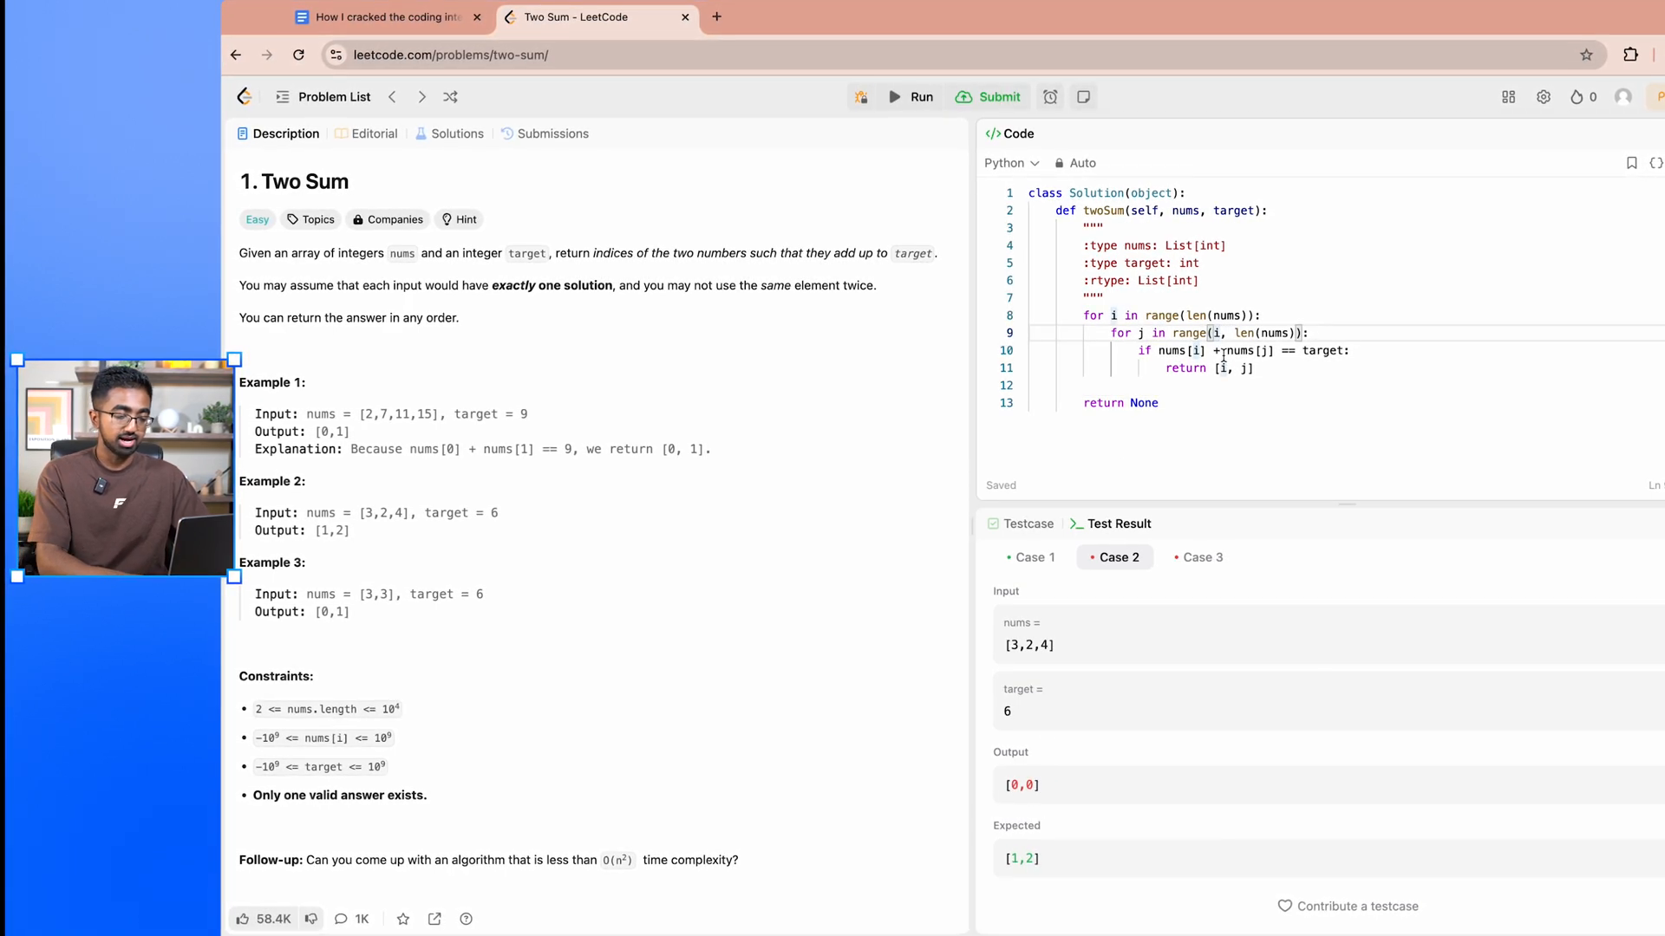
Step: Change the inner loop to range(i+1, len(nums)) and submit the solution
text(+1)
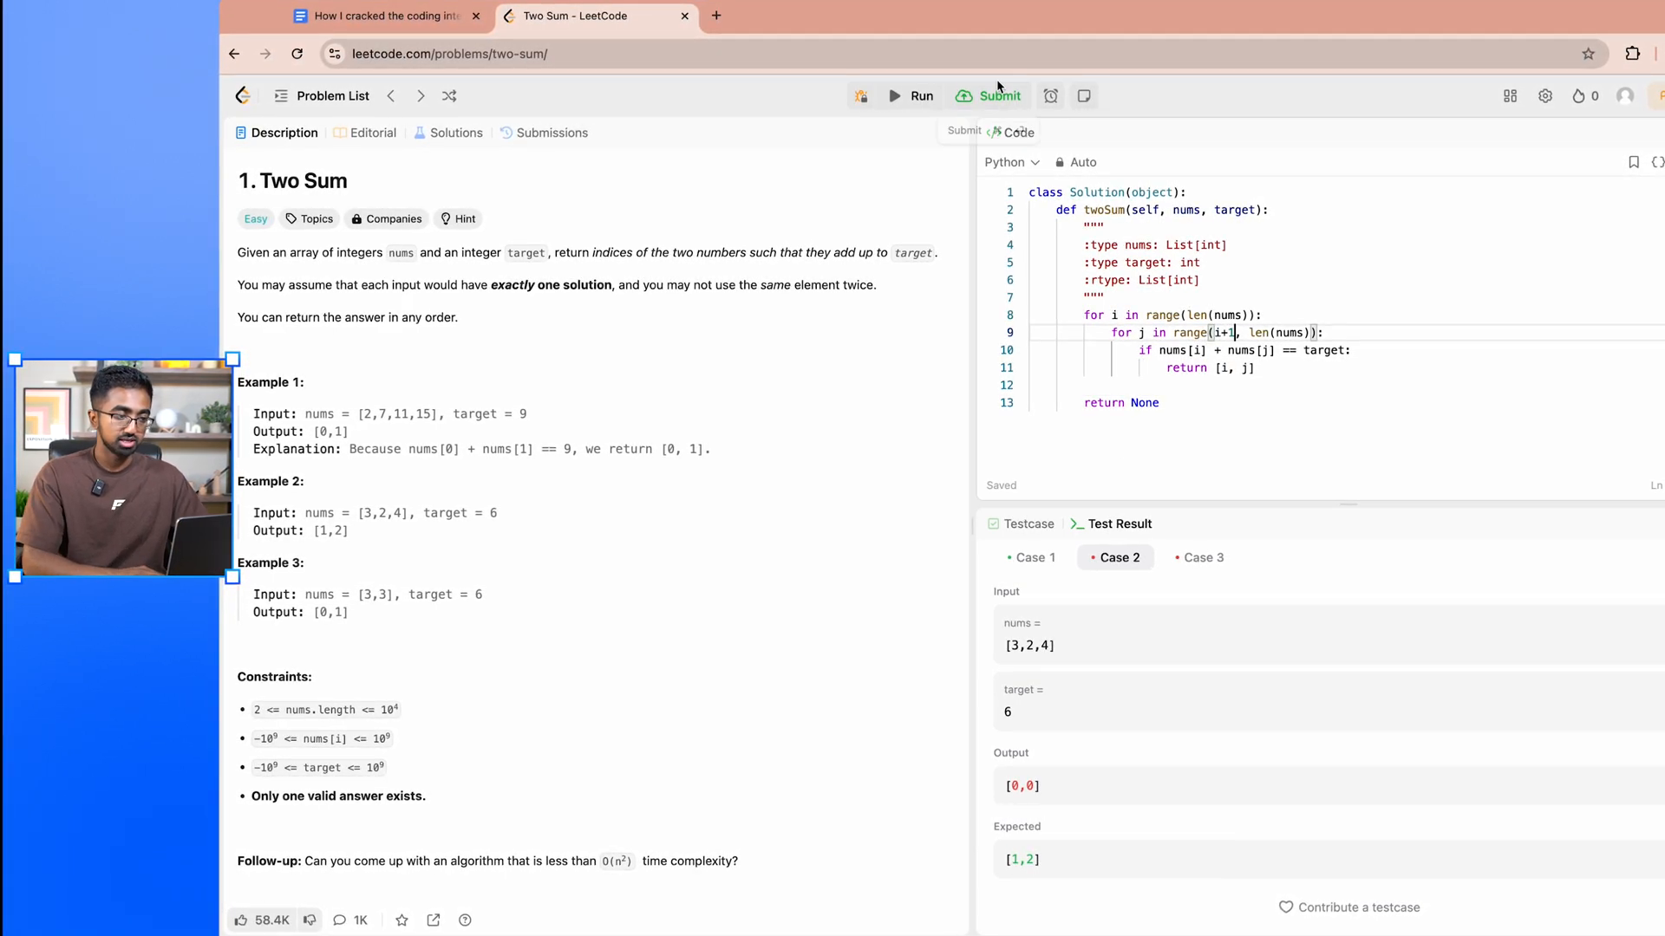
click(998, 95)
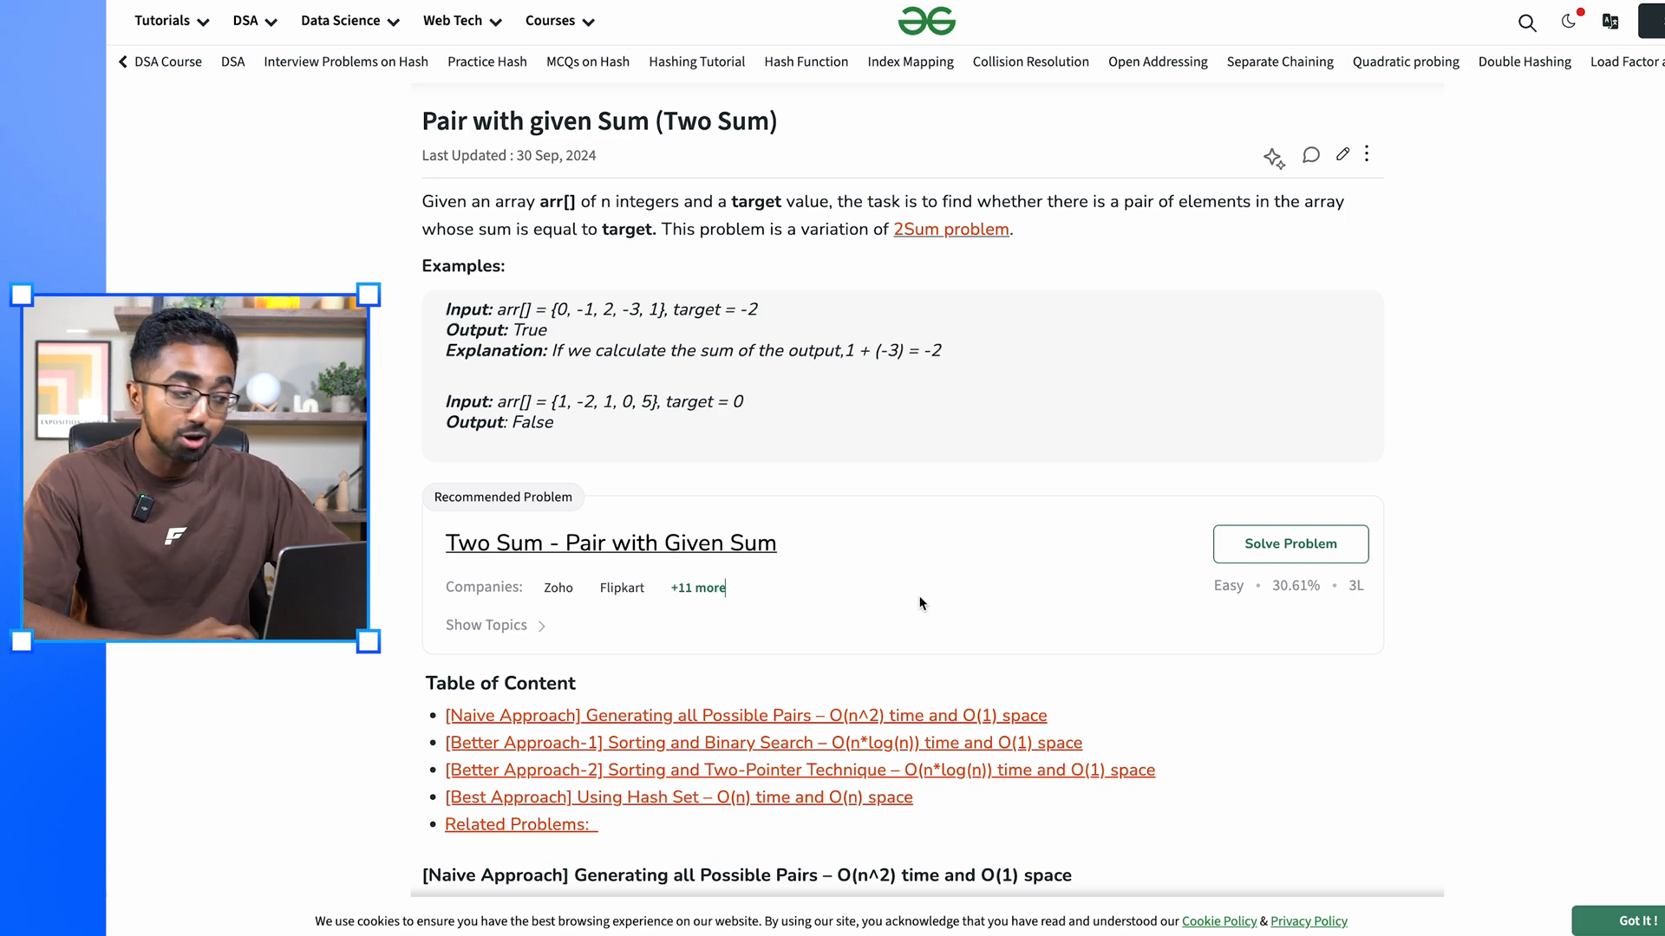
scroll(down, 3)
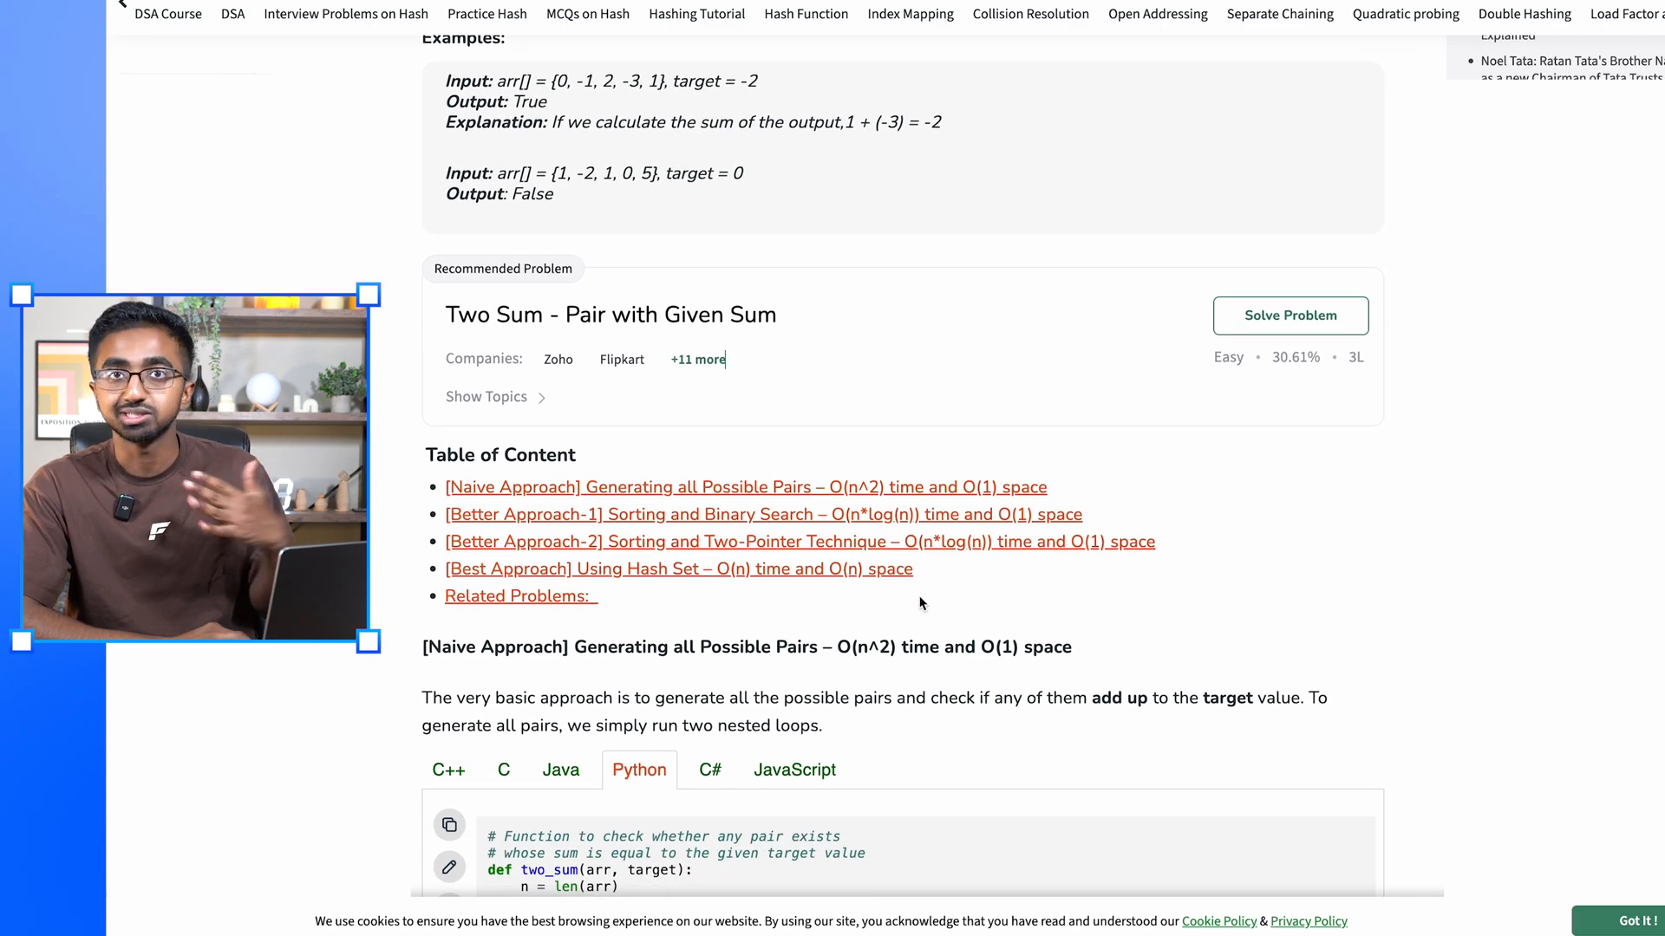
scroll(down, 3)
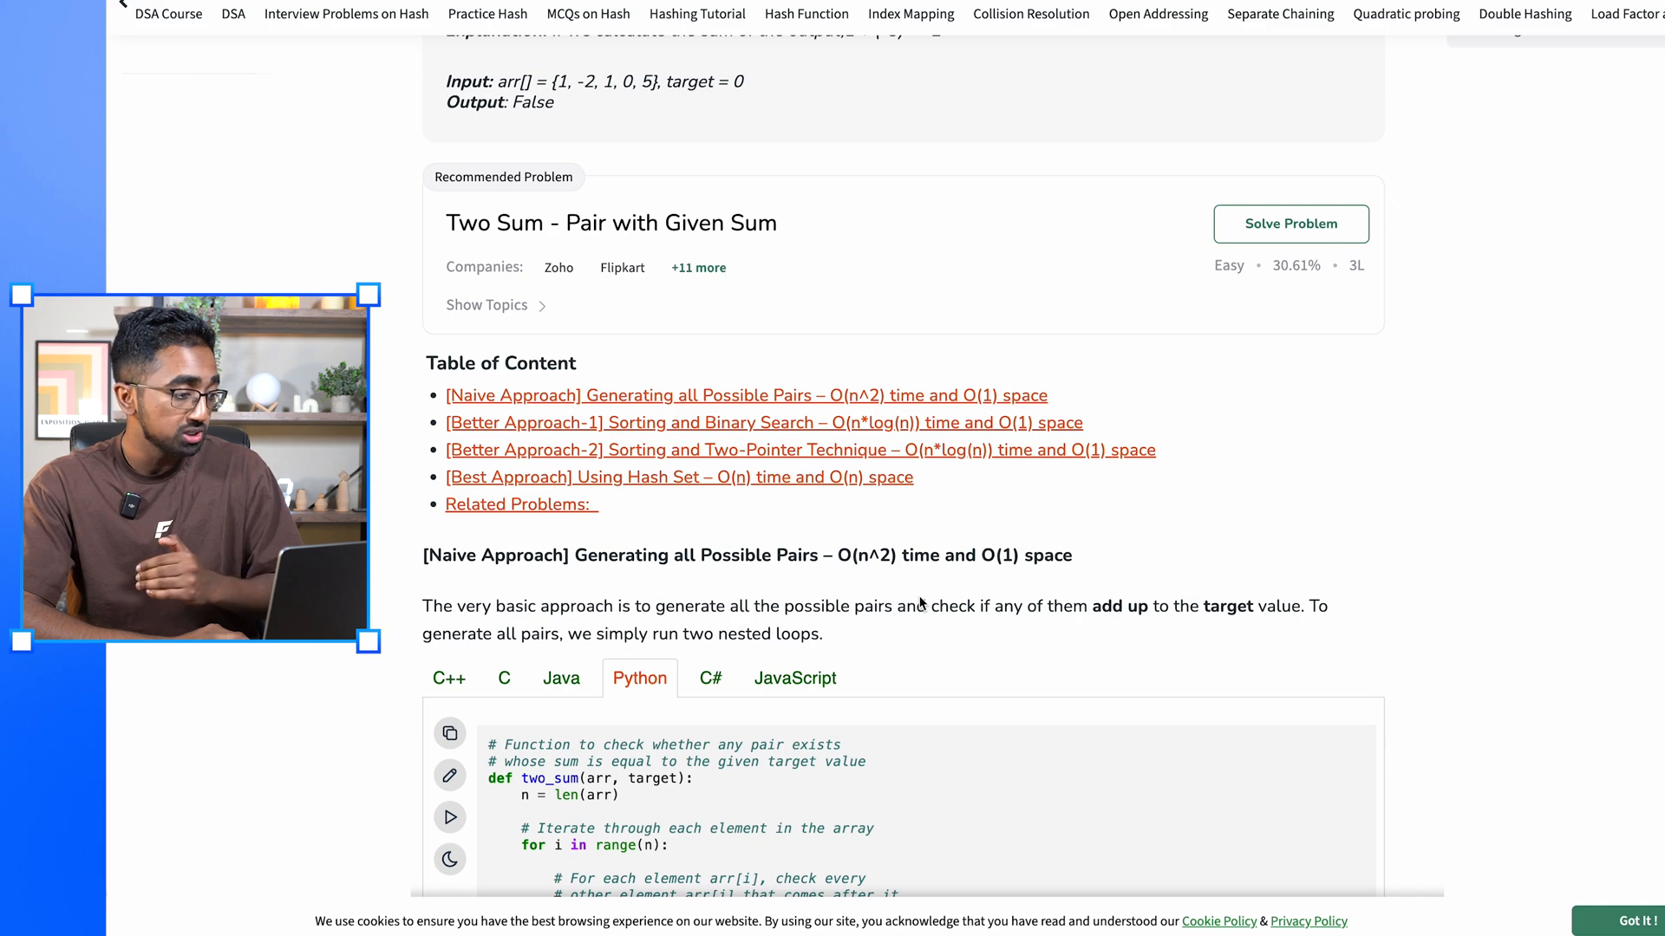
scroll(down, 3)
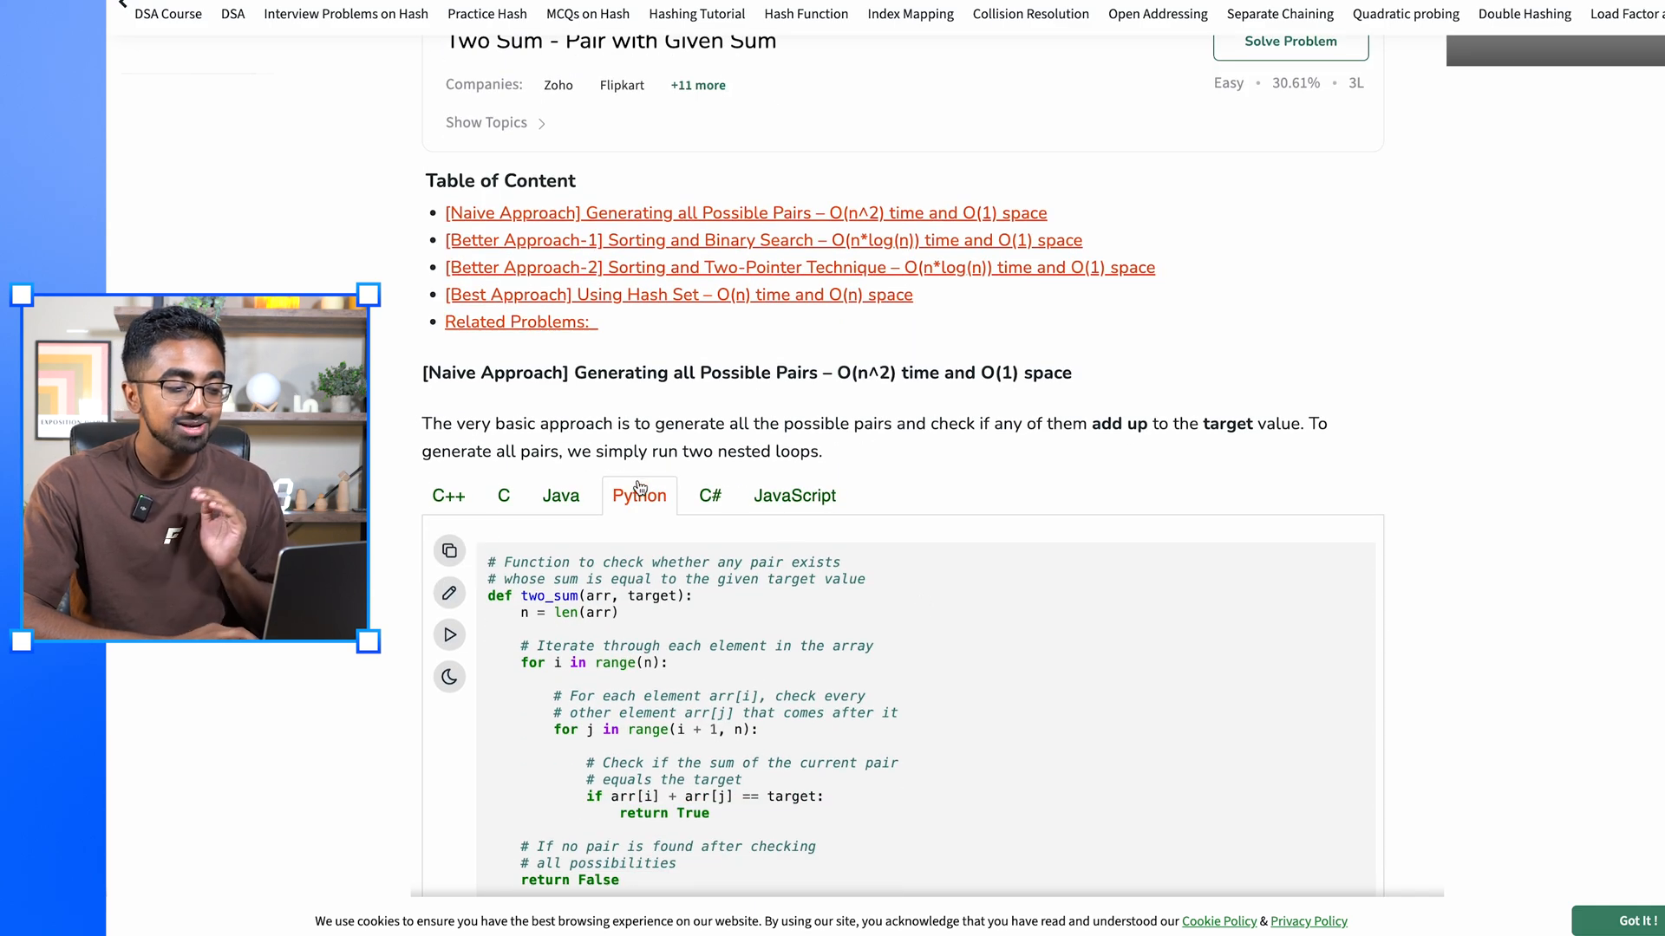
click(560, 496)
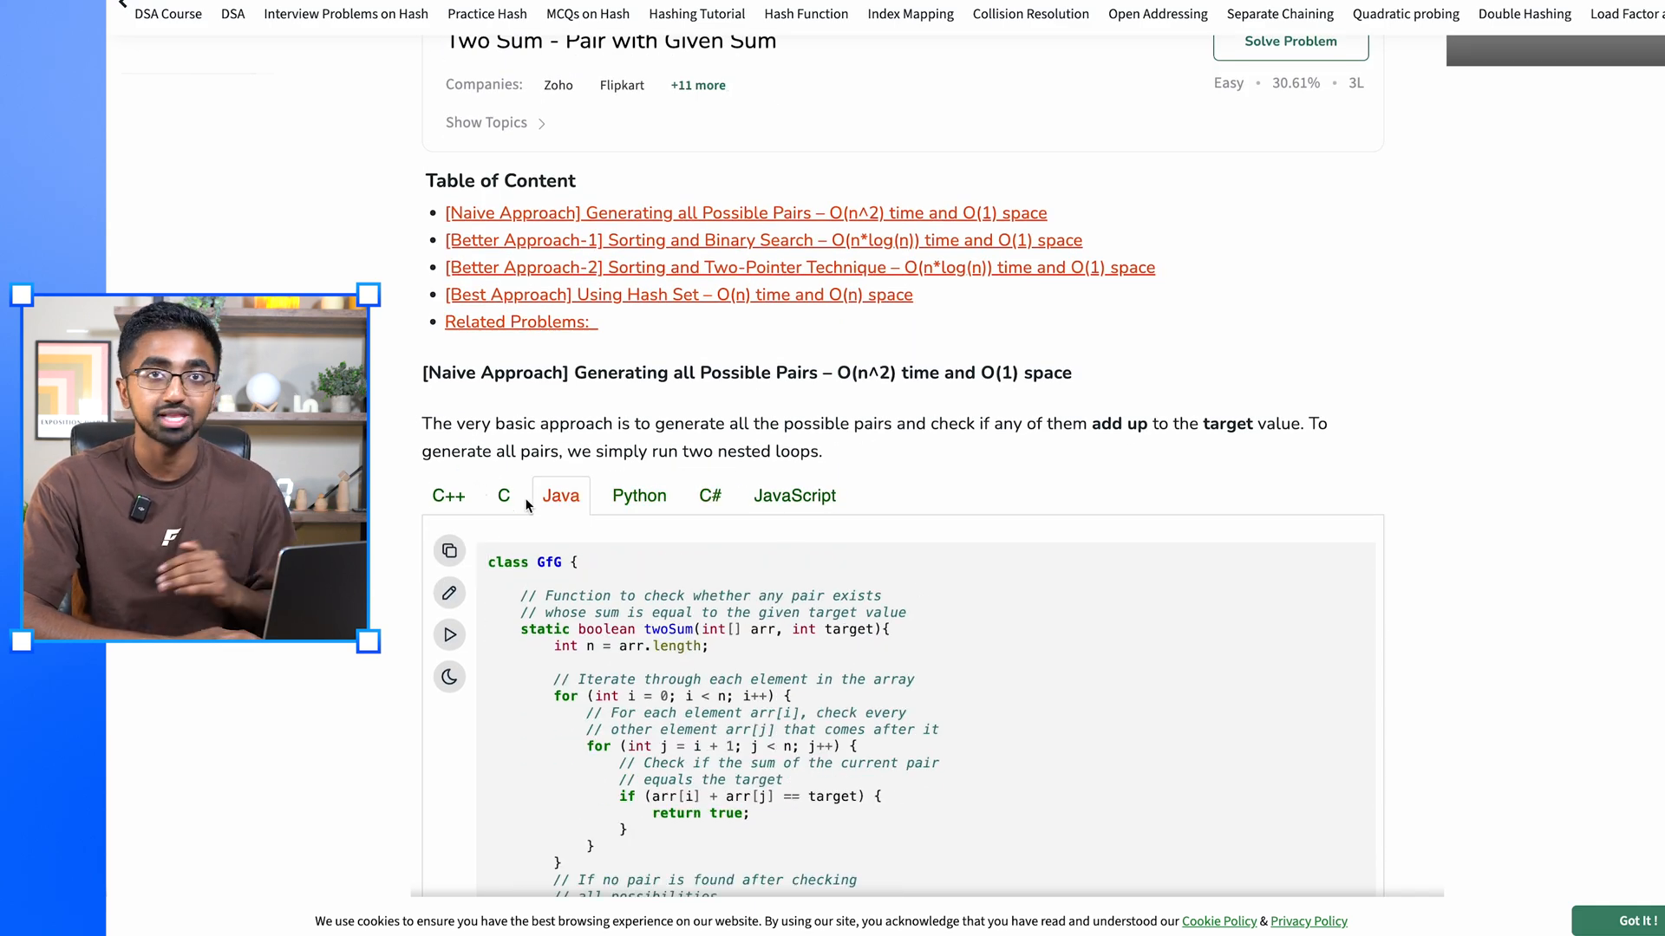
scroll(down, 3)
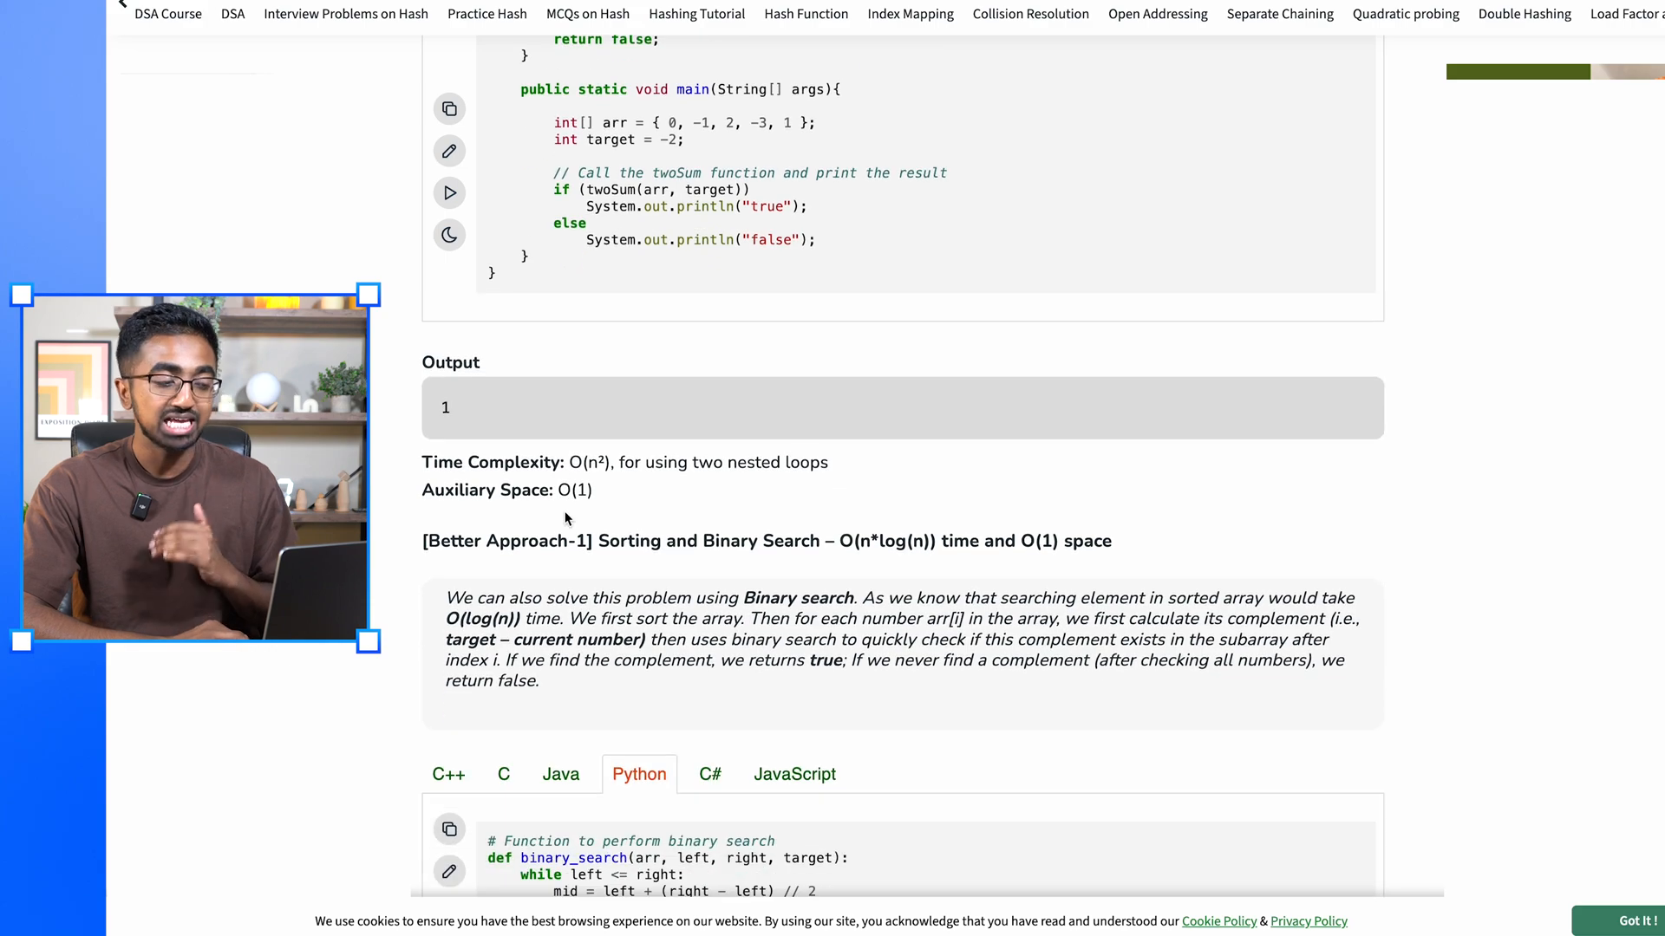
scroll(down, 3)
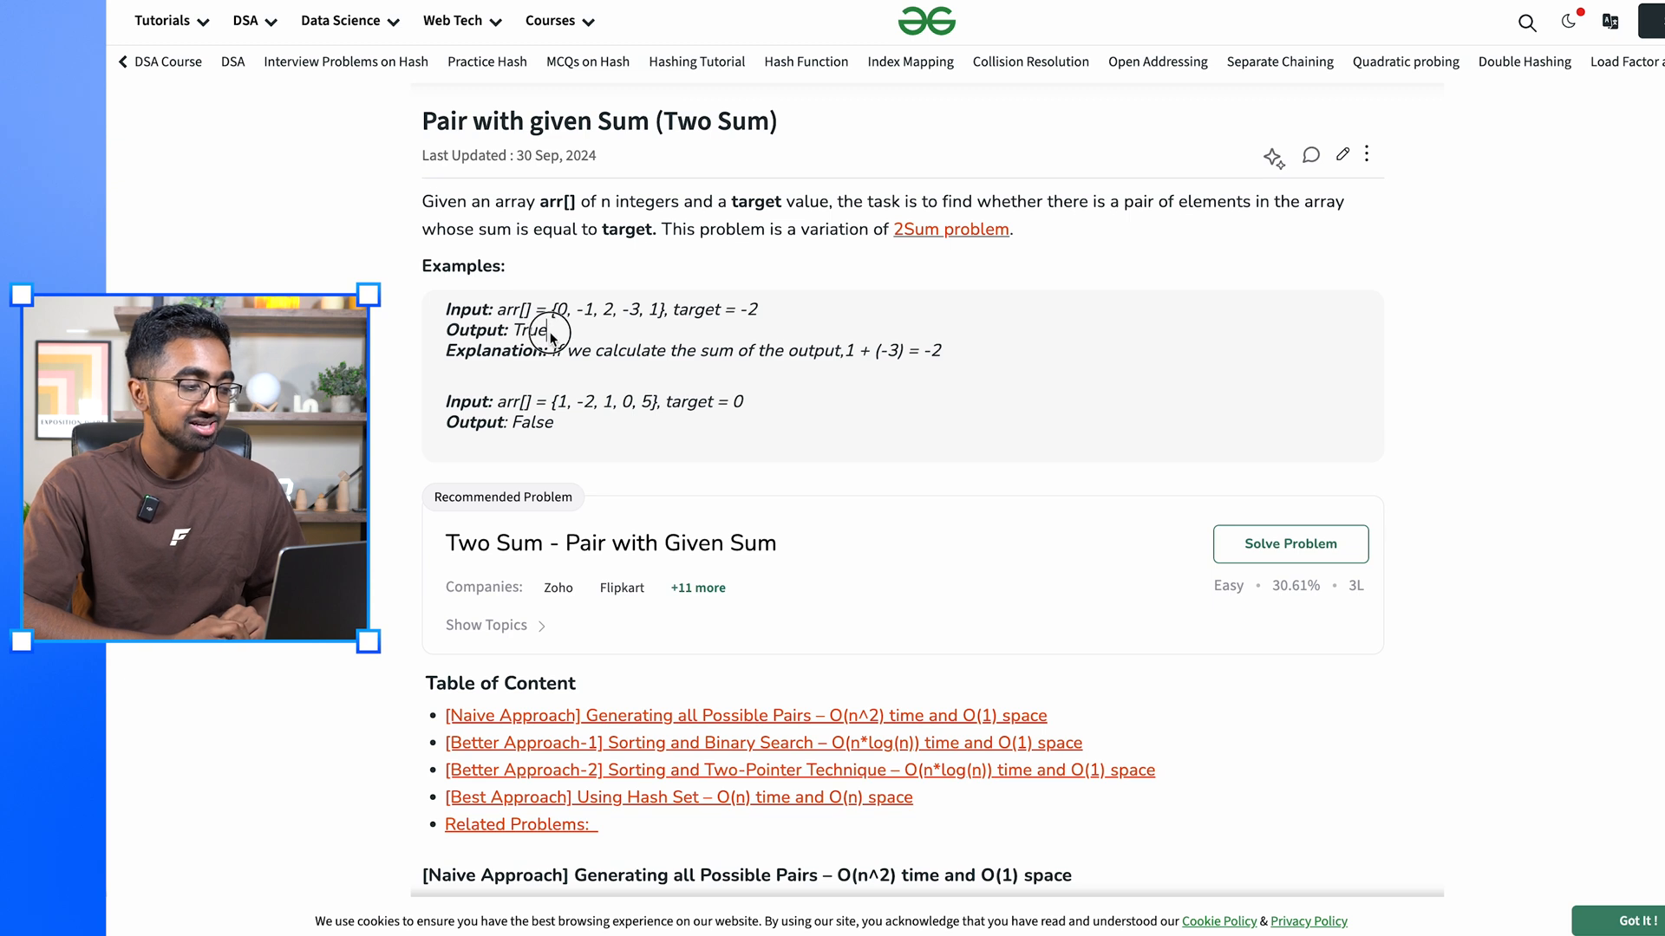
double_click(538, 329)
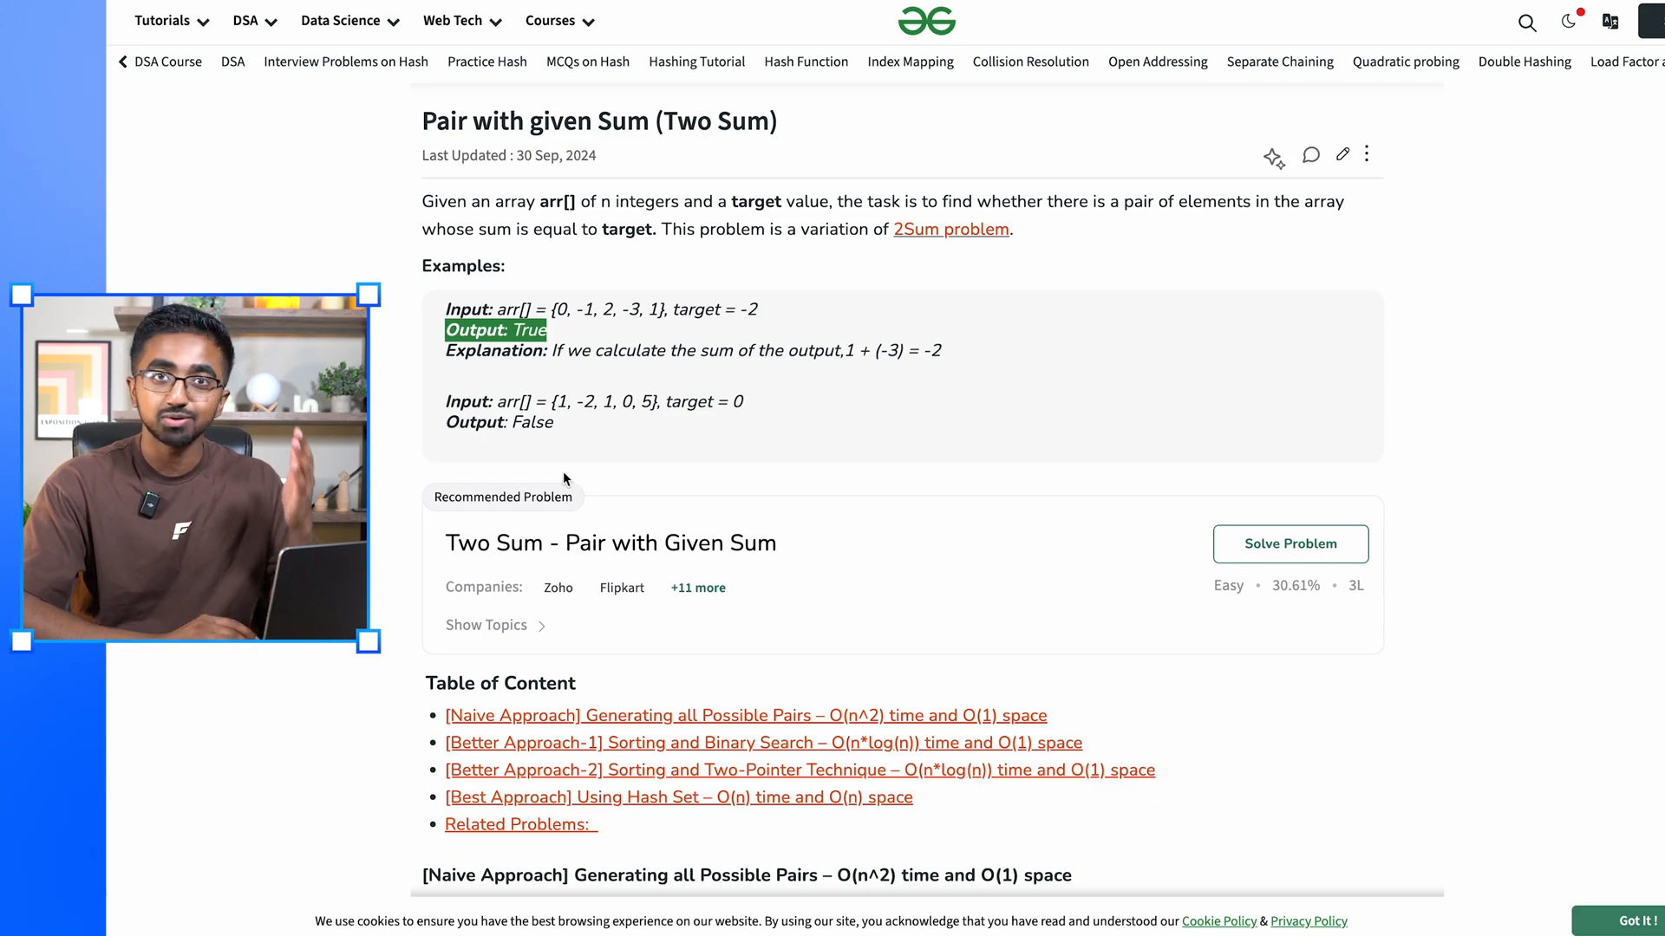
Step: Scroll to the Best Approach section showing hash-set Python code with O(n) time
scroll(down, 3)
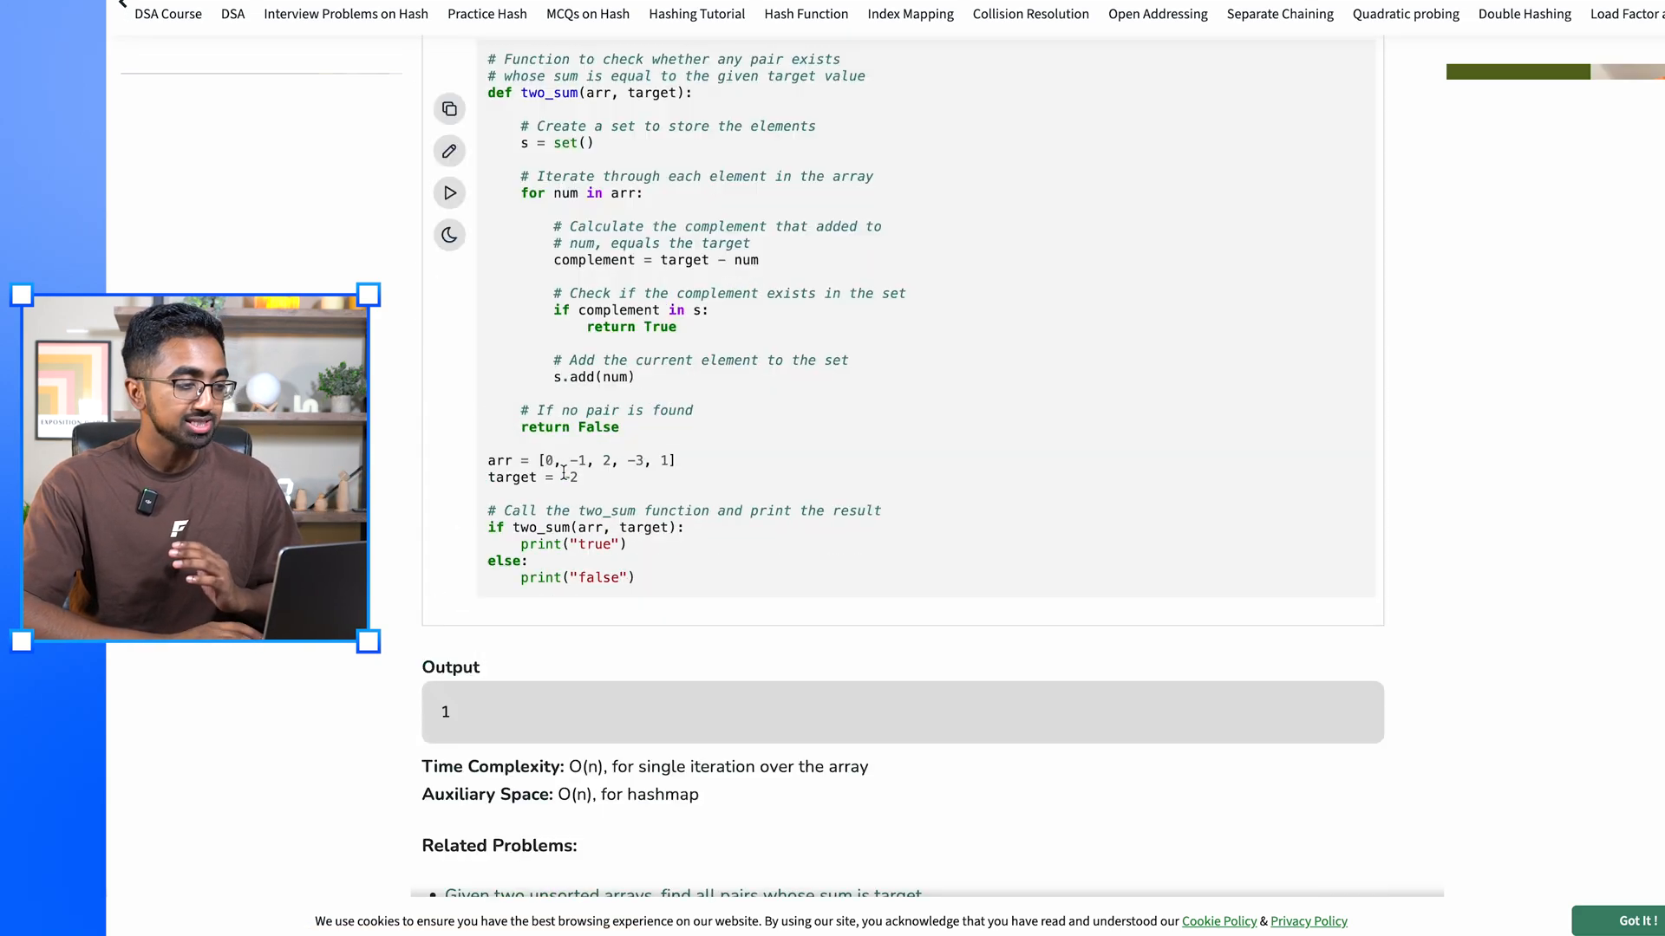
scroll(up, 3)
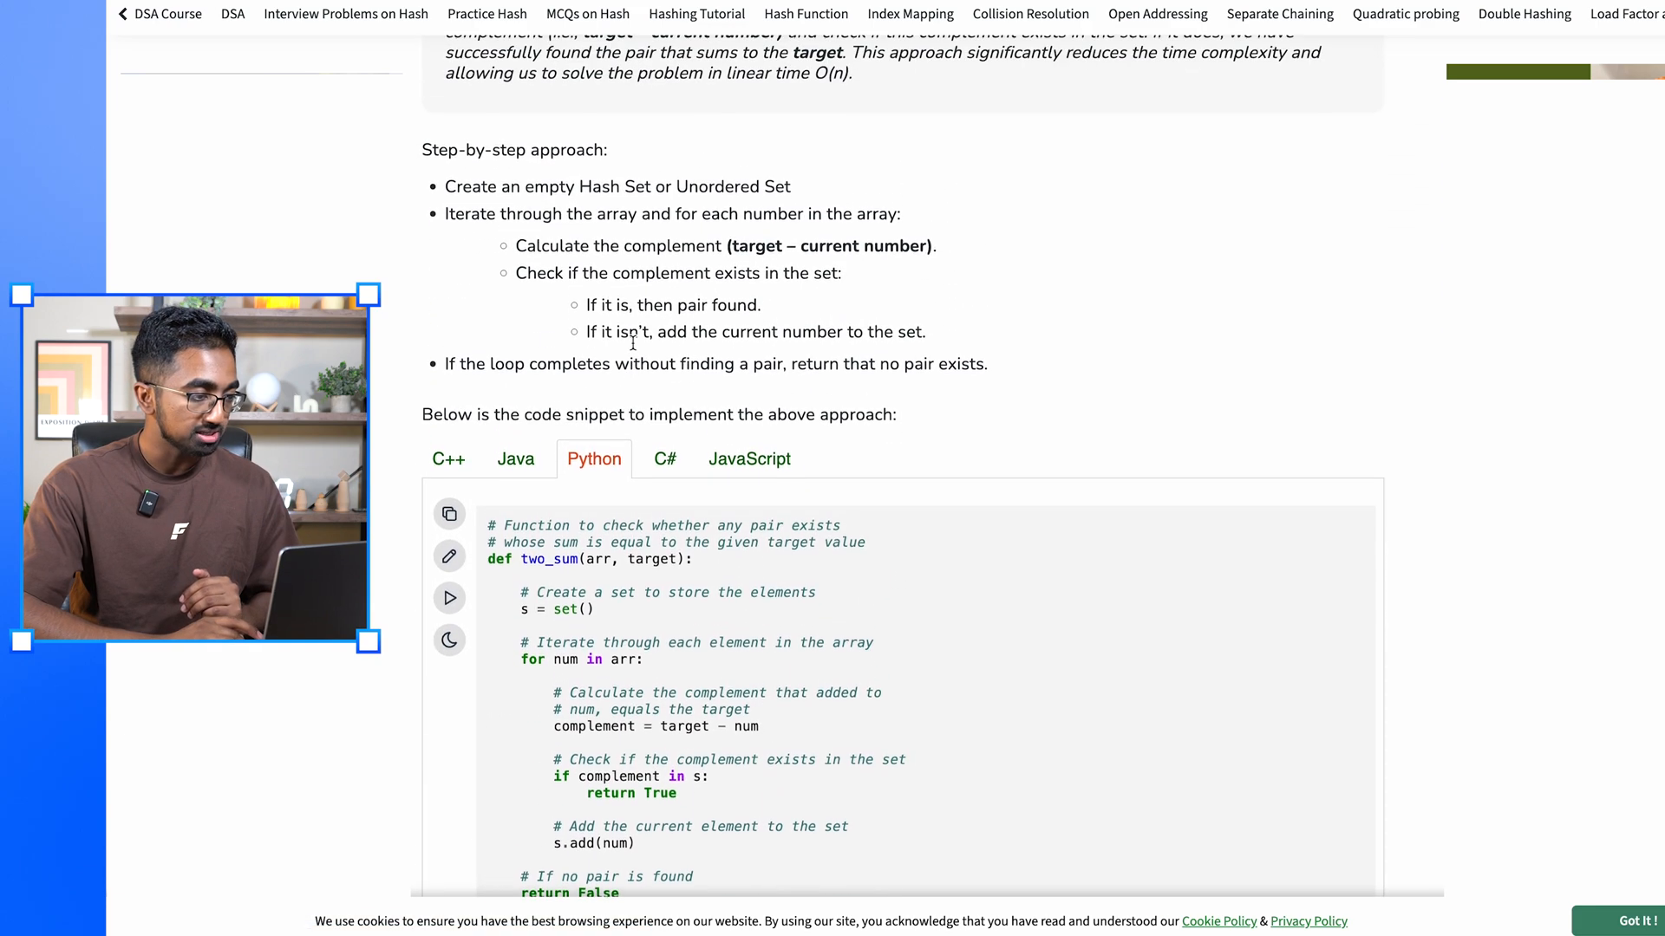
scroll(down, 3)
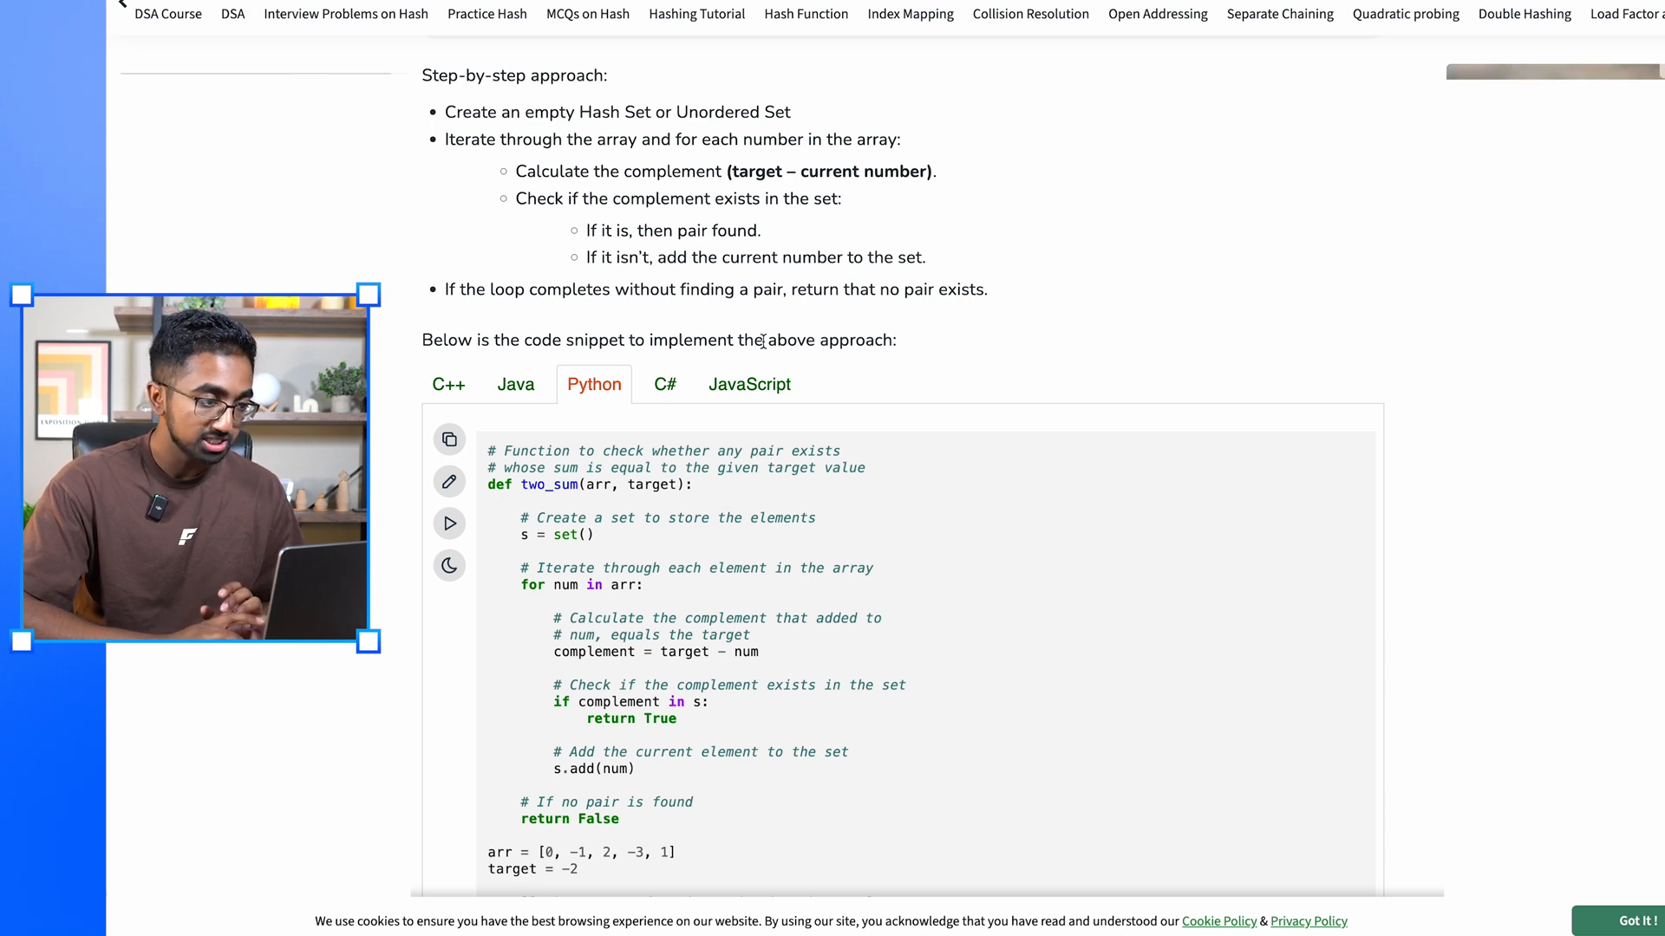
mouse_move(946, 375)
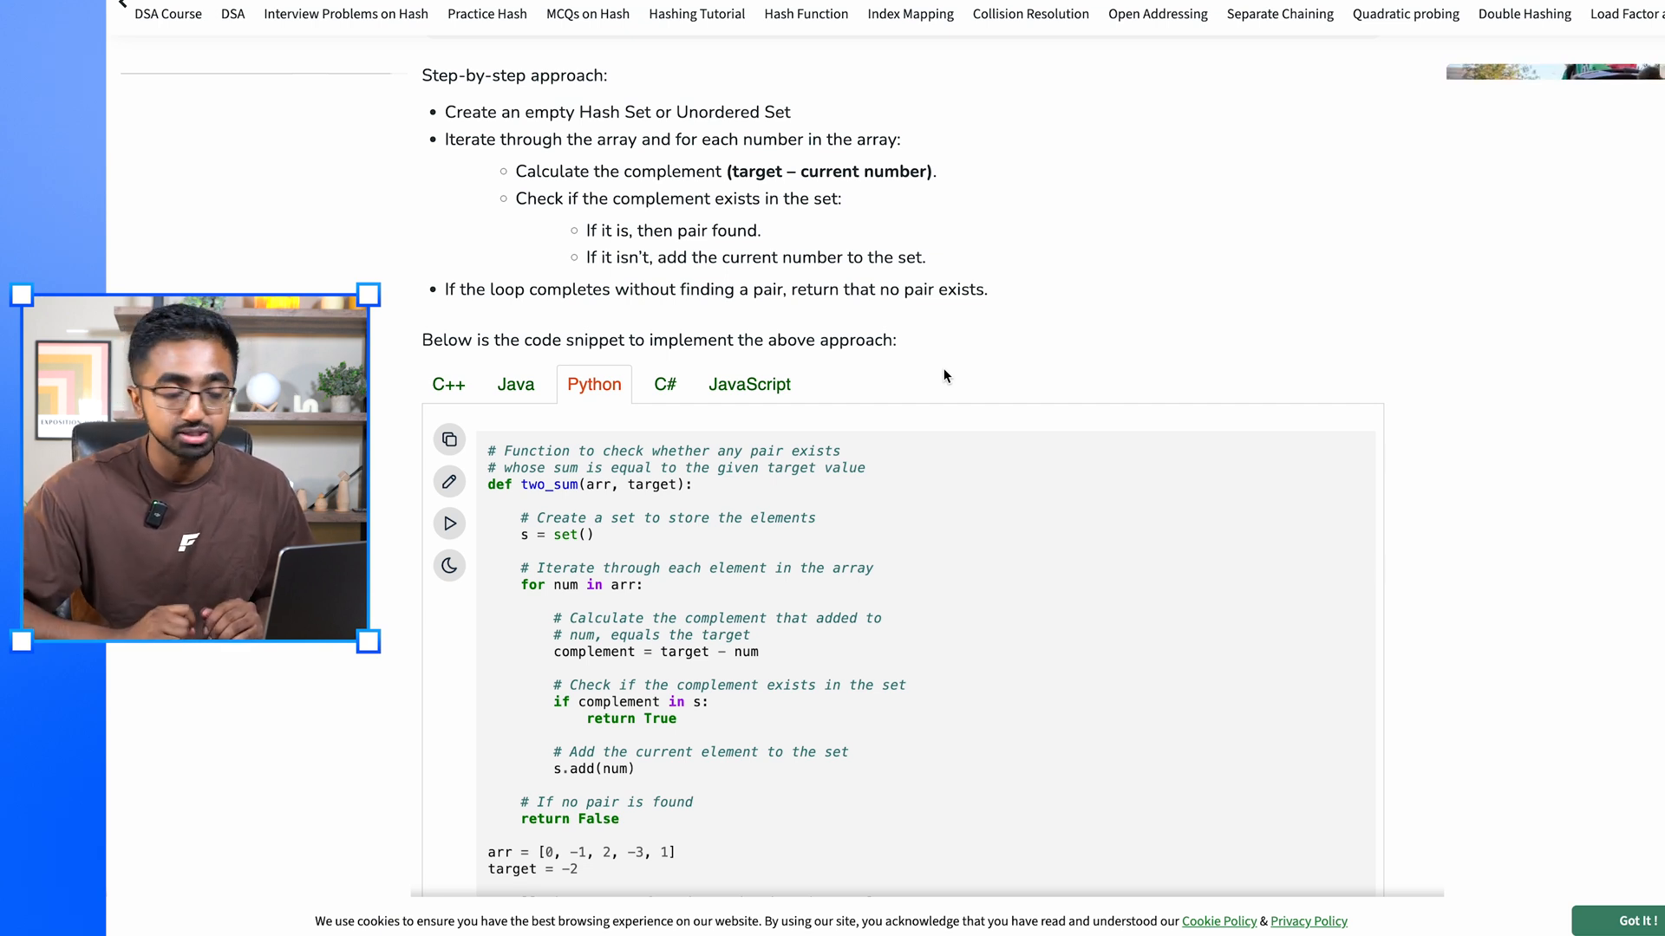
scroll(down, 3)
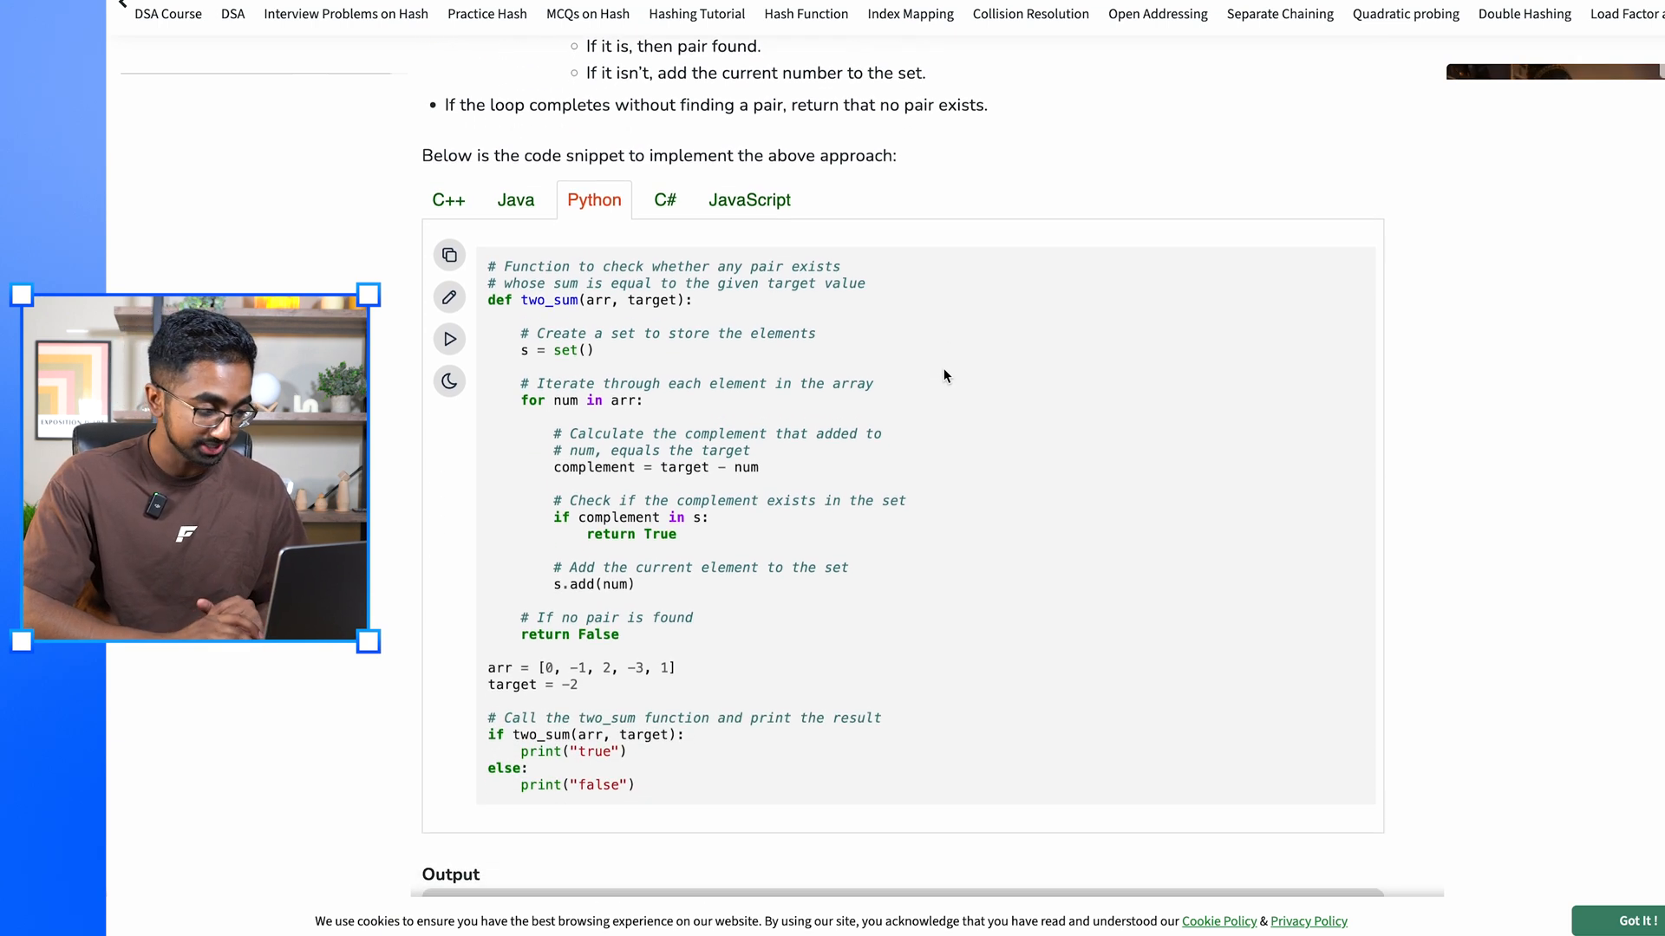
scroll(down, 3)
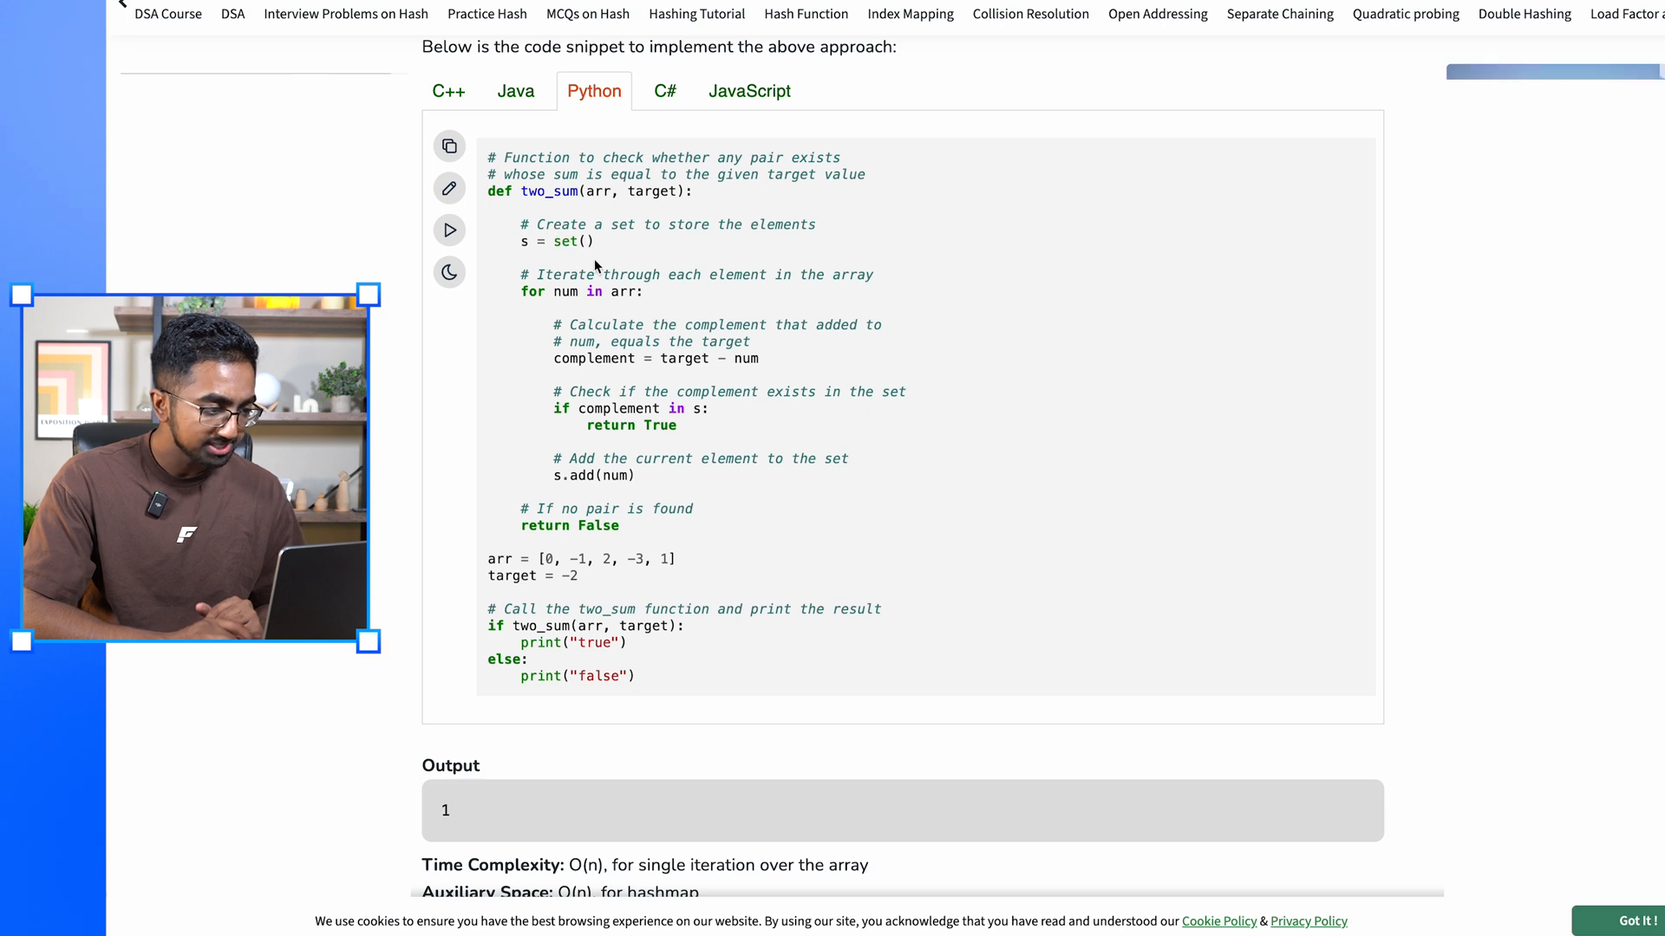
mouse_move(623, 373)
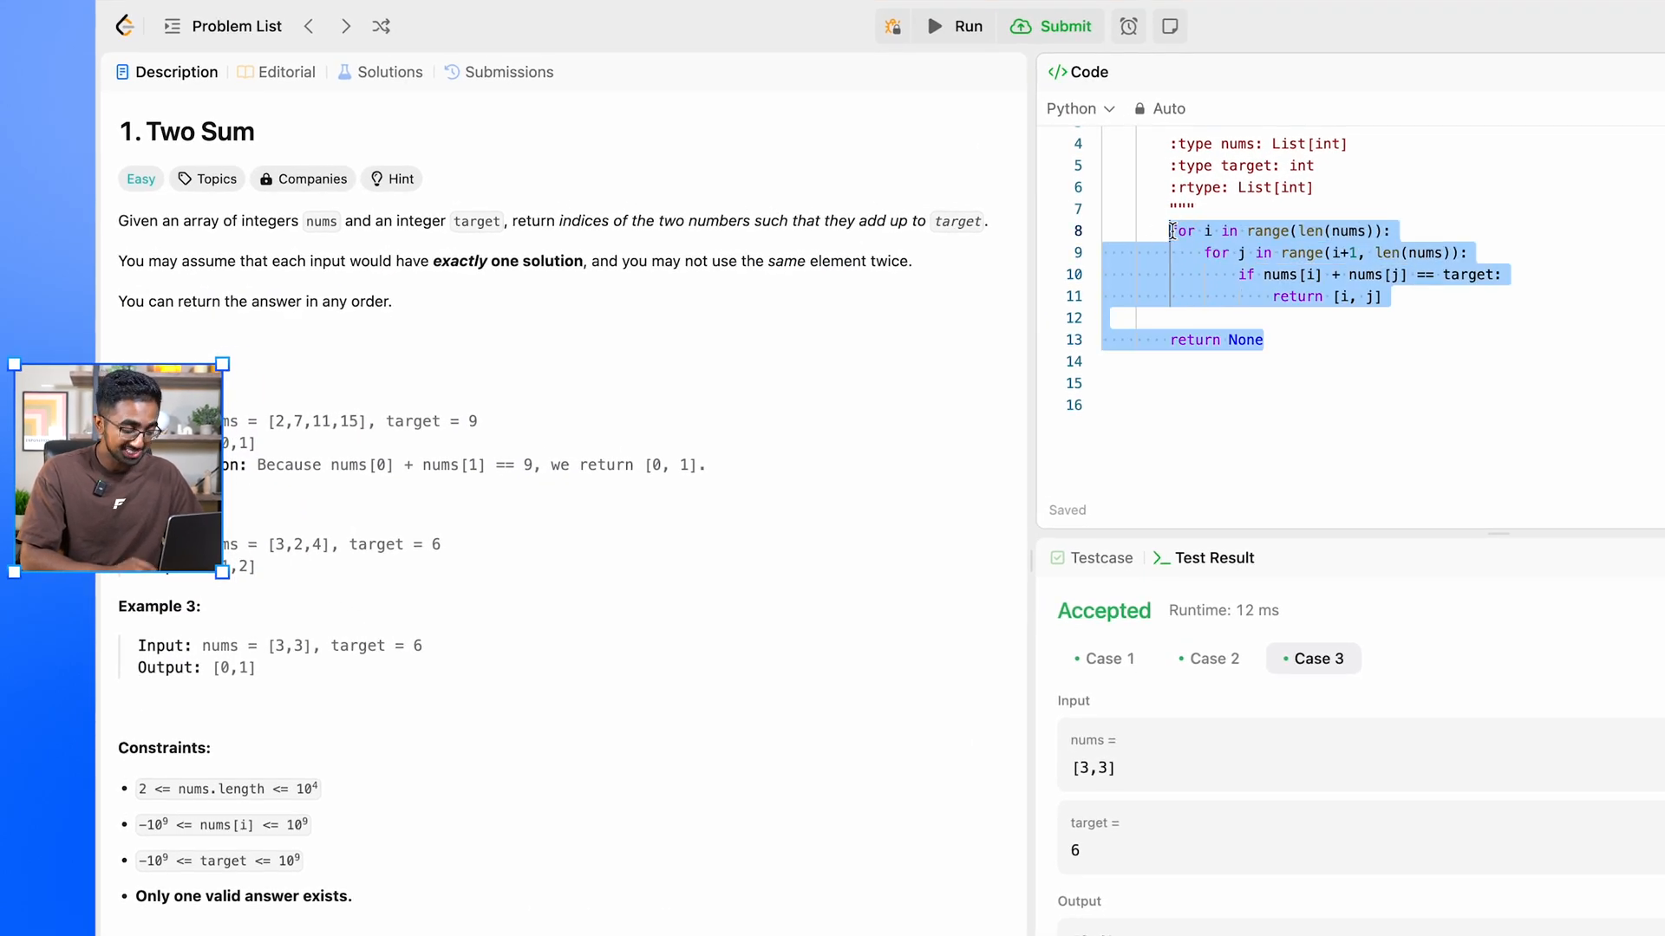
Step: Comment out the brute-force loops and create an empty numsDict = {} dictionary
key(Ctrl+/)
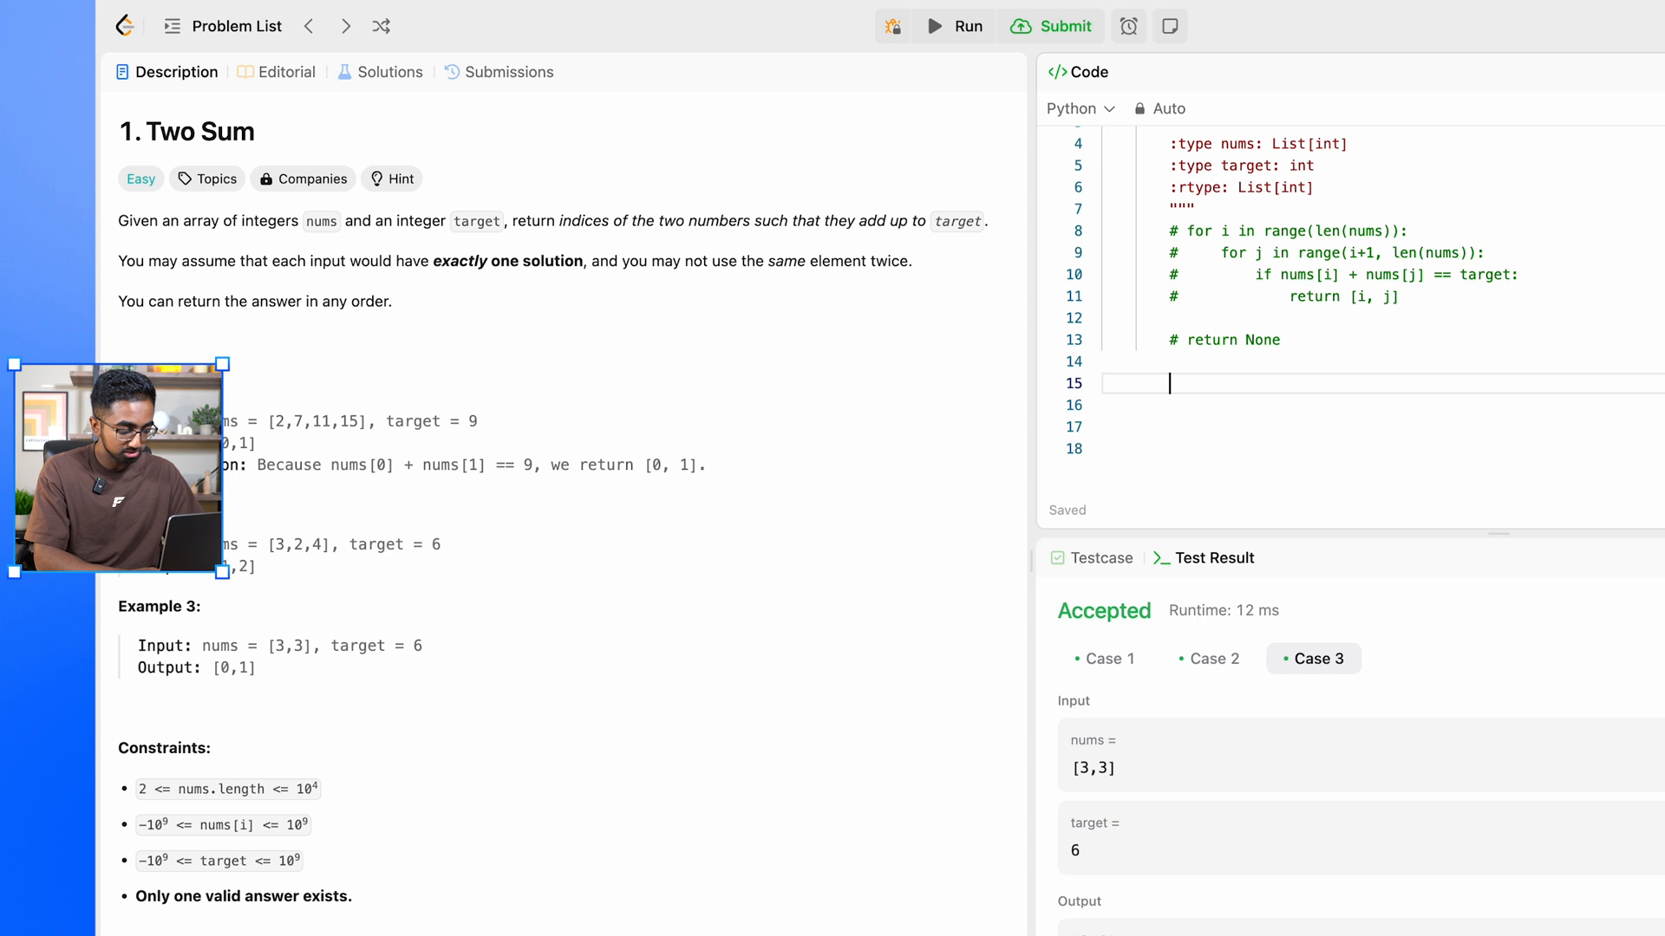
text(numsDict)
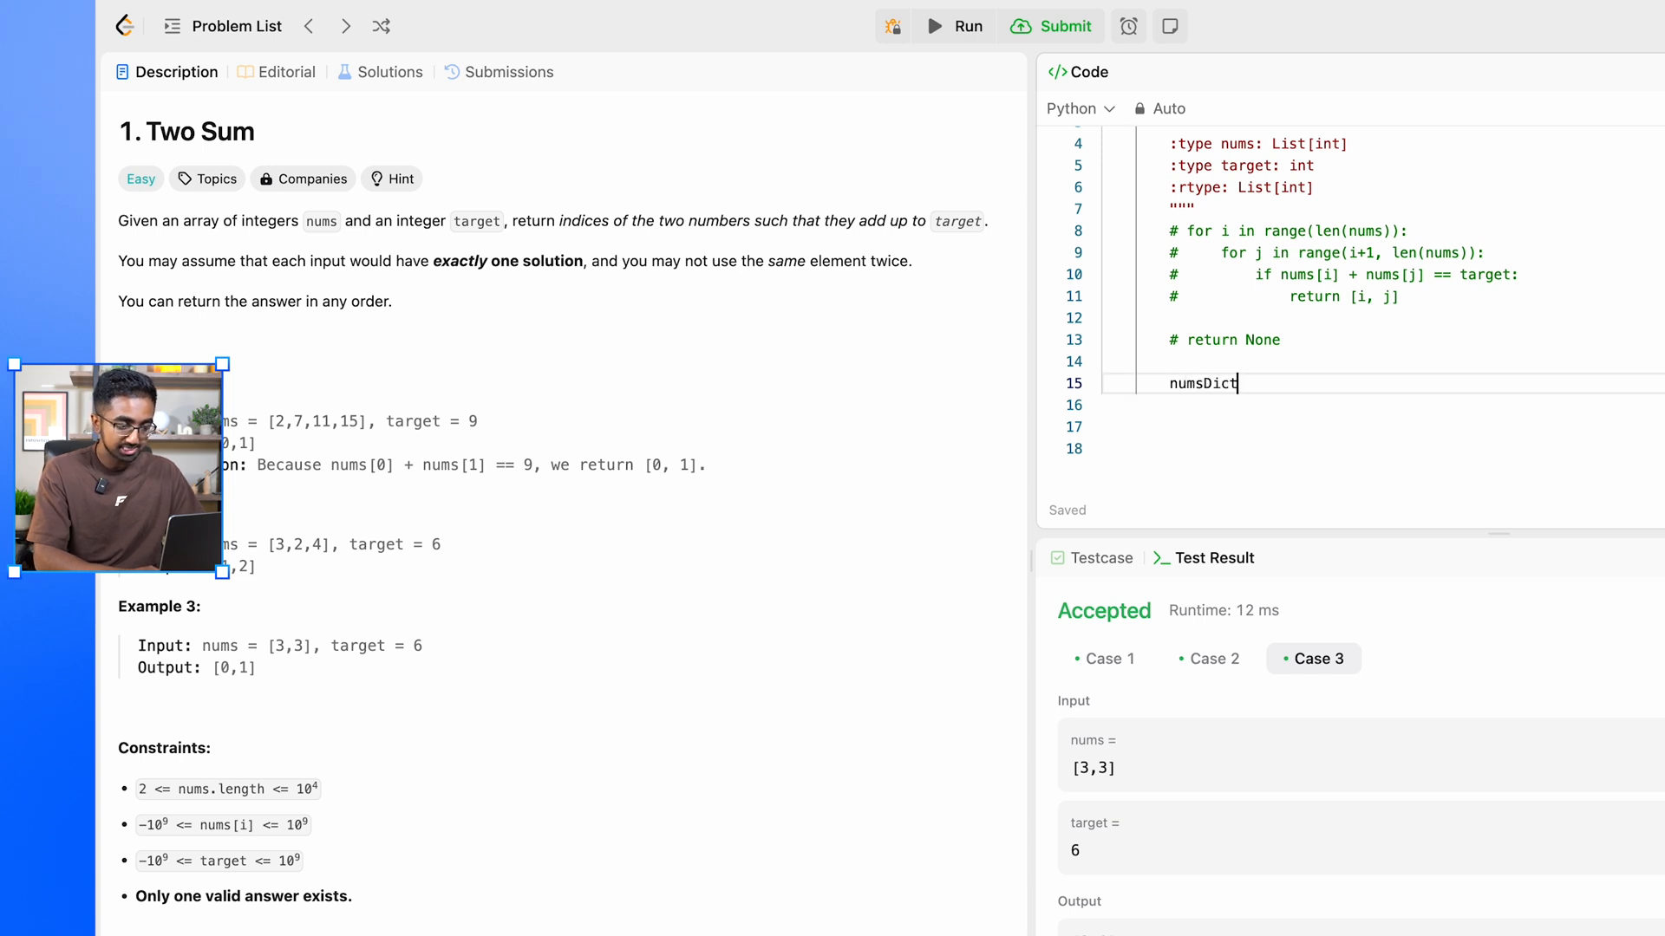
text(= {})
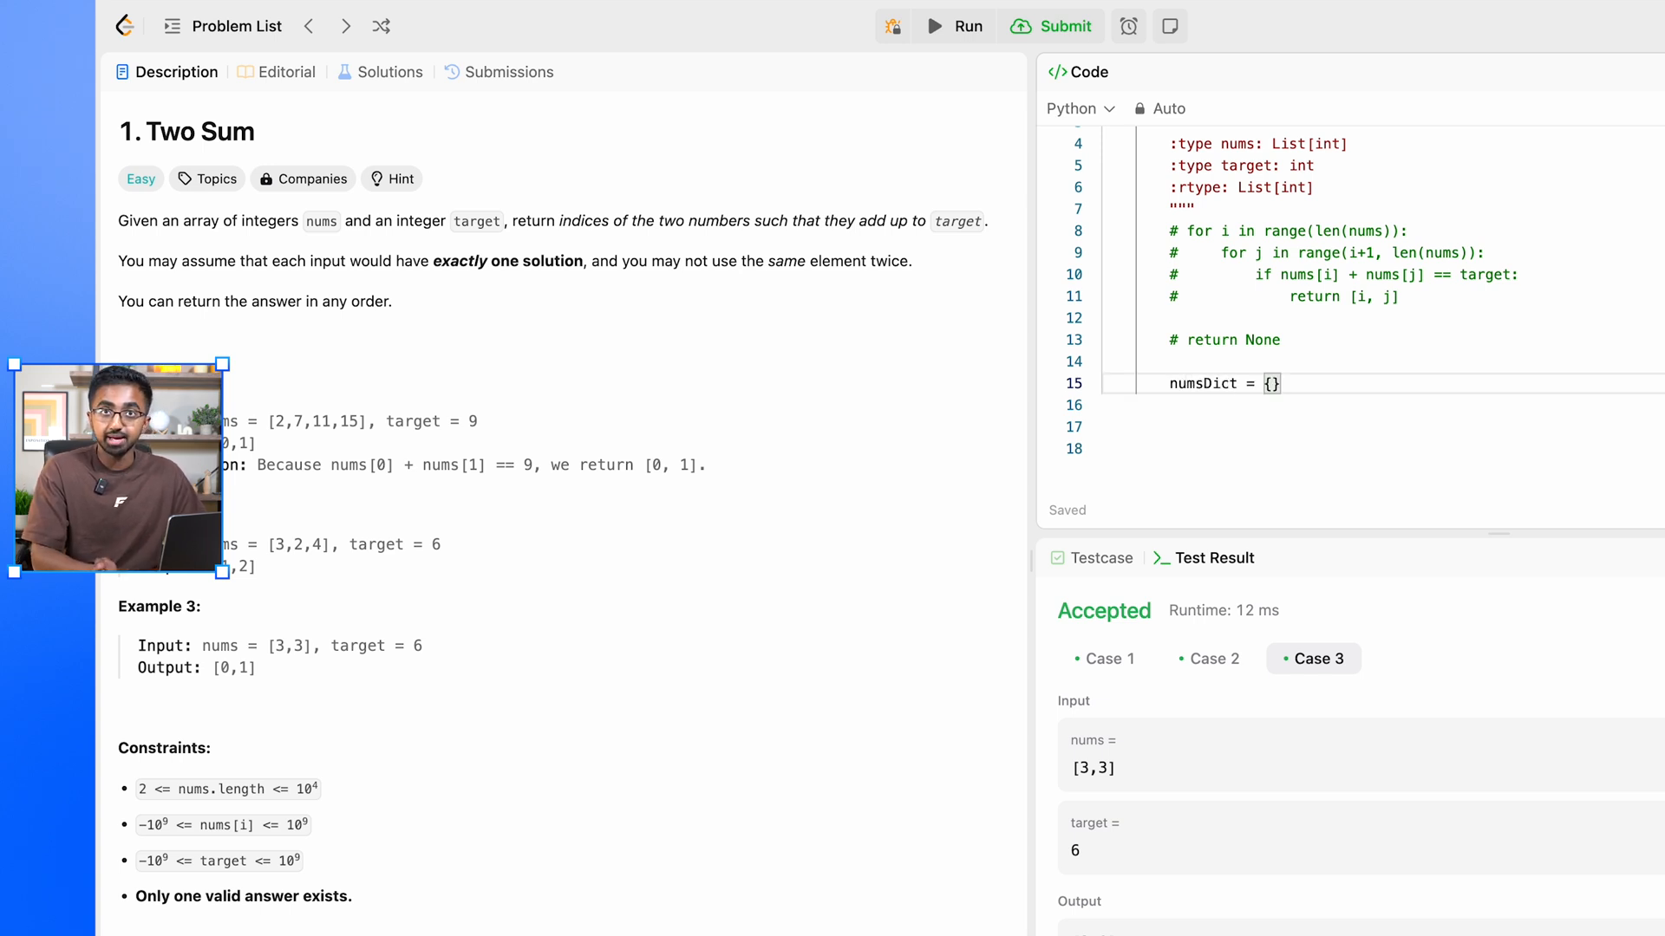
key(Enter)
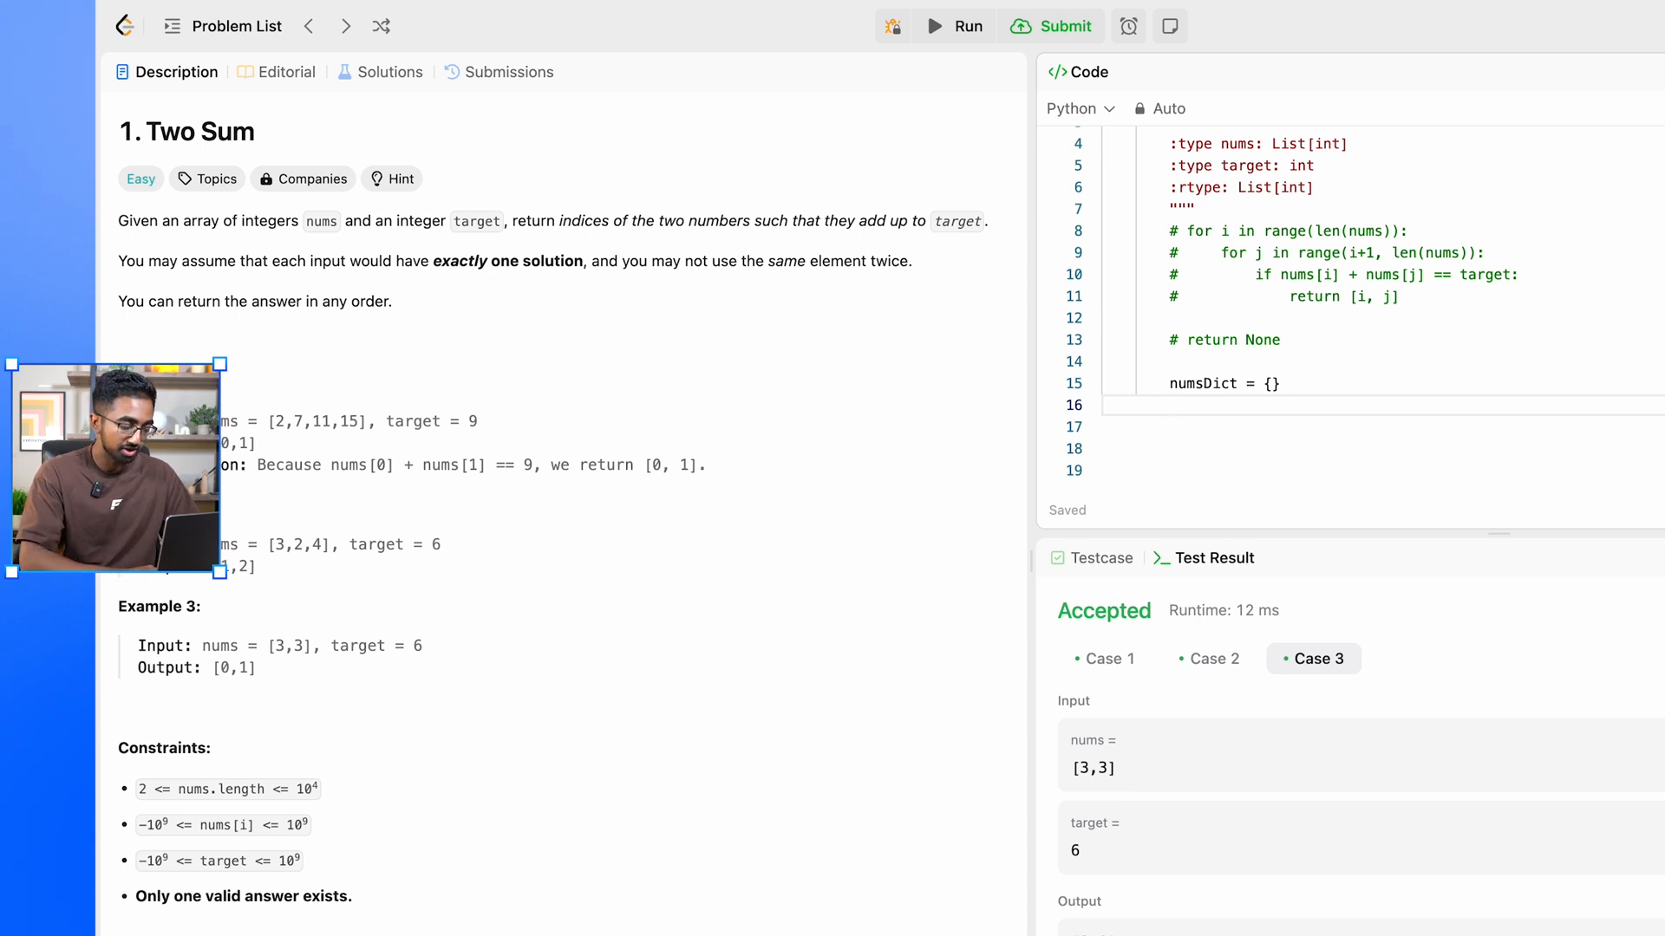
Step: Add a loop over range(len(nums)) computing complement = target - nums[i]
text(for i in)
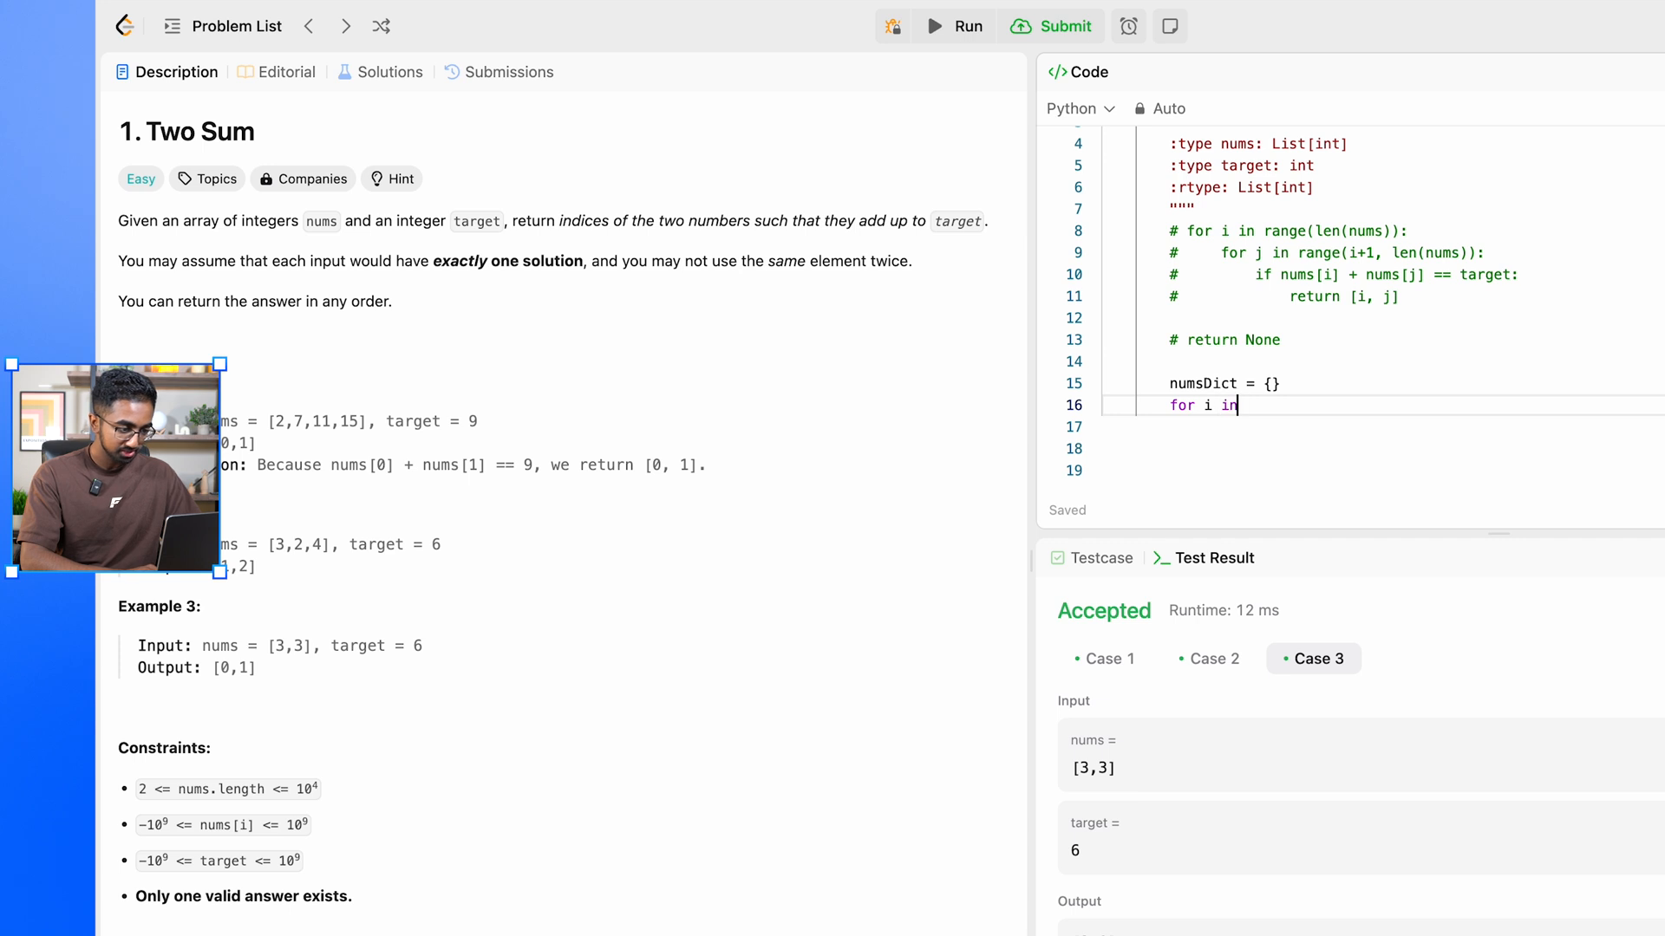
text(range(len(nums)):)
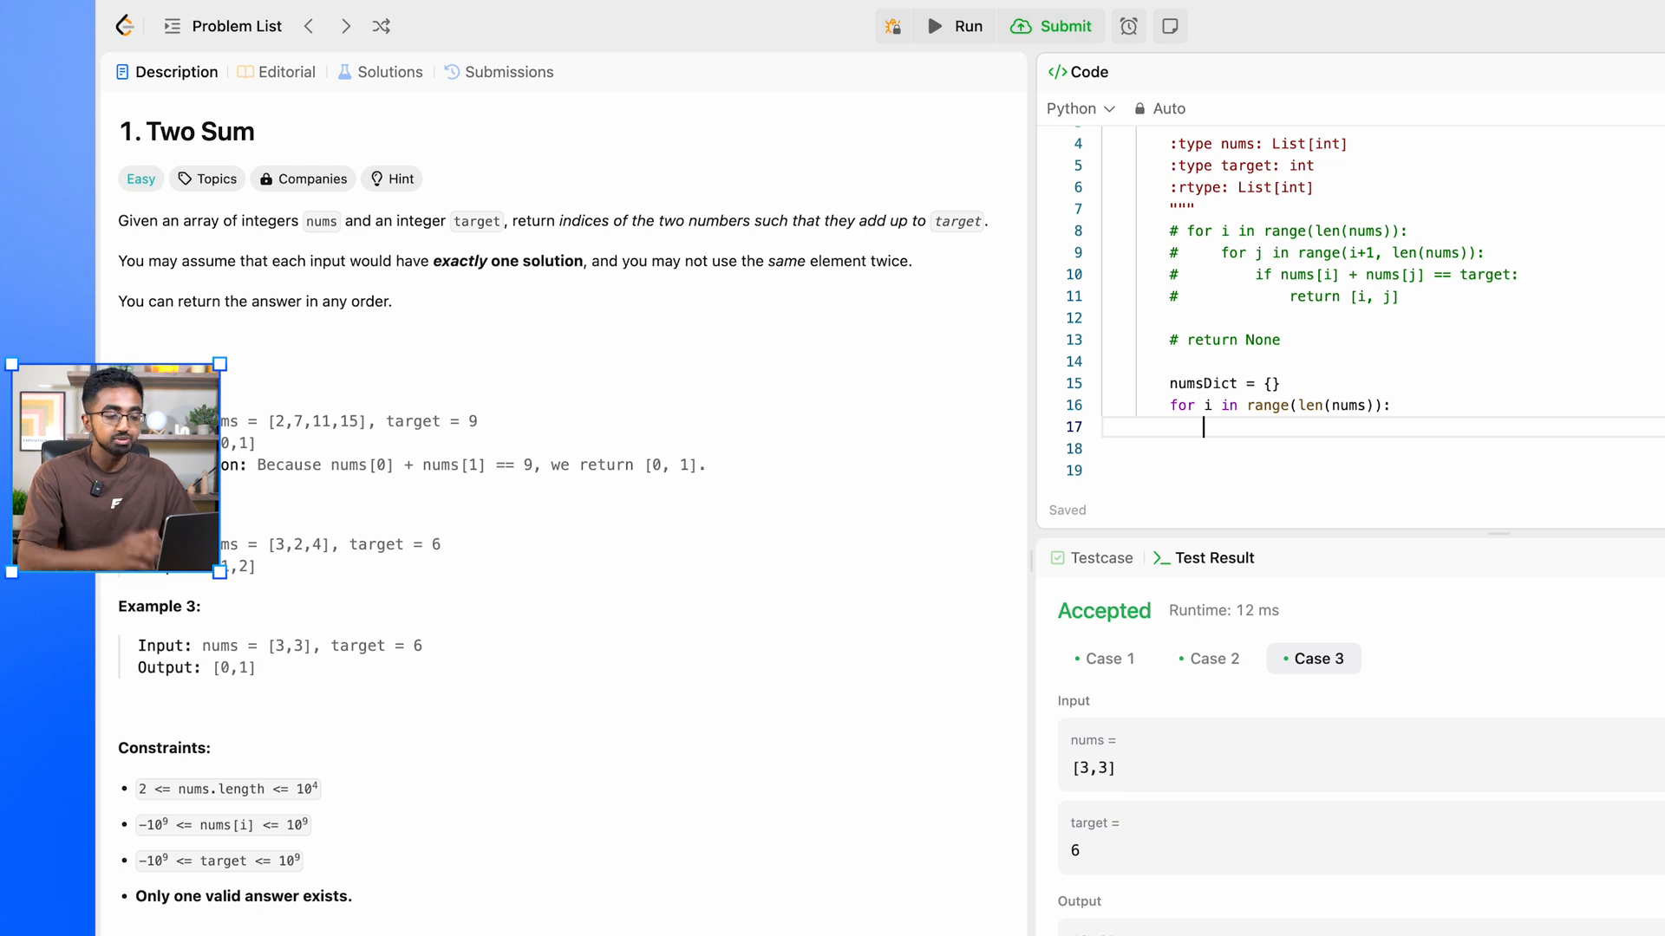
text(complemen)
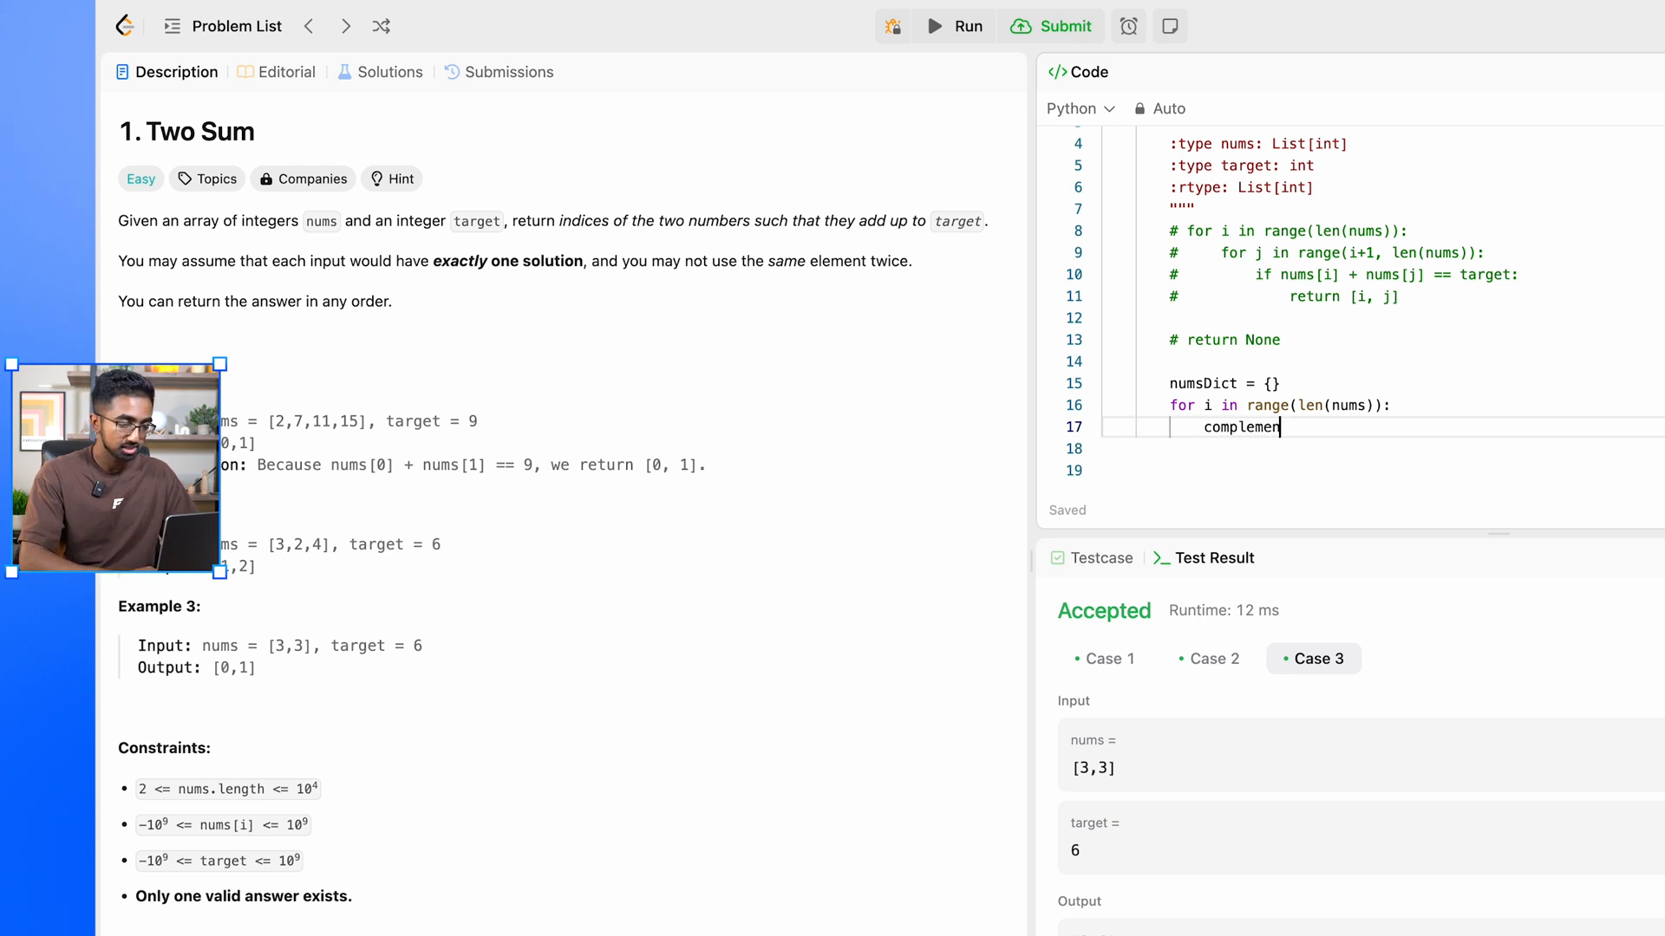
text(t =)
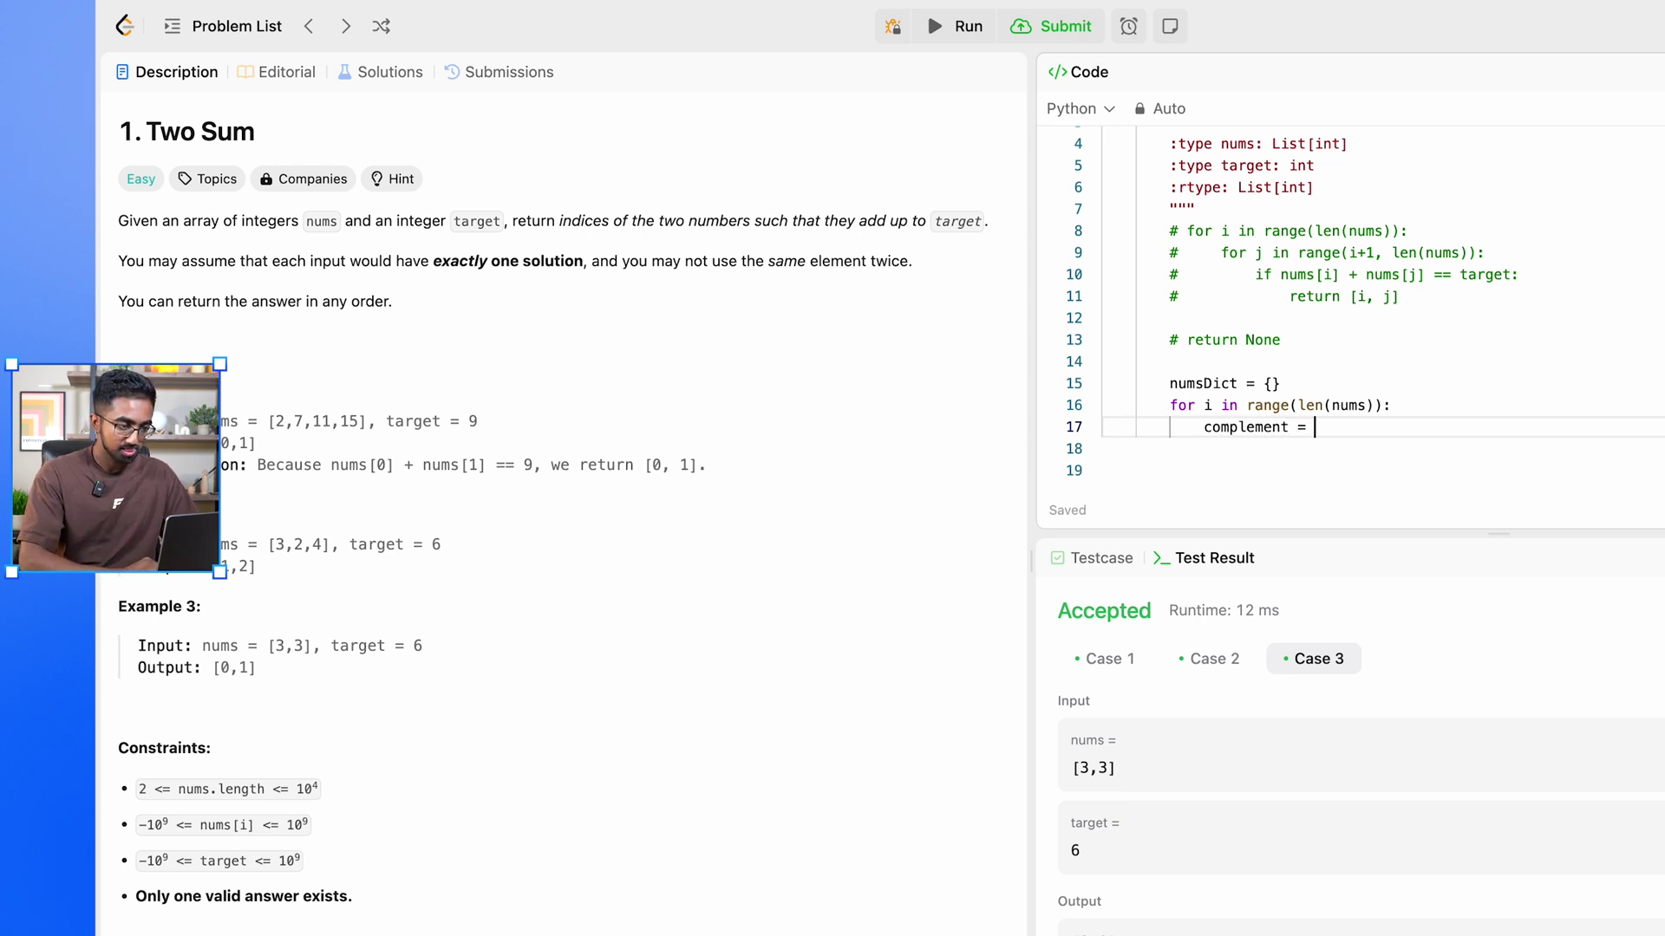
text(tar)
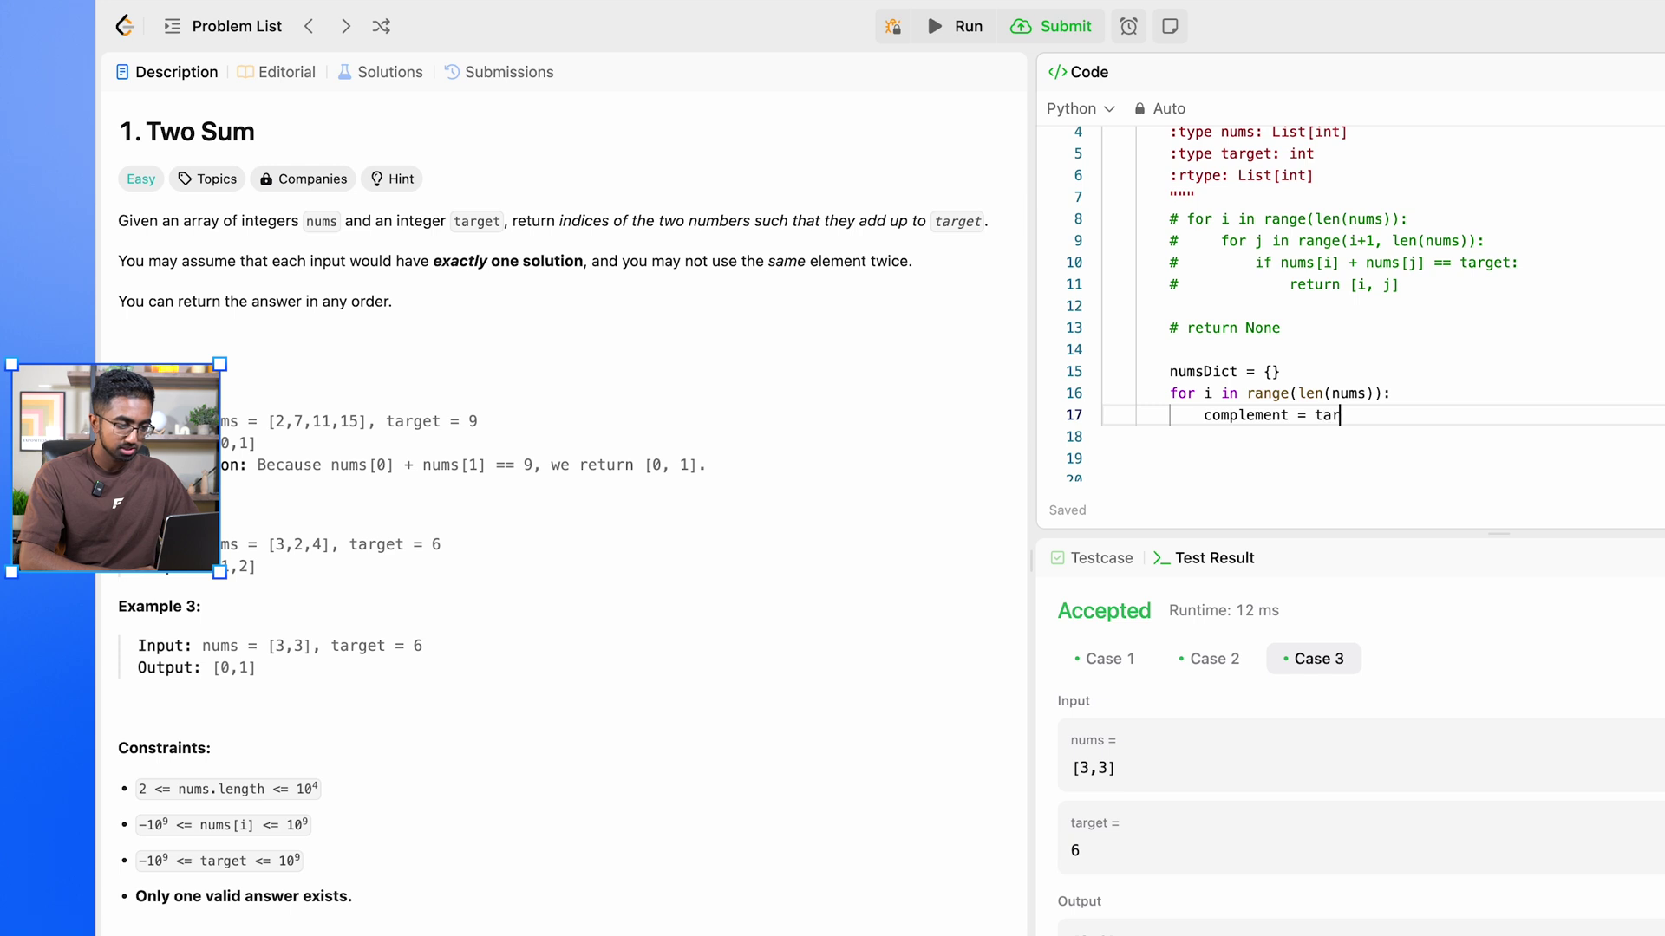
text(get)
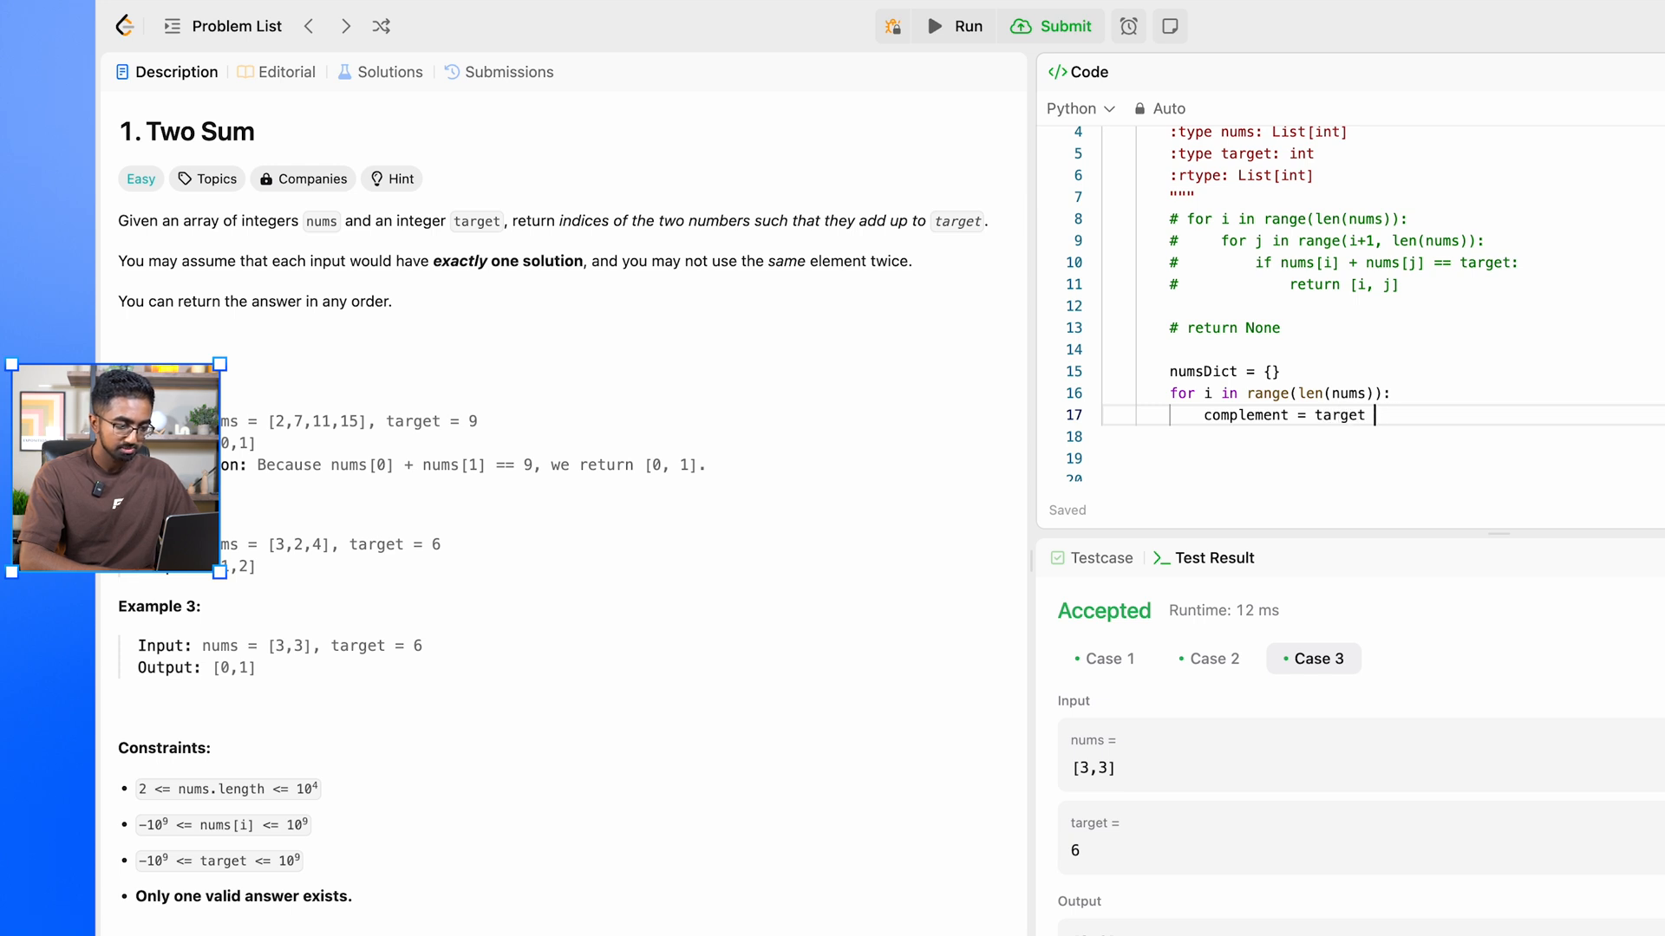
text(-)
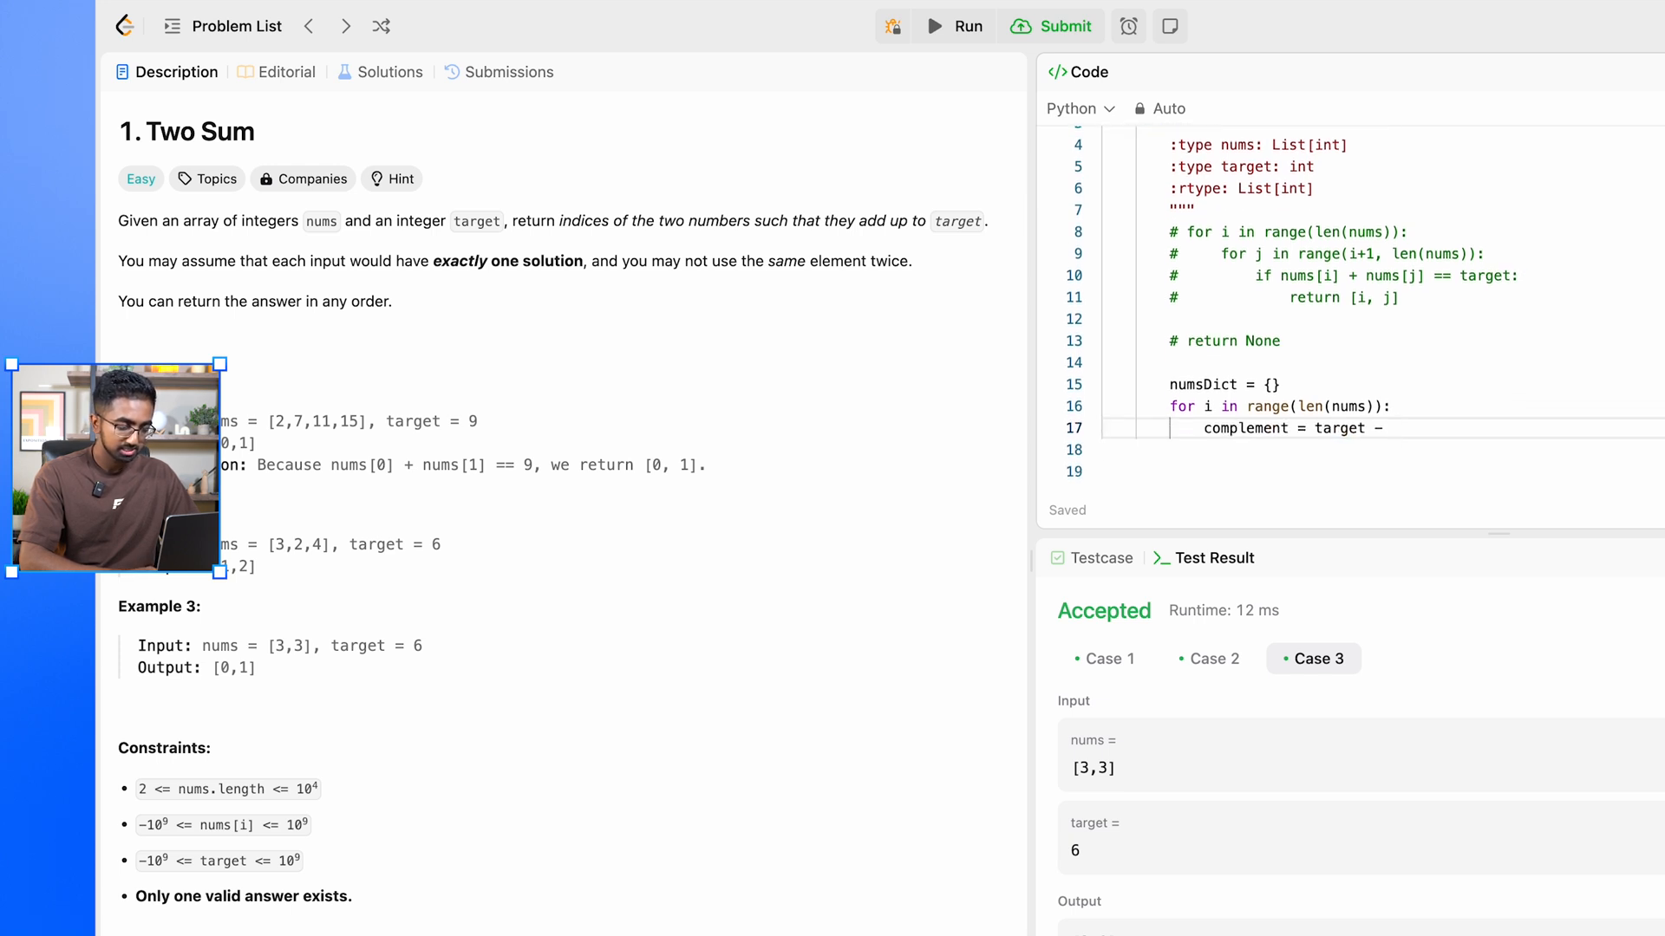
text(nums[])
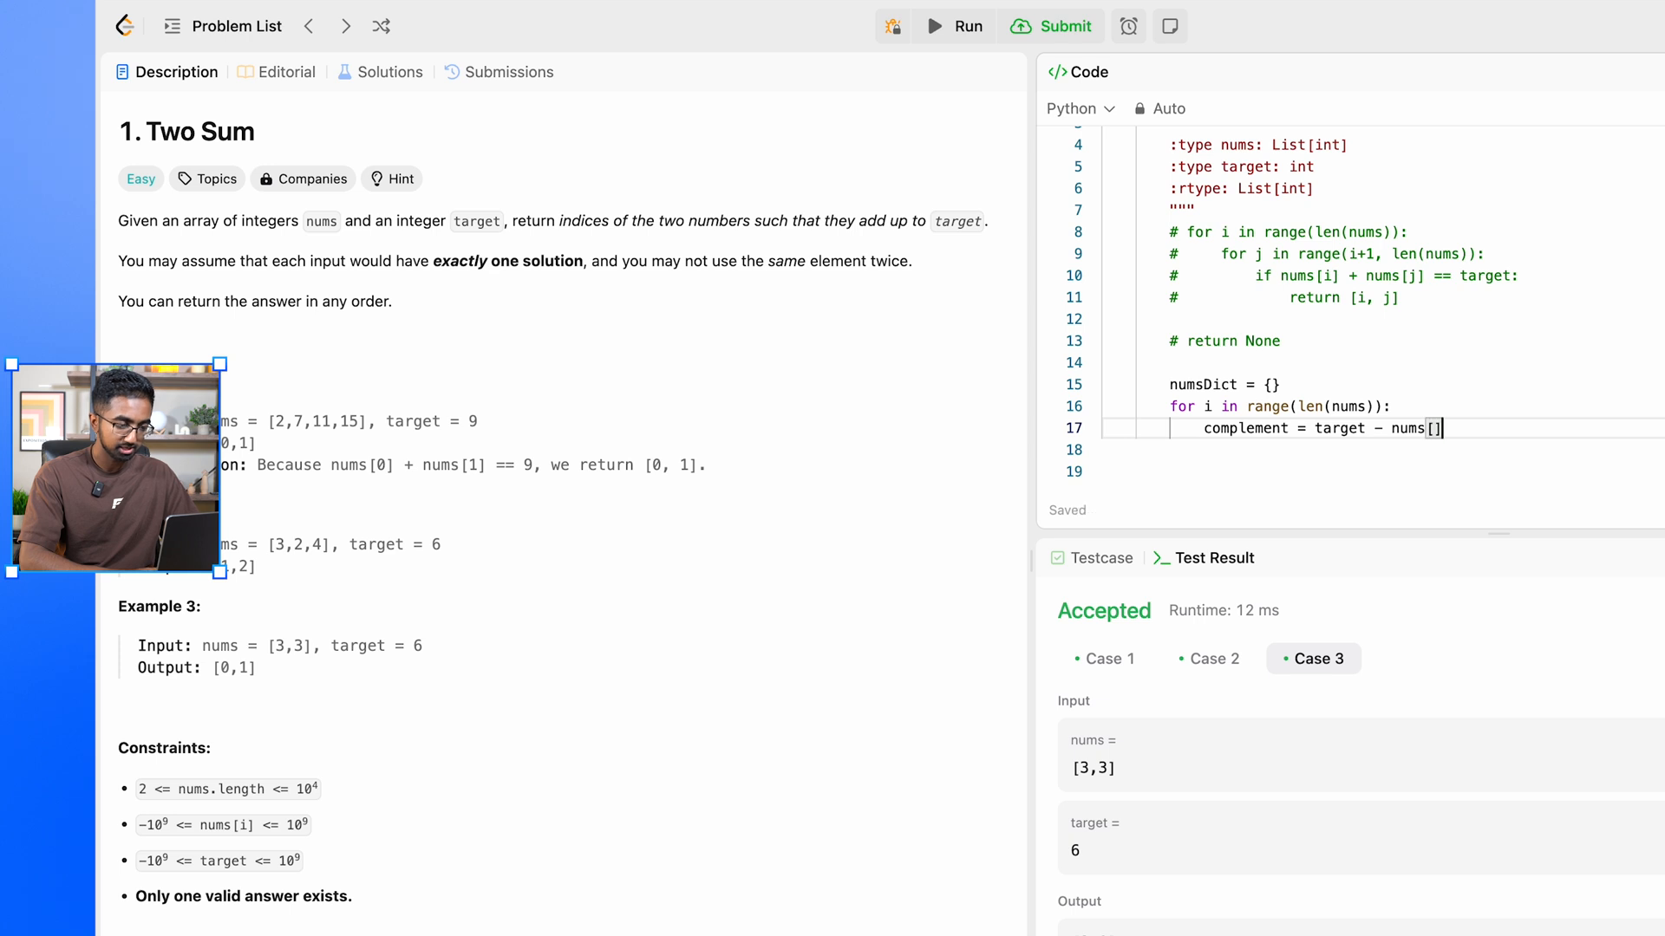
text(i)
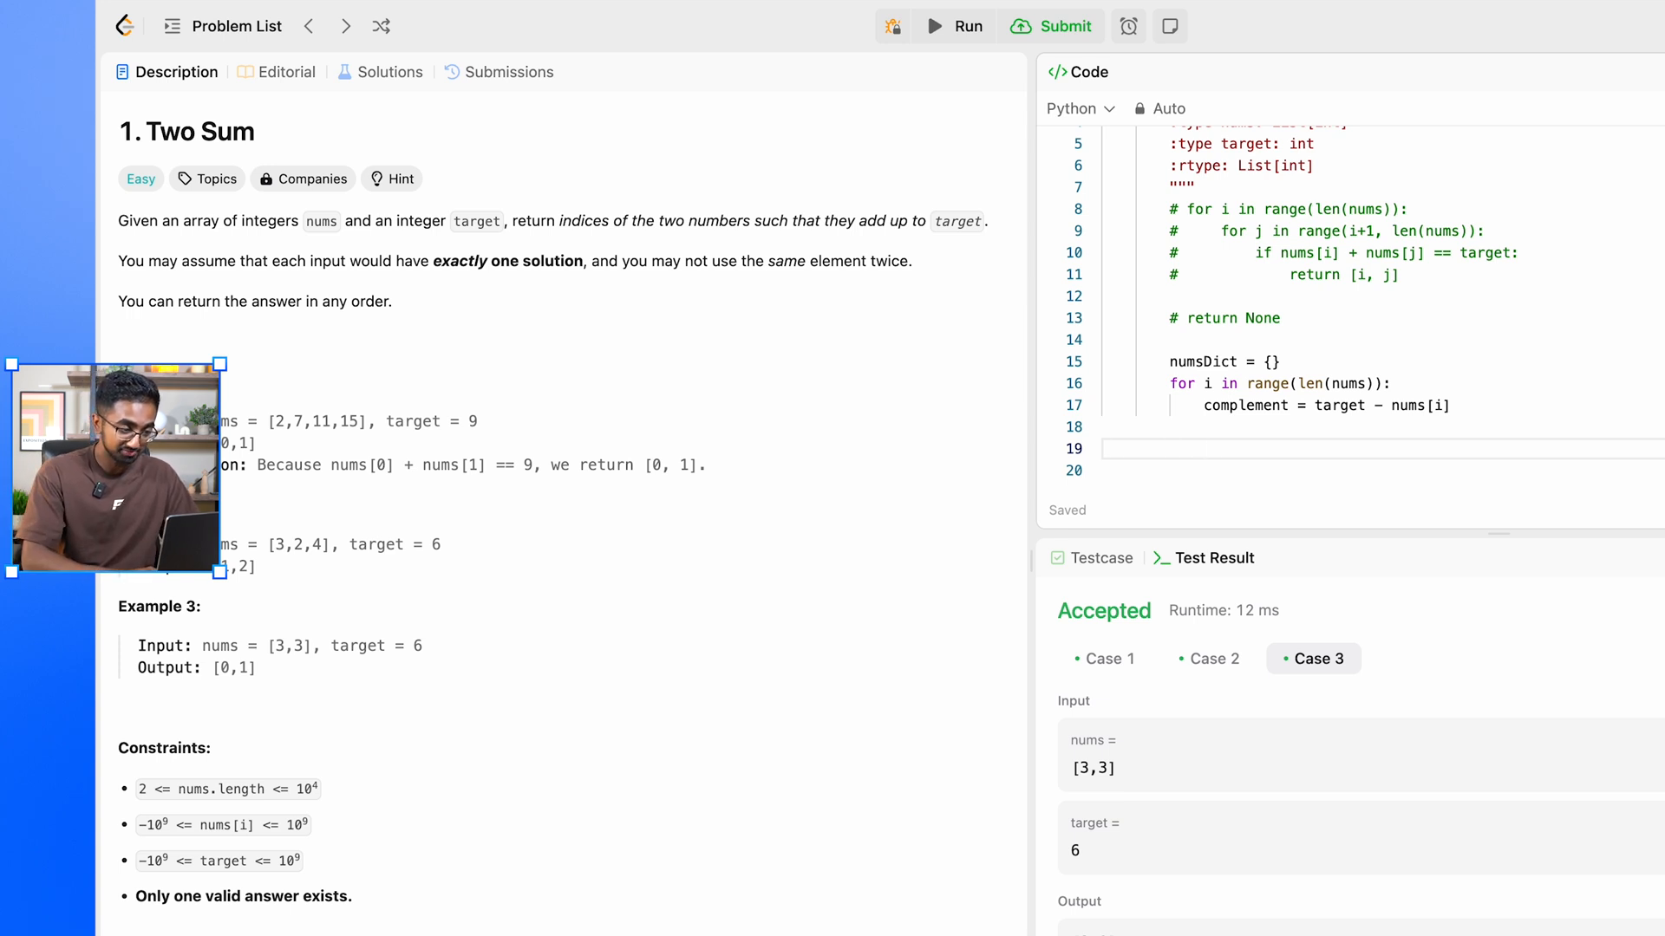
Step: Add 'if complement in numsDict:' returning [numsDict[complement], i]
text(if comple)
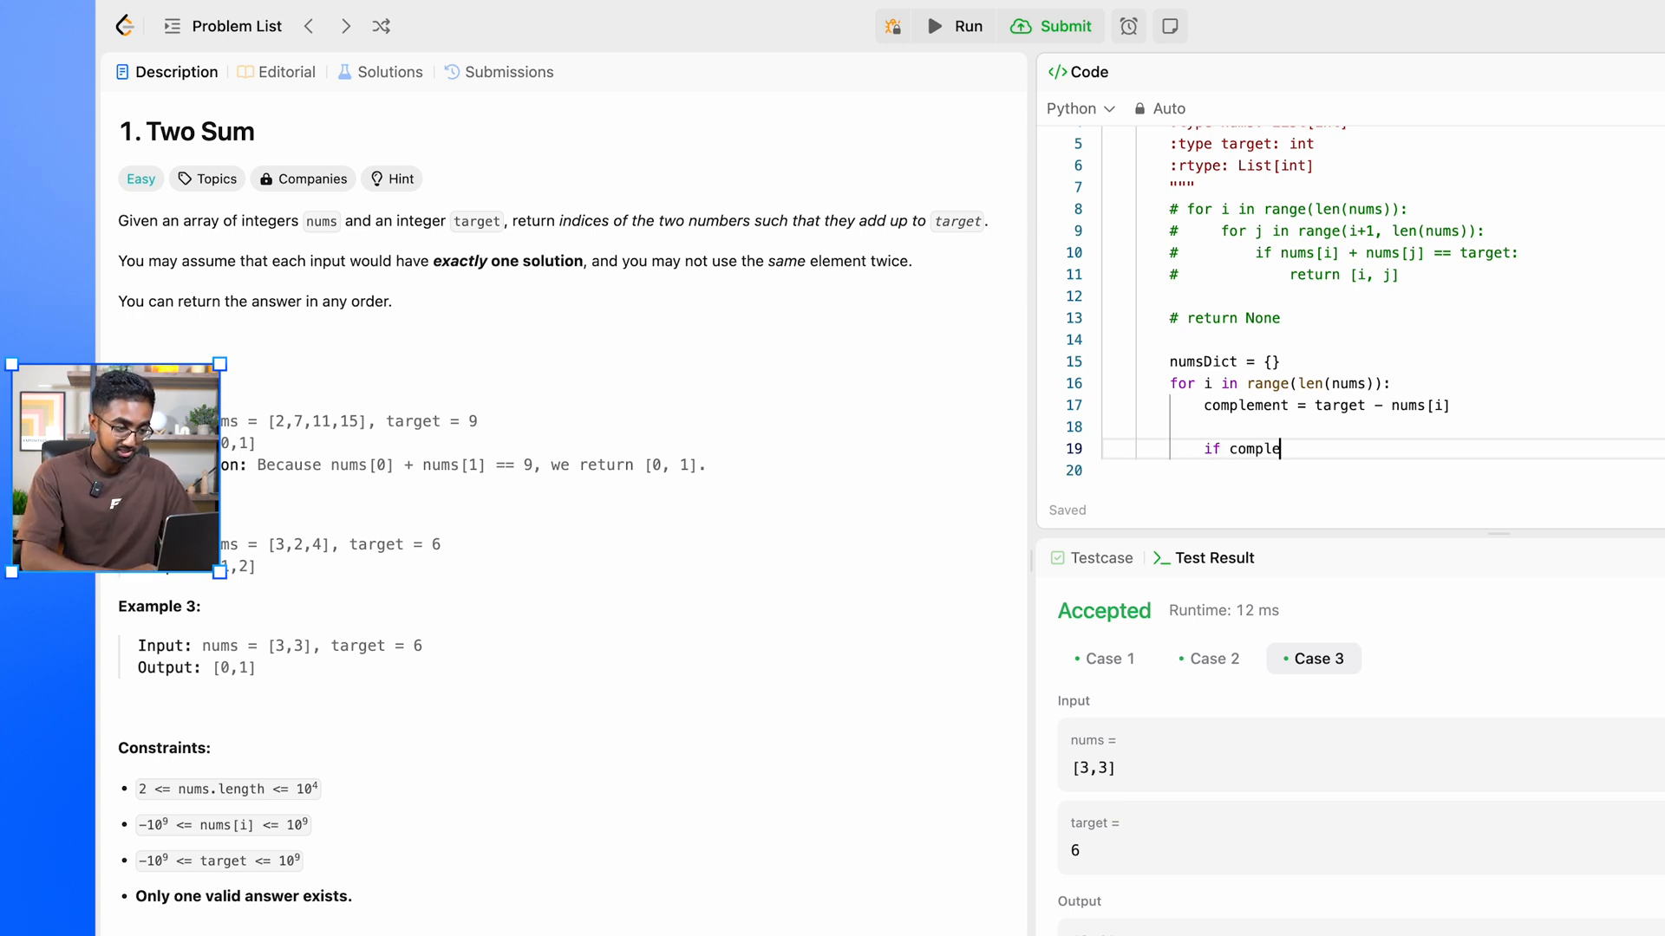
text(ment in num)
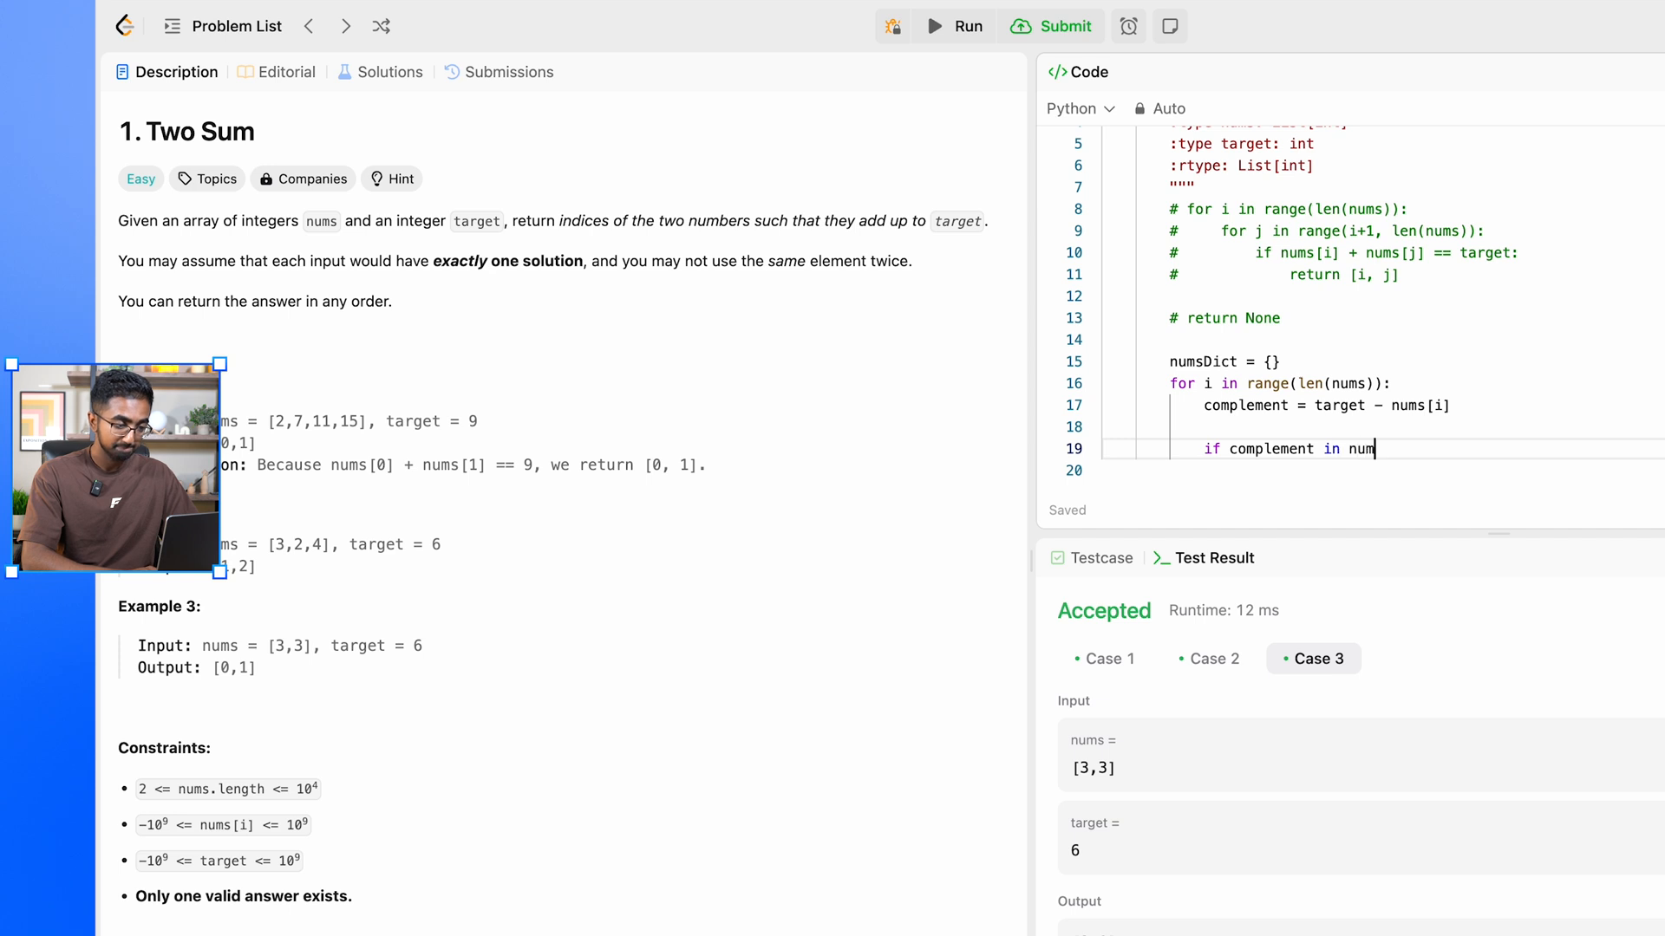
text(sDict:)
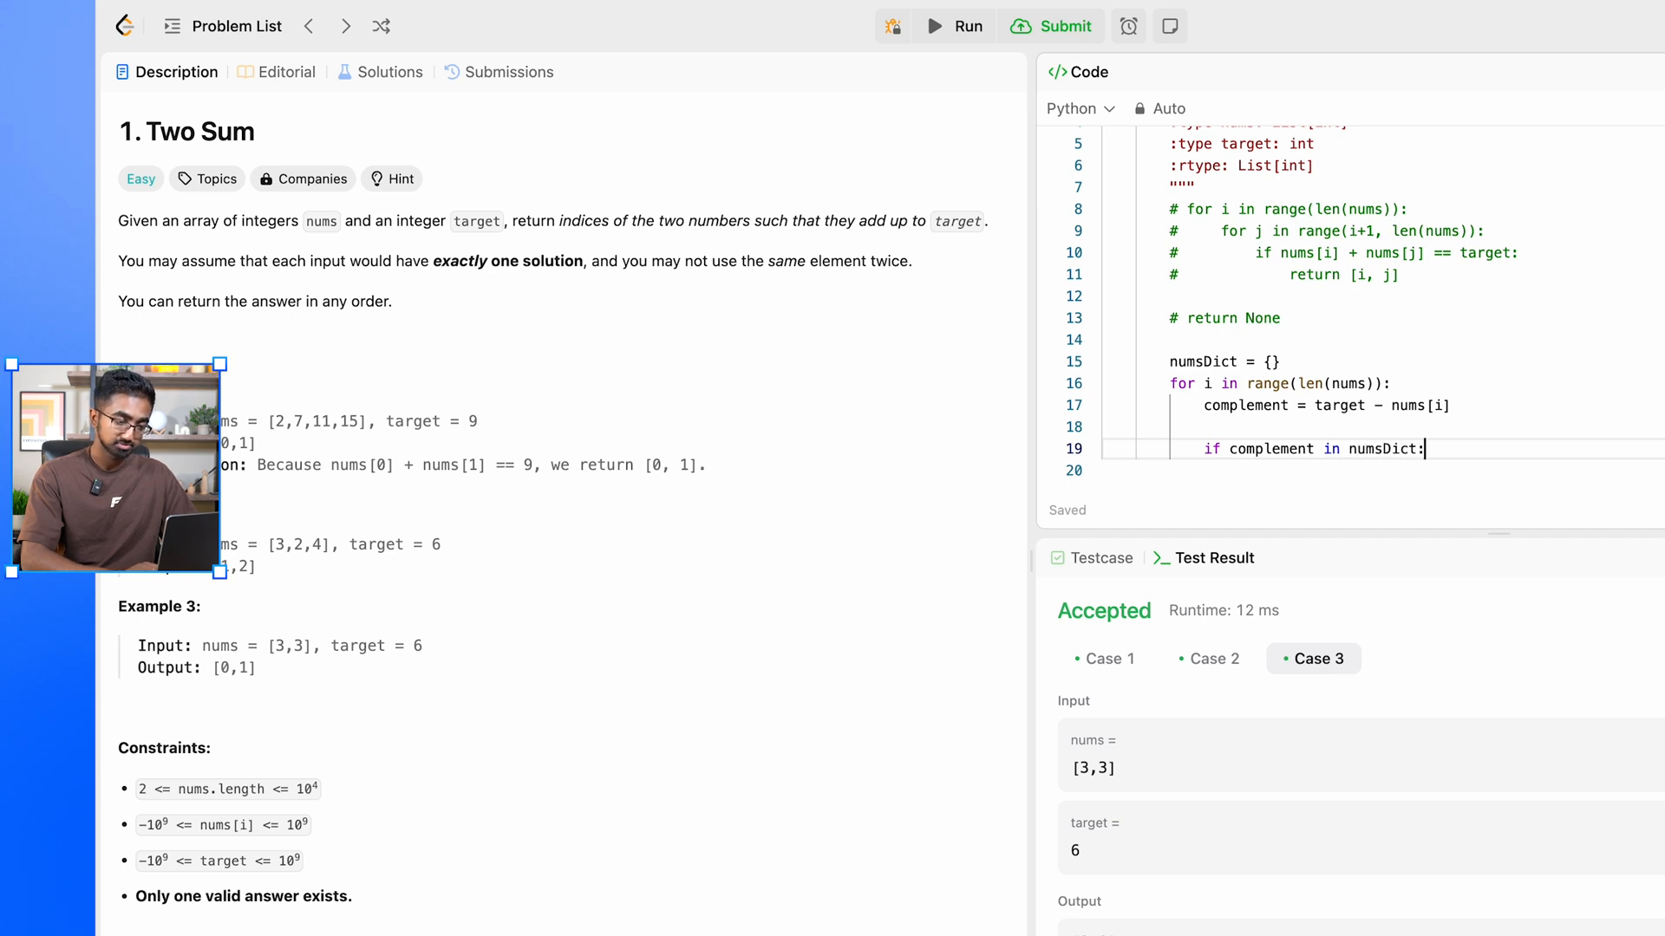
text(retur)
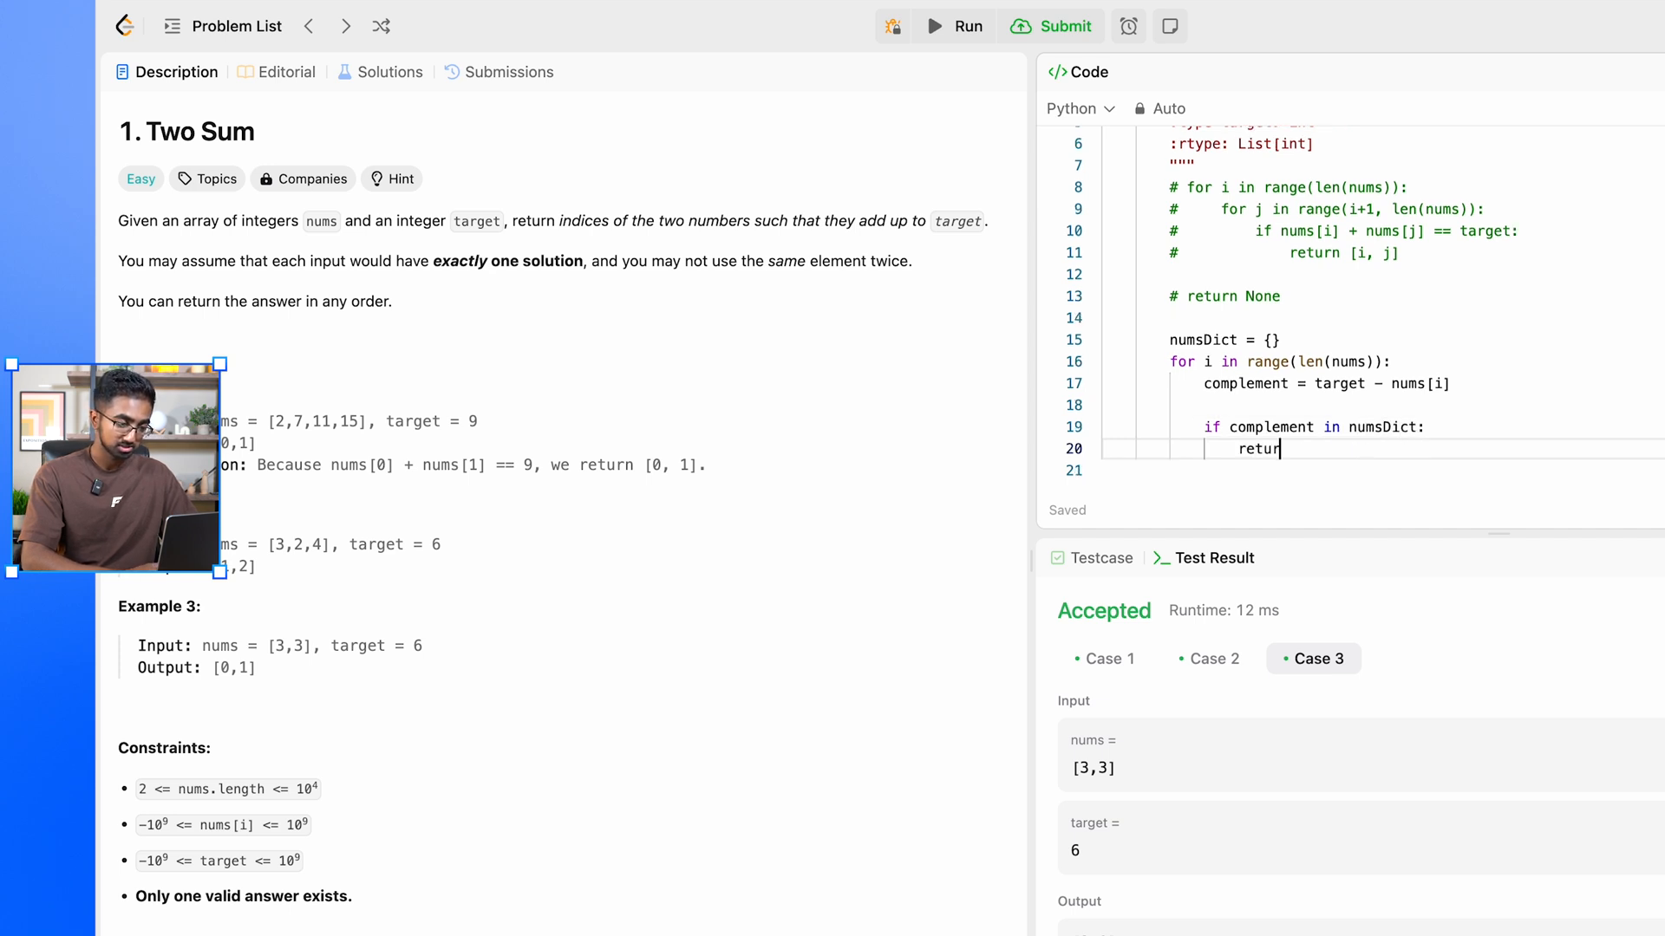
text([])
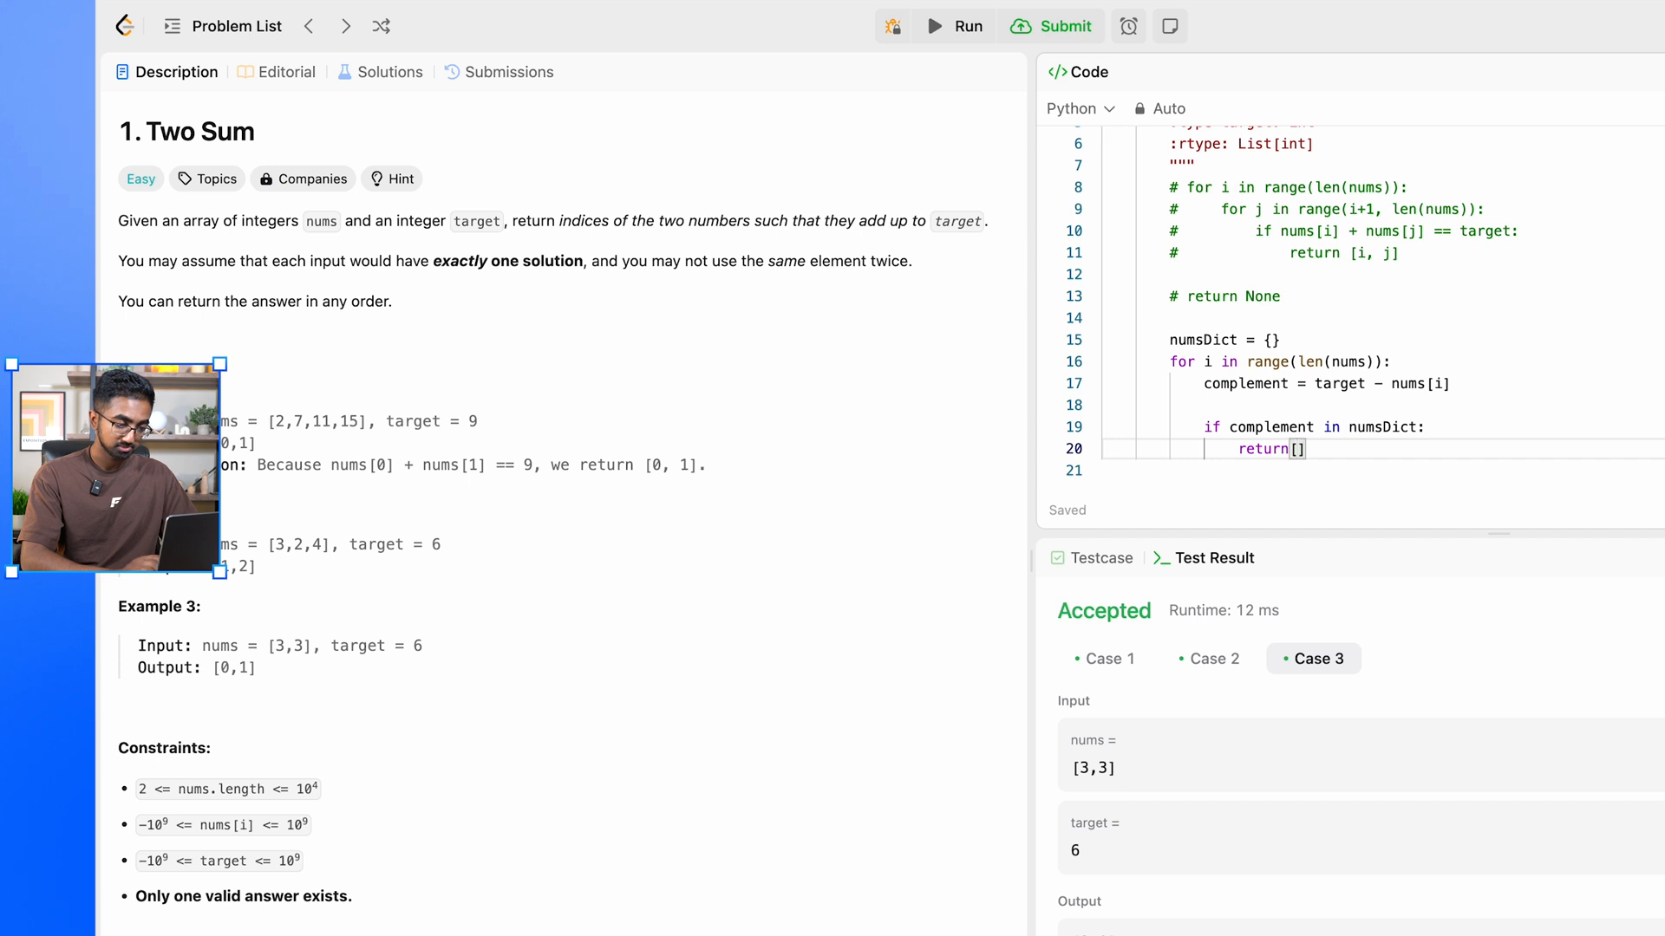
text(numsDict[complement)
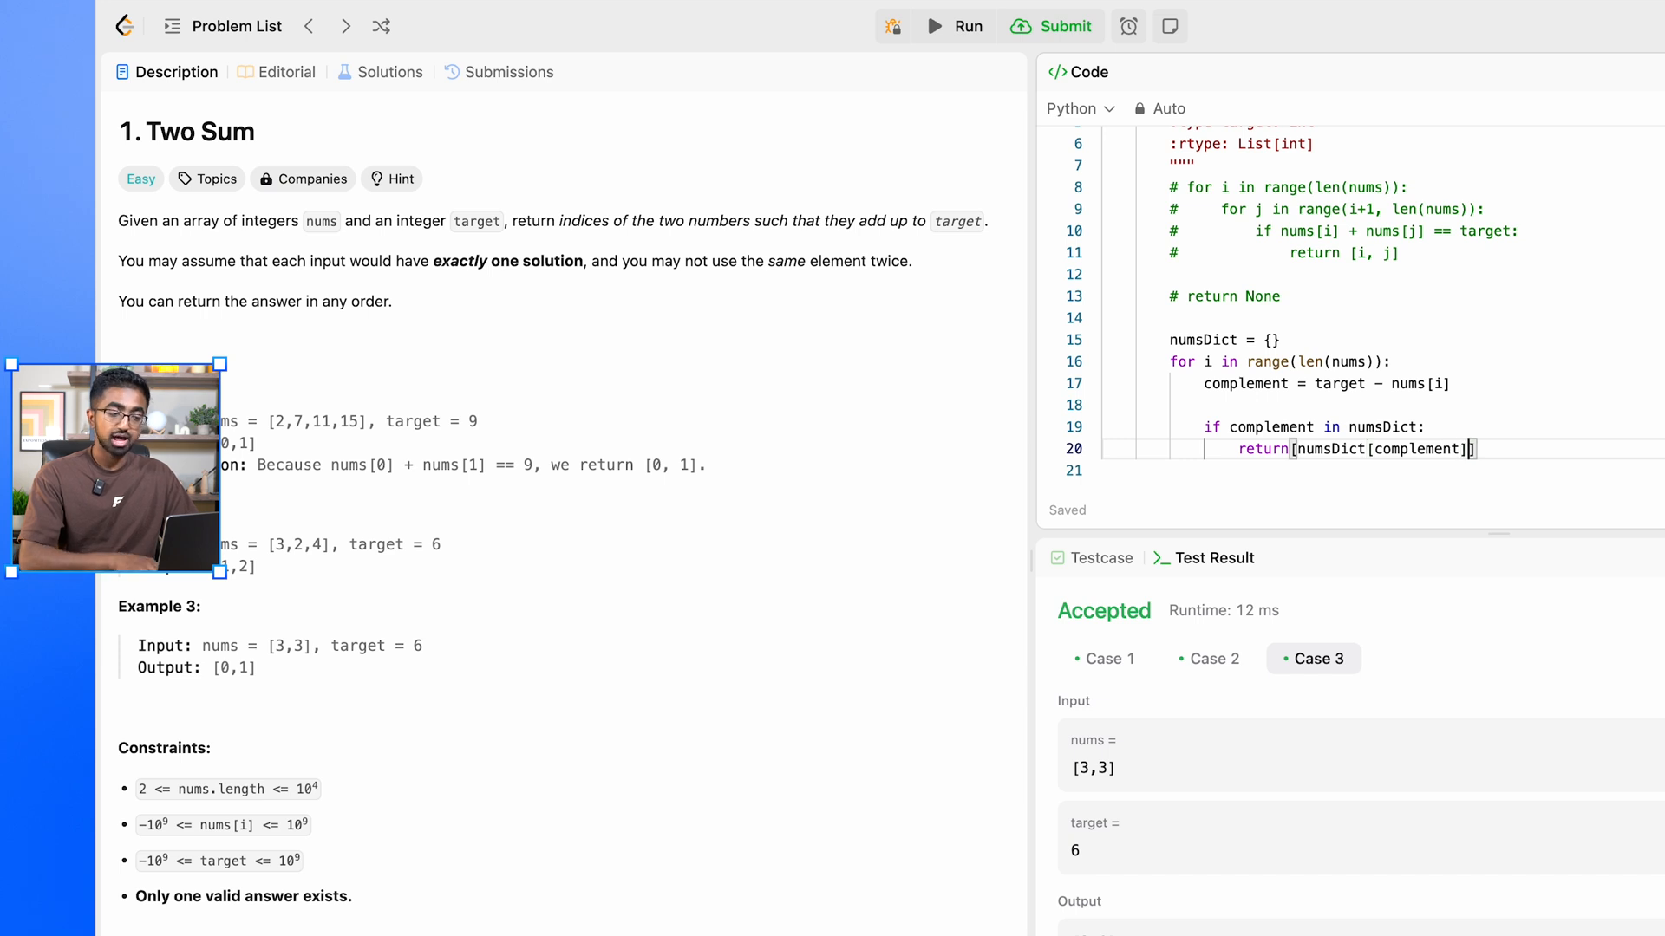
text(, i)
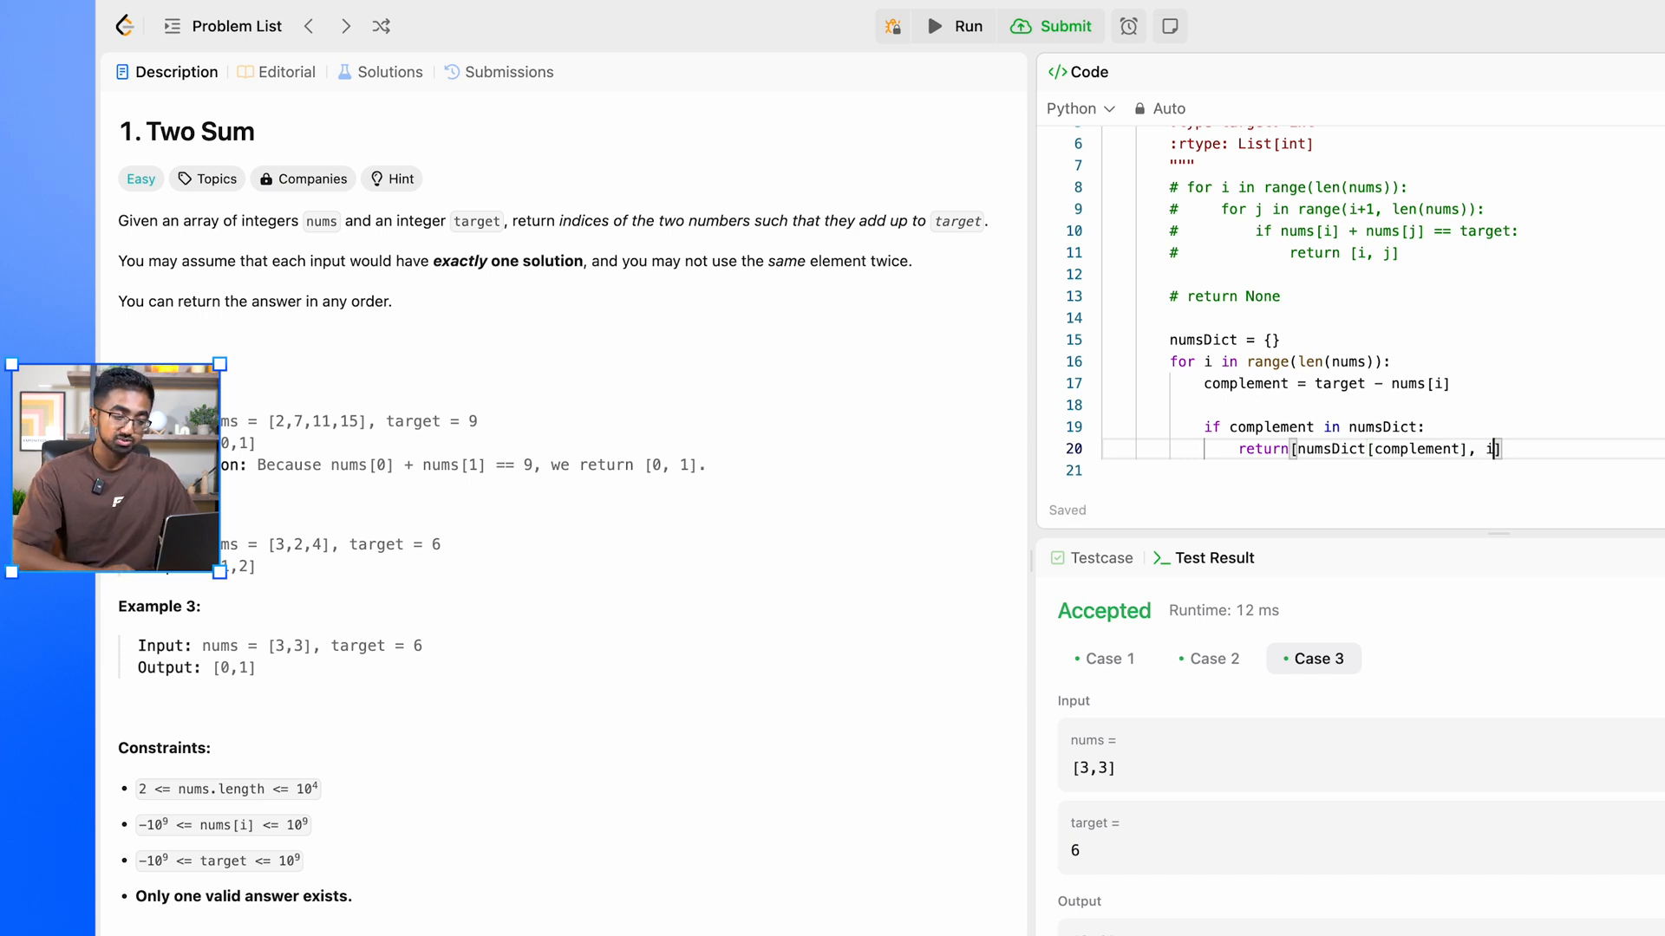
key(Enter)
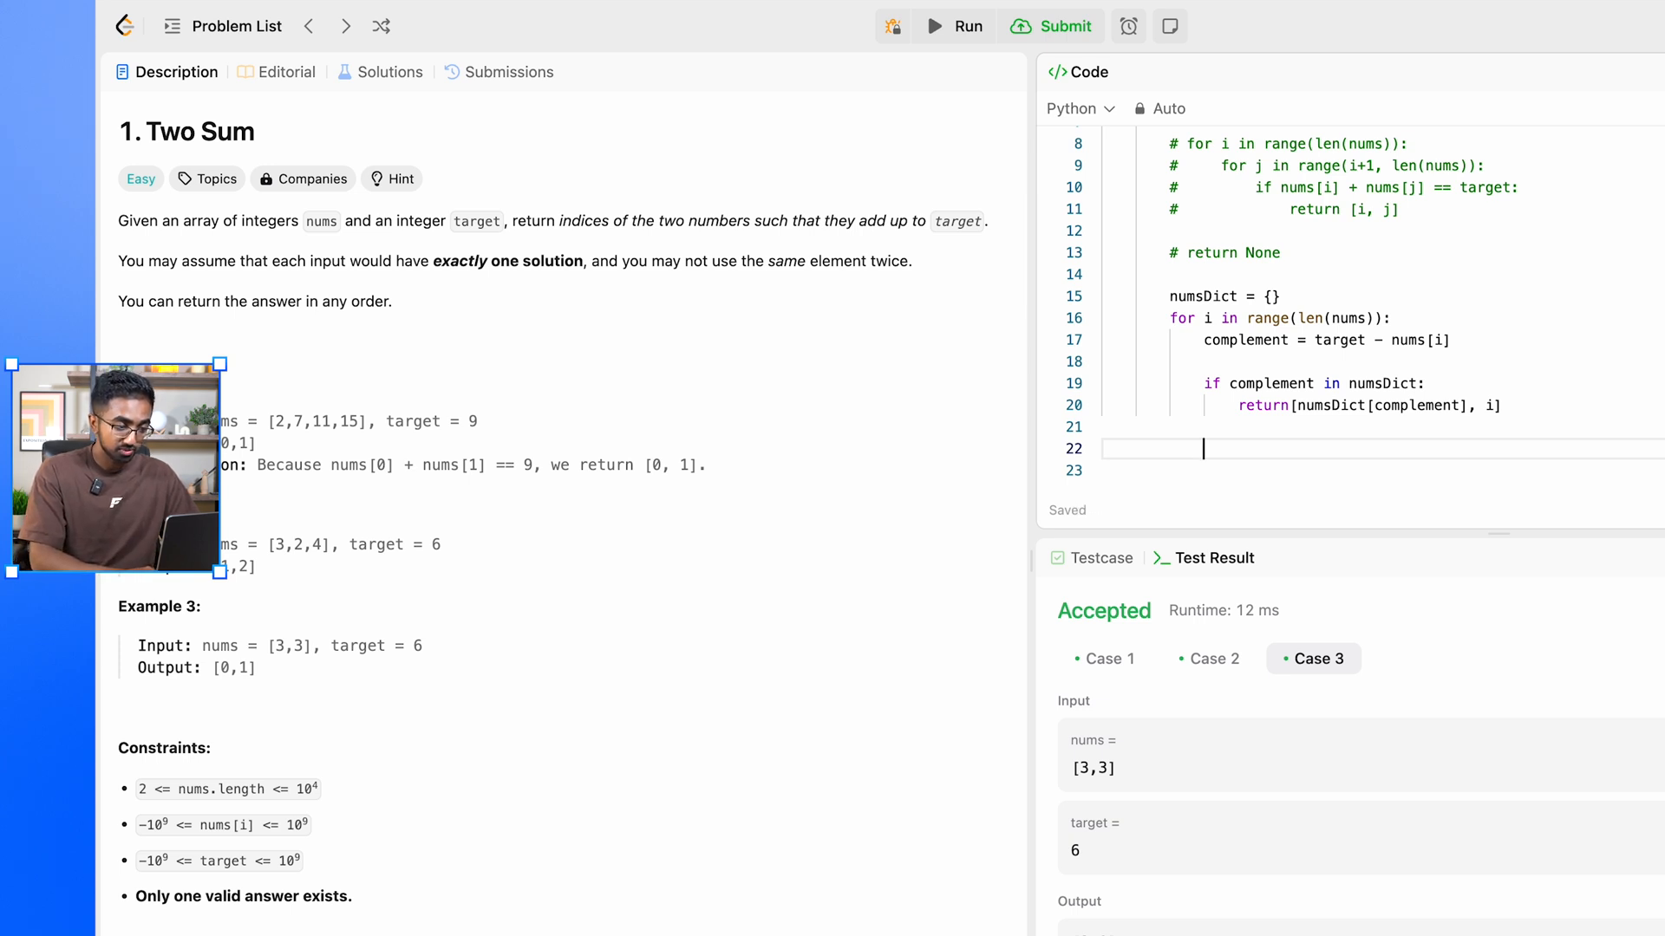
Step: Otherwise store the current number's index with numsDict[nums[i]] = i
text(n)
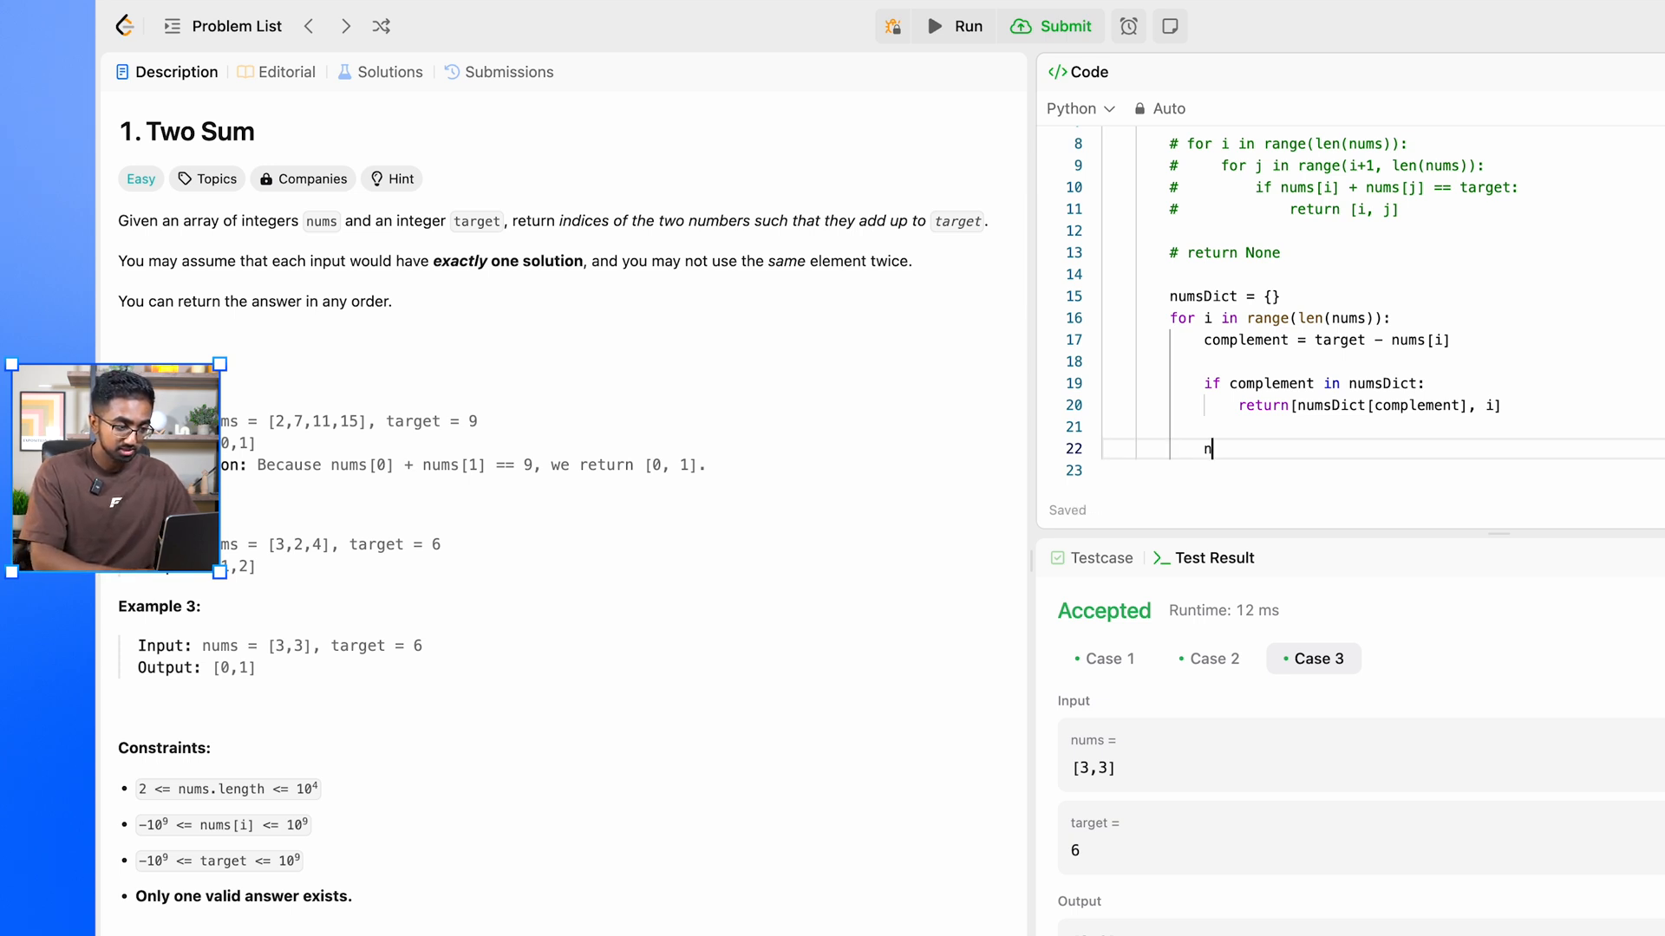
text(umsDict)
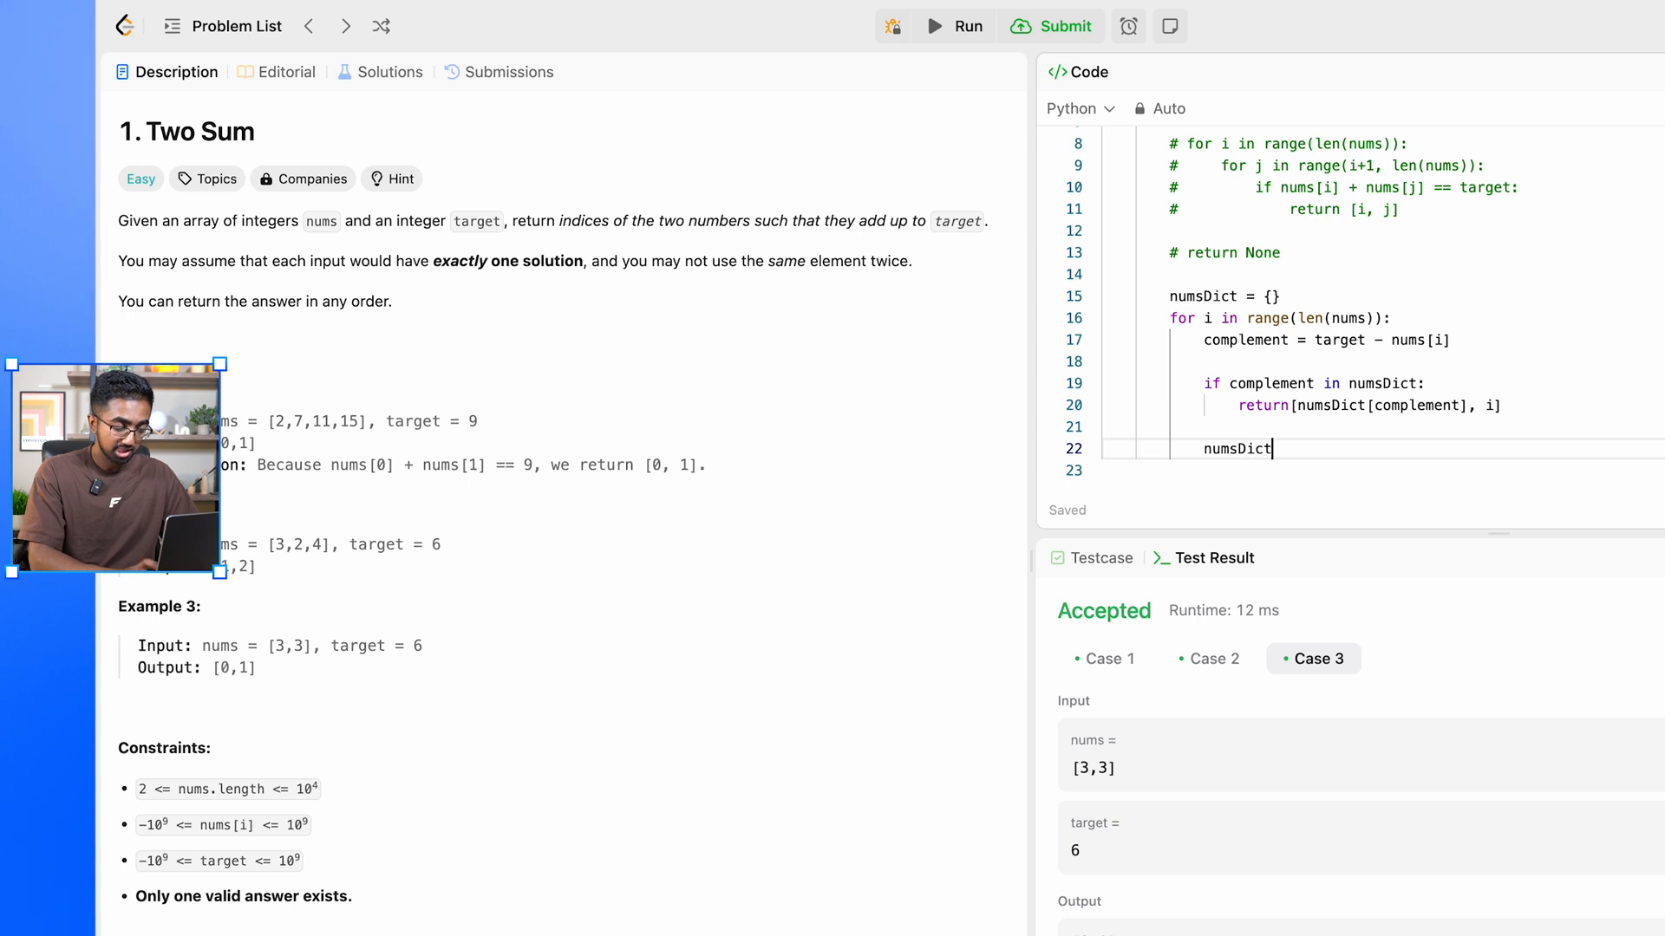
text([num])
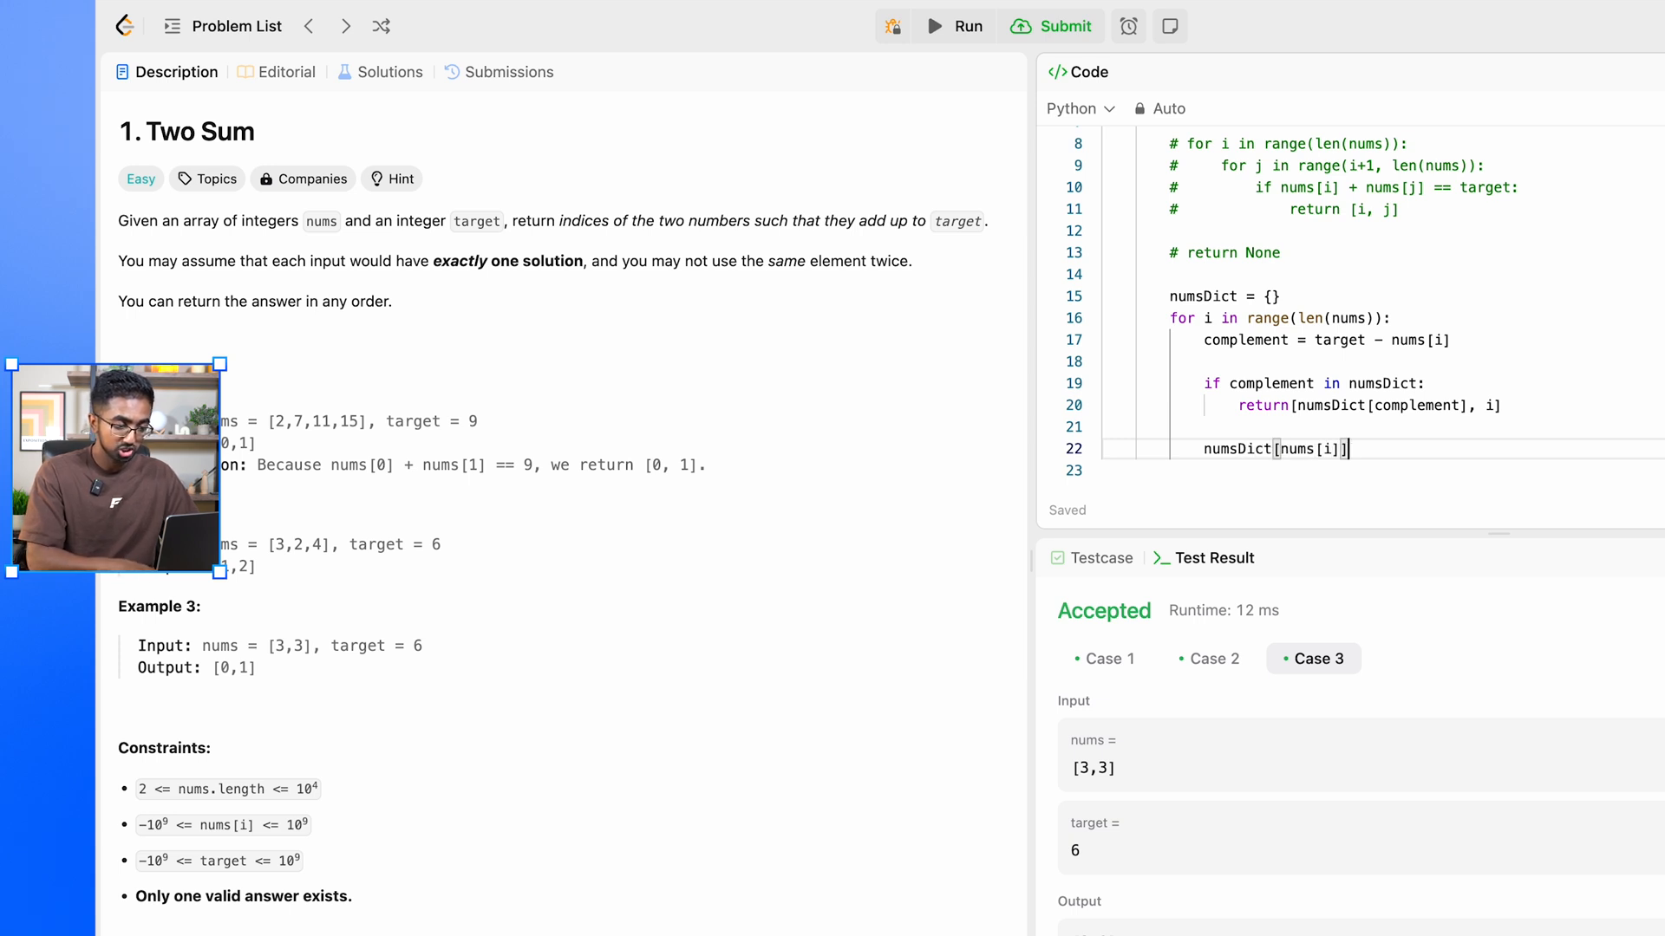
text(=)
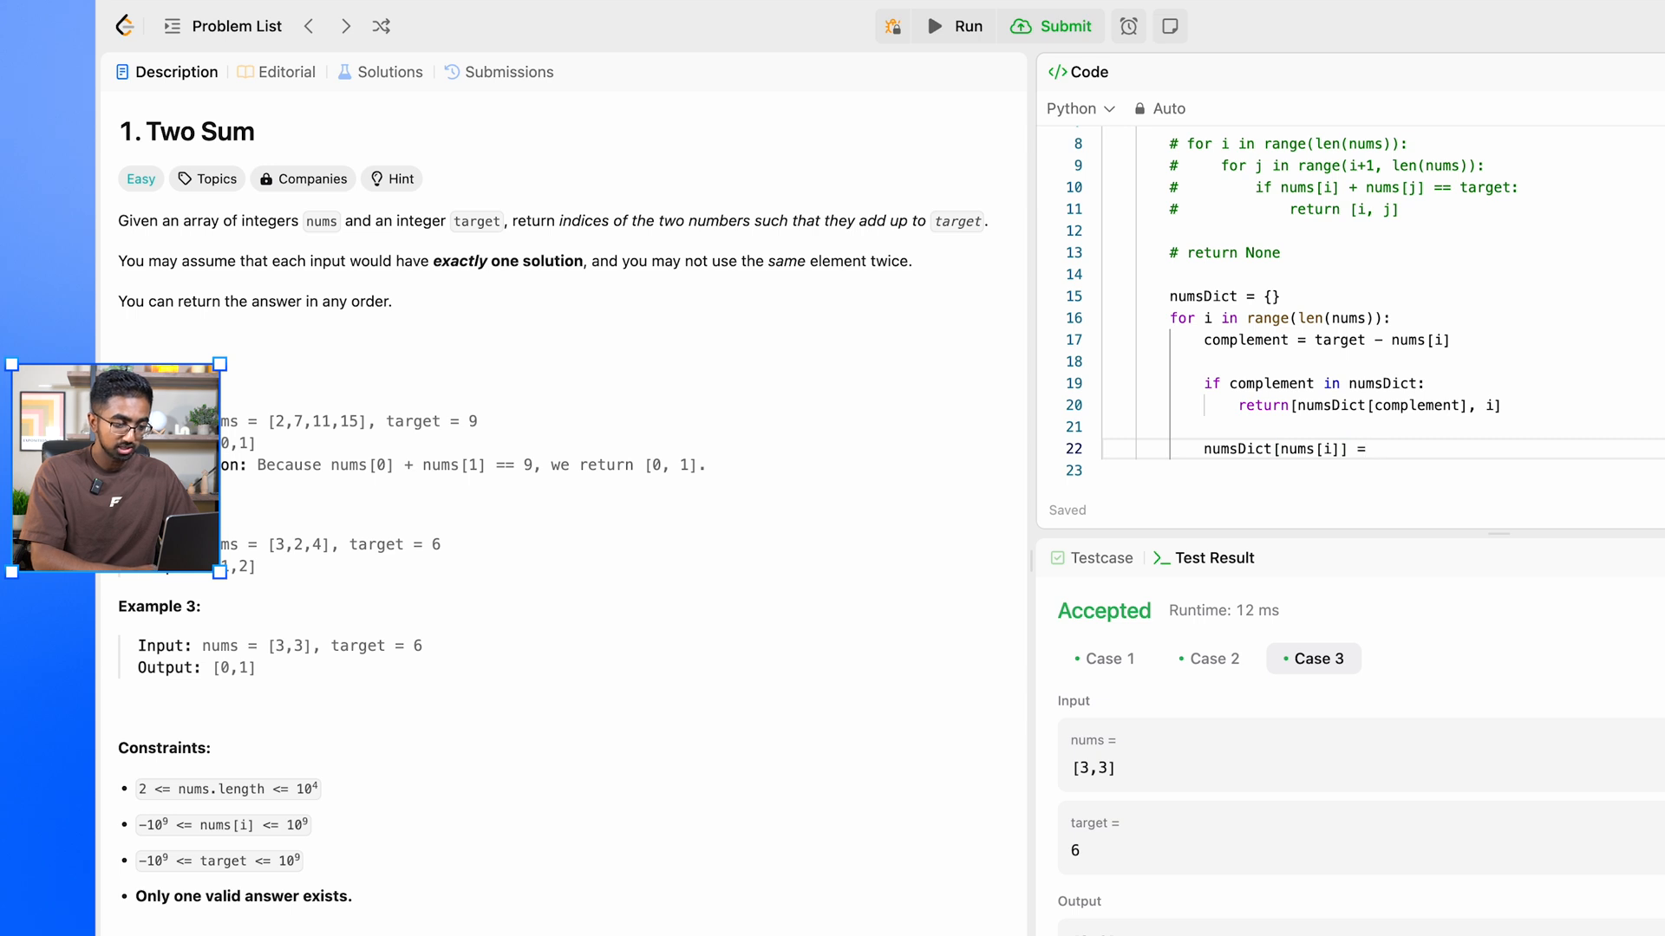
text(i)
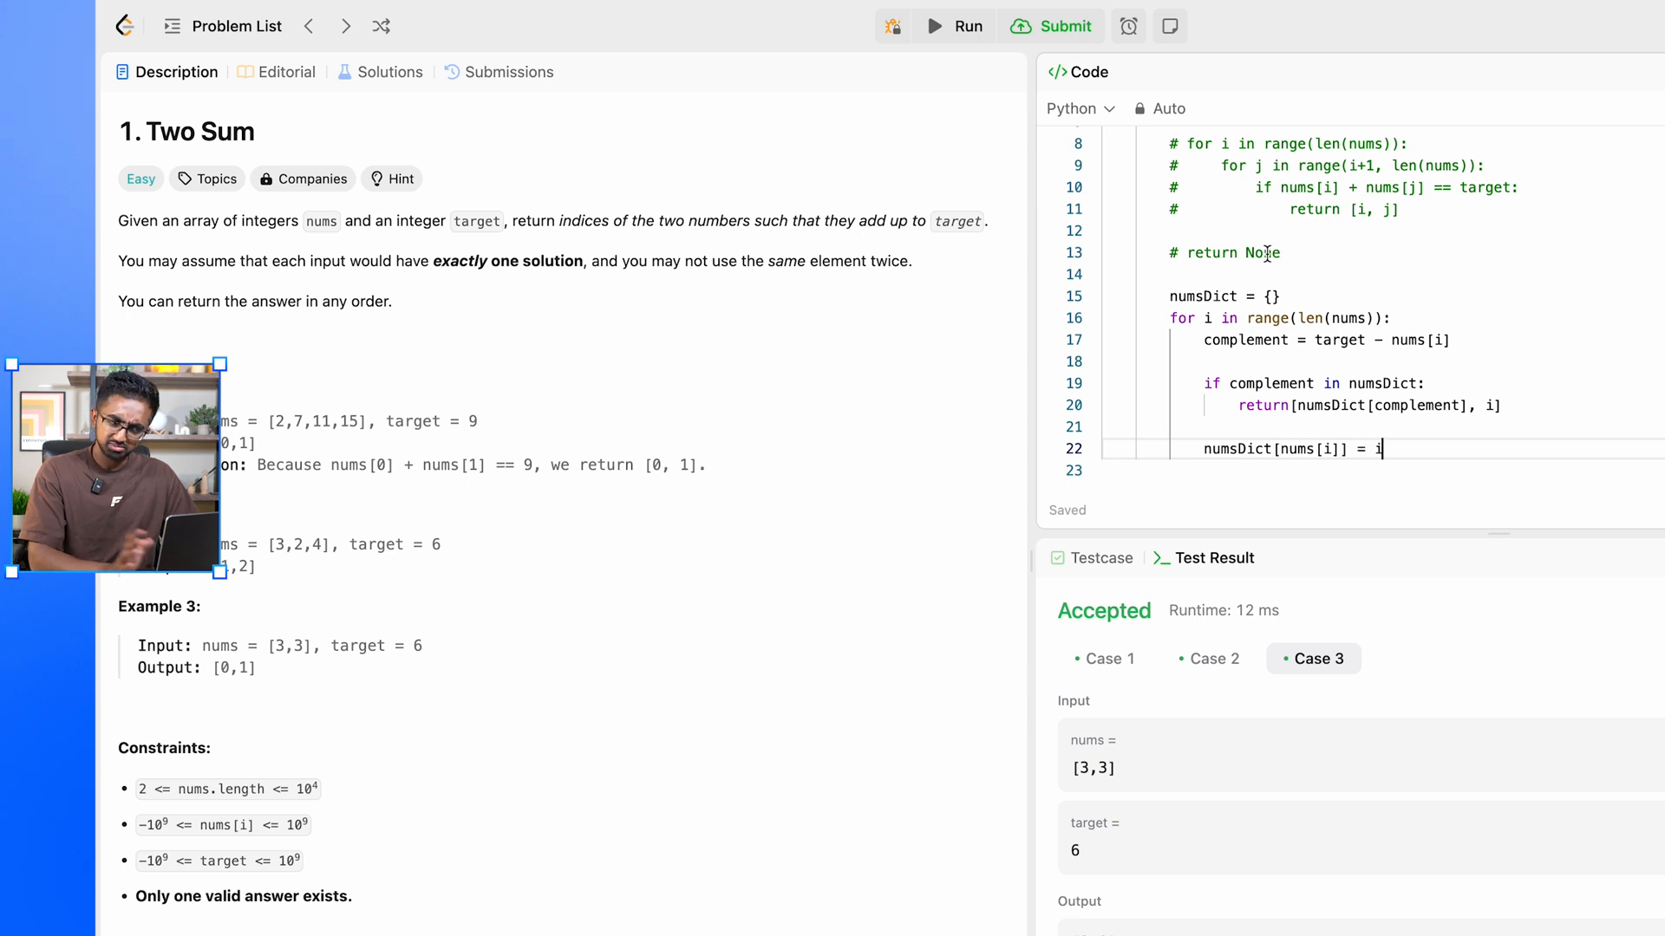
mouse_move(966, 33)
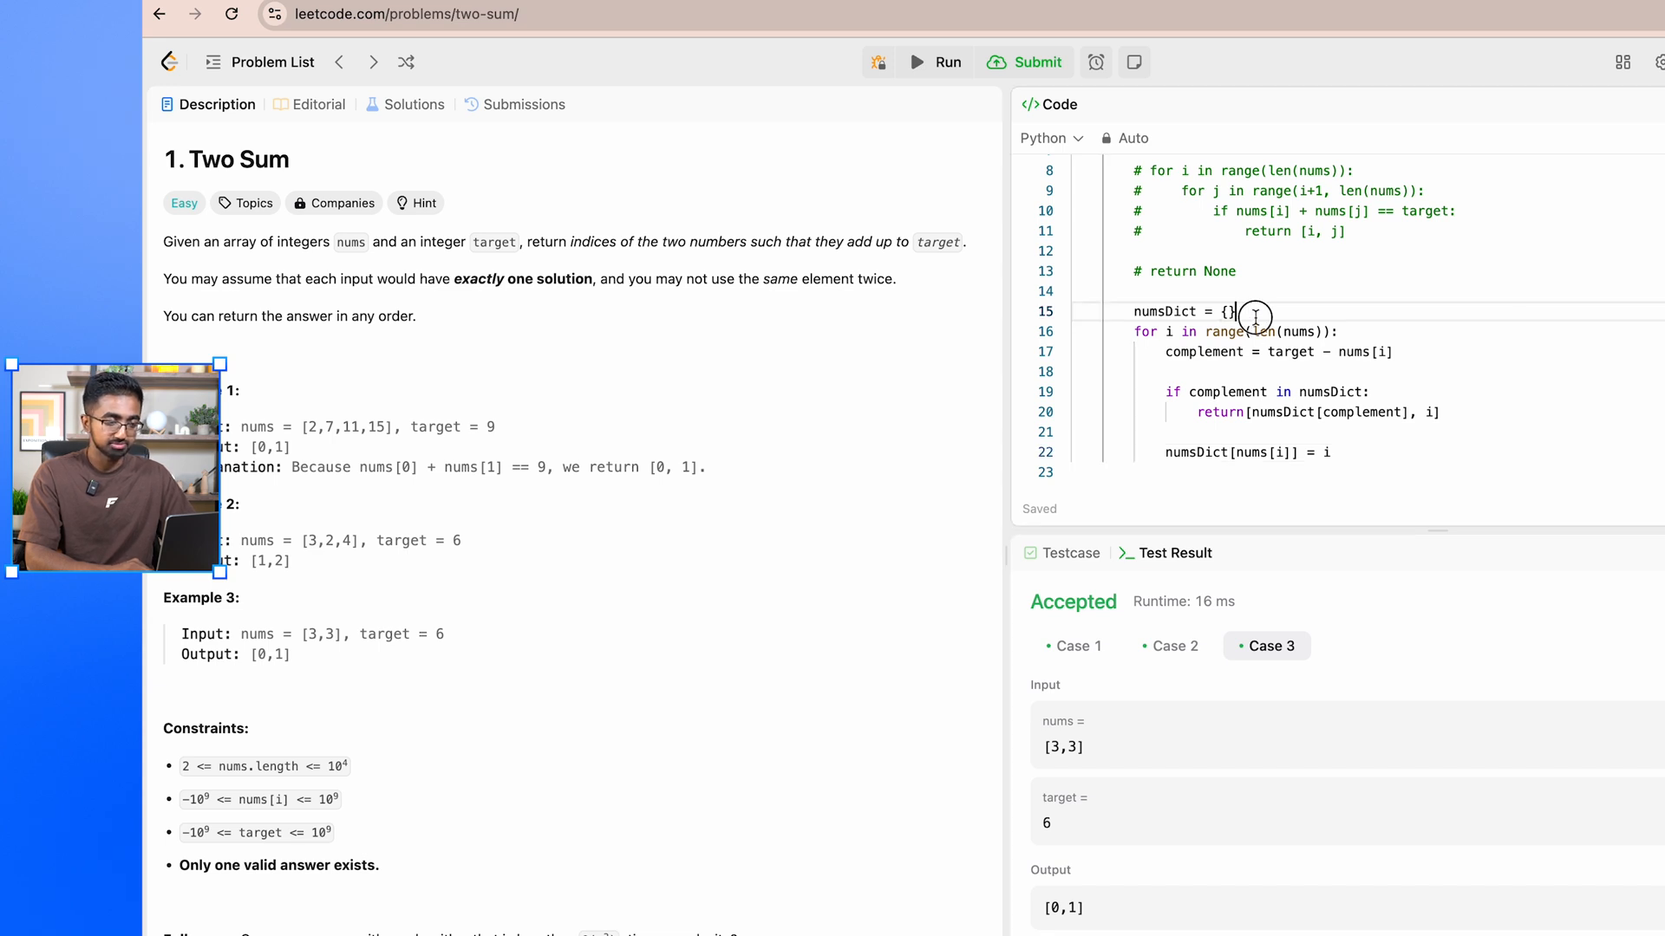
Step: Comment the dictionary, 'loop through array' and 'calculate complement' lines
text(# dictionary)
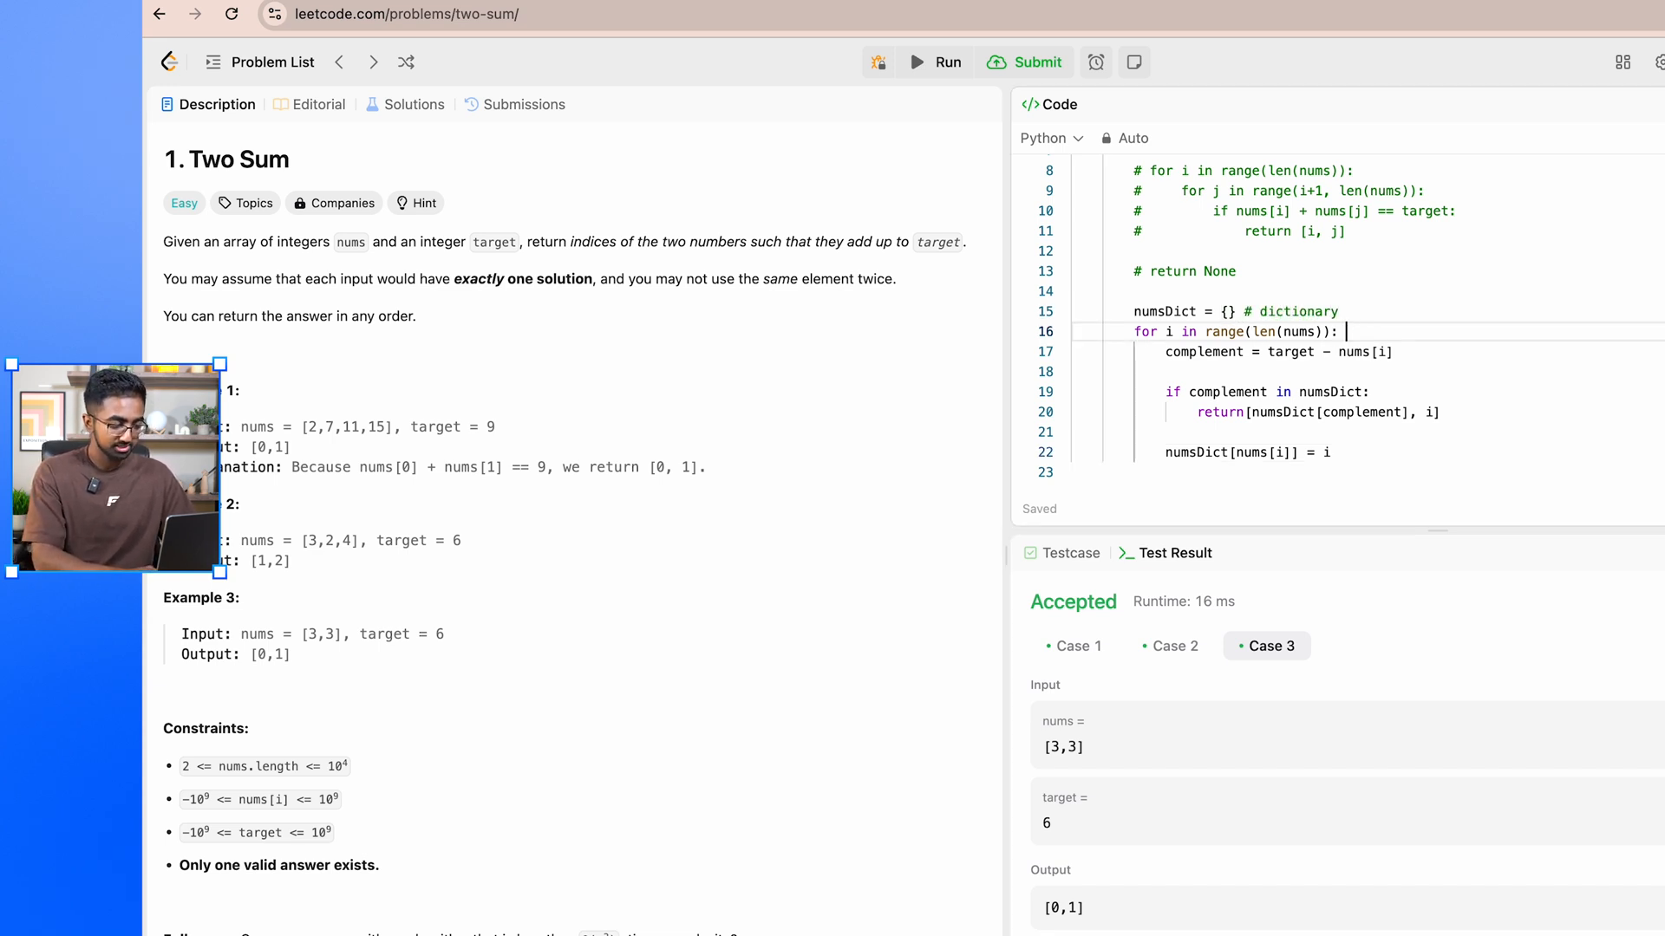
text(#loop)
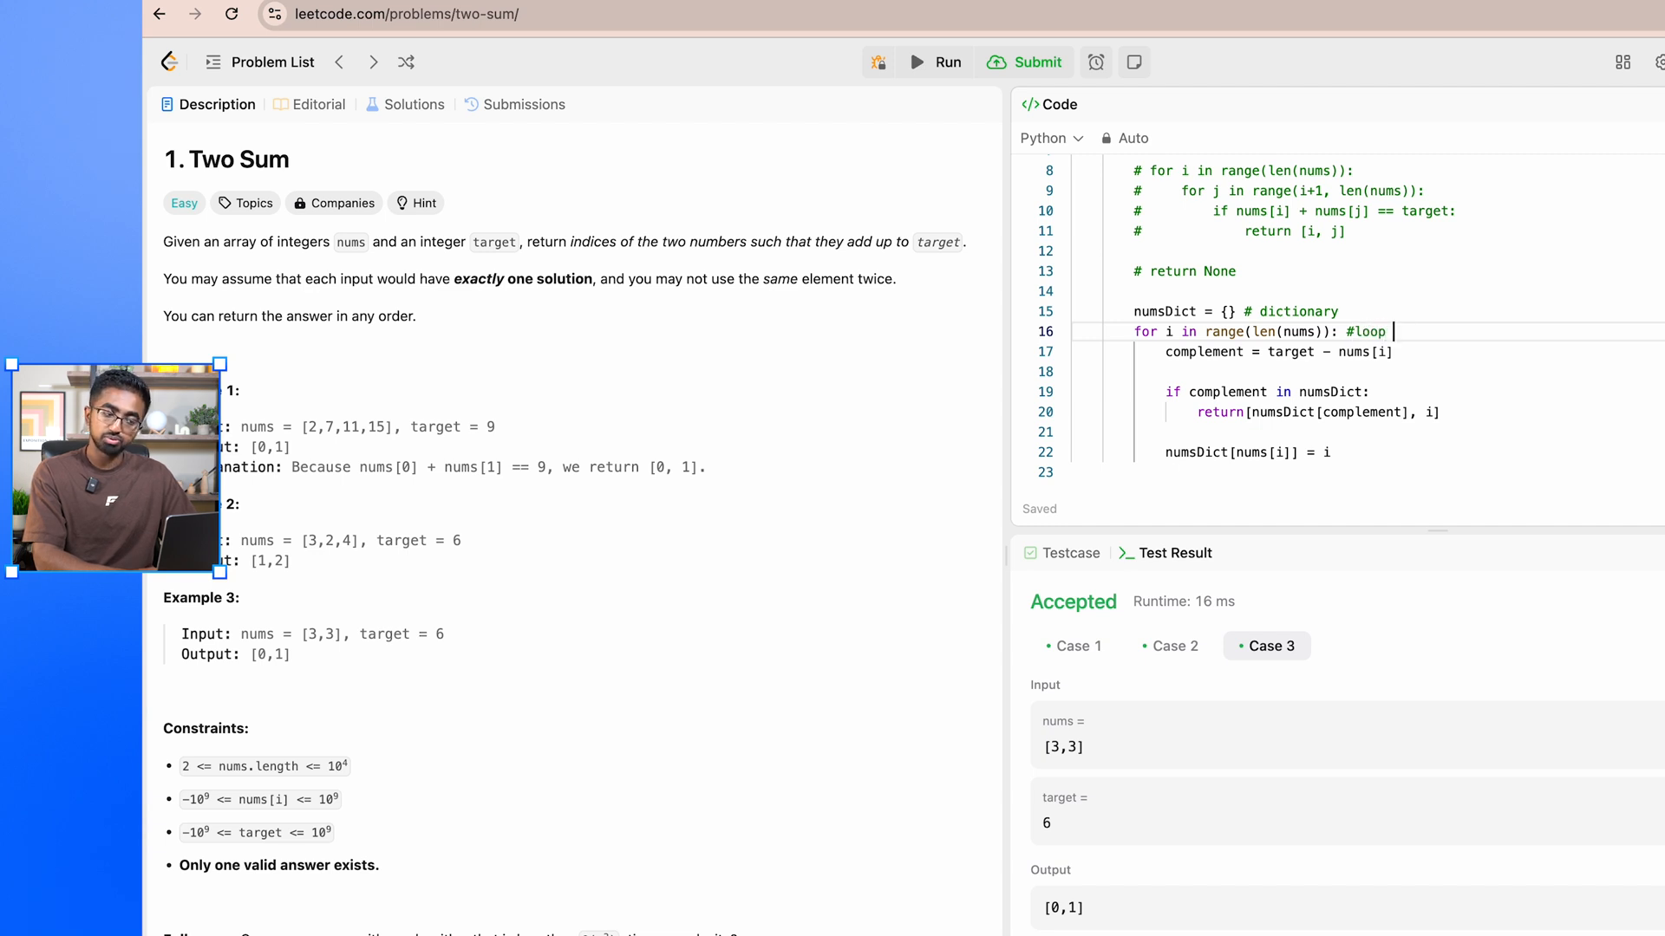
text(through array)
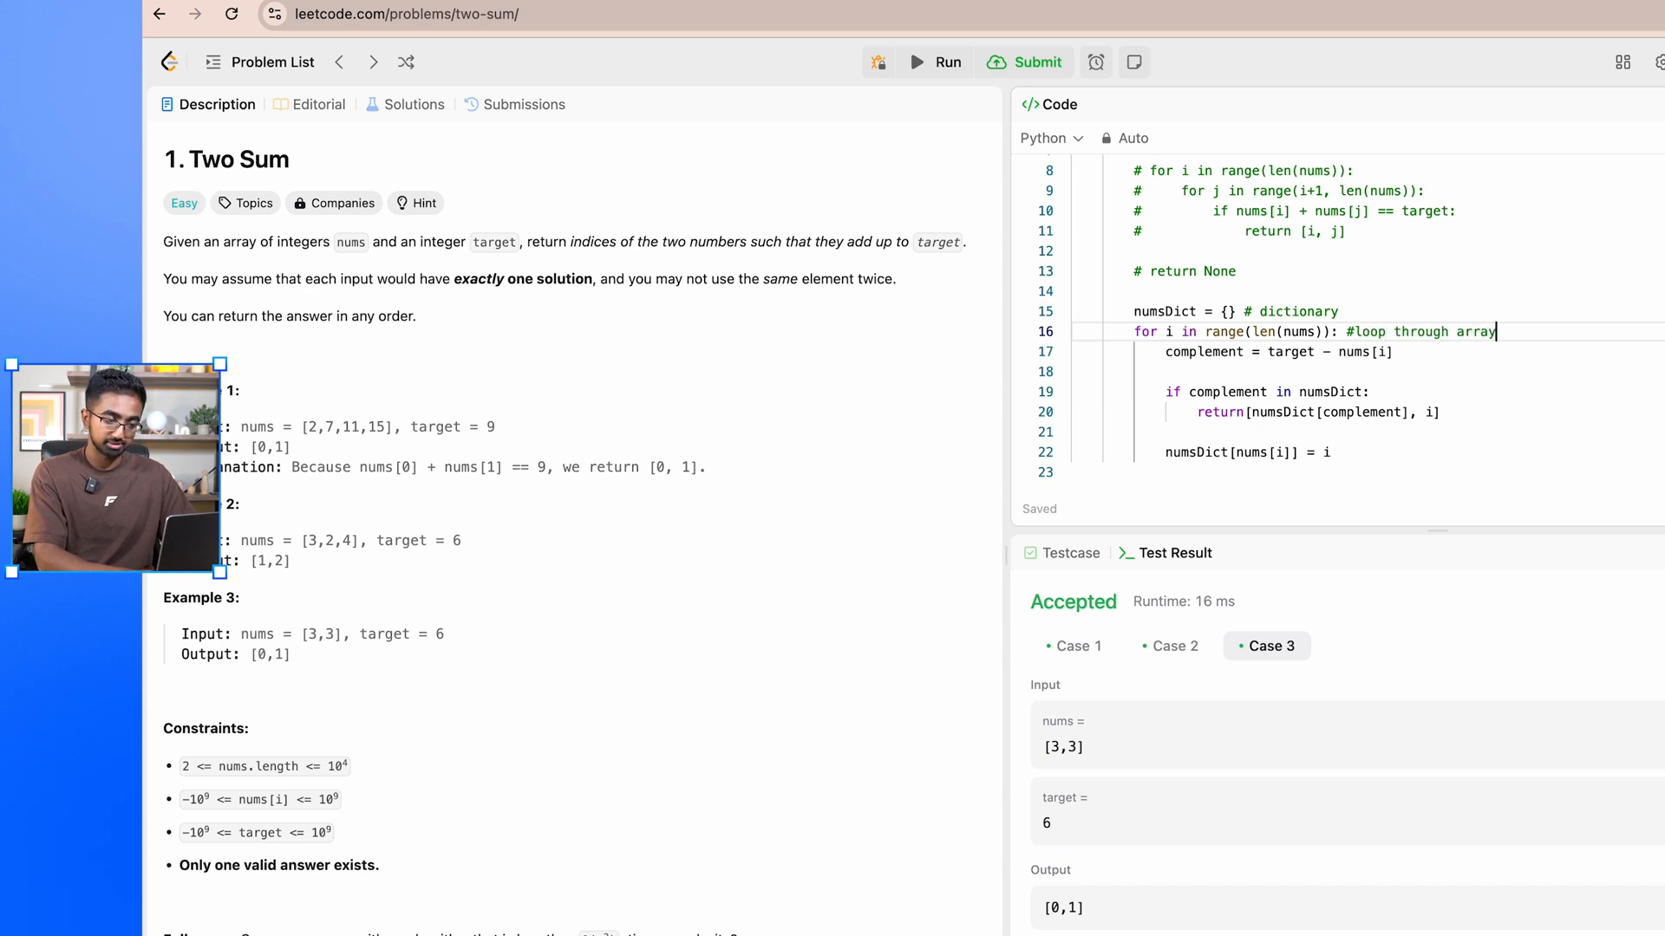
text(# cal)
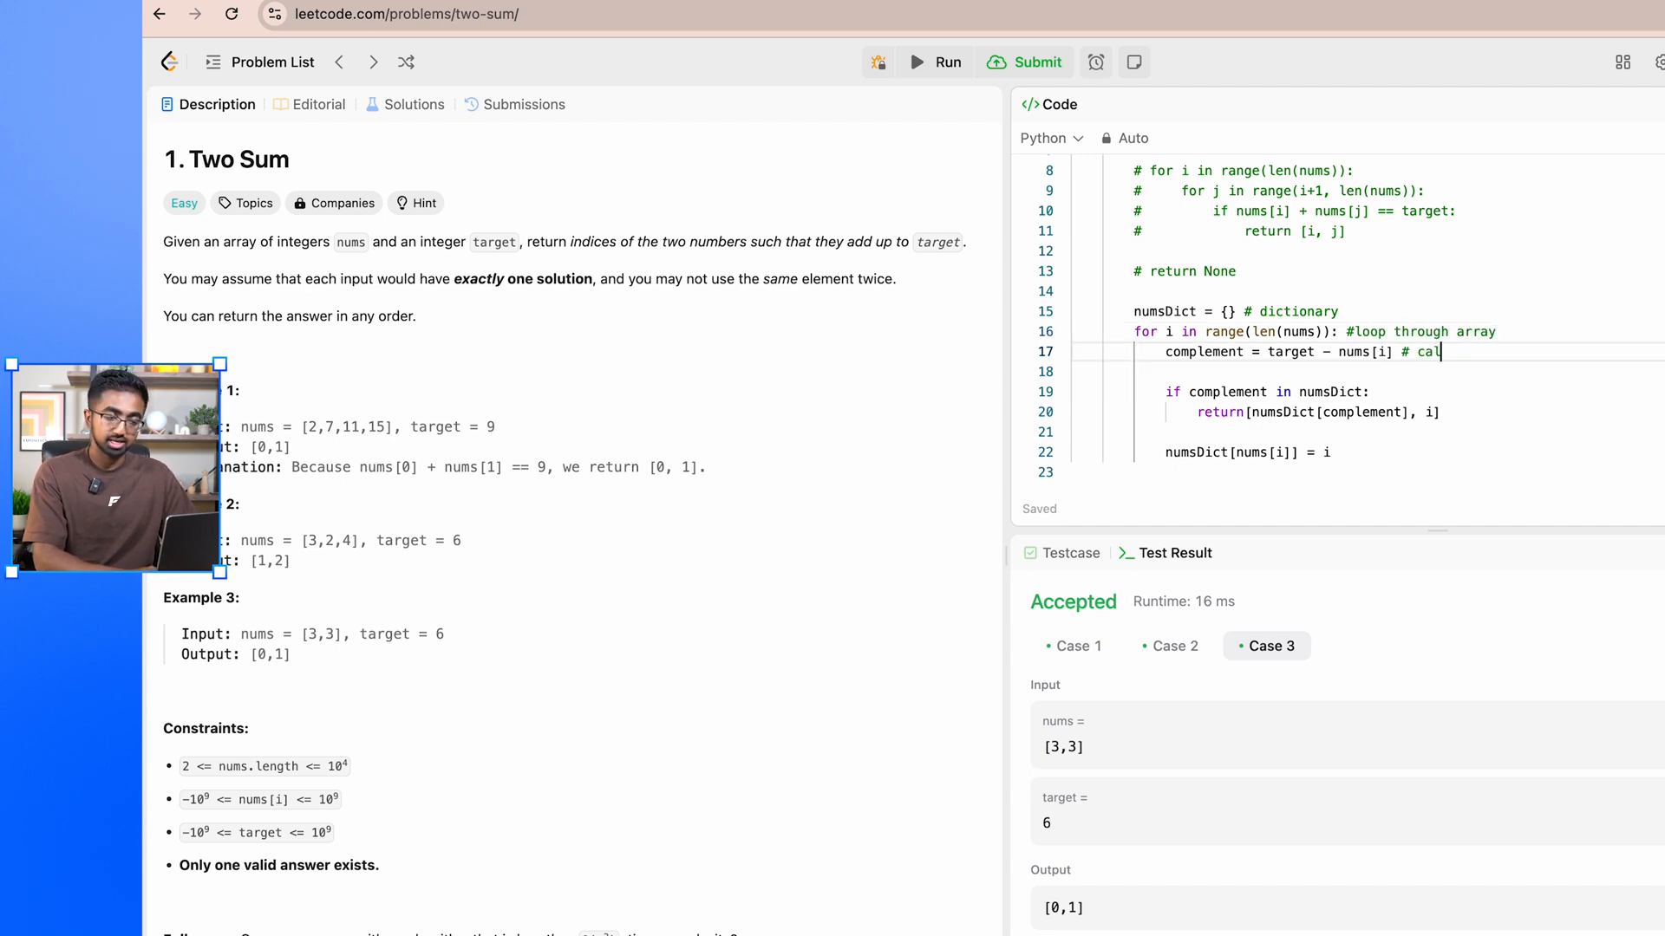
text(culate complement)
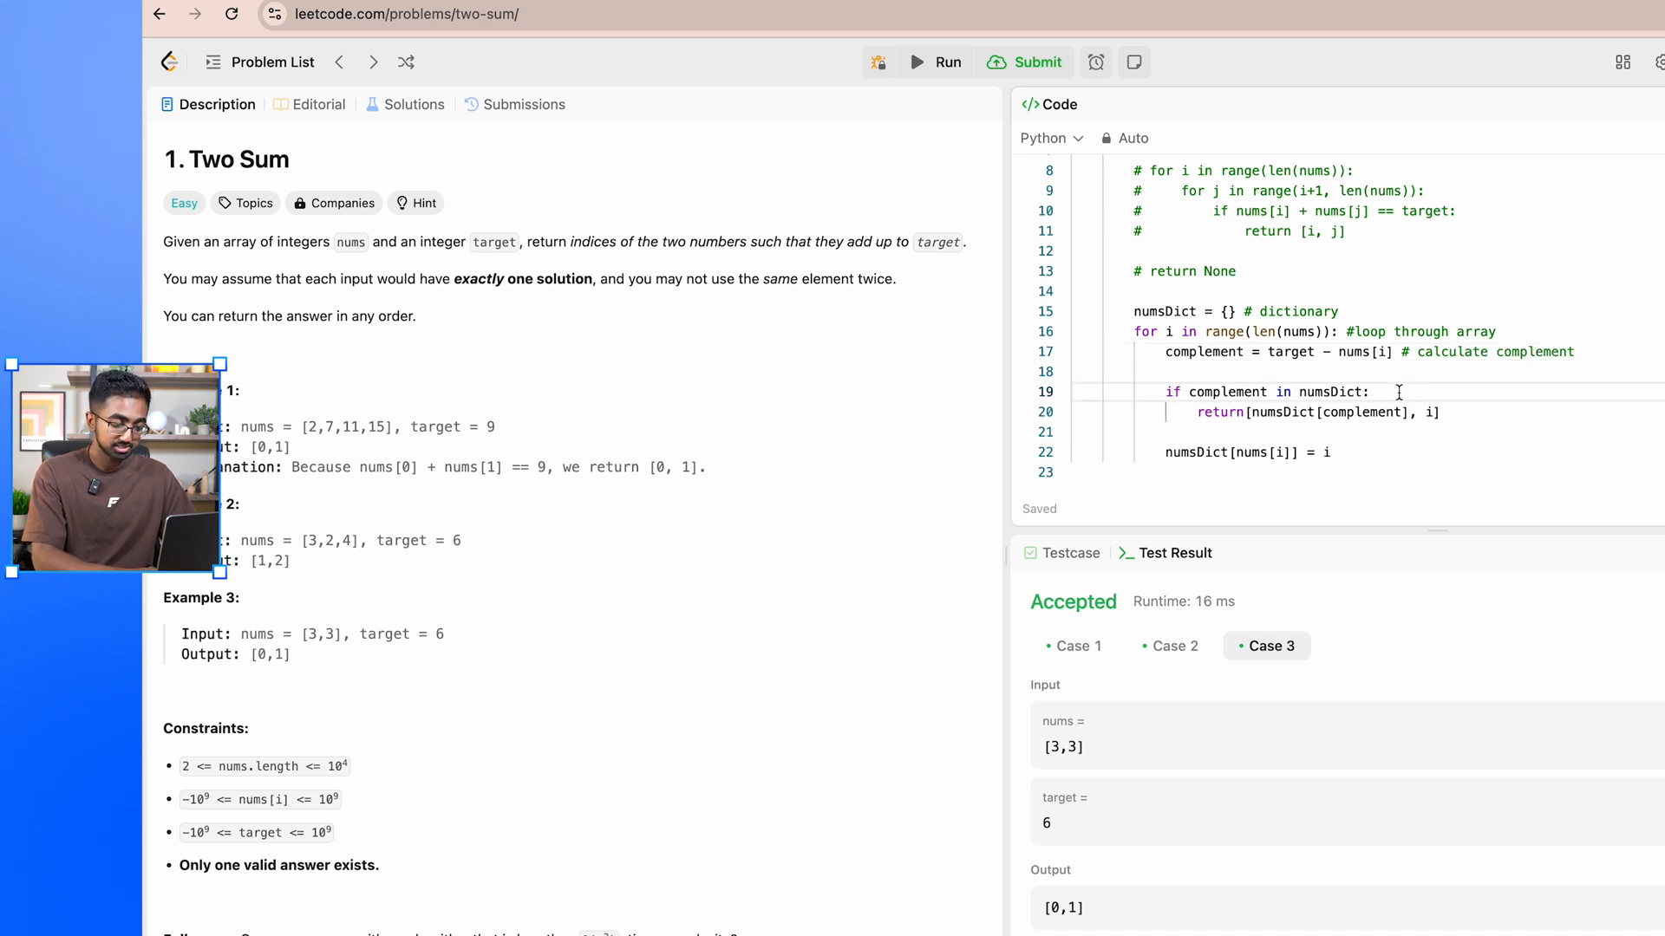
Step: Comment the check, return and store lines: 'check if complement exists', 'return indices', 'store'
text(# chec)
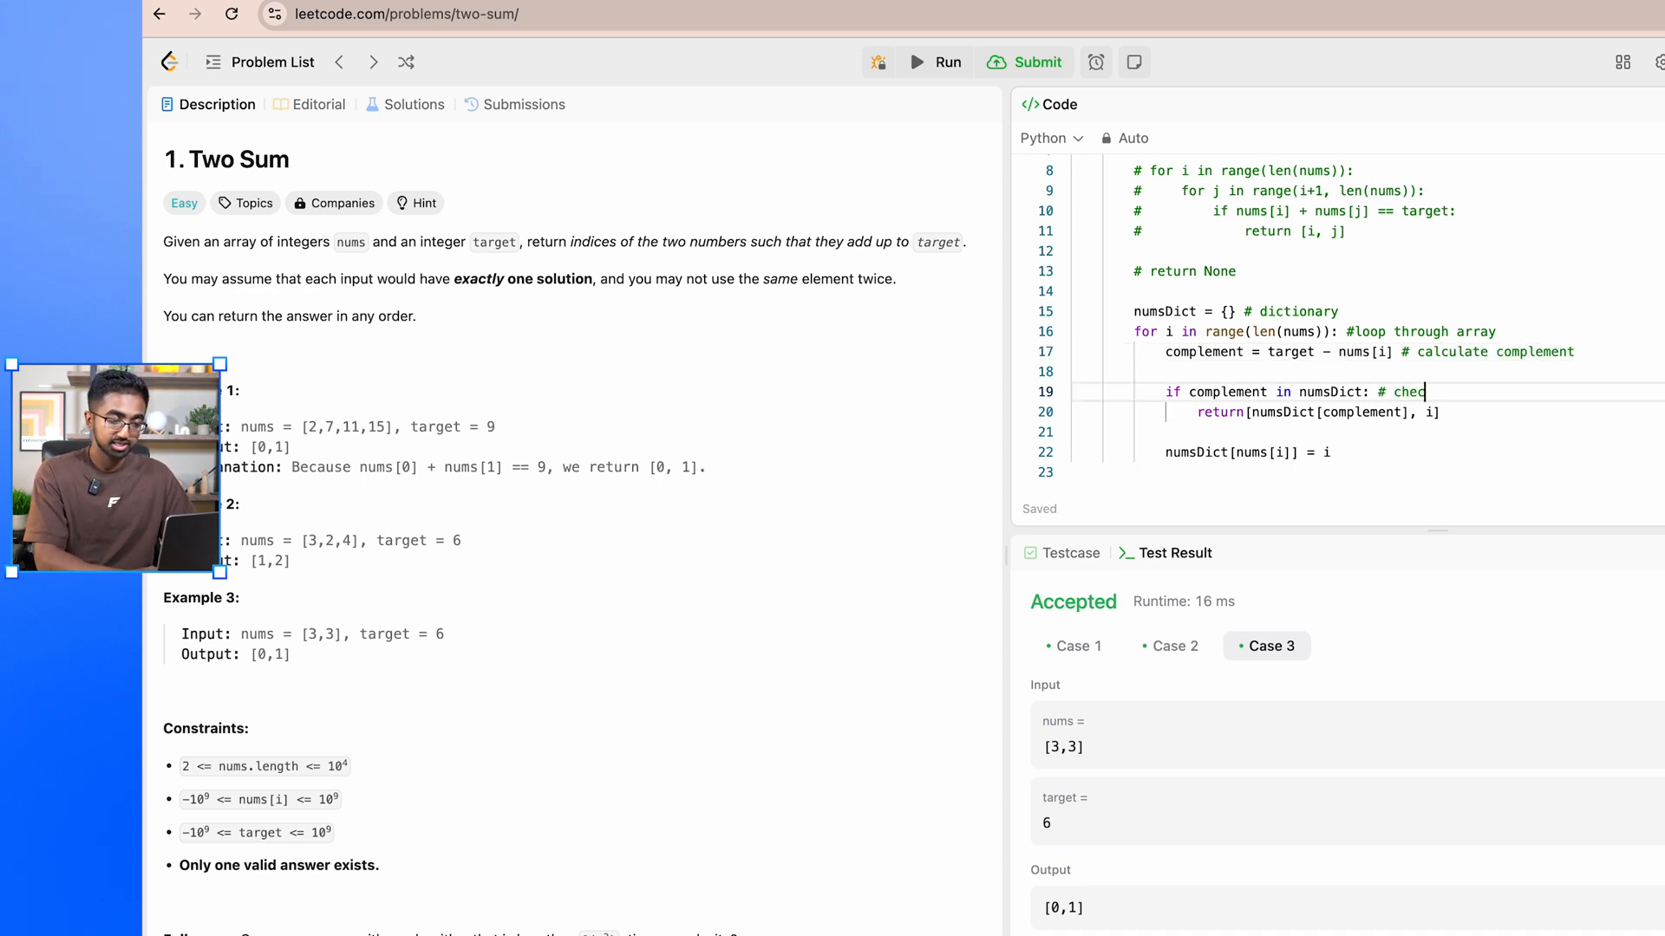
text(k if complement)
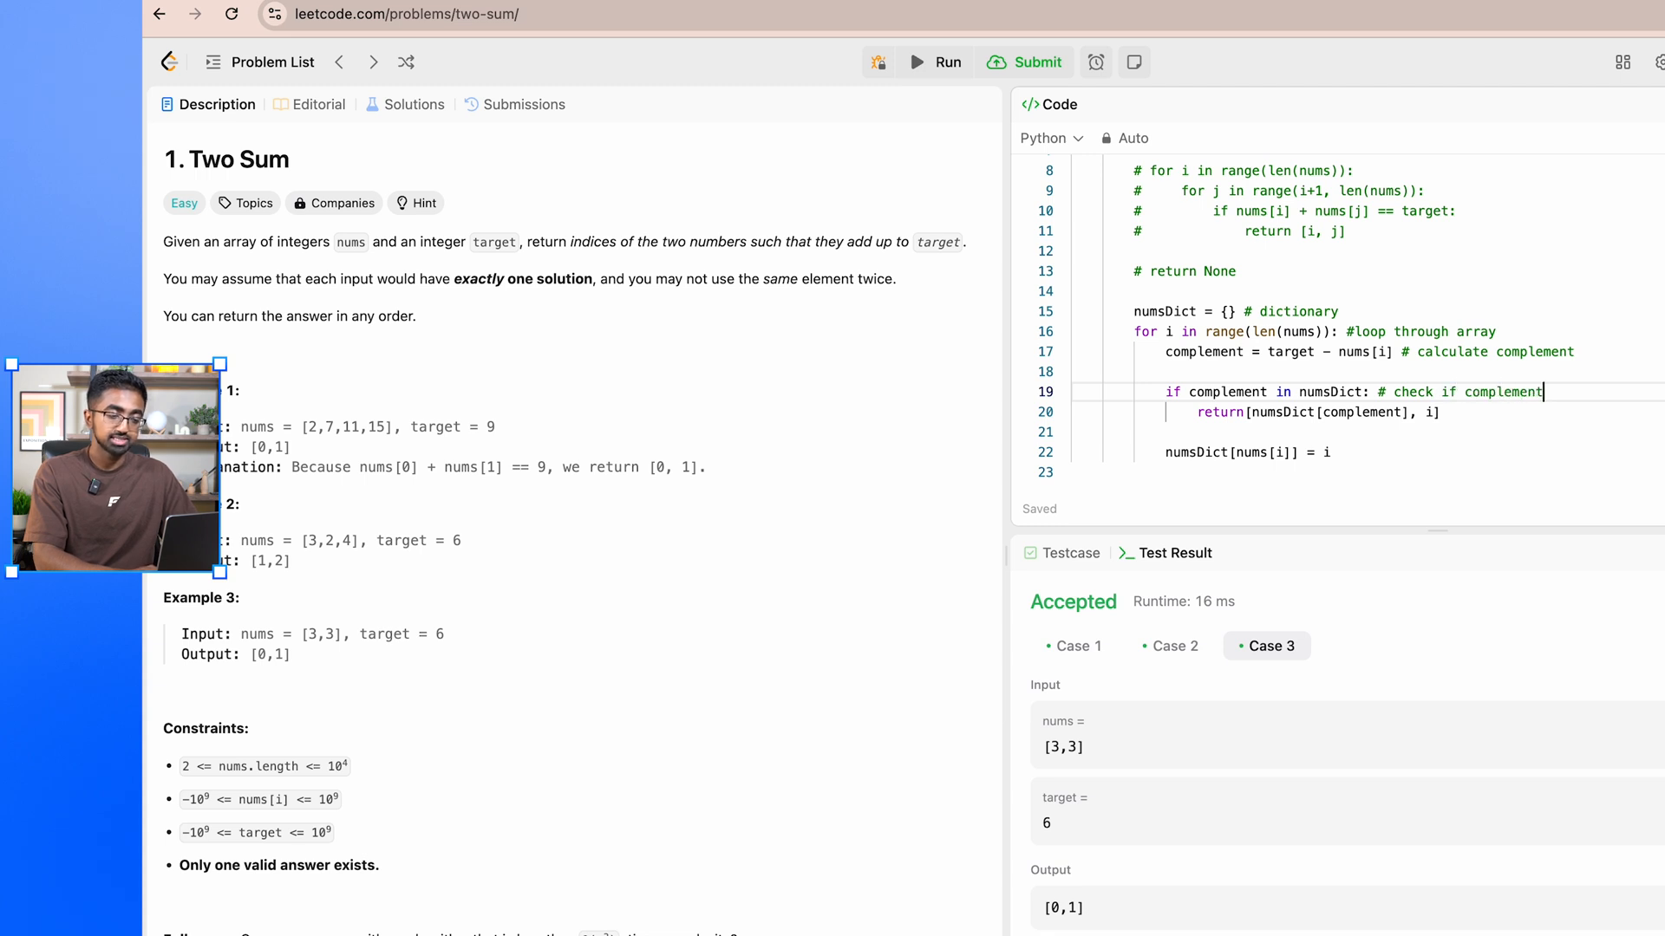
text(exists)
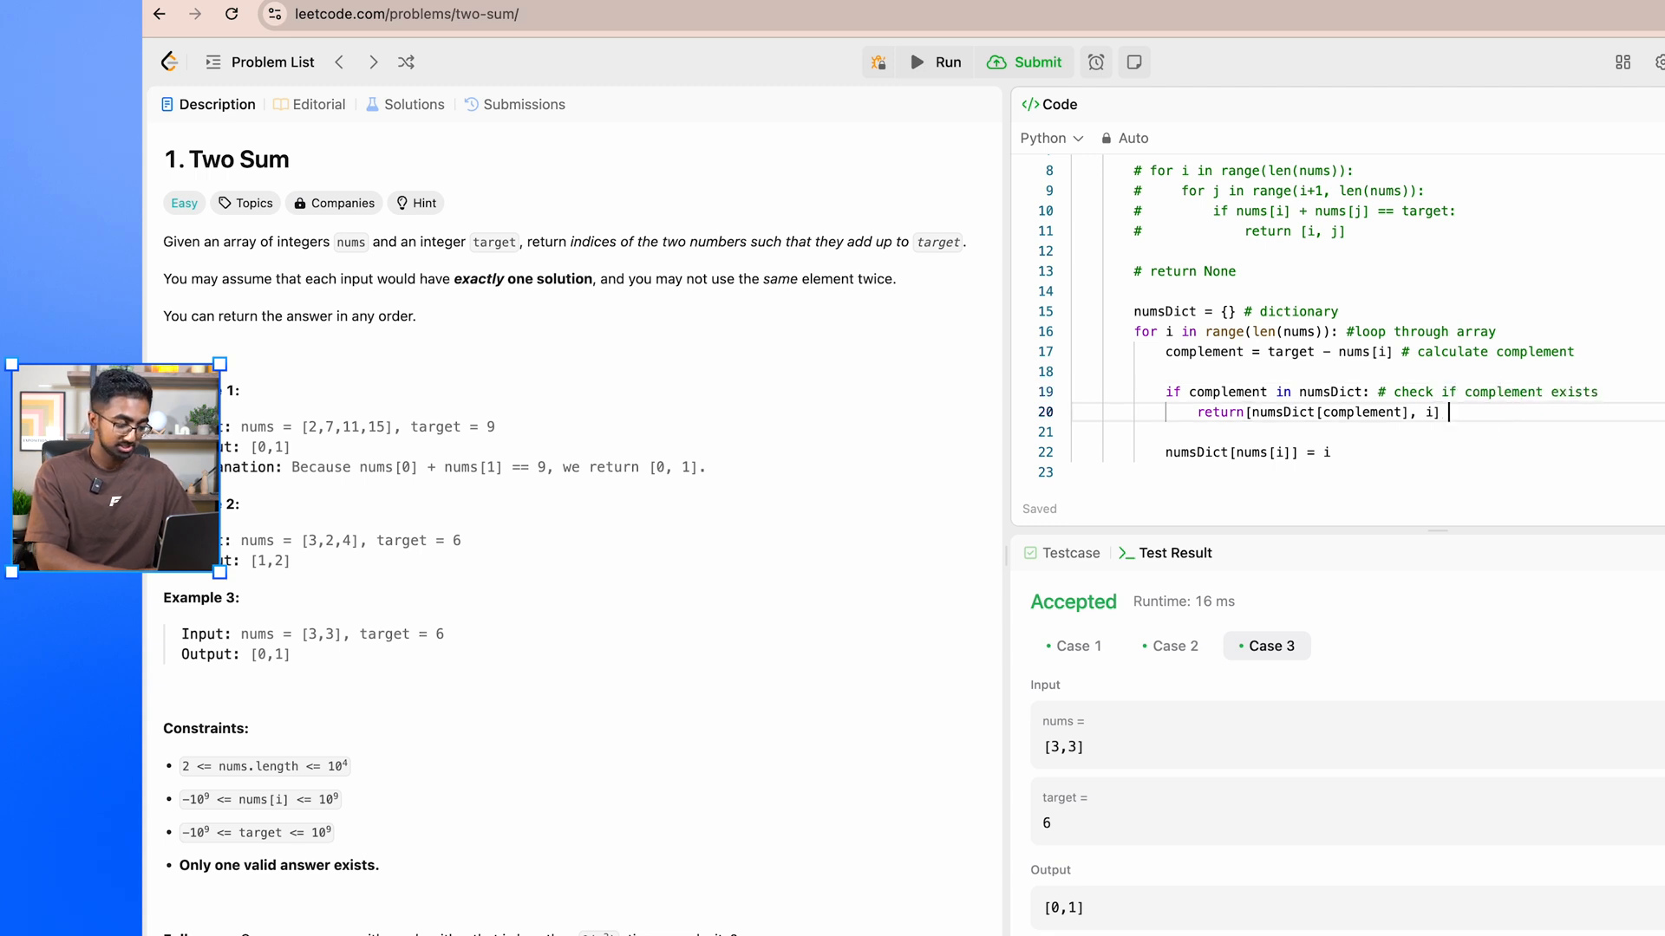
text(# return)
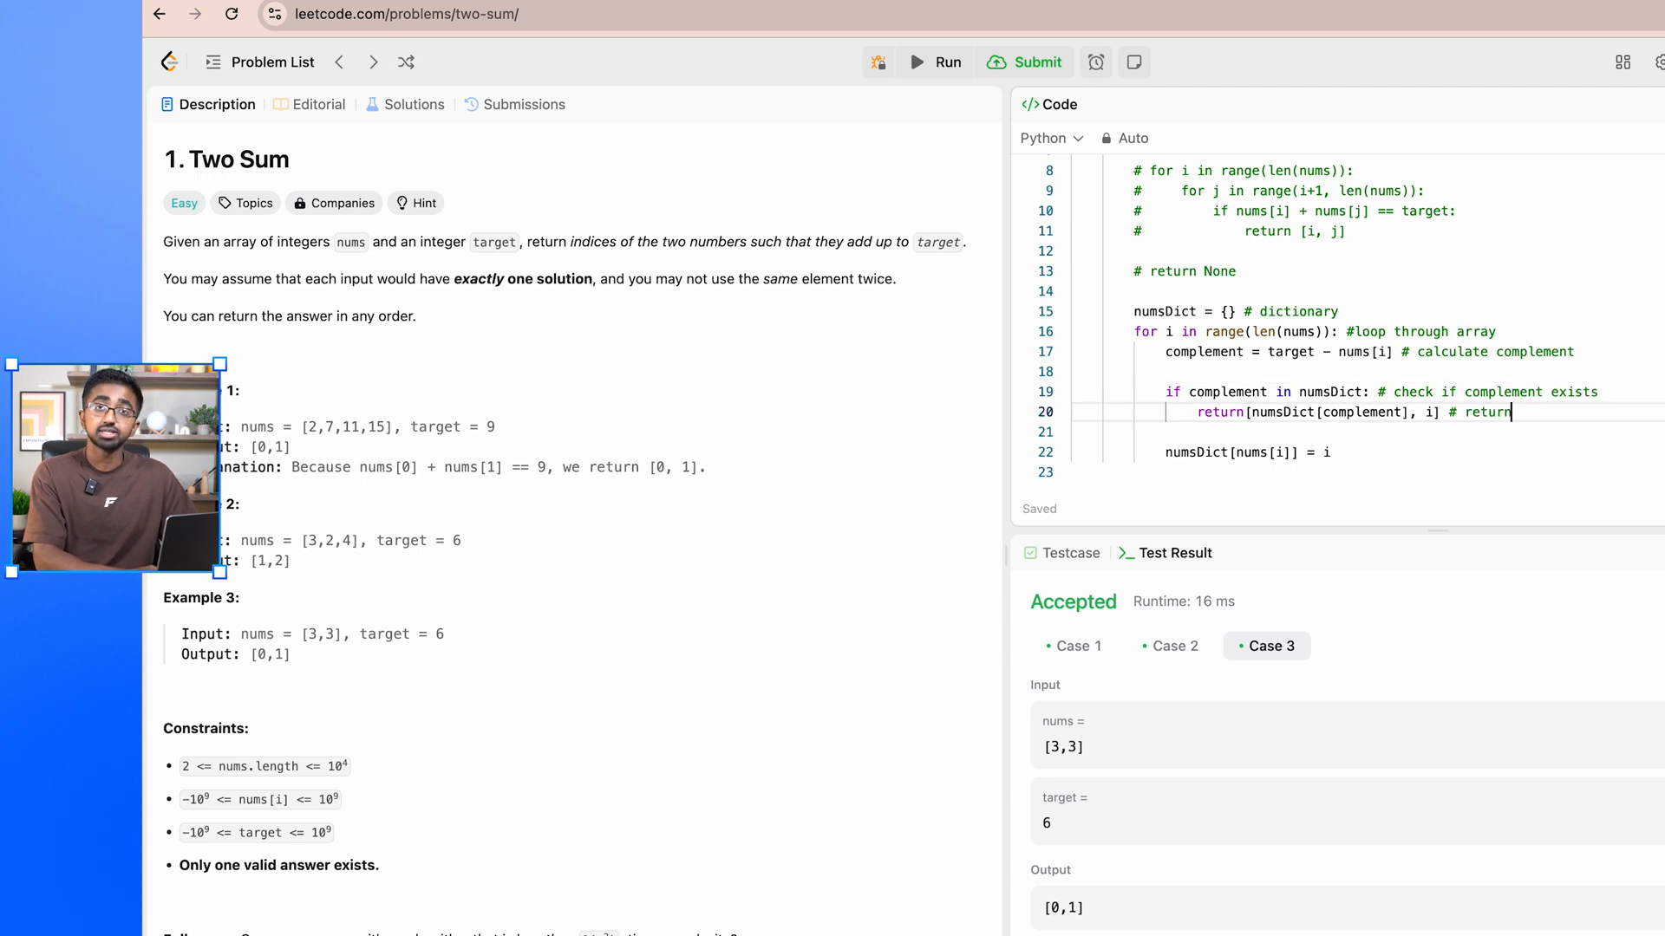
text(indices found)
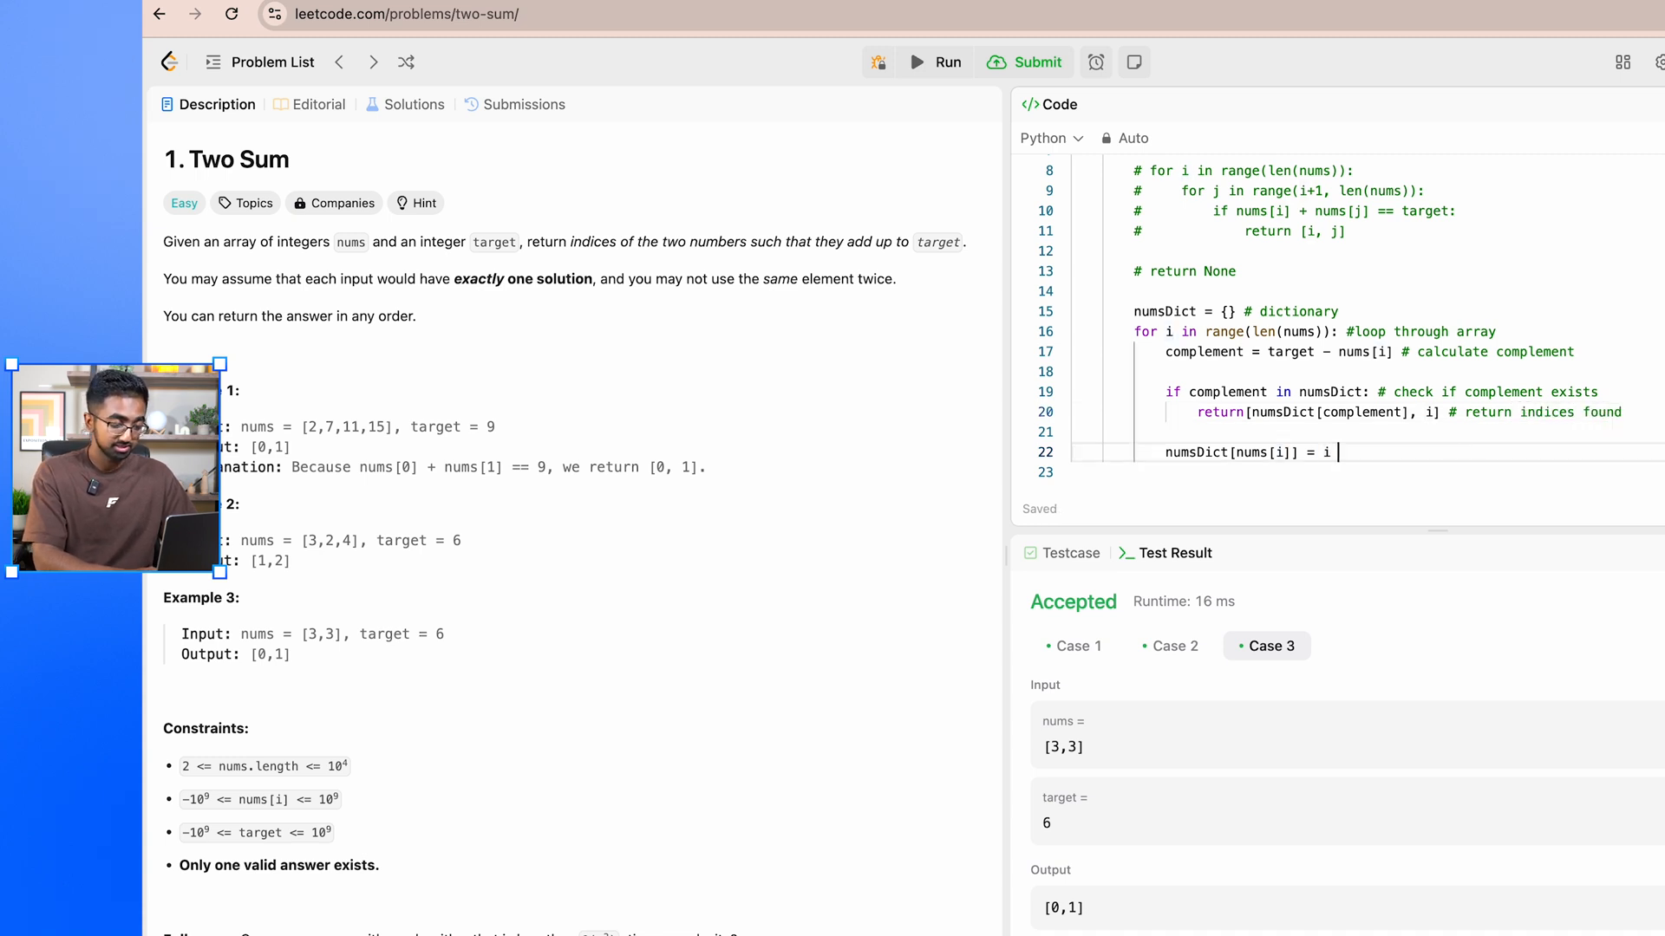
text(# store in indices map if)
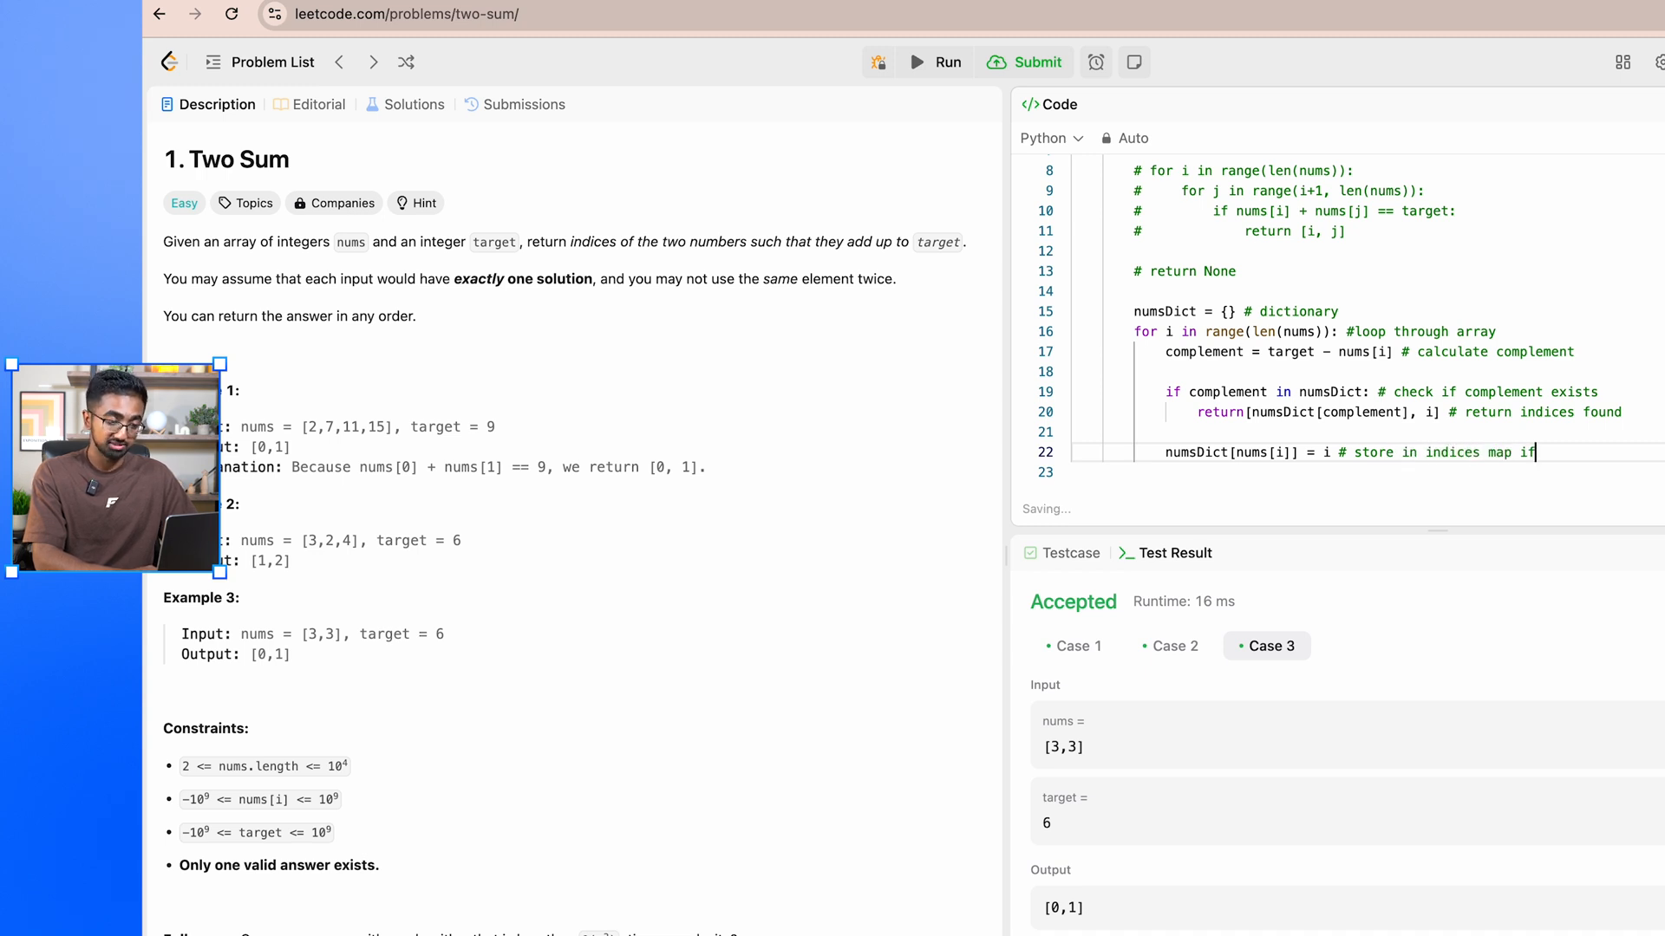
text(exists)
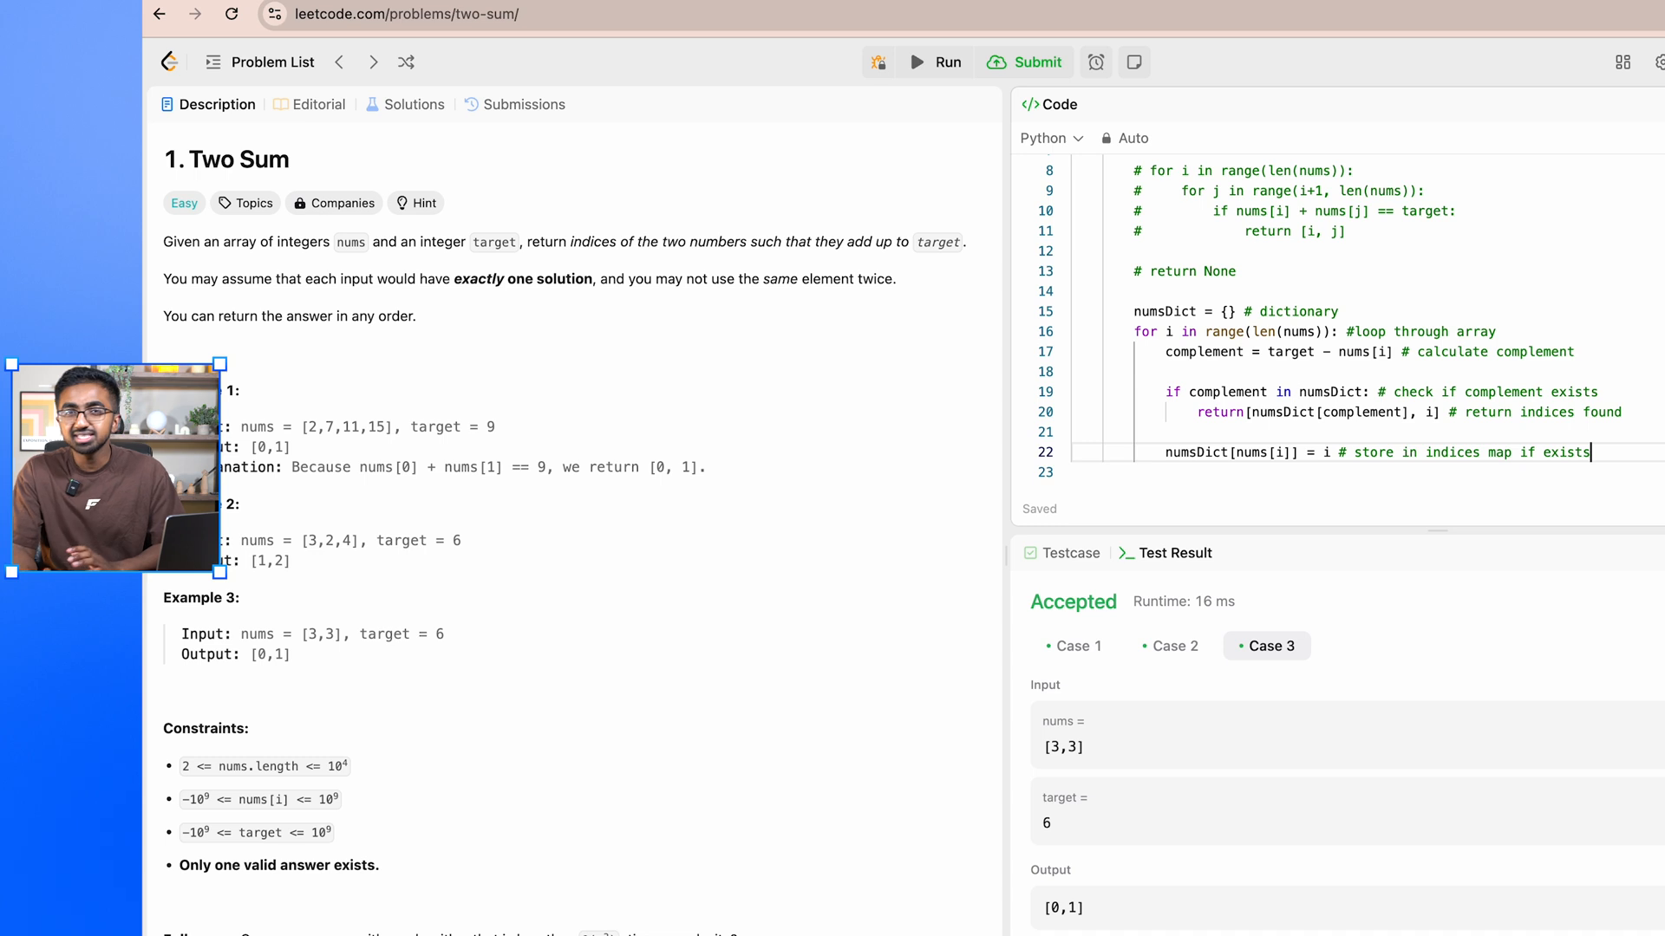